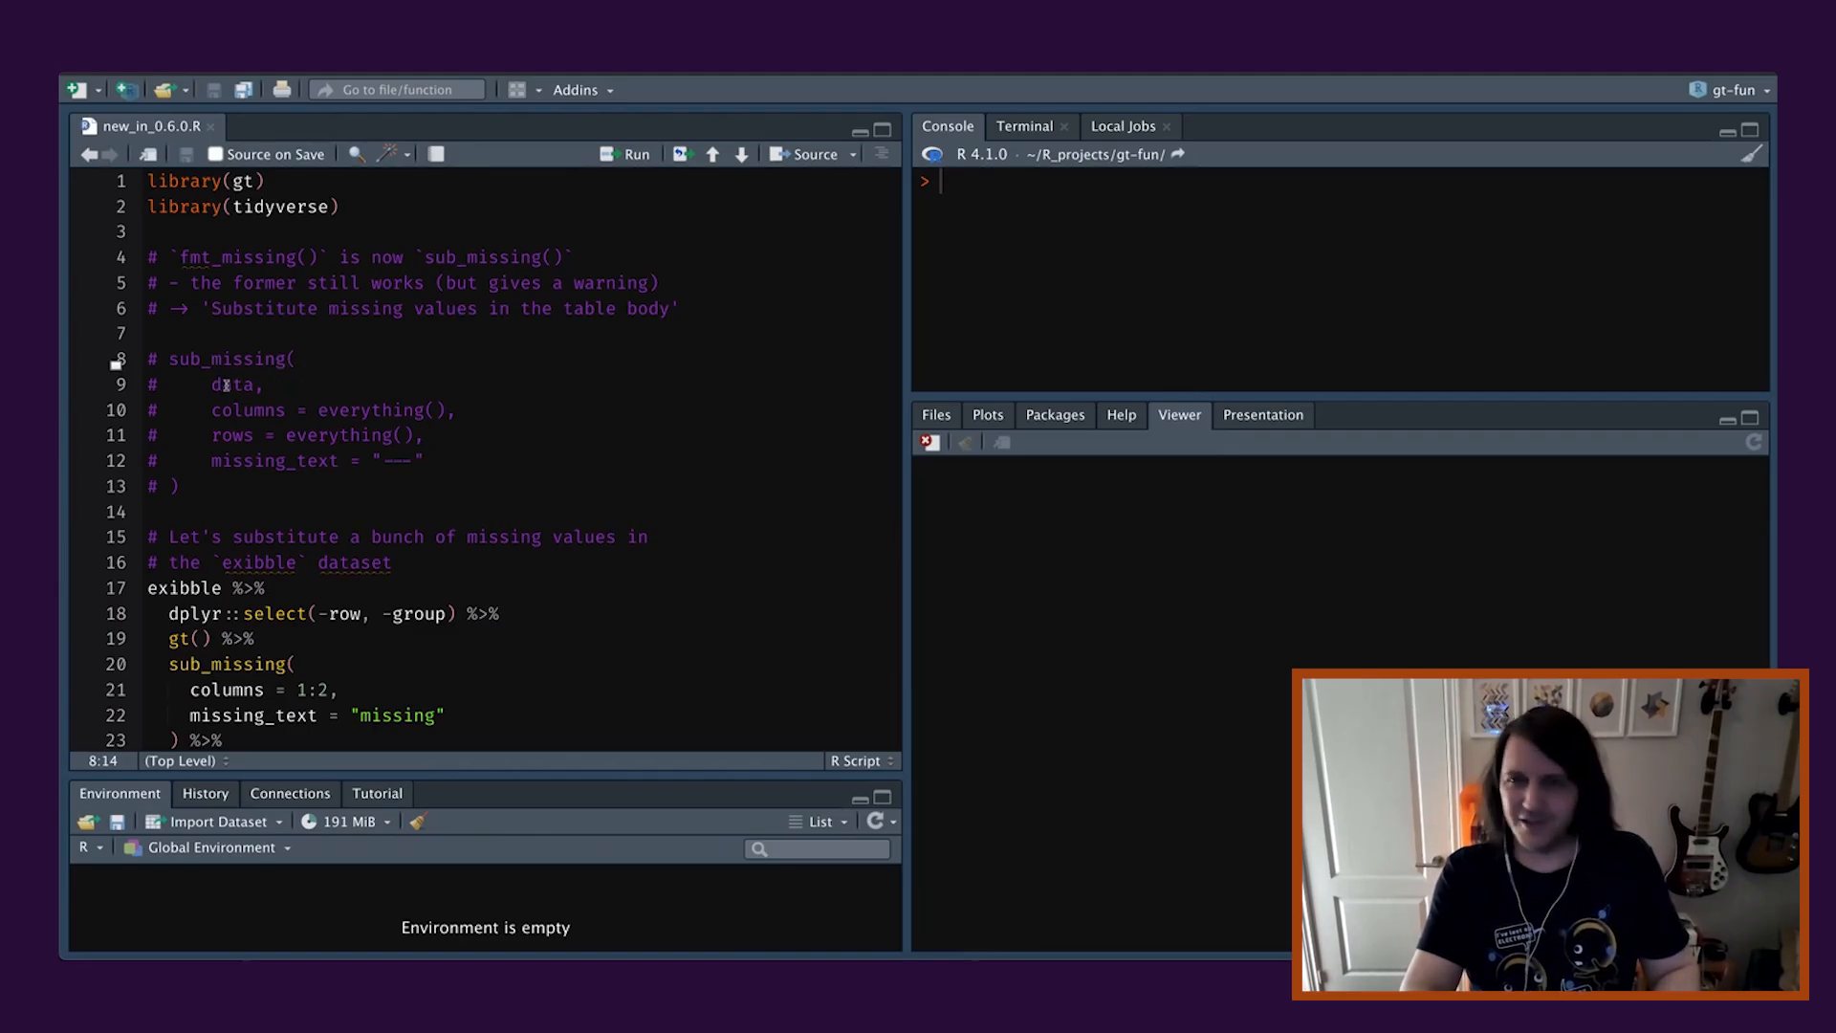
# Review the commented sub_missing() signature and move down to the exibble pipeline.
pyautogui.doubleClick(231, 384)
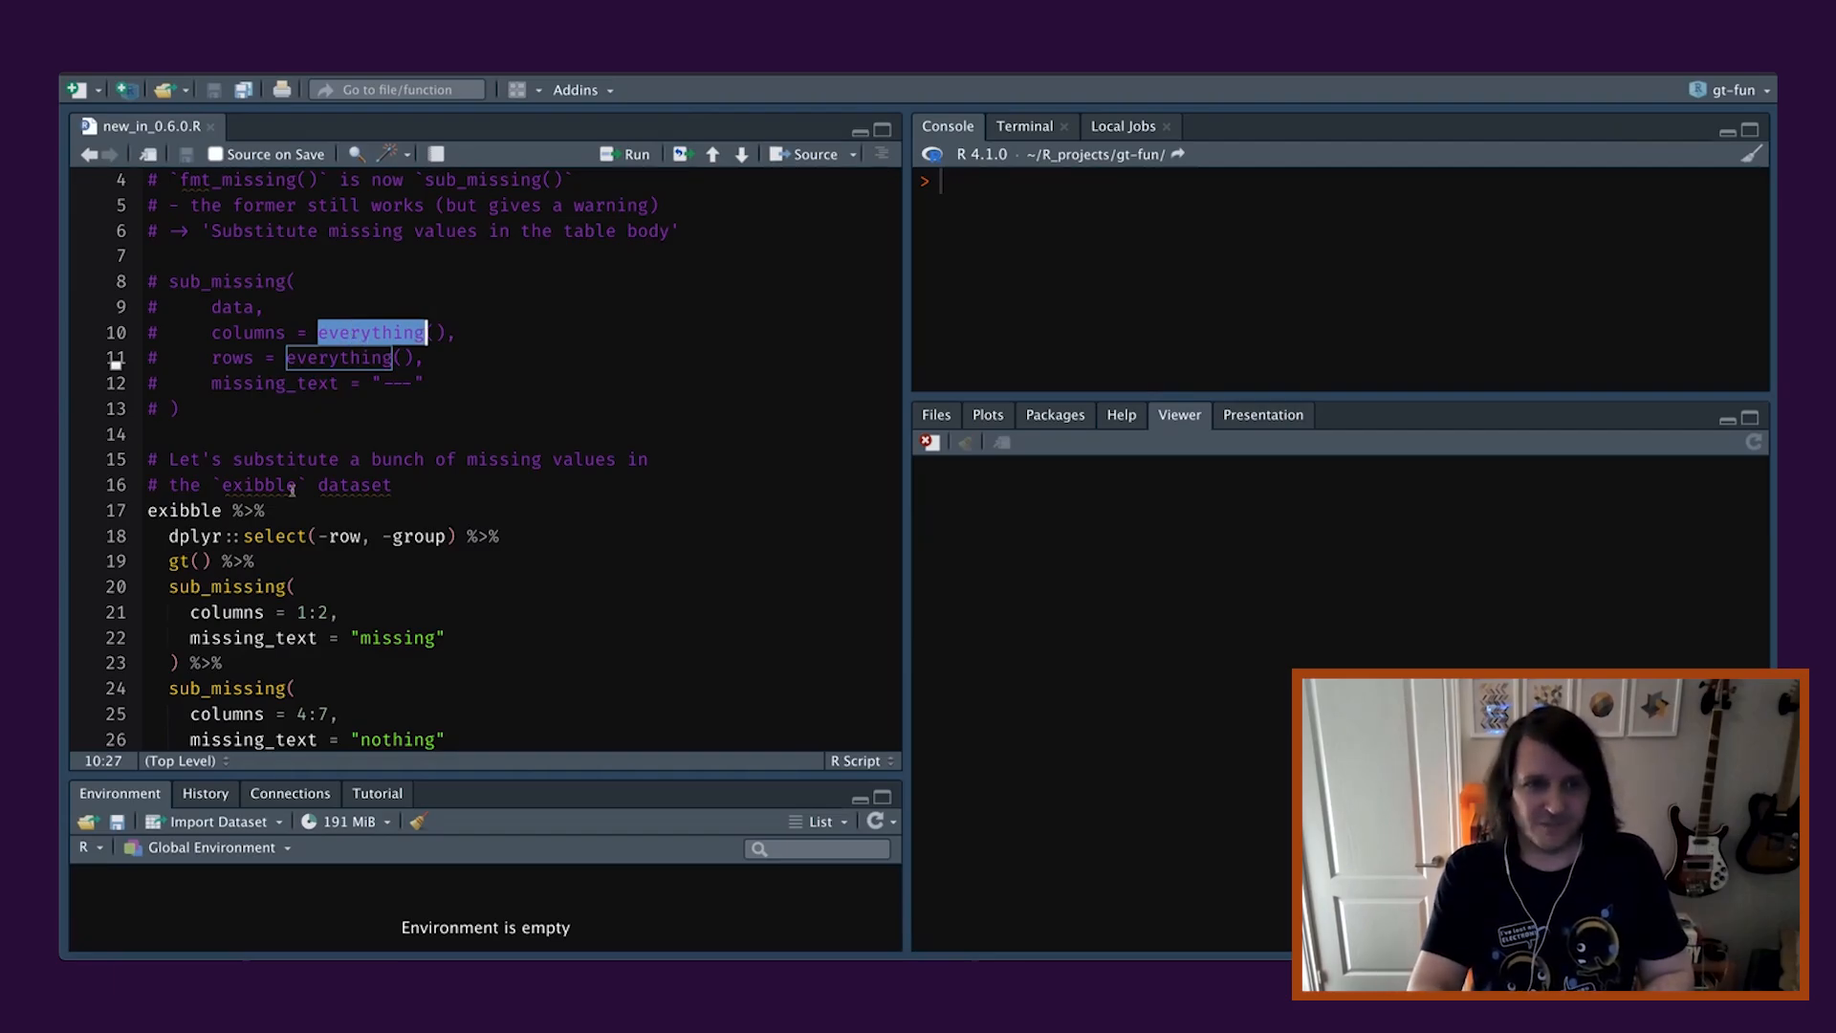
pyautogui.scroll(-3)
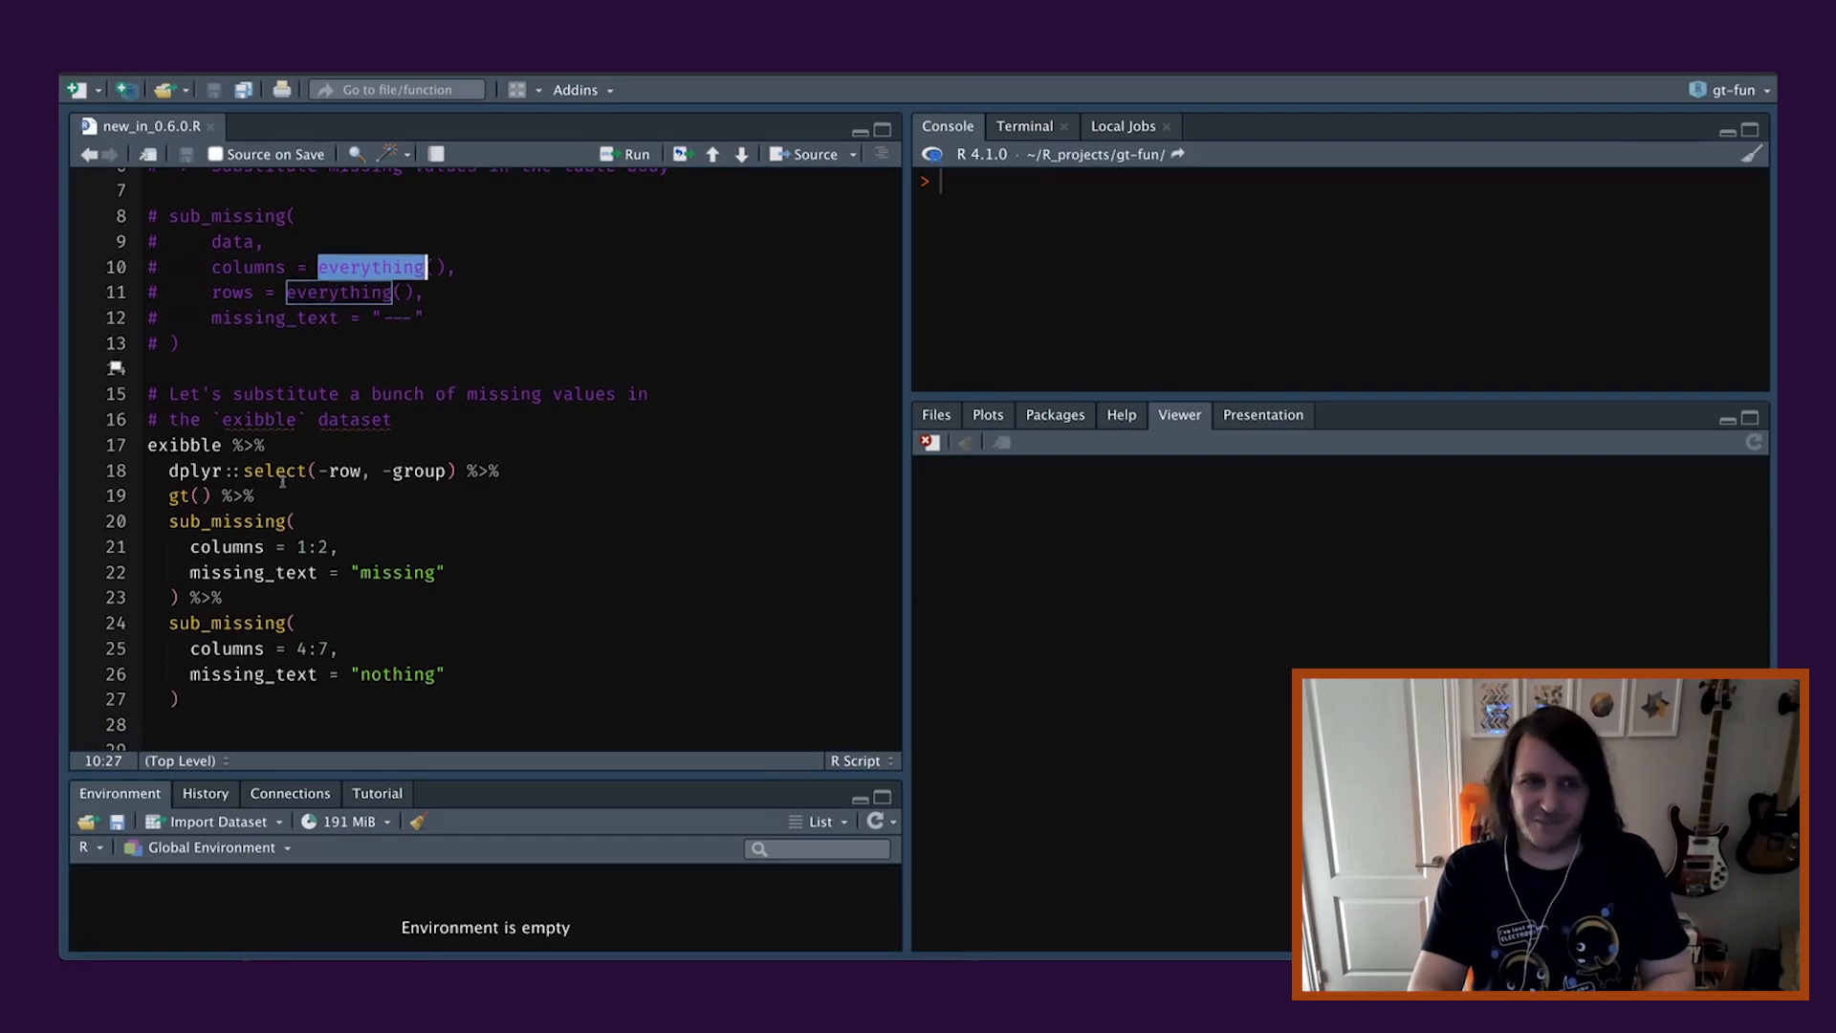
pyautogui.scroll(-3)
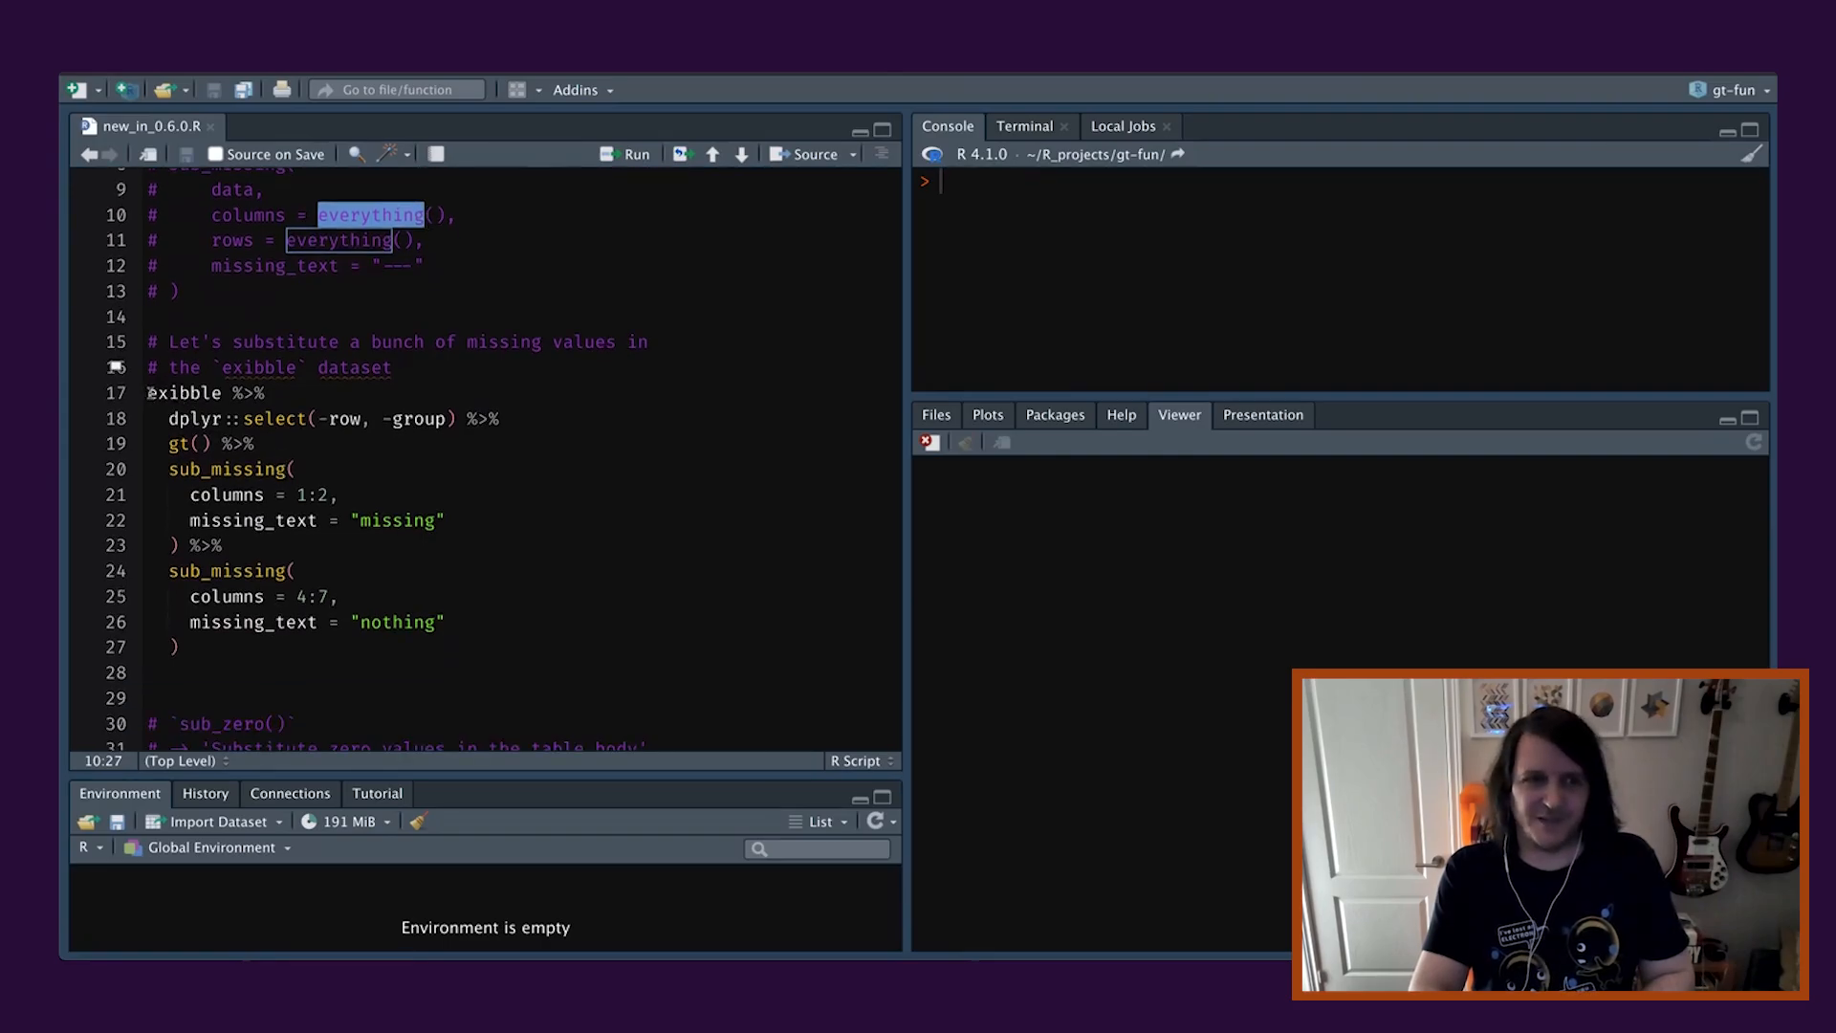
pyautogui.click(149, 392)
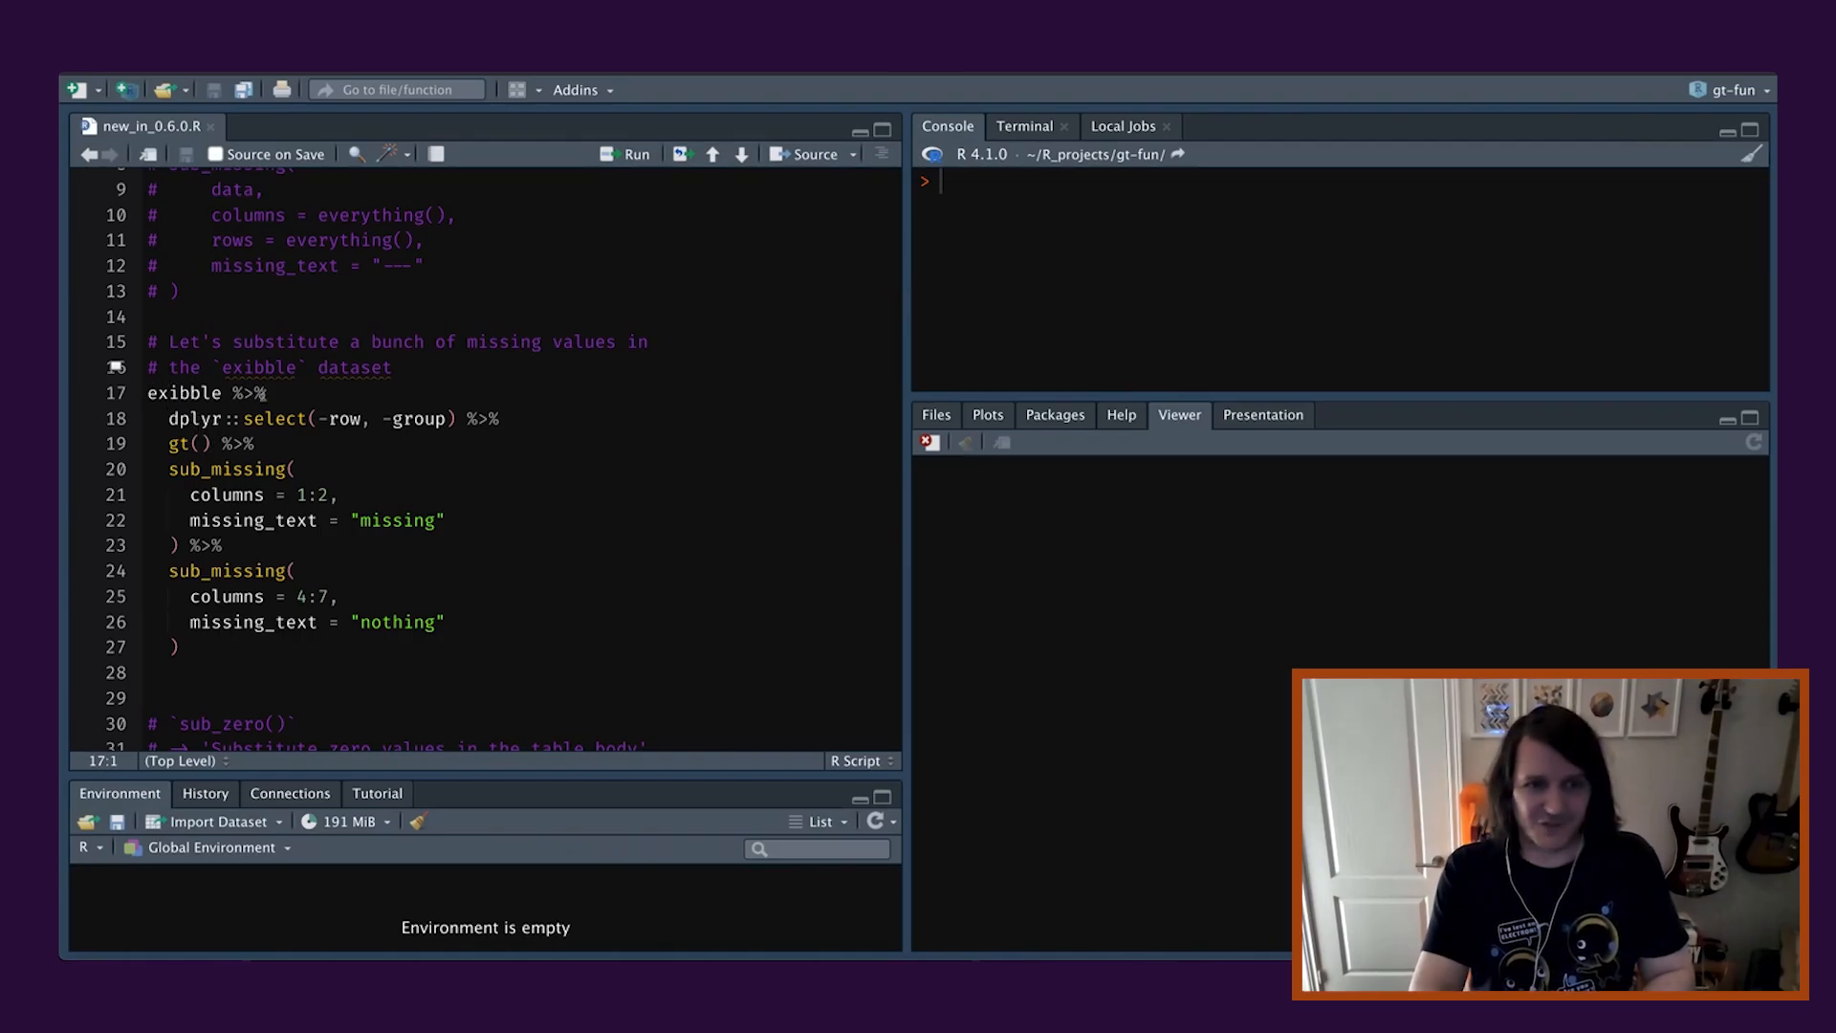
# Run the exibble pipeline so missing values read "missing" and "nothing" in the Viewer table.
pyautogui.doubleClick(183, 392)
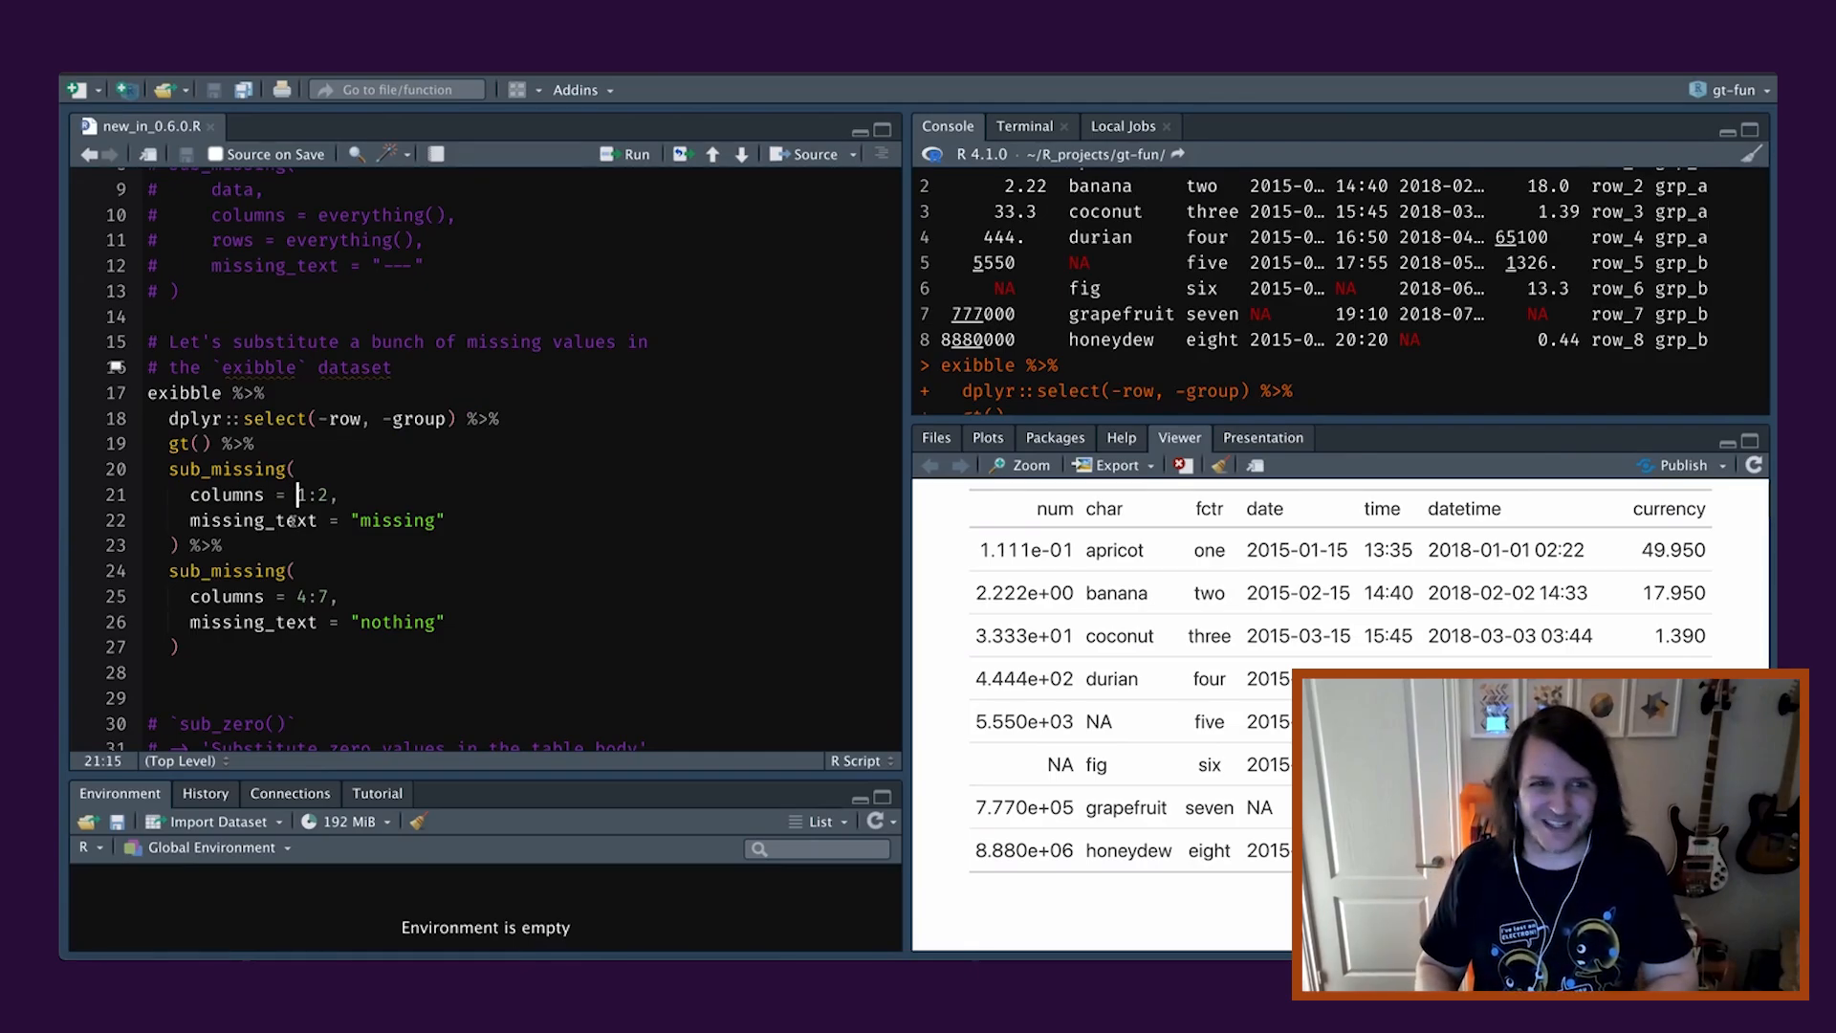
pyautogui.doubleClick(312, 493)
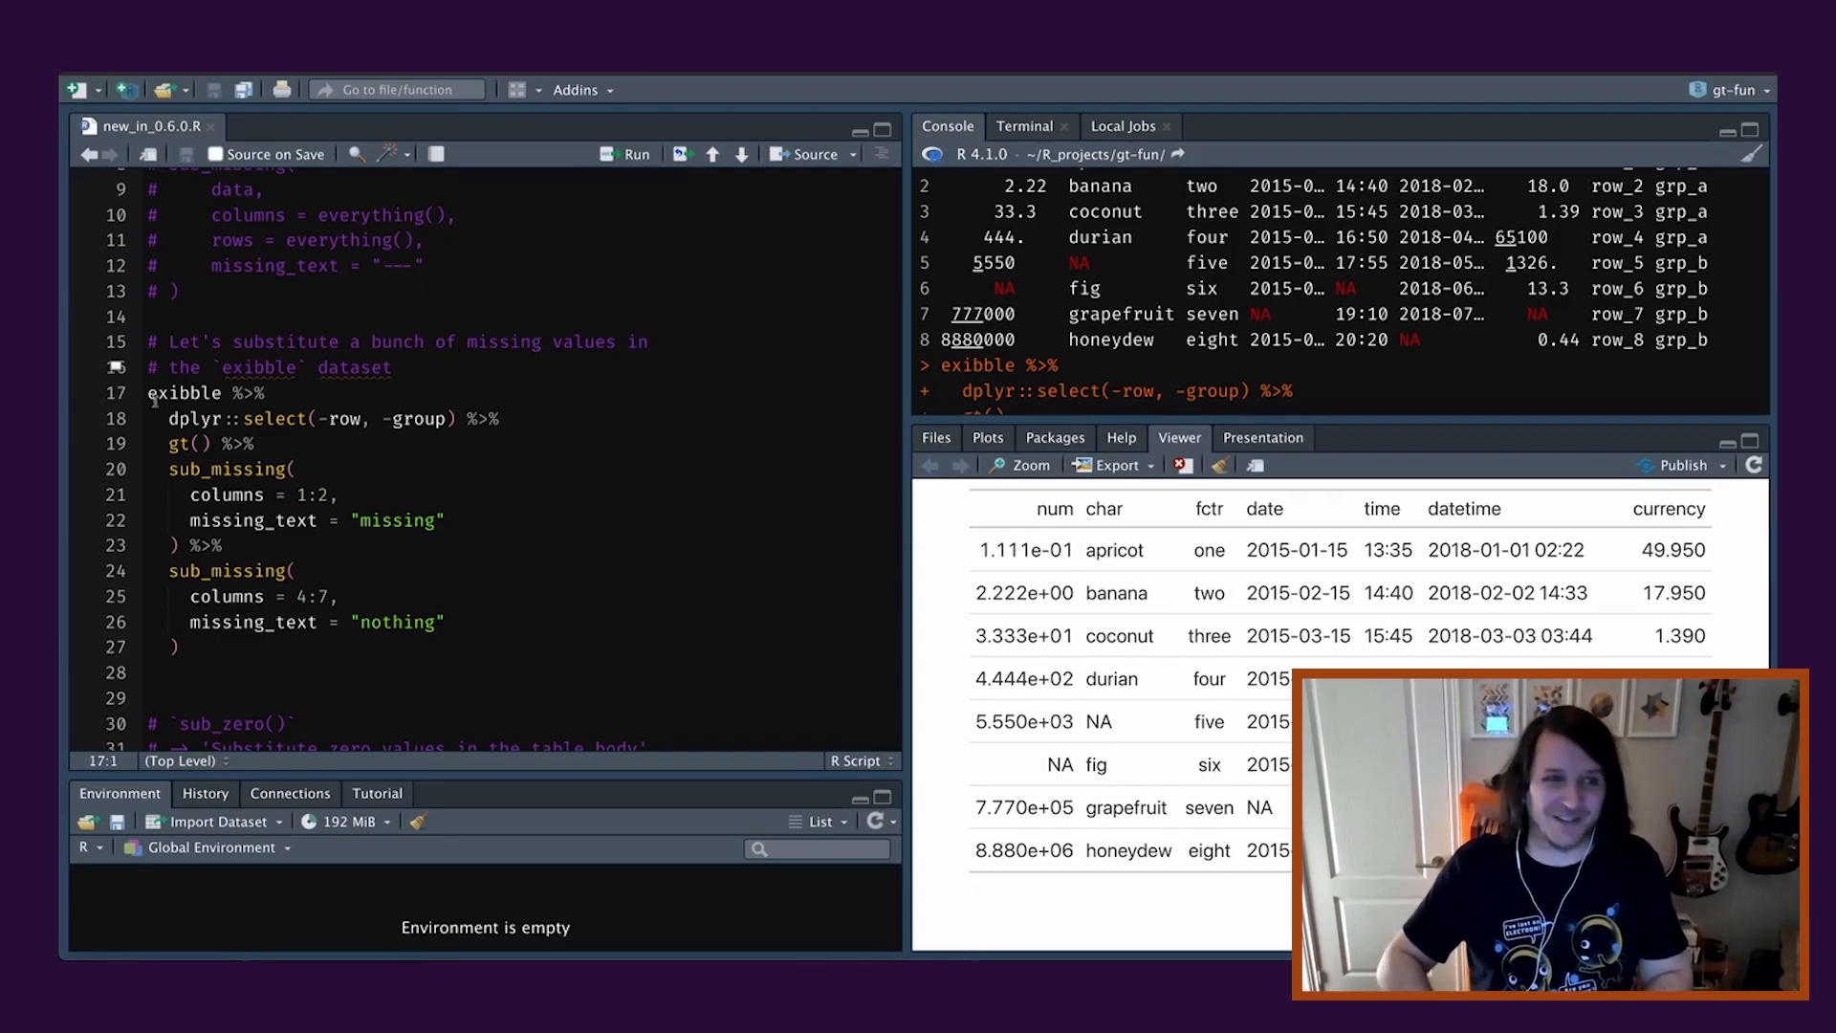
pyautogui.click(629, 153)
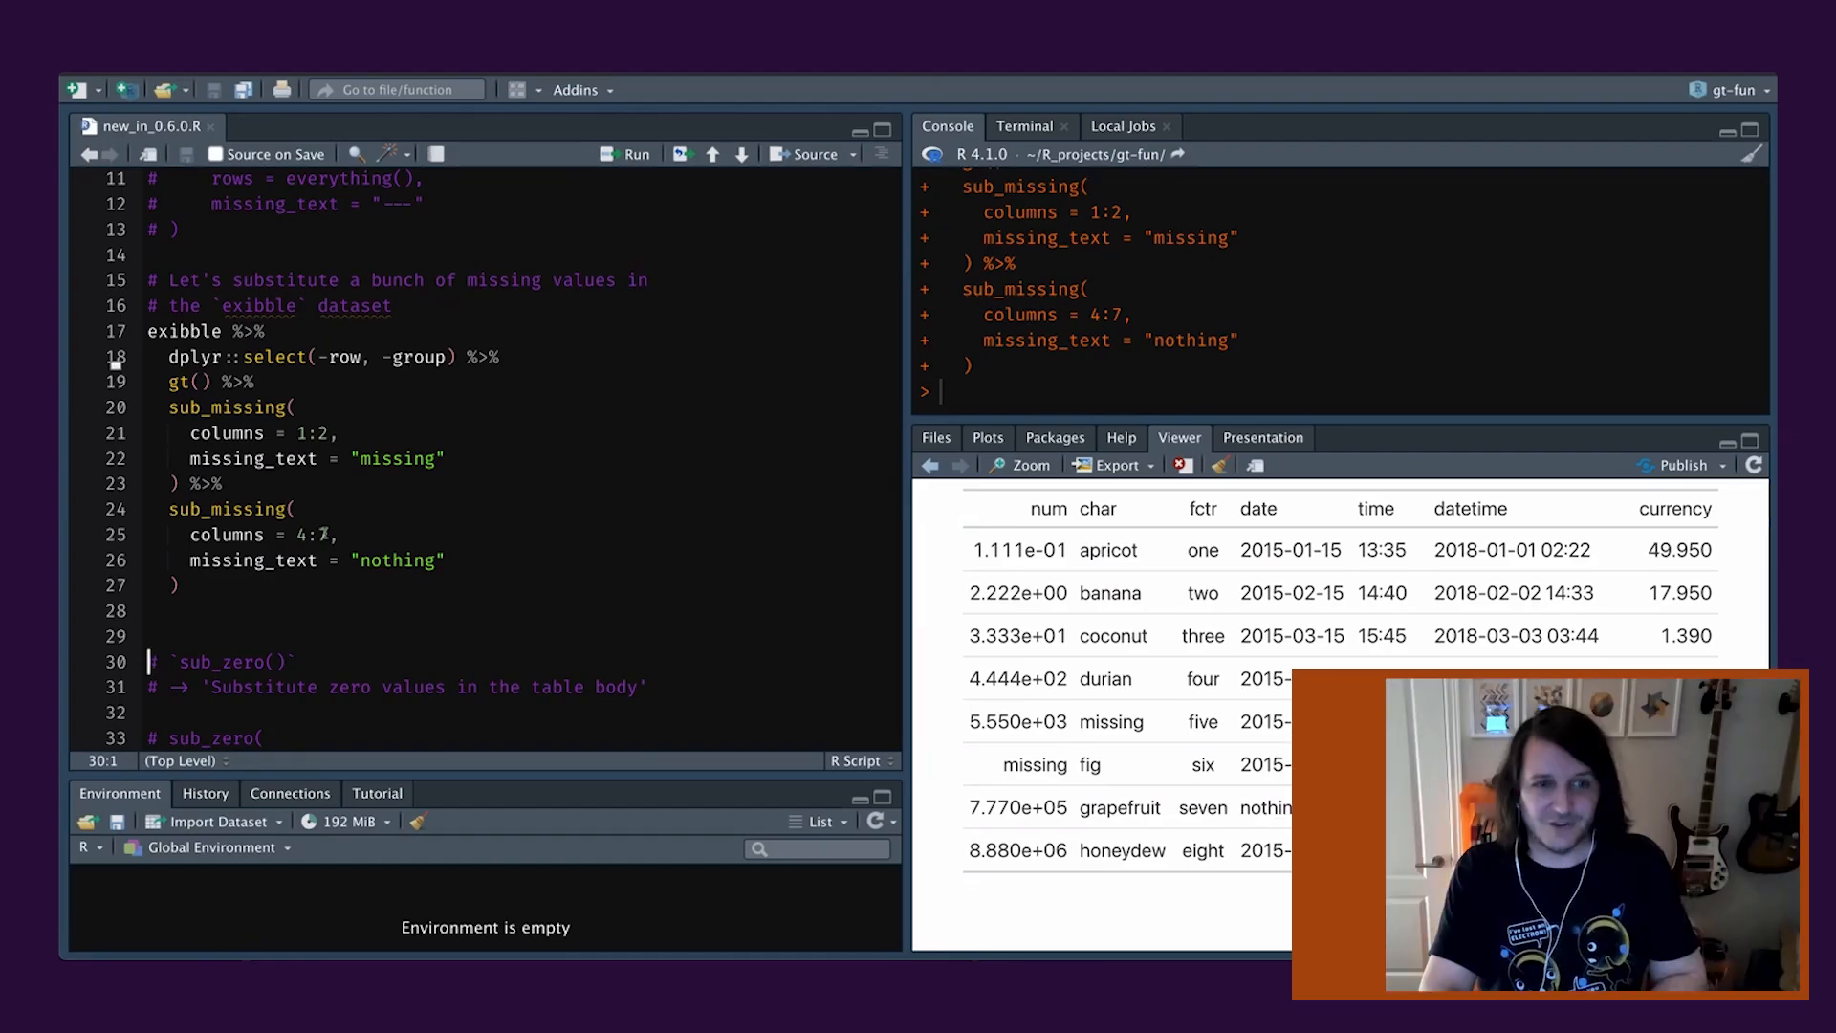
# Remove the replacement text to see the default dash, then add missing_text = "-" to the first sub_missing().
pyautogui.doubleClick(395, 457)
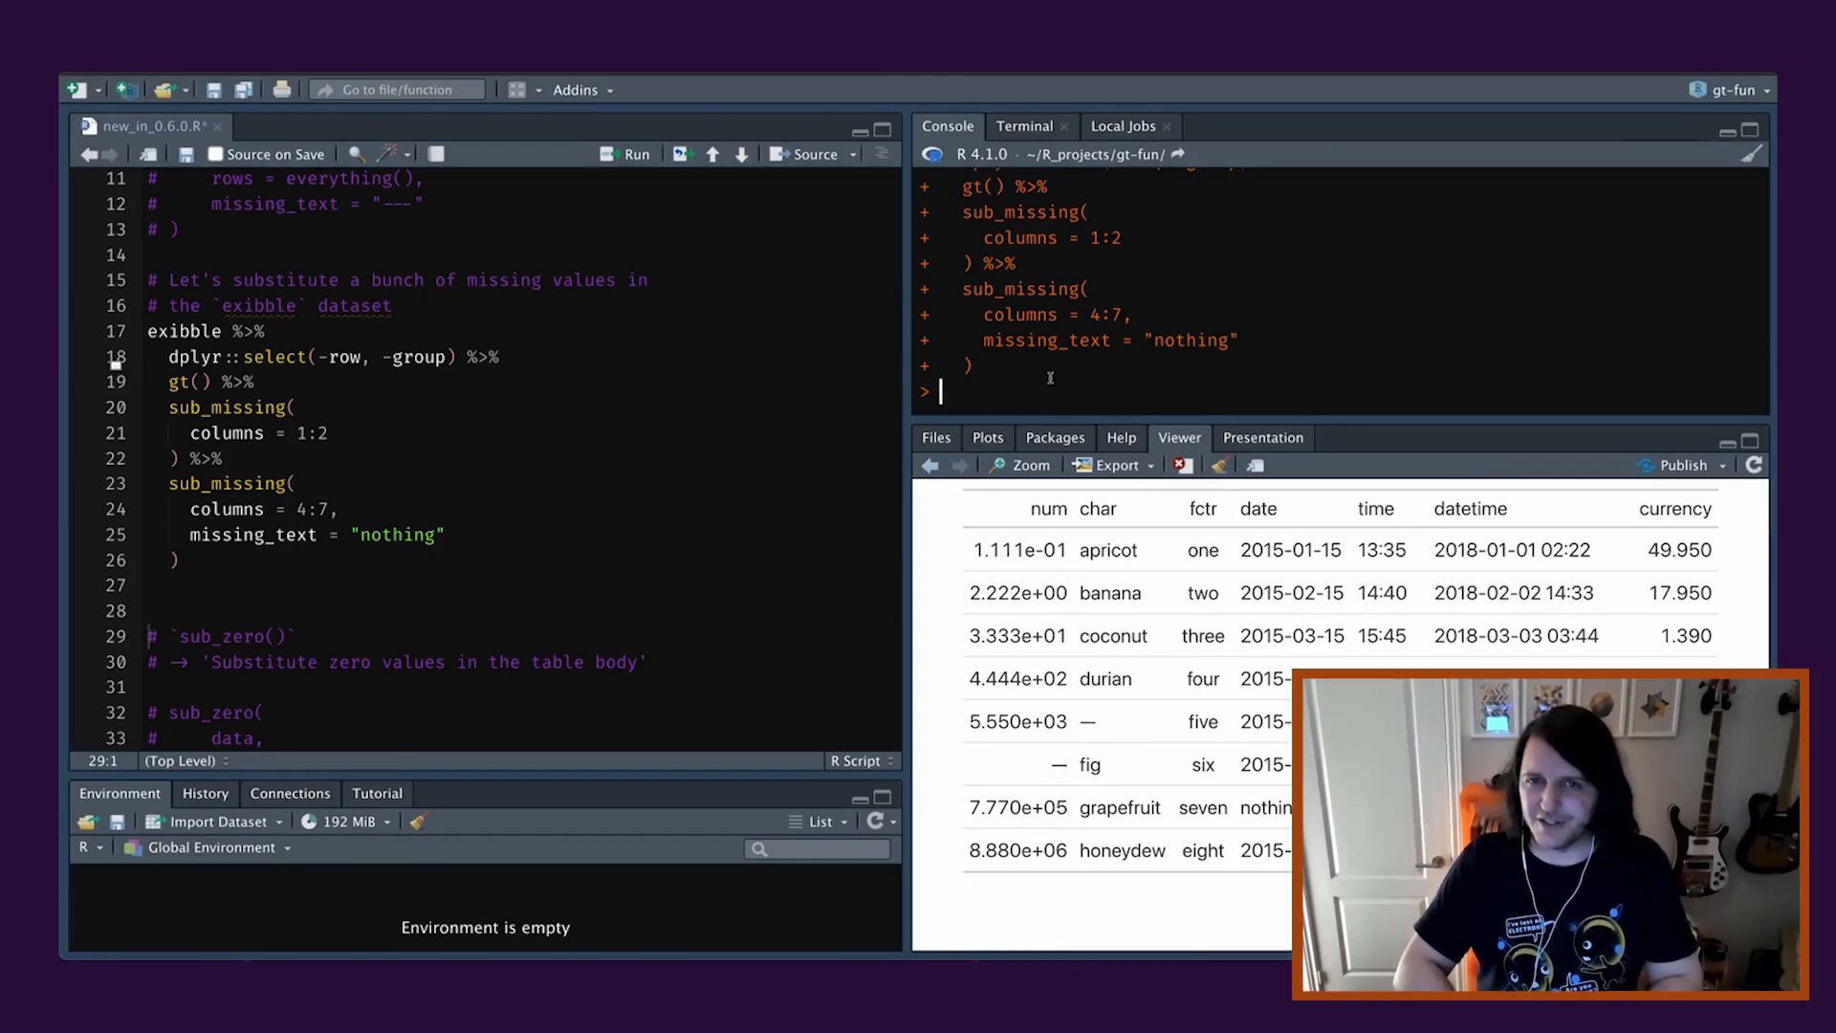
pyautogui.write('---')
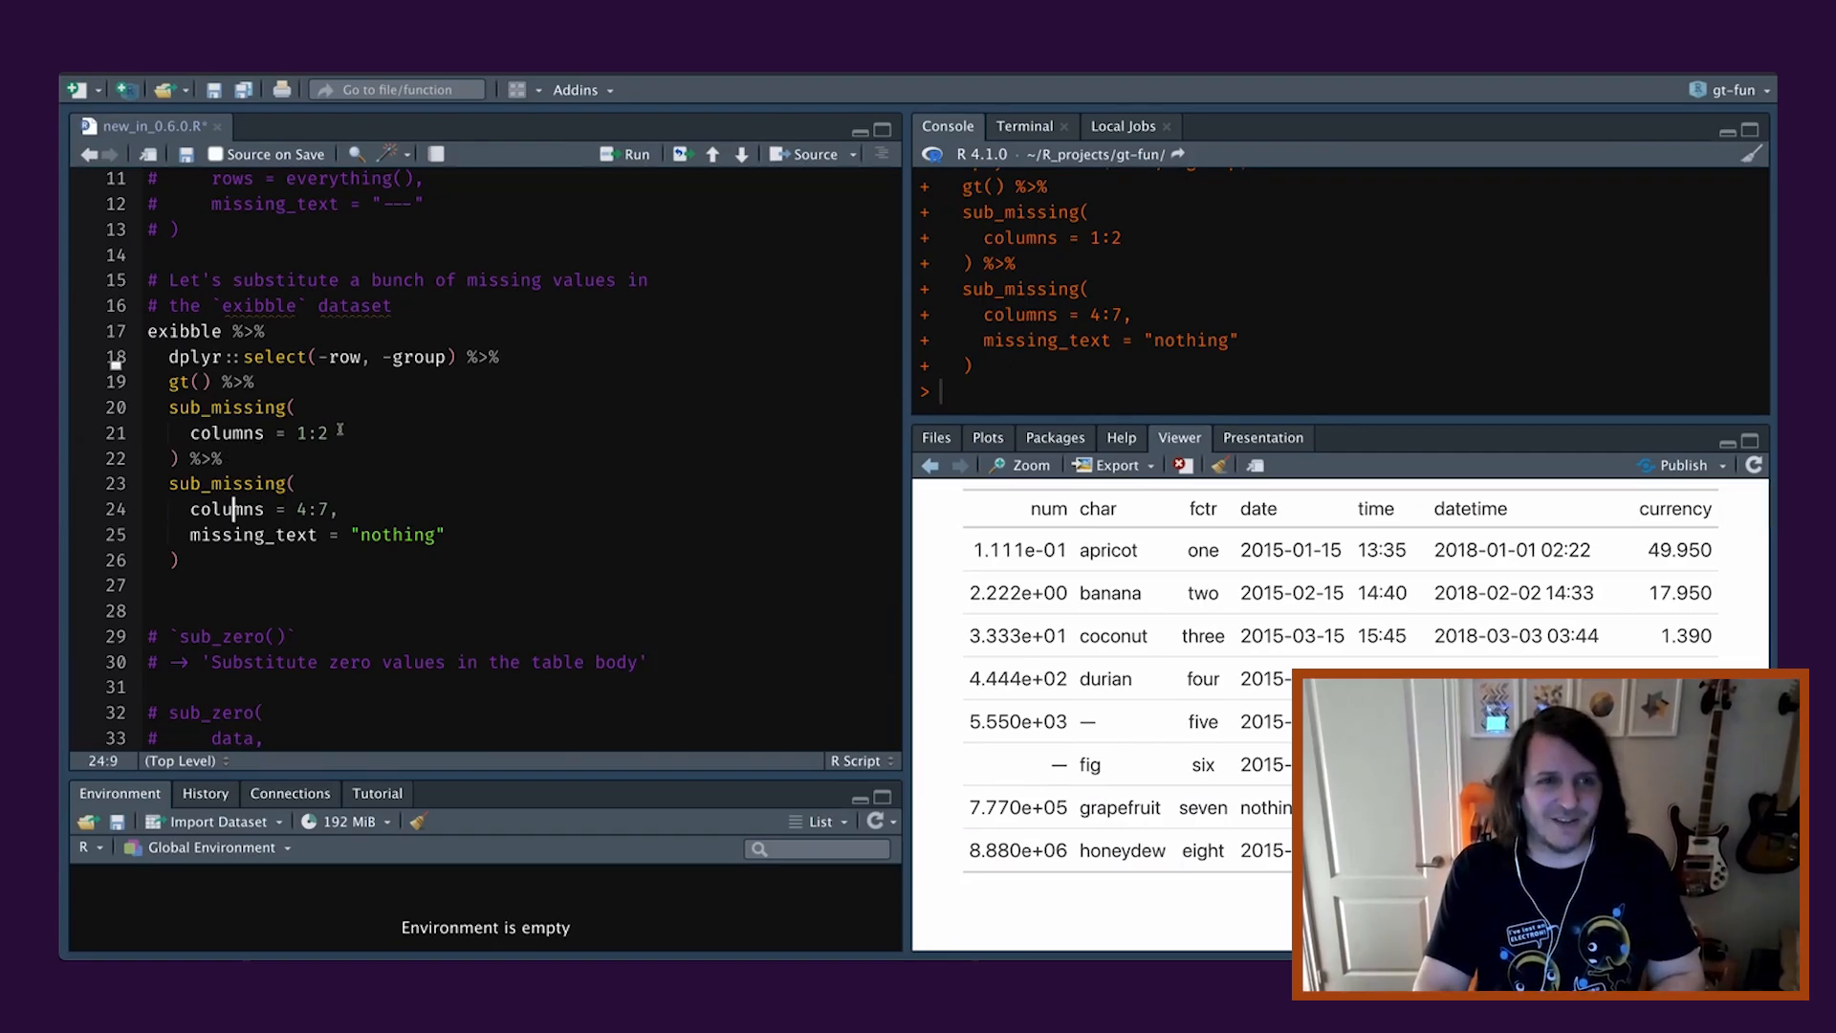
pyautogui.write(',')
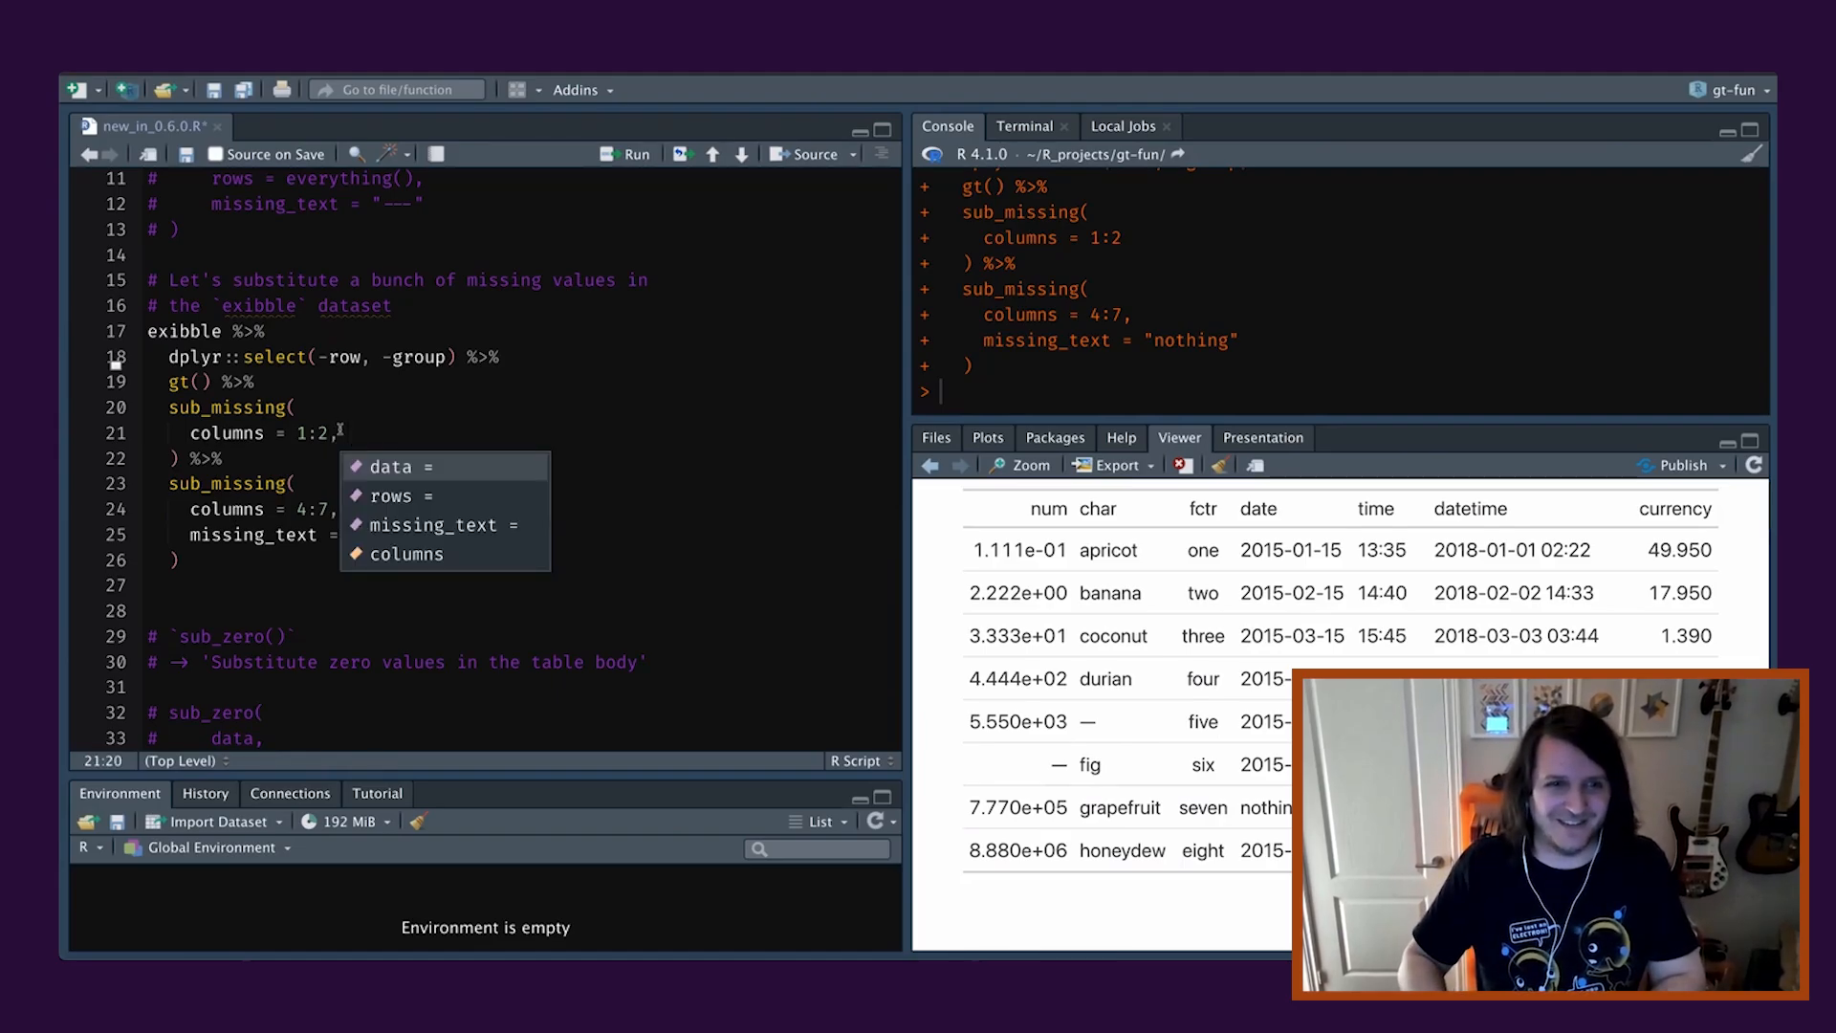
pyautogui.write('missing_text = ""')
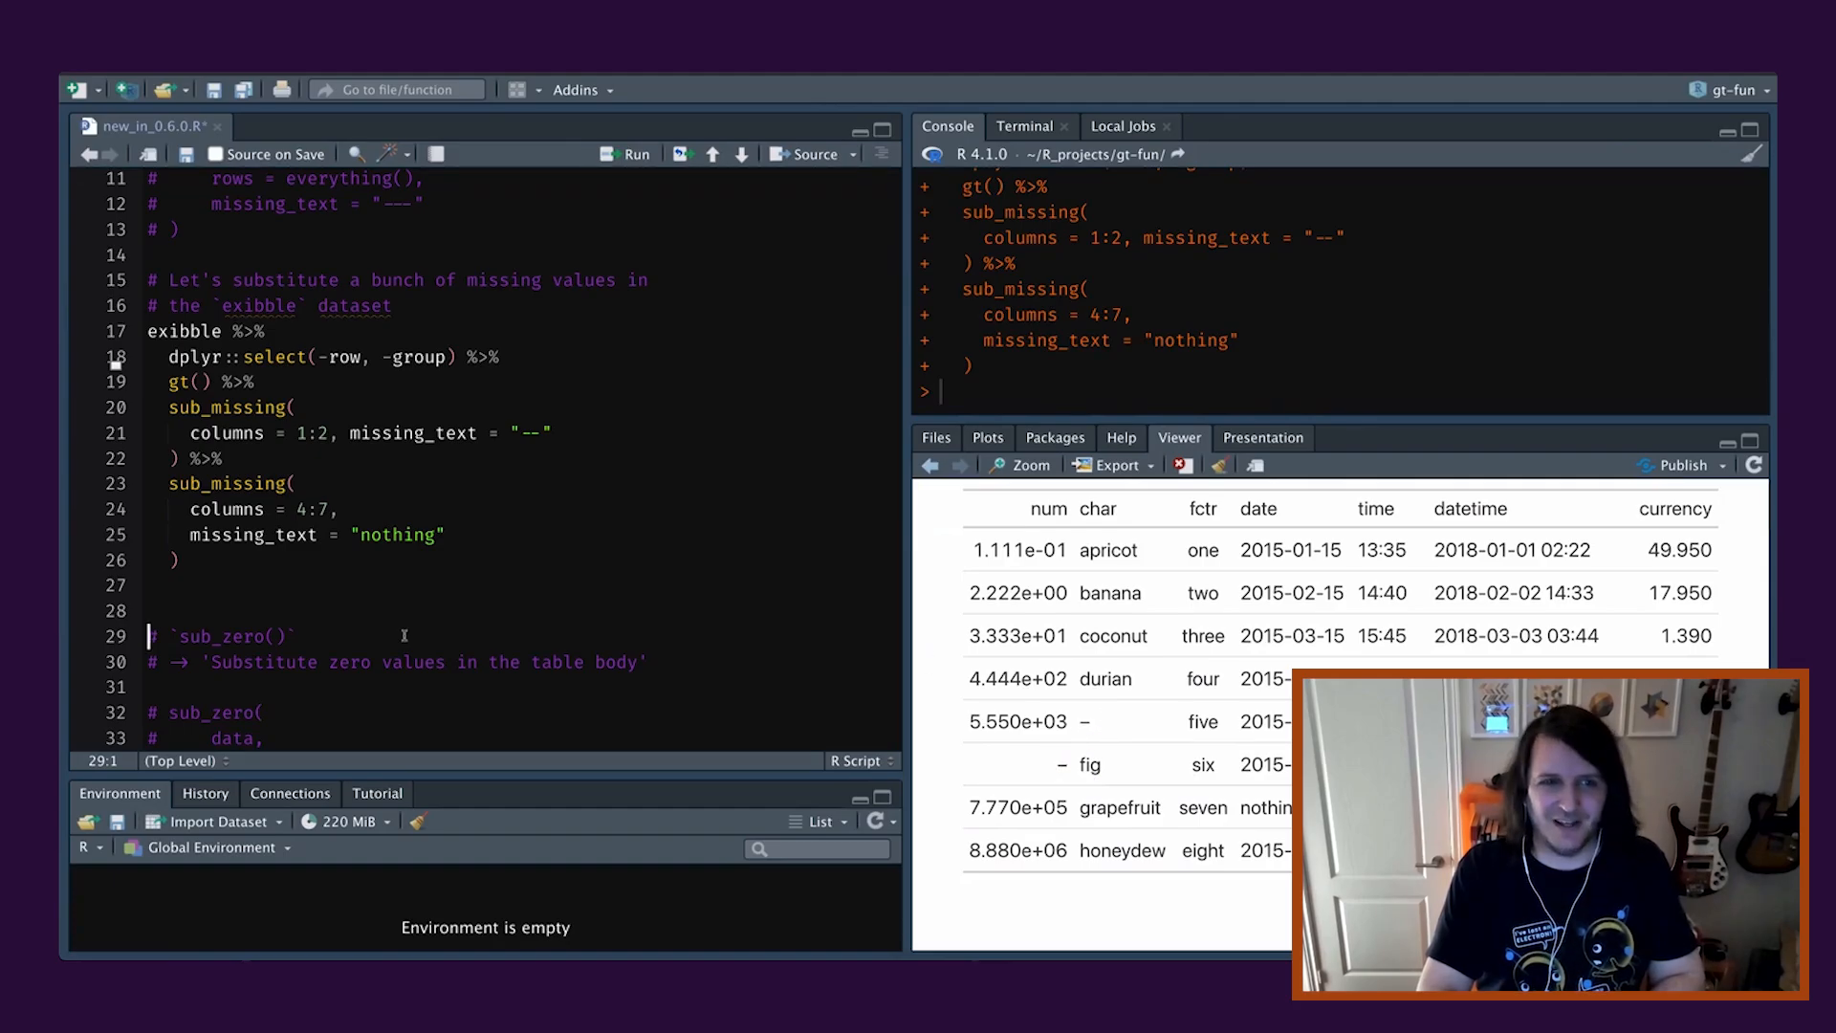
pyautogui.click(524, 434)
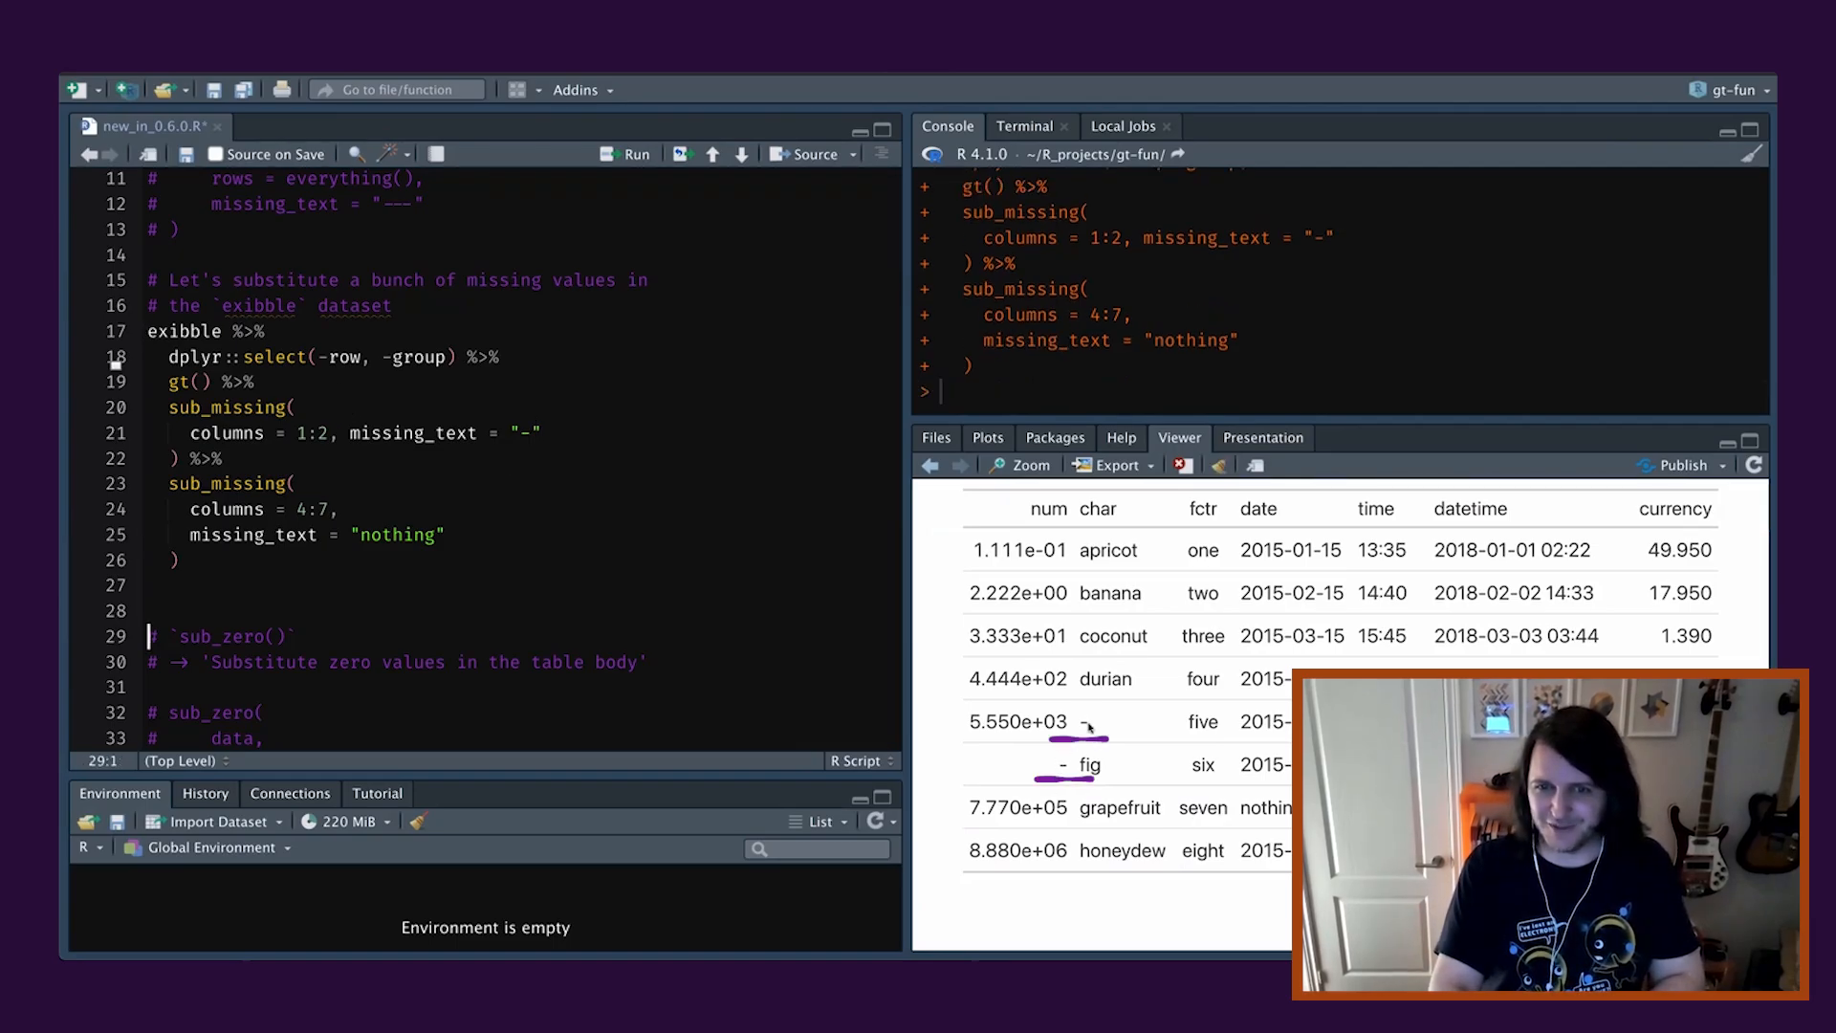
pyautogui.click(530, 434)
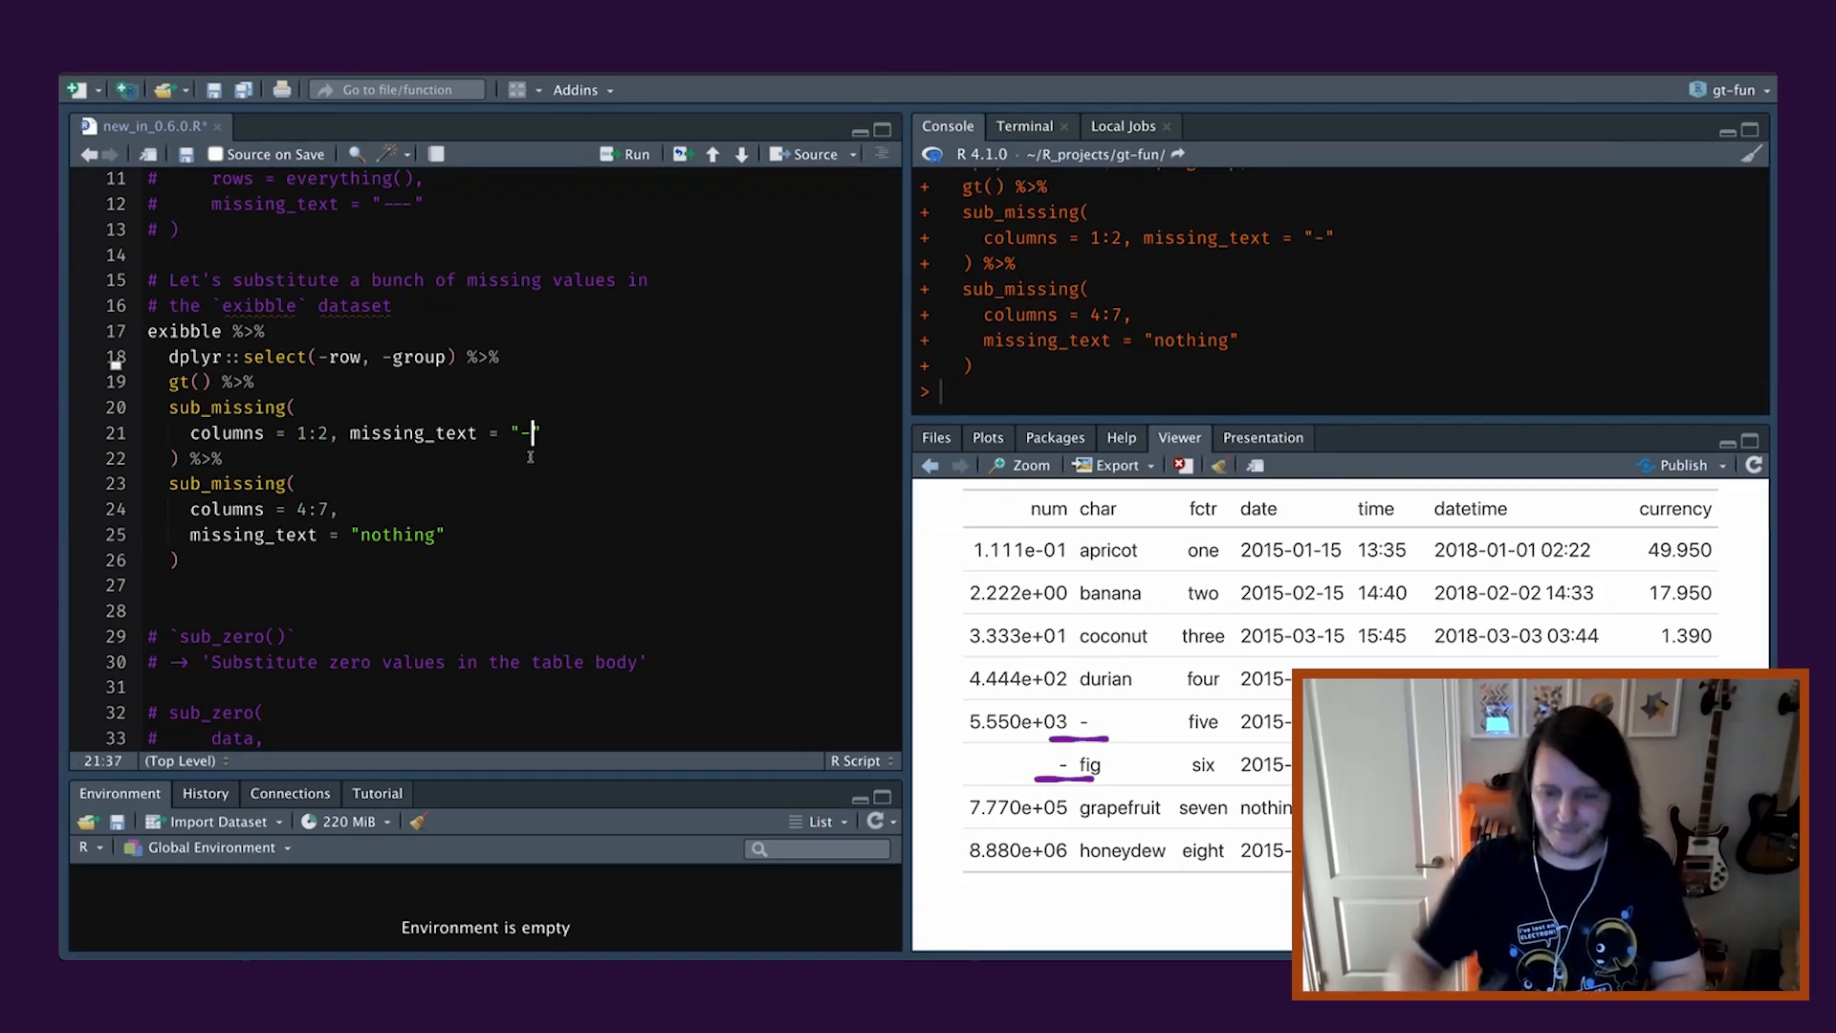
# Extend missing_text to a longer dash and point out sub_missing and warning in the header comment.
pyautogui.write('--')
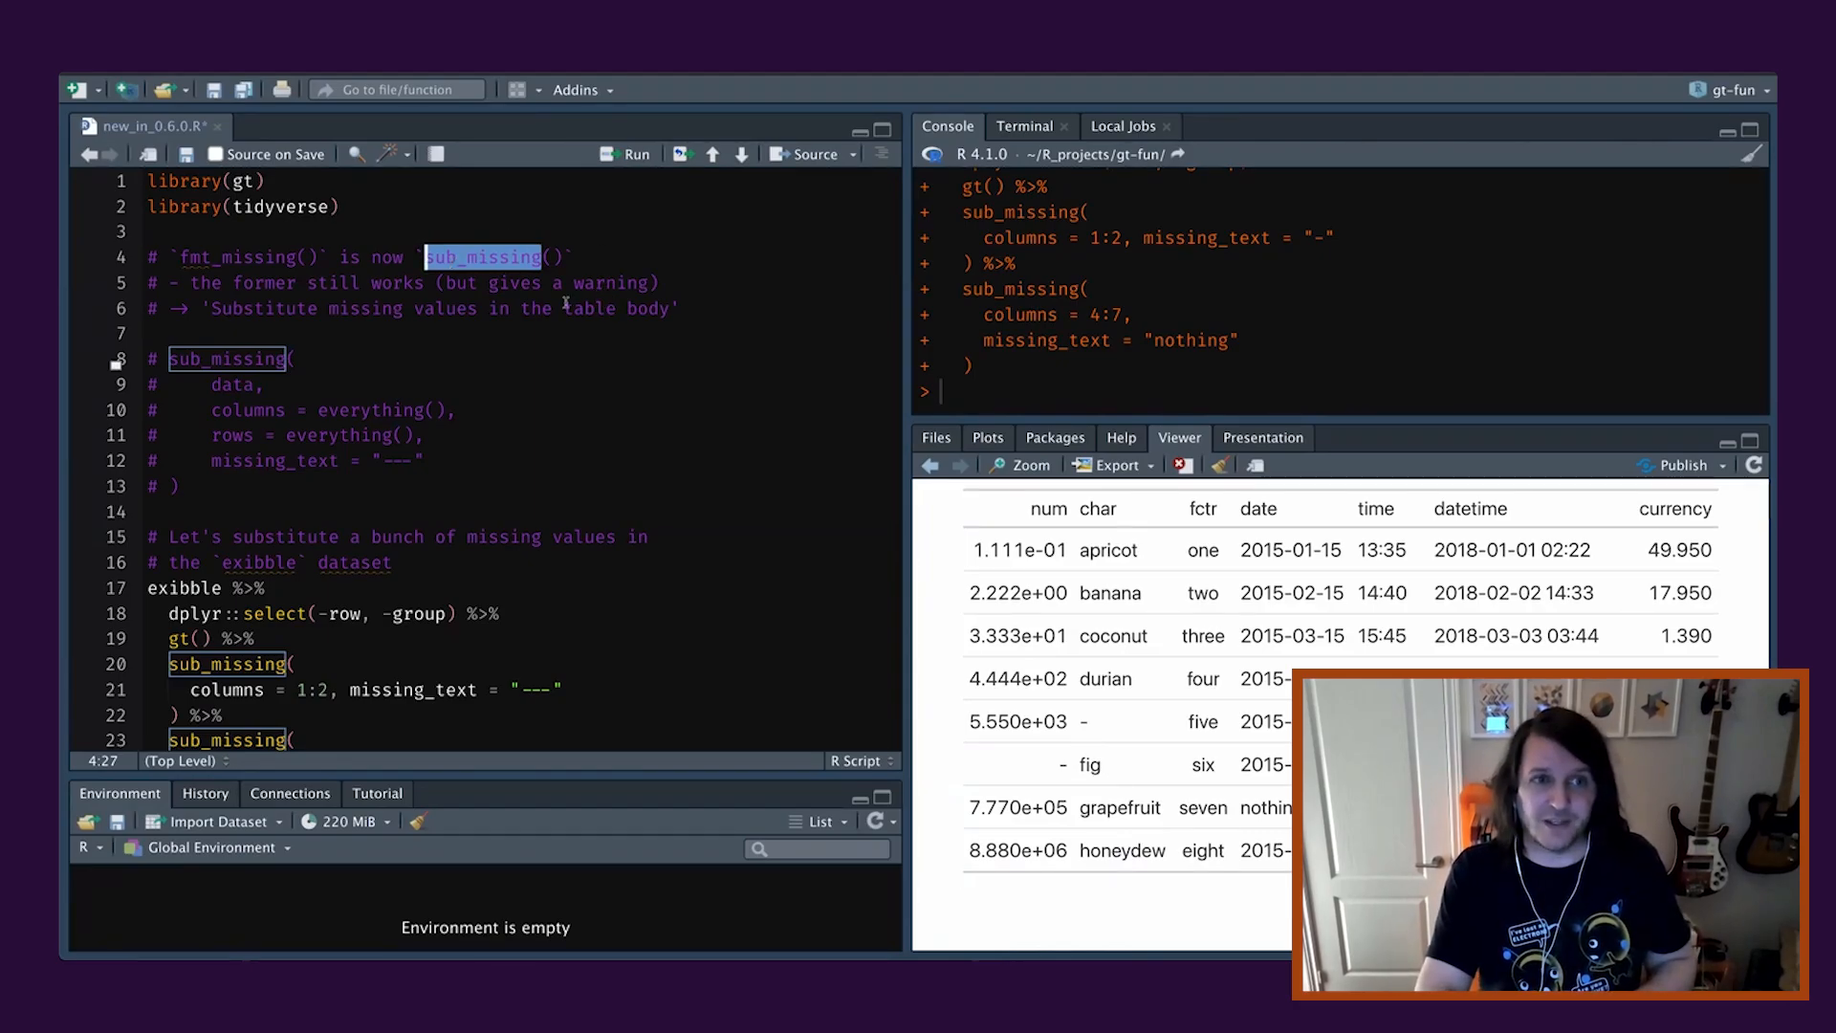
pyautogui.doubleClick(610, 283)
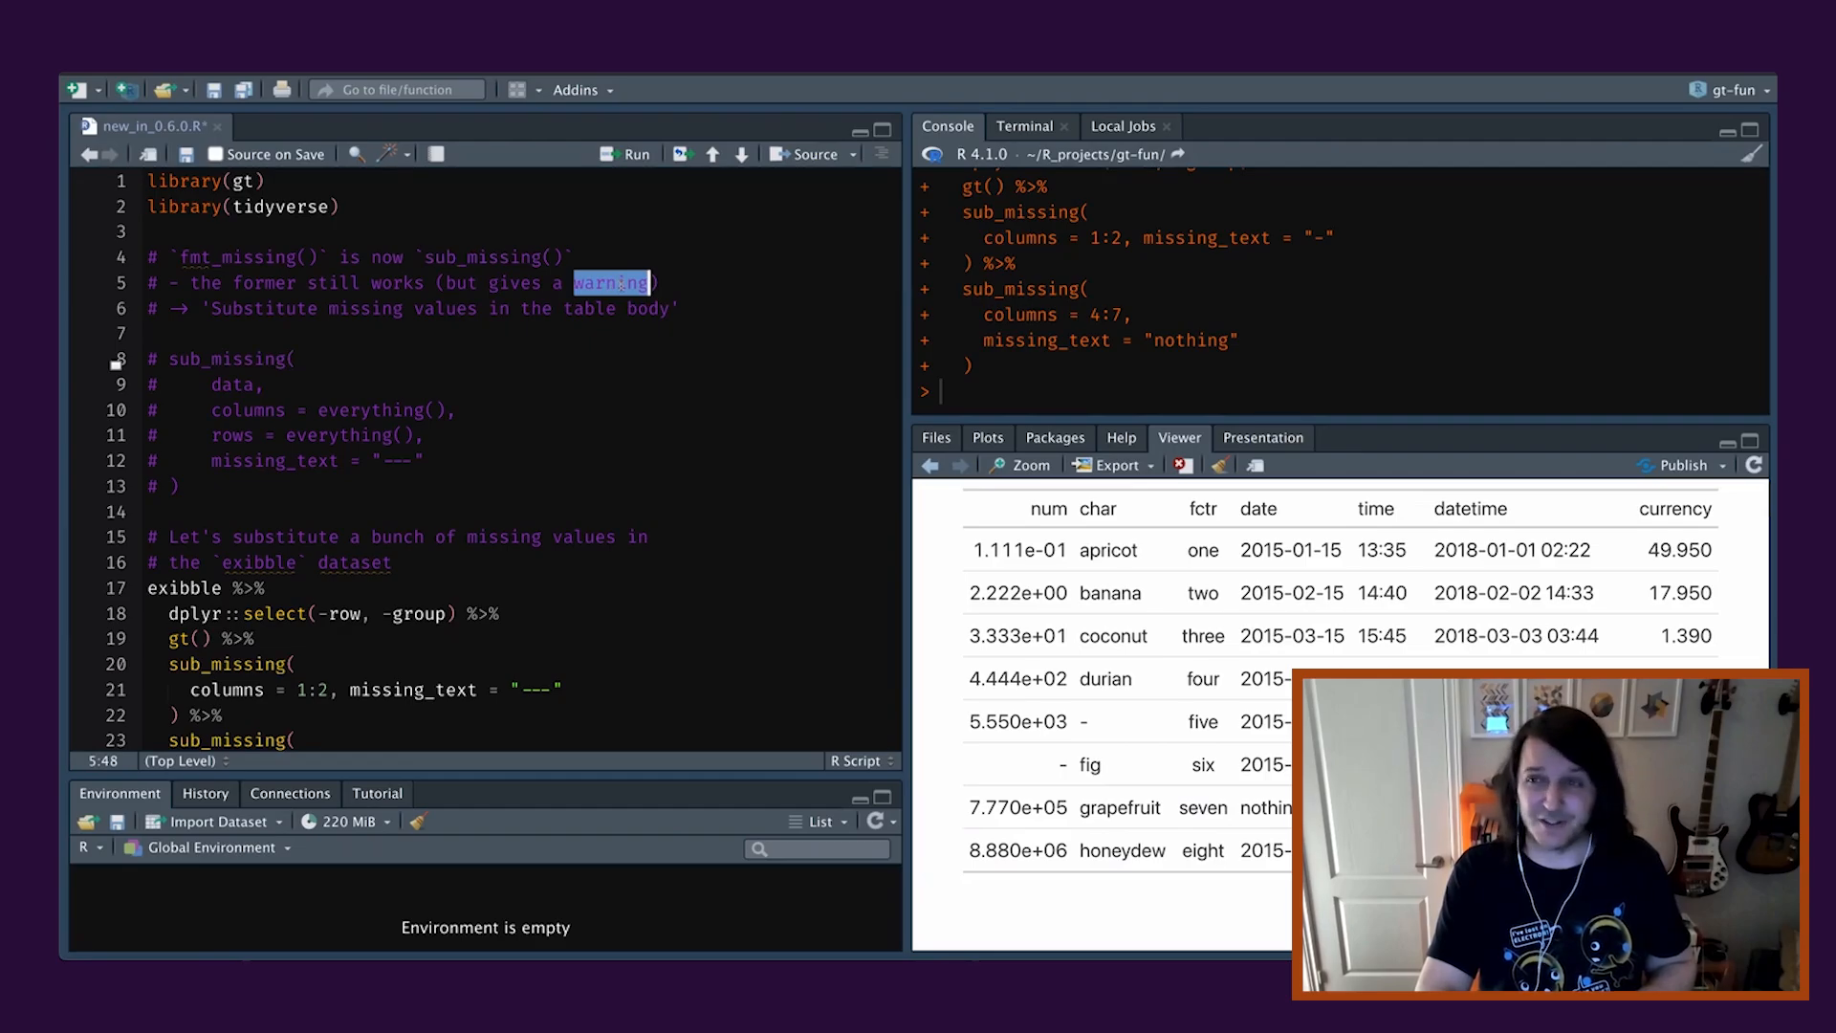
pyautogui.doubleClick(445, 308)
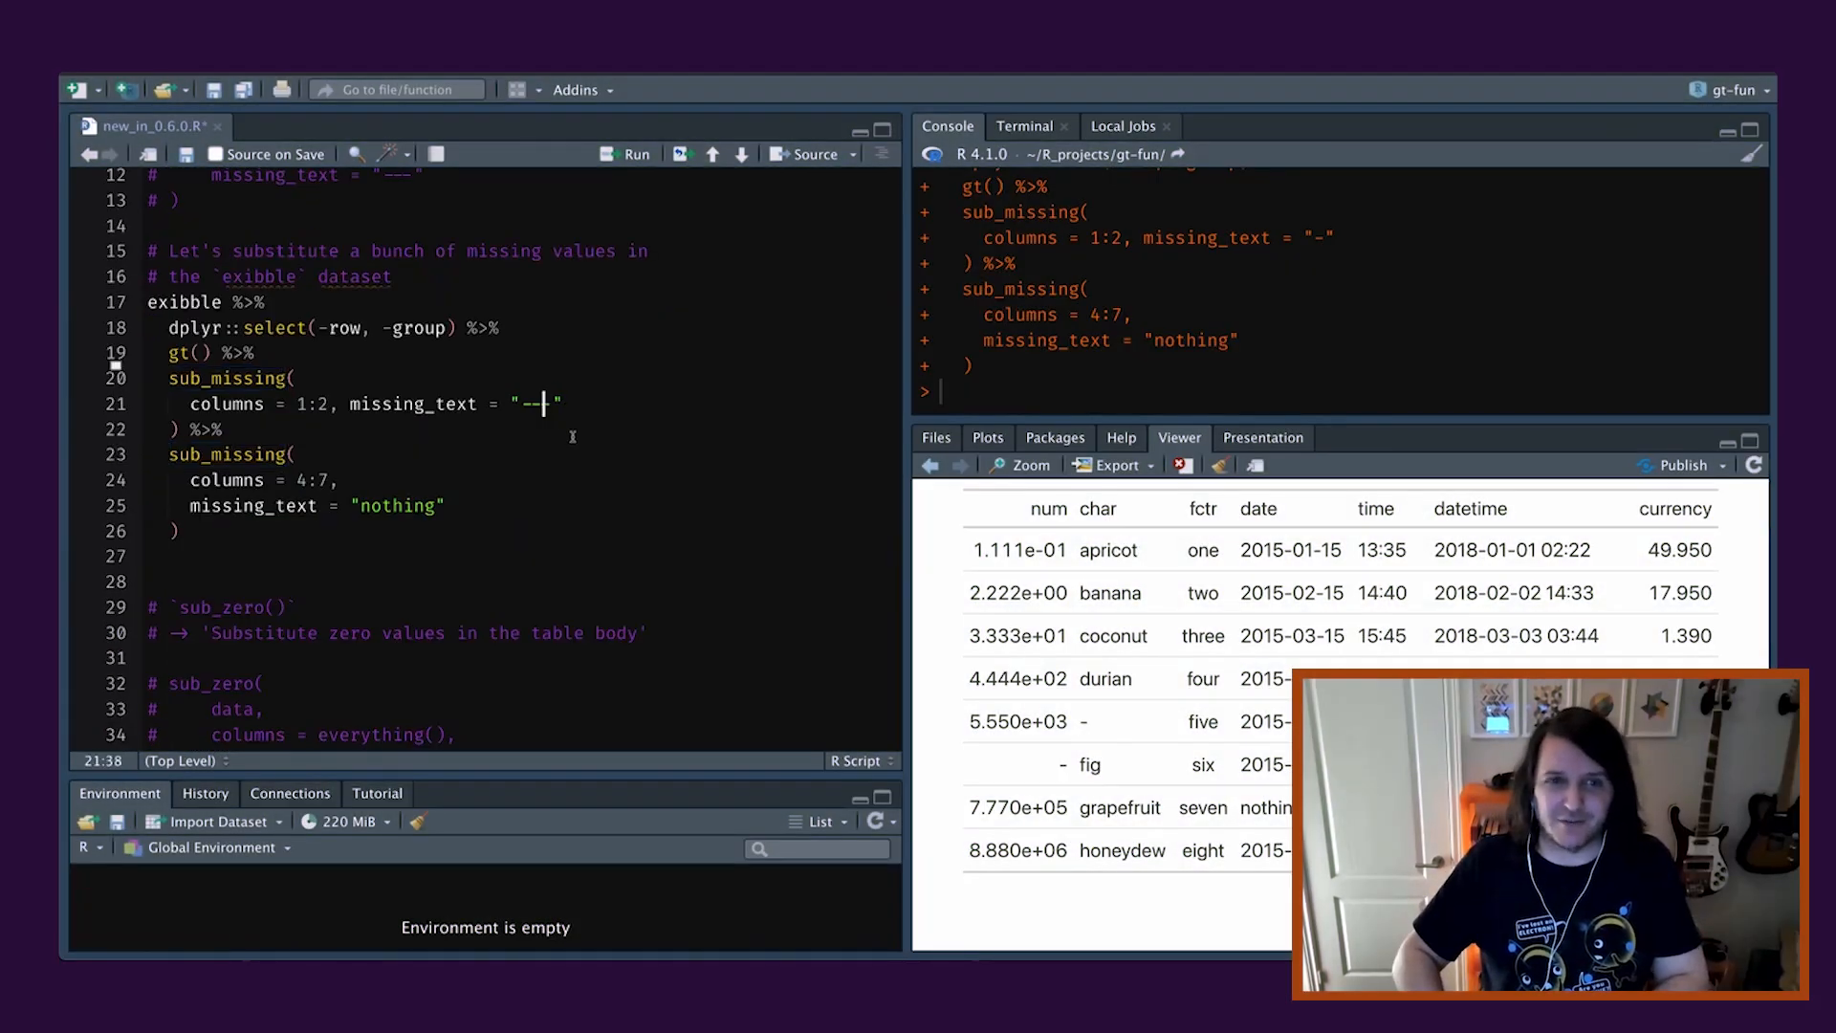
# Set missing_text = md("**GONE**") and rerun so missing cells show a bold GONE.
pyautogui.write('md(')
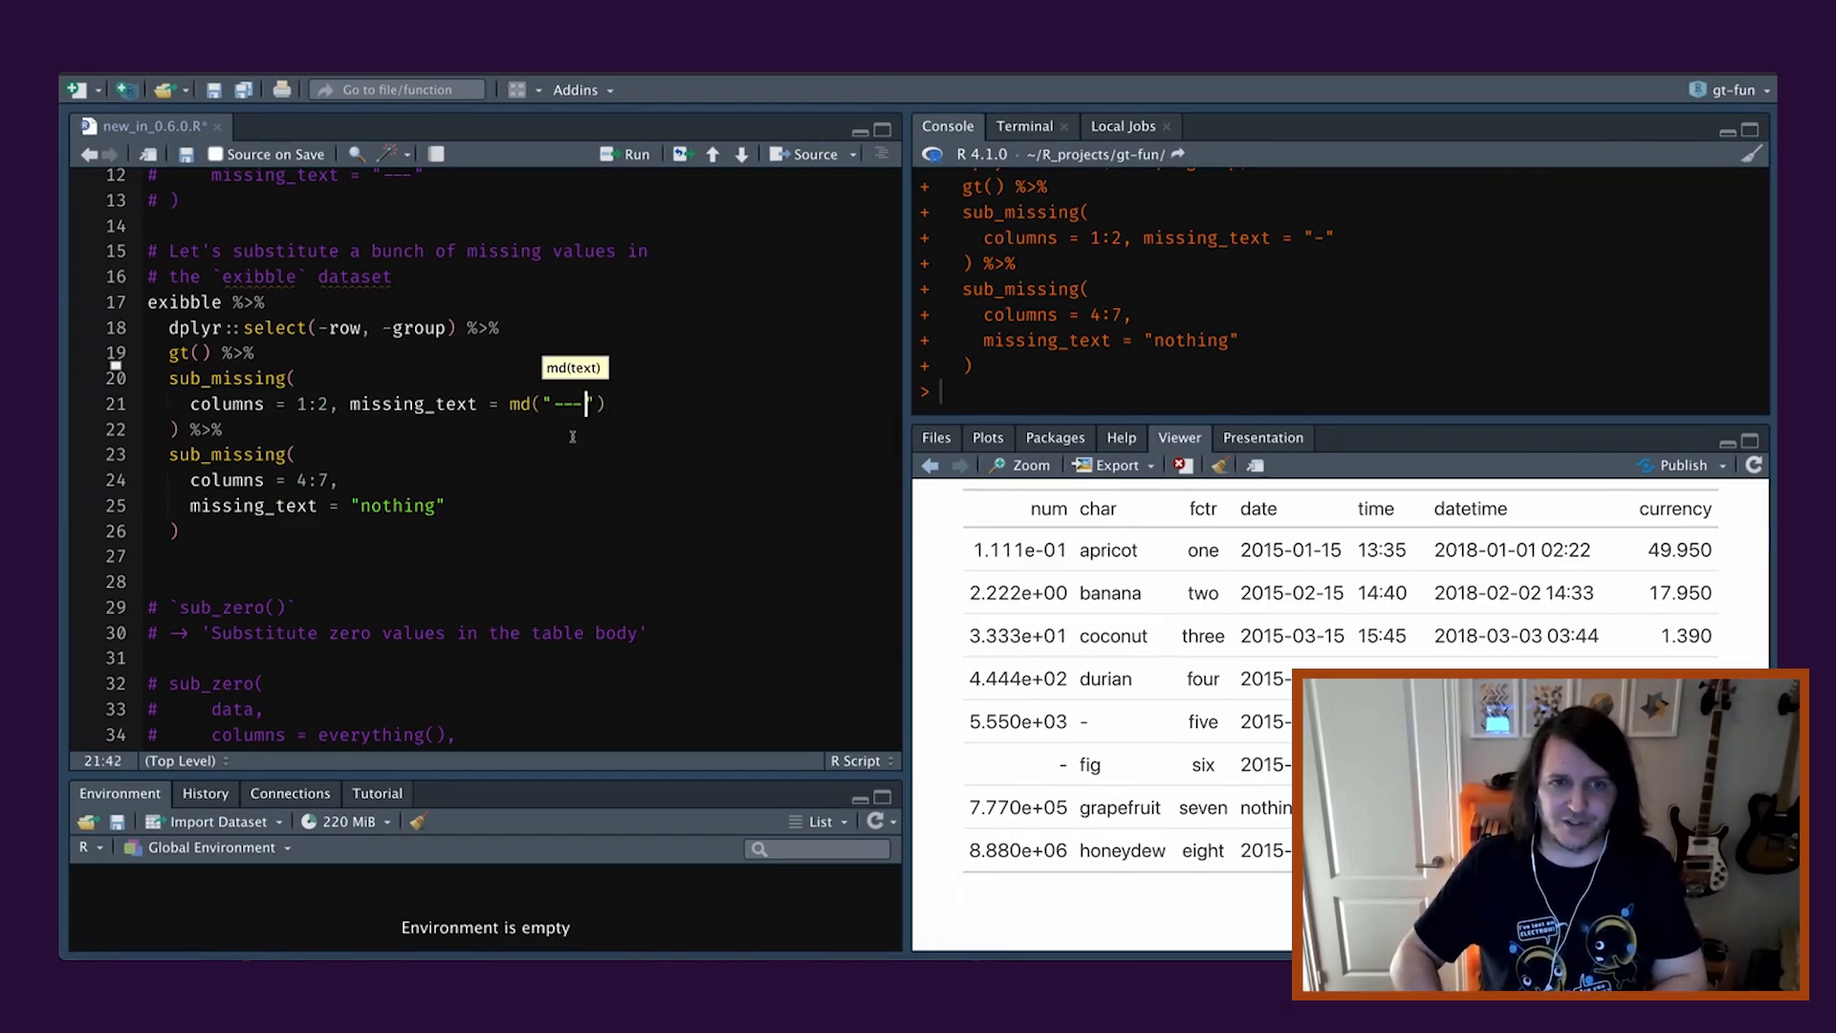
pyautogui.write('*(')
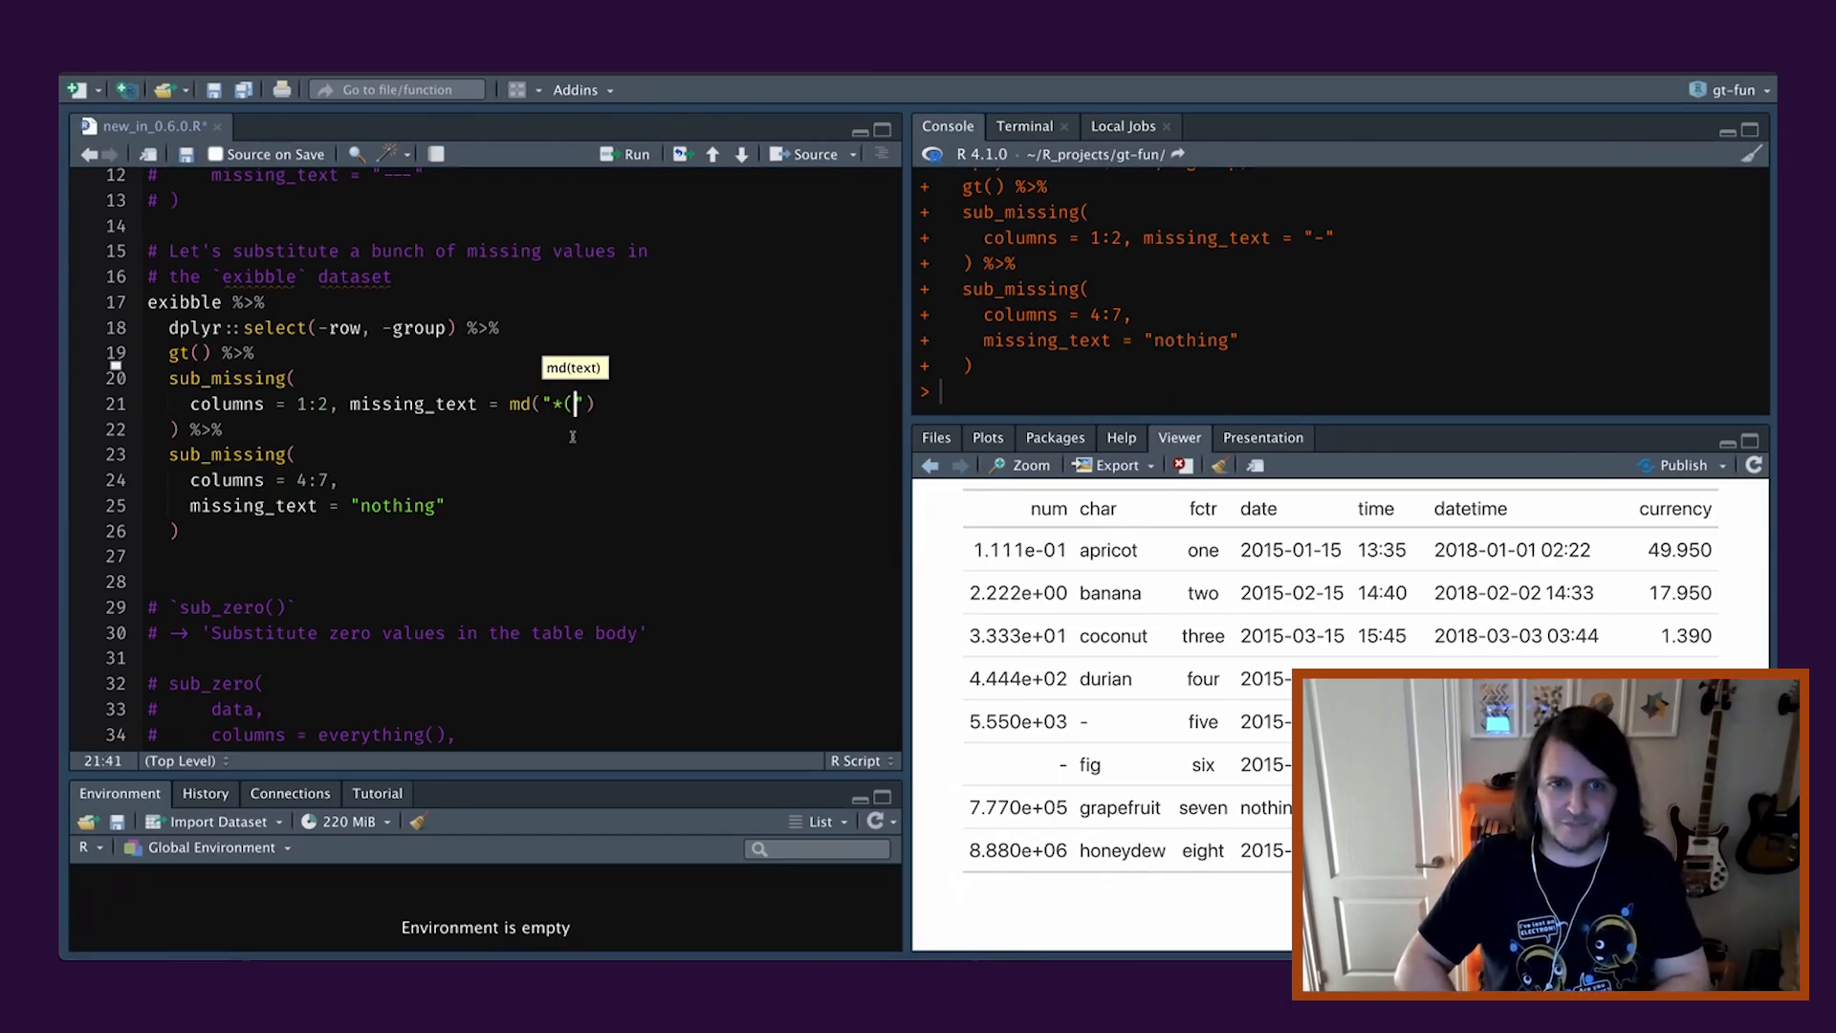
pyautogui.write('GONE*')
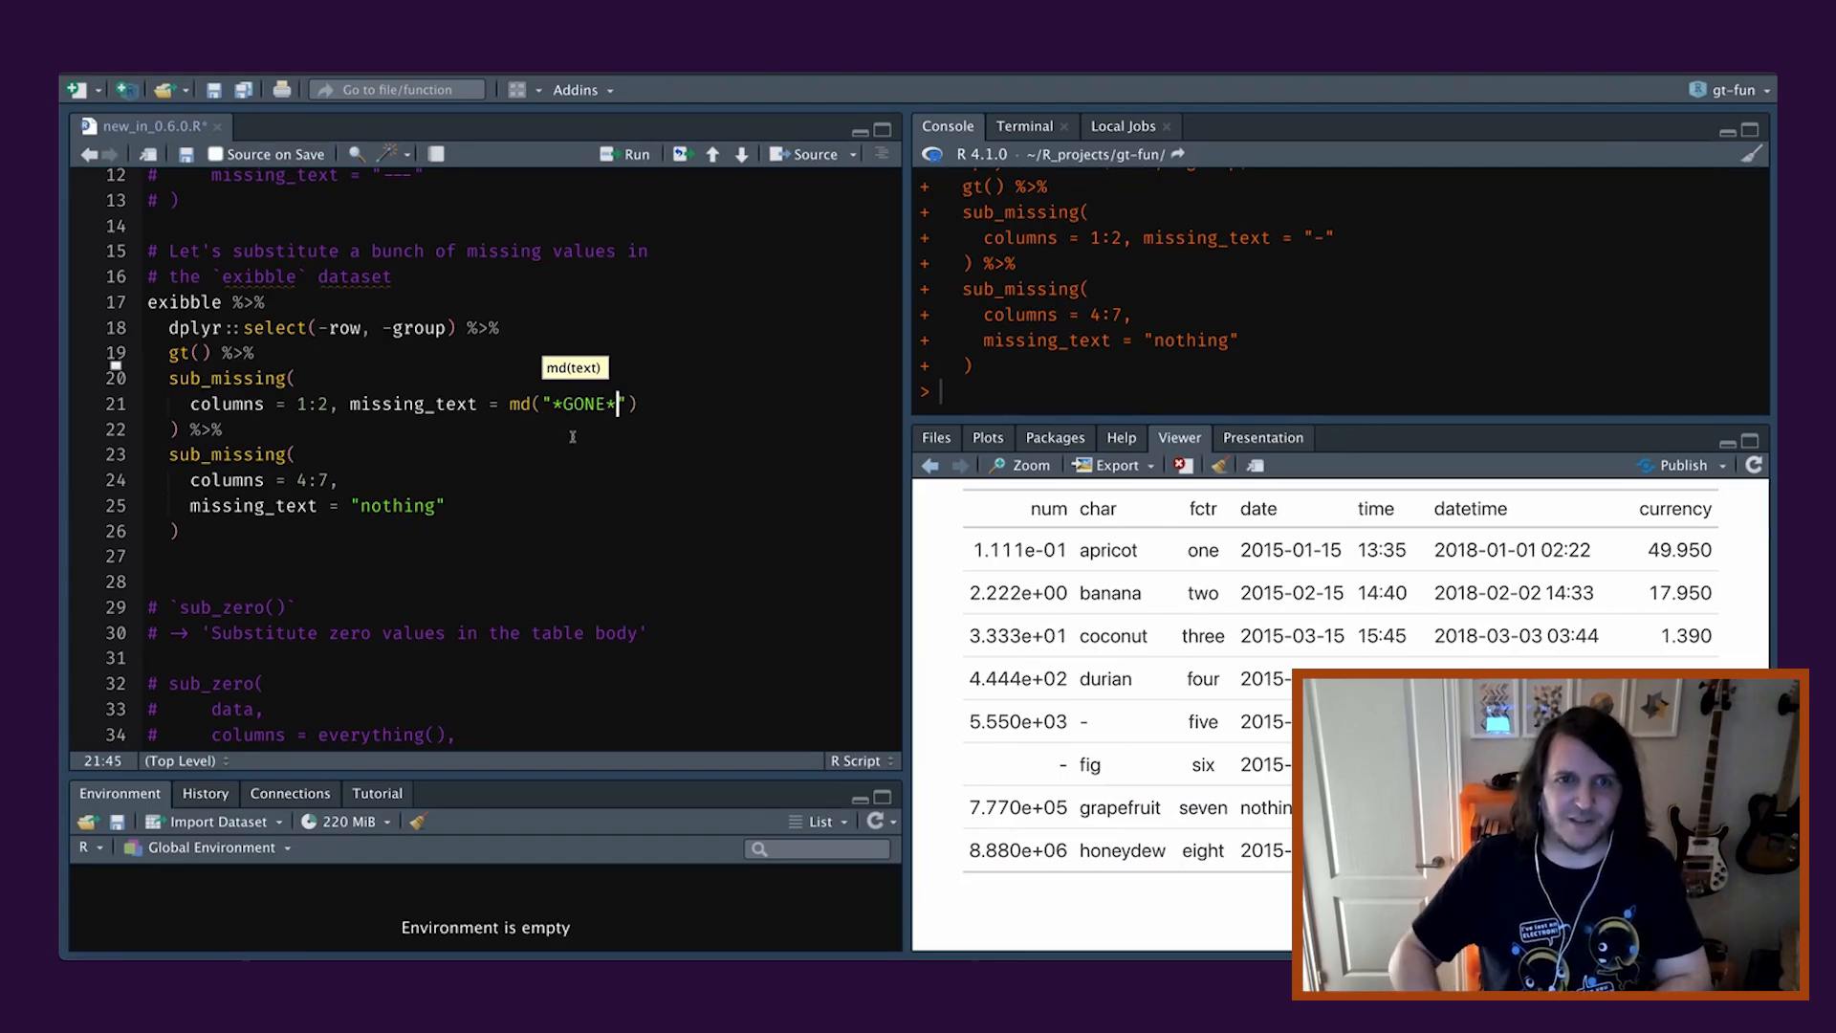
pyautogui.write('*')
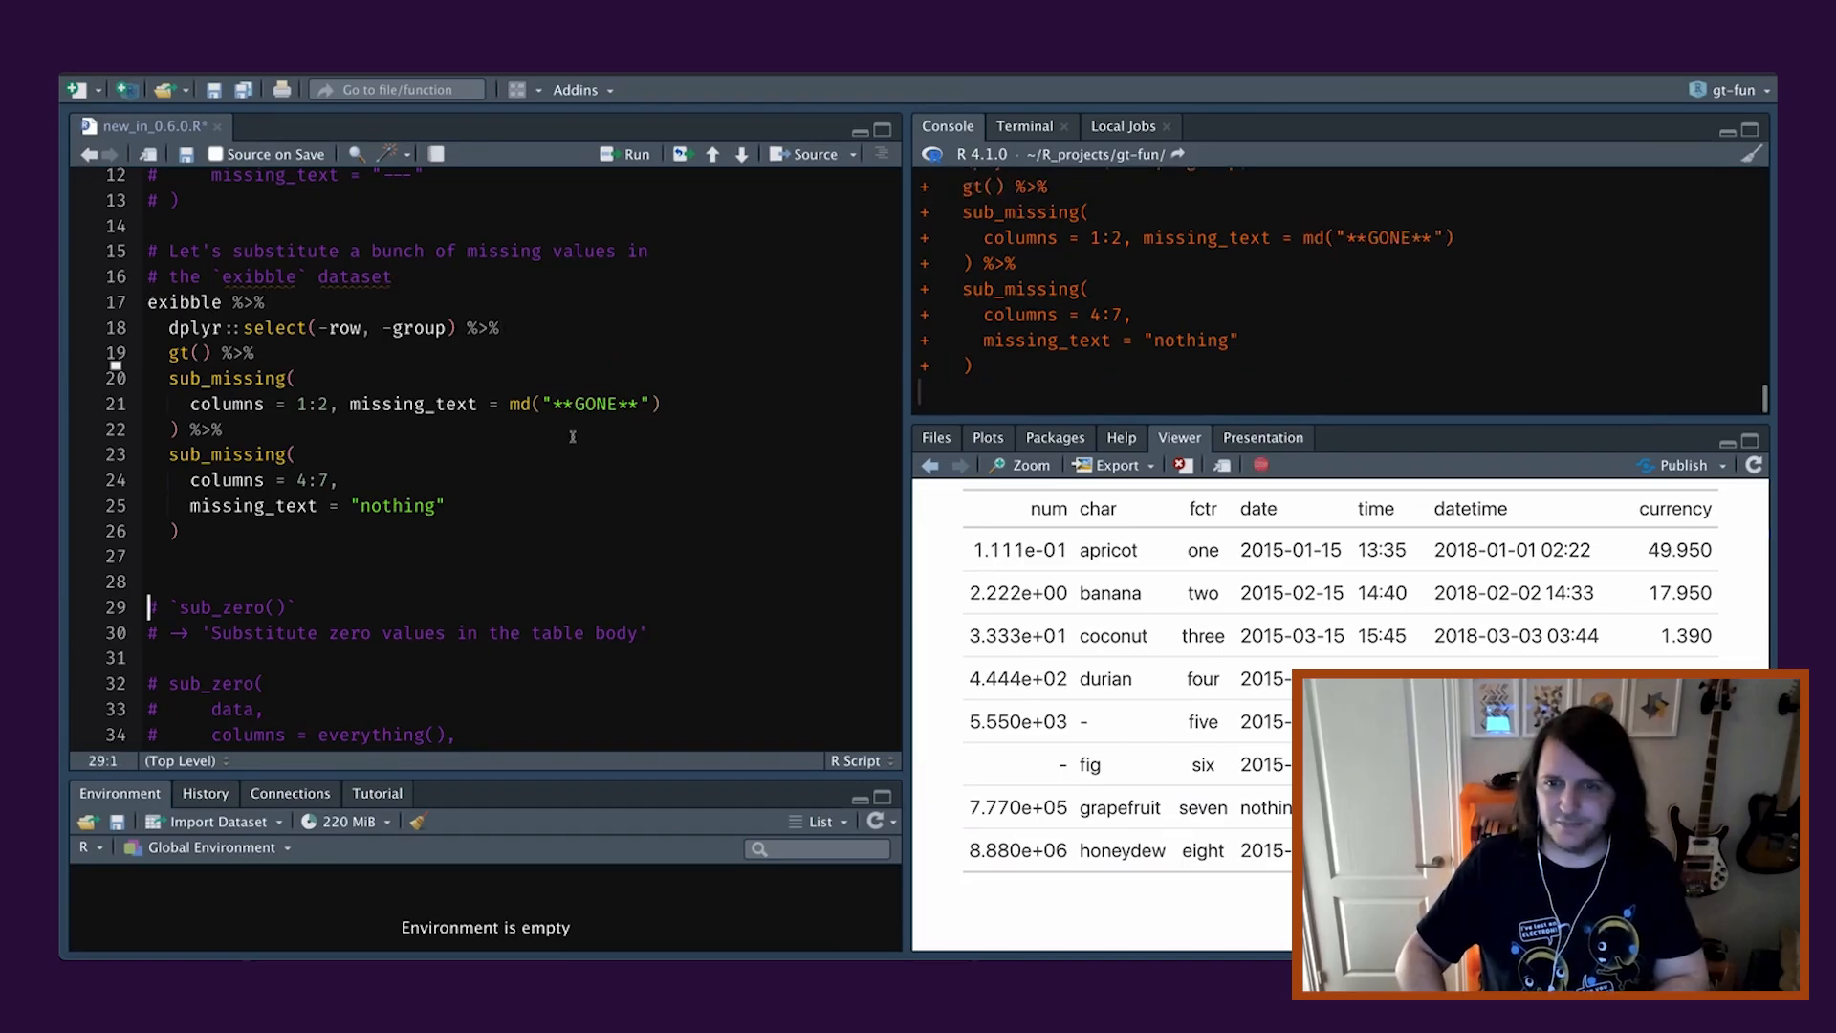
pyautogui.click(635, 153)
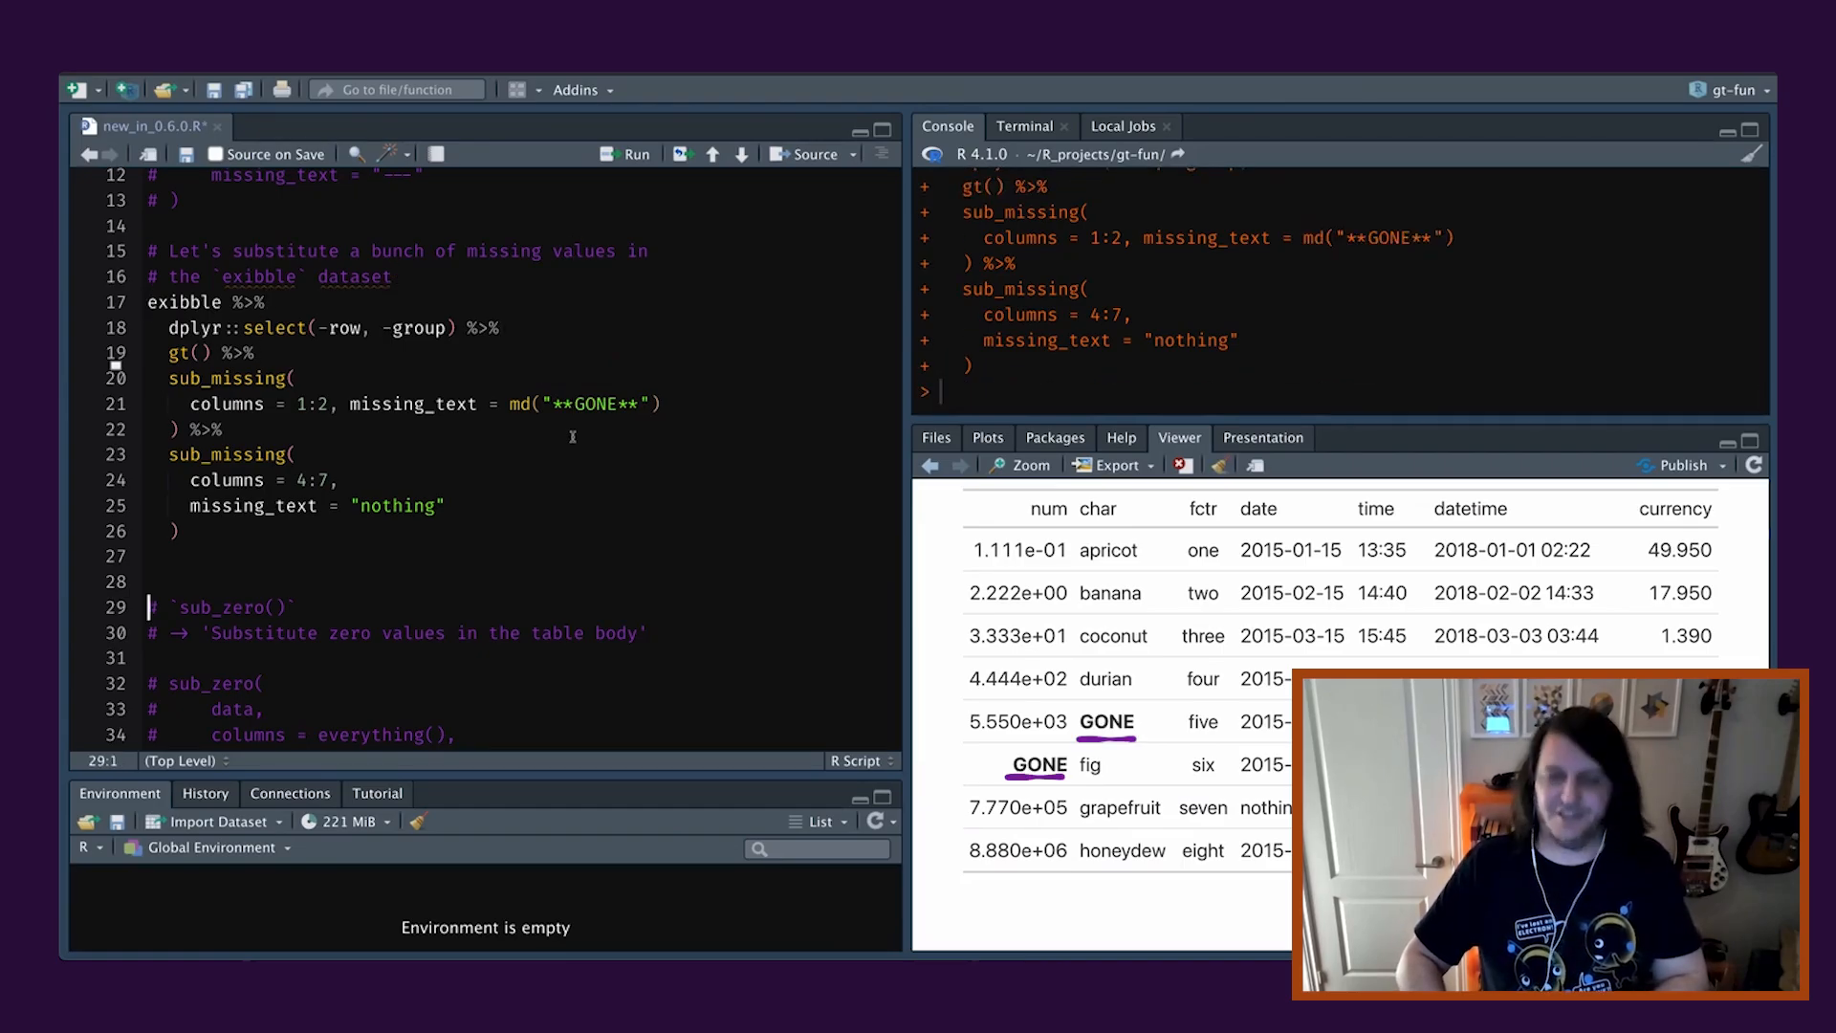
pyautogui.moveTo(811, 436)
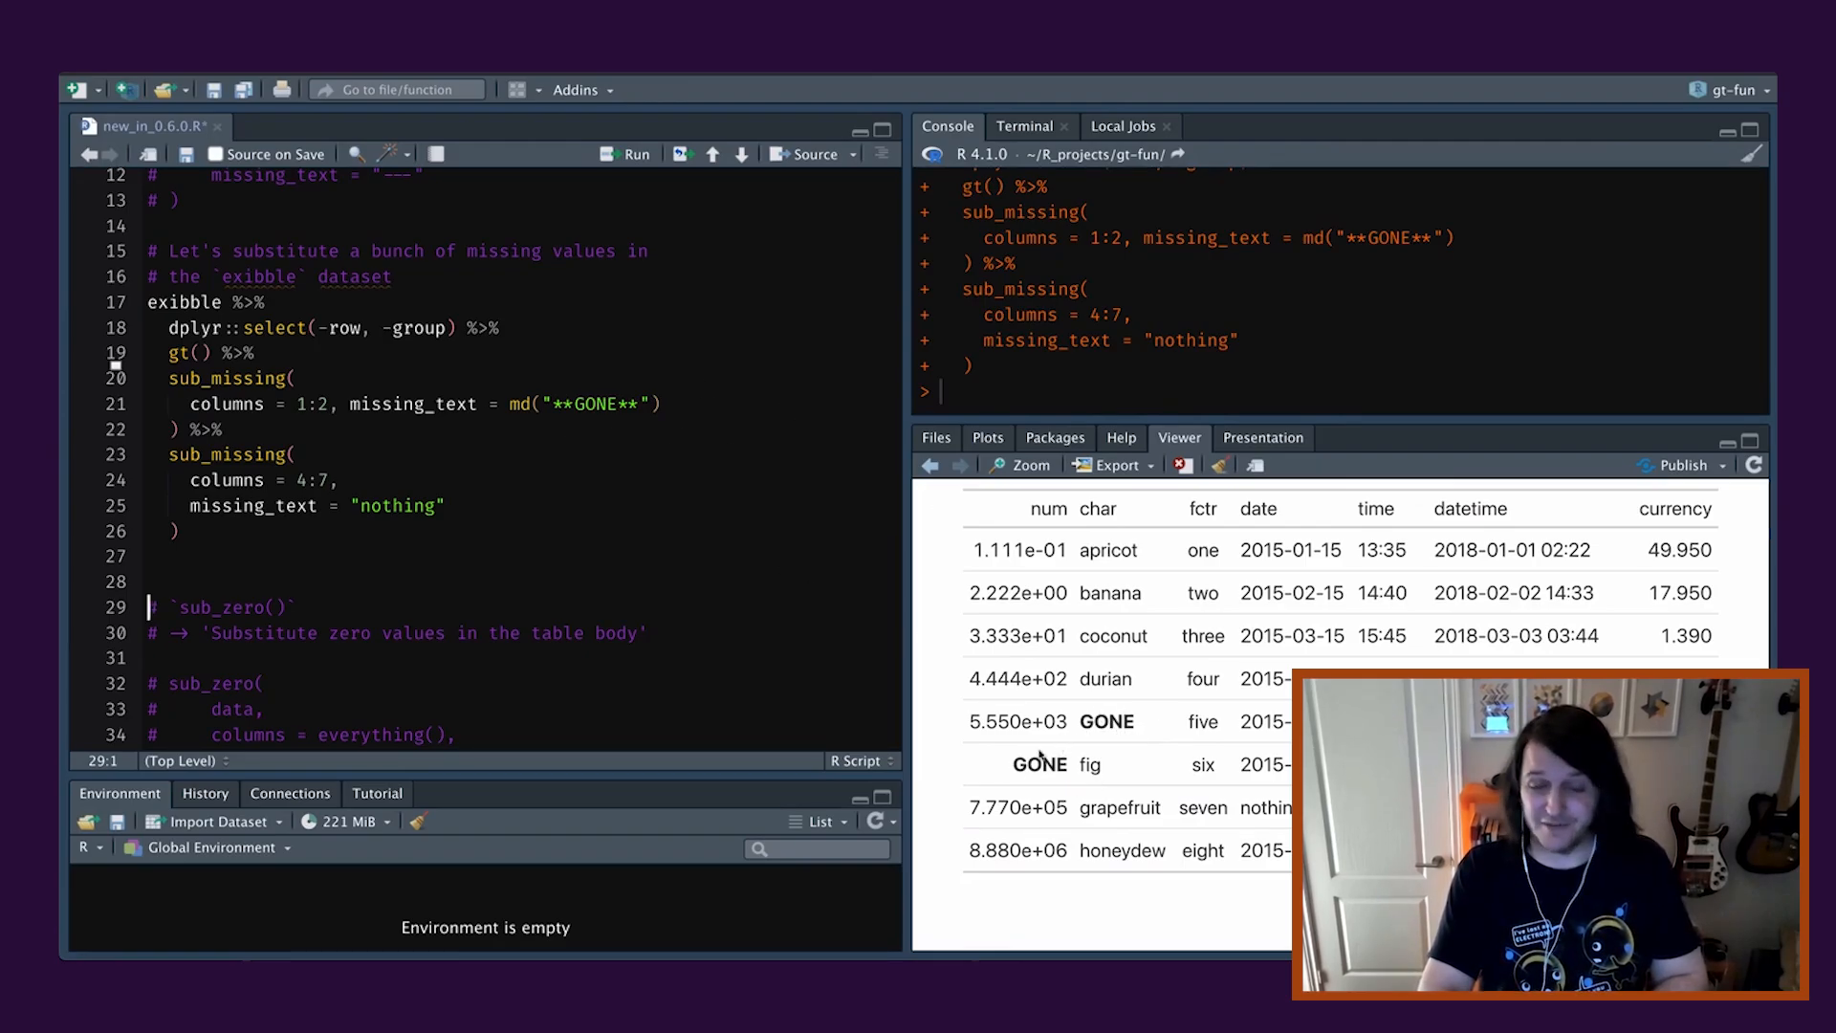
# Replace GONE with emo::ji("clock"), then emo::ji("happy"), showing an emoji in the missing cells.
pyautogui.write('emo::ji')
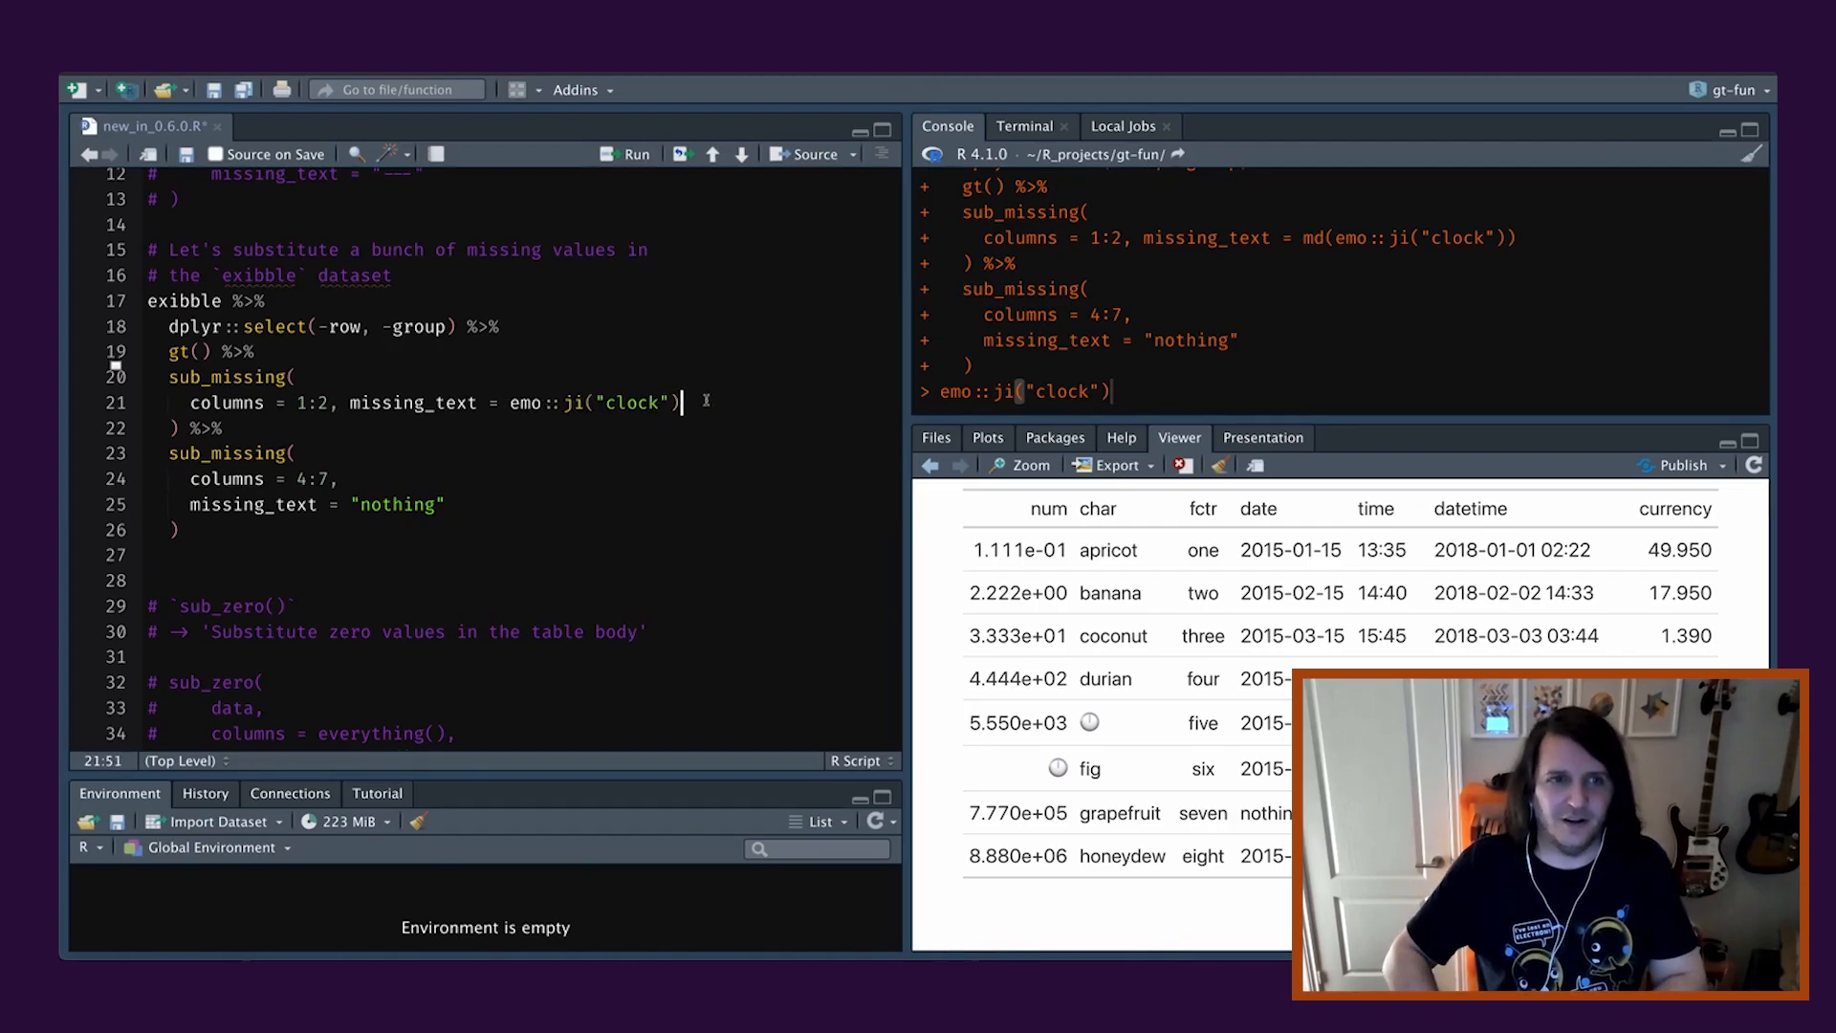
pyautogui.click(153, 607)
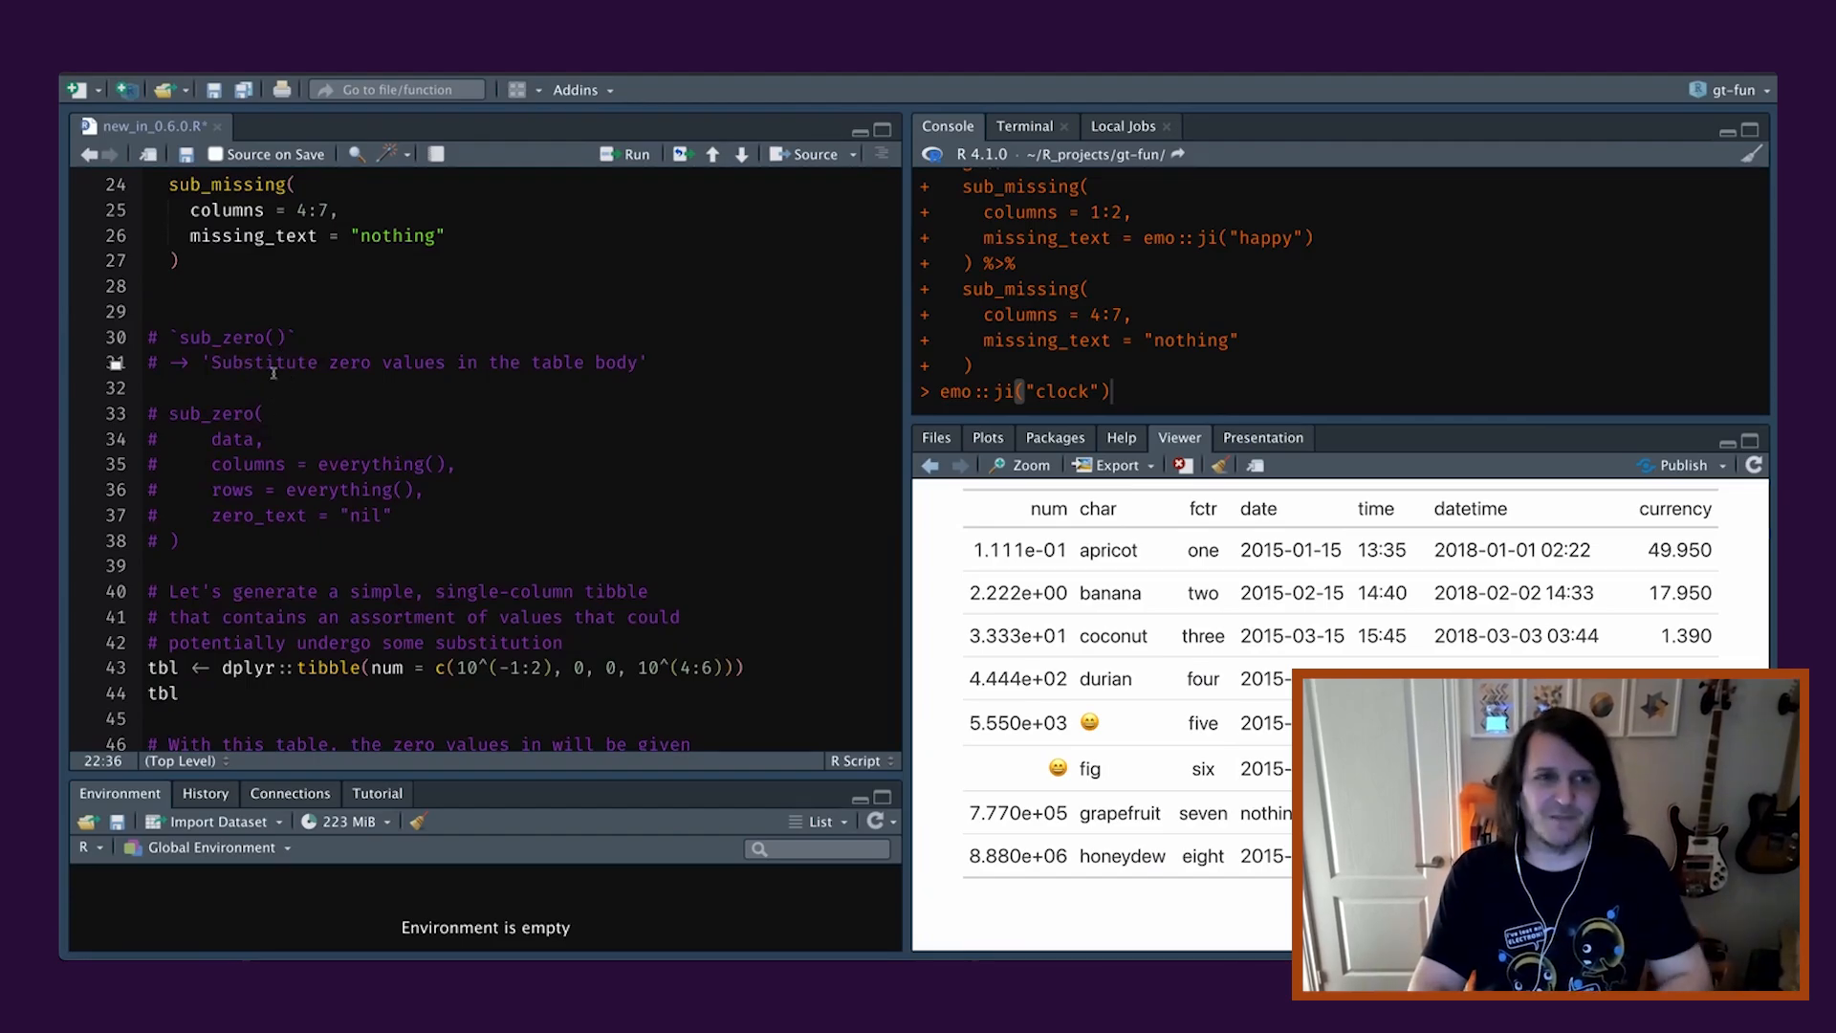
# Change the commented sub_zero example's zero_text value to "nil".
pyautogui.doubleClick(222, 336)
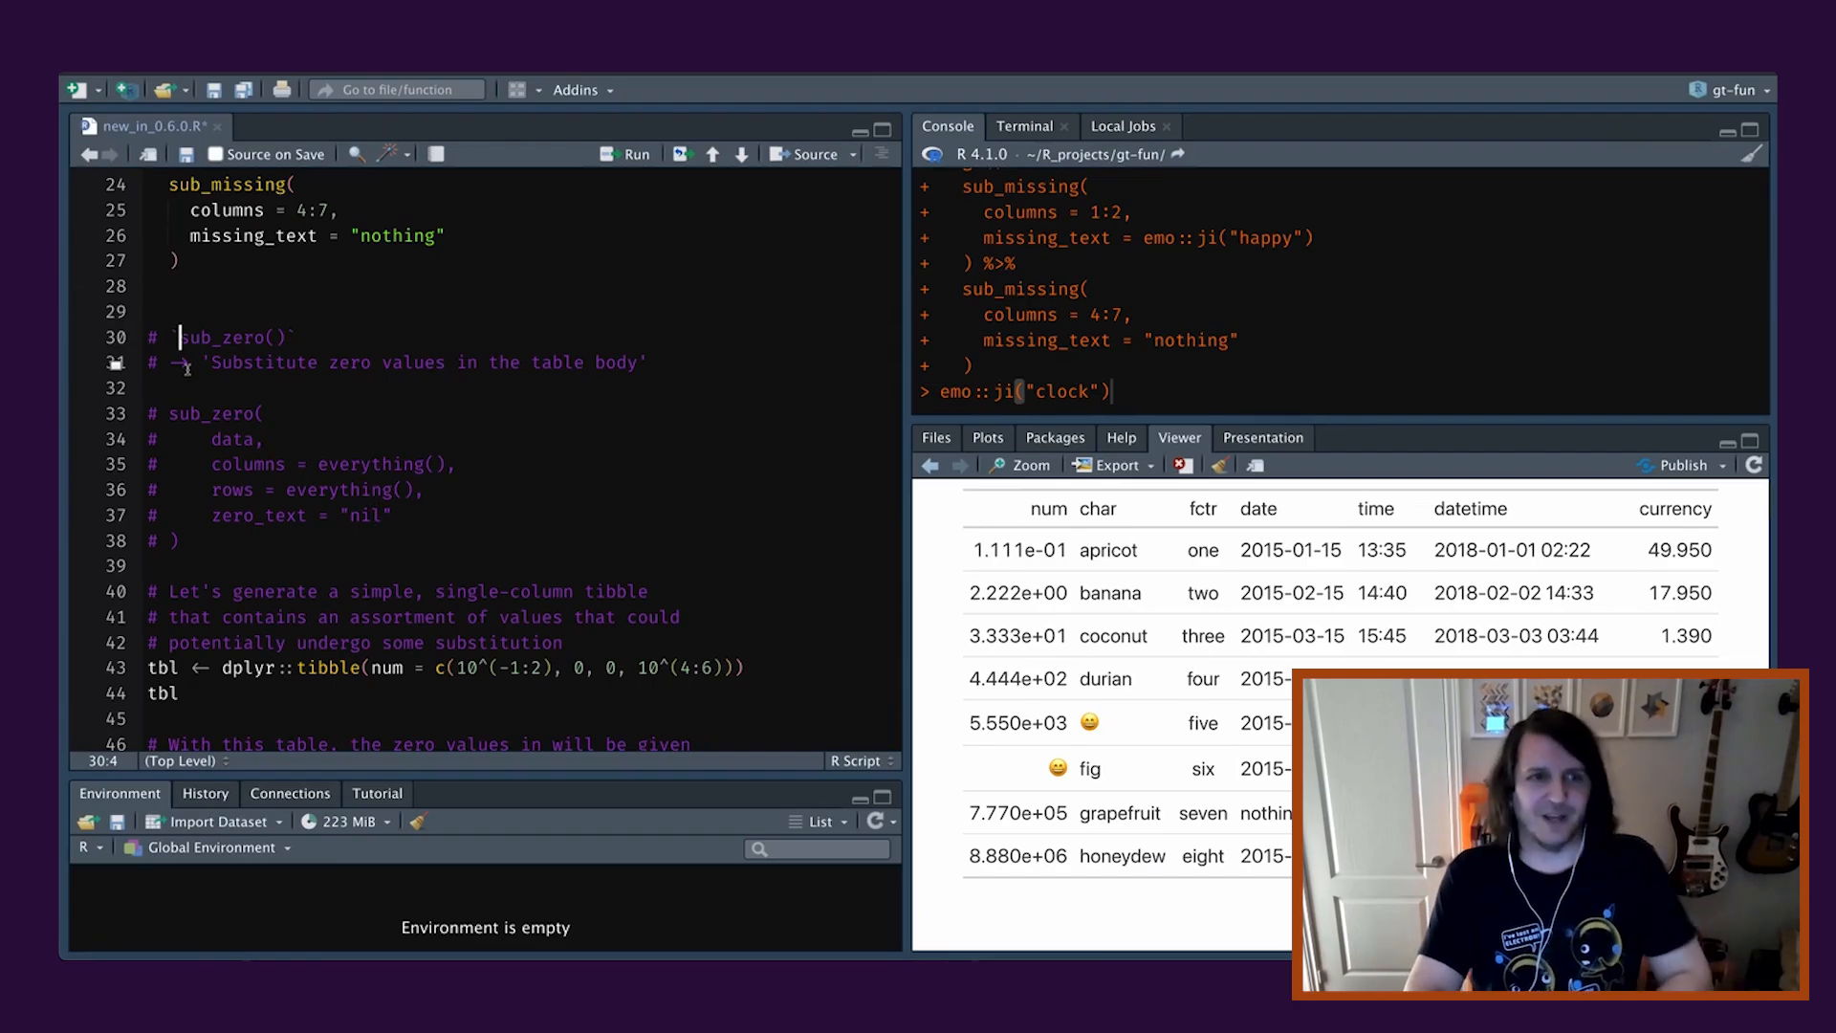
pyautogui.scroll(-3)
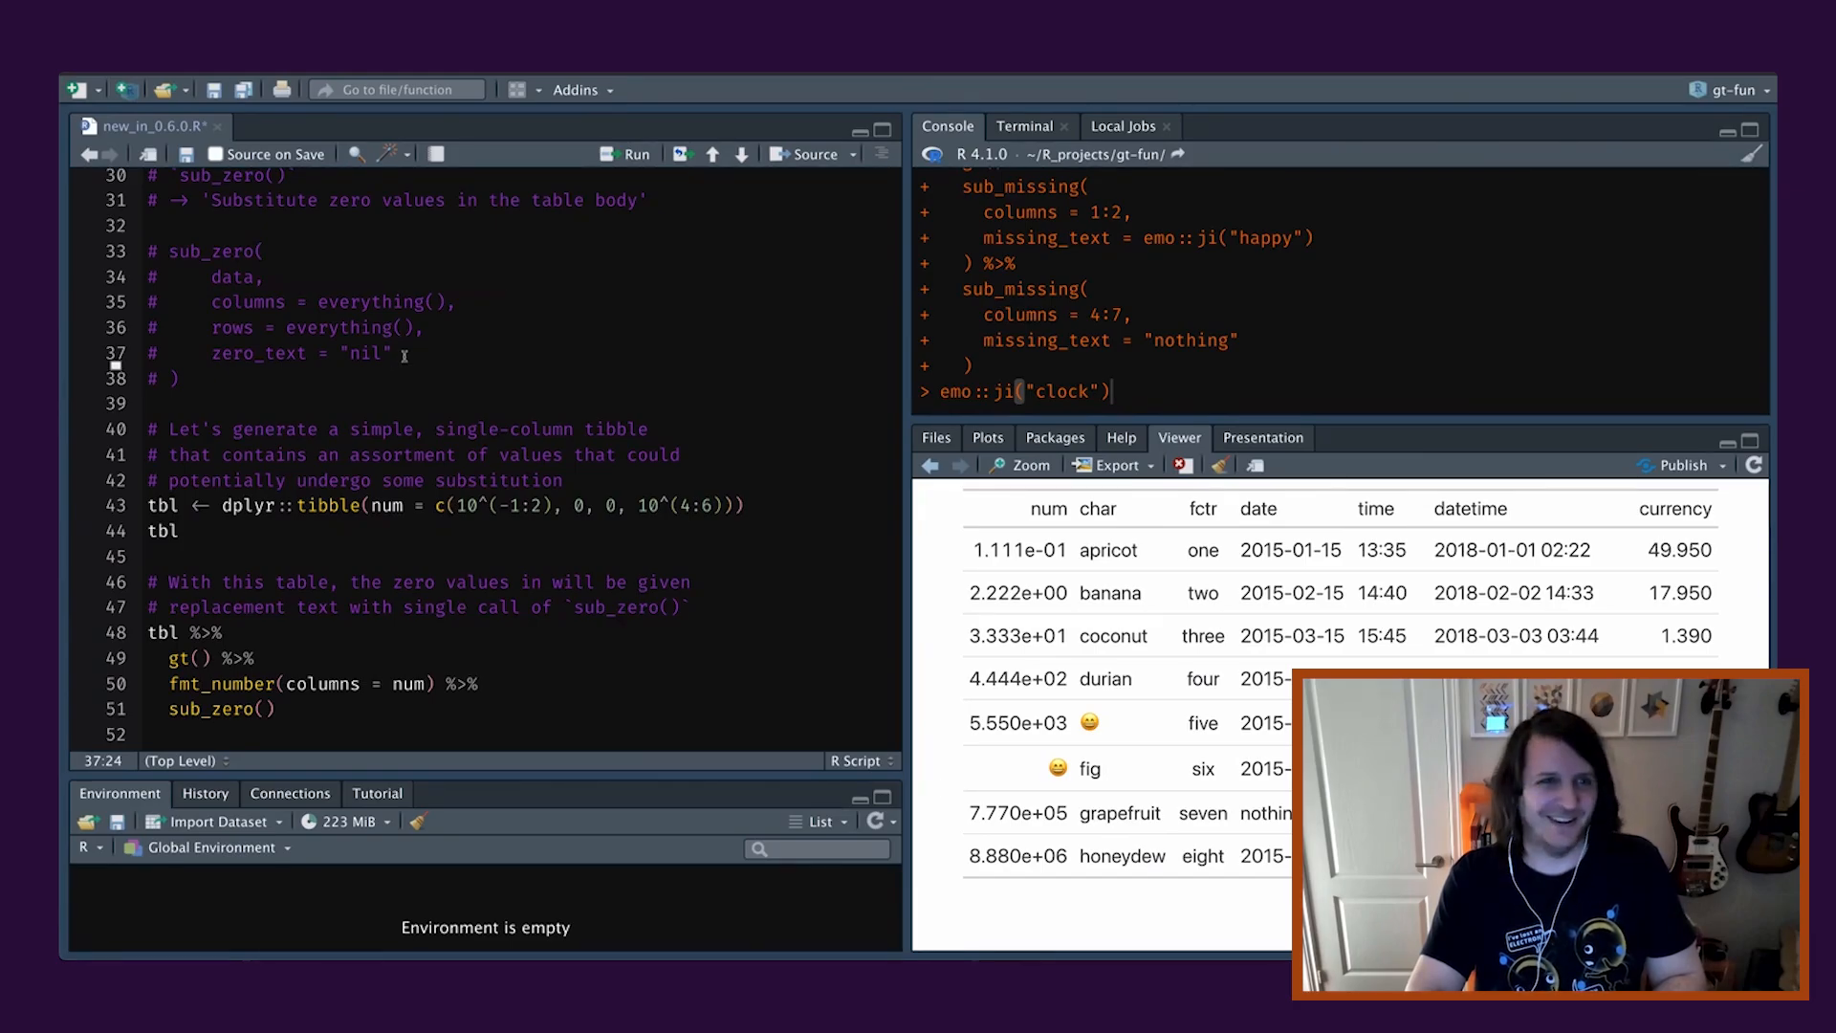
pyautogui.doubleClick(363, 352)
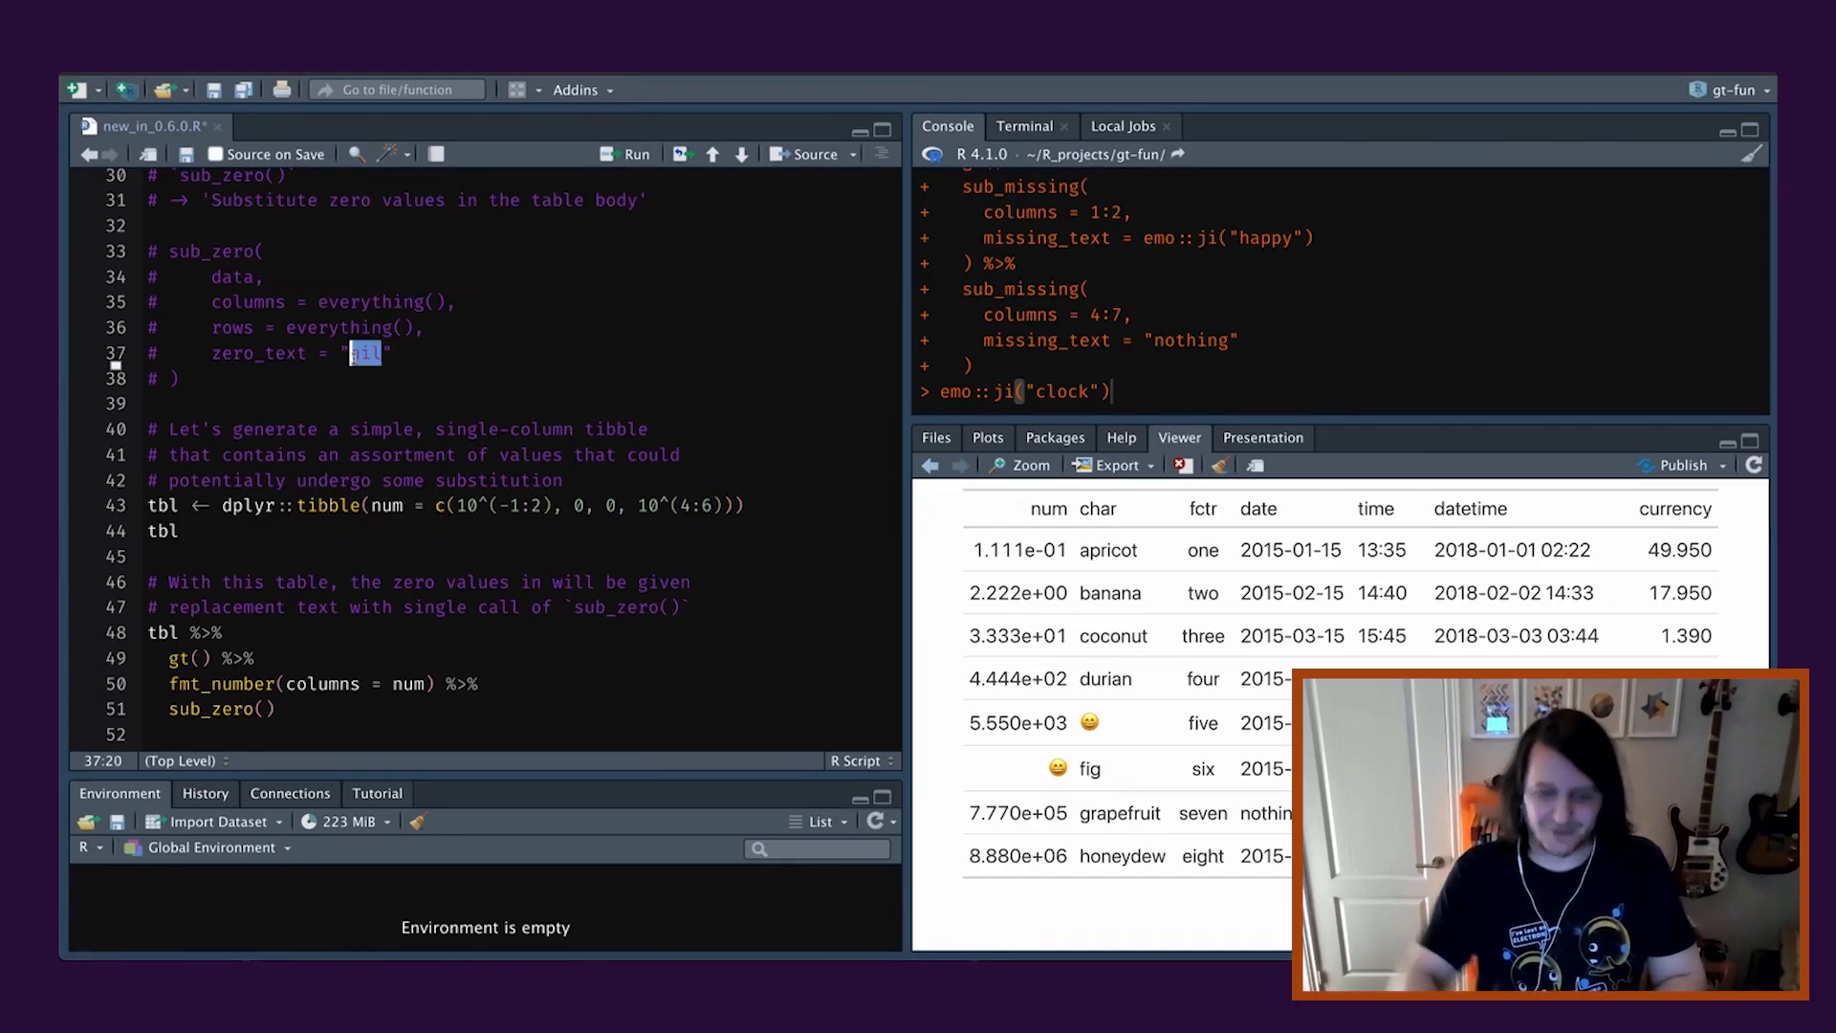
pyautogui.write('0')
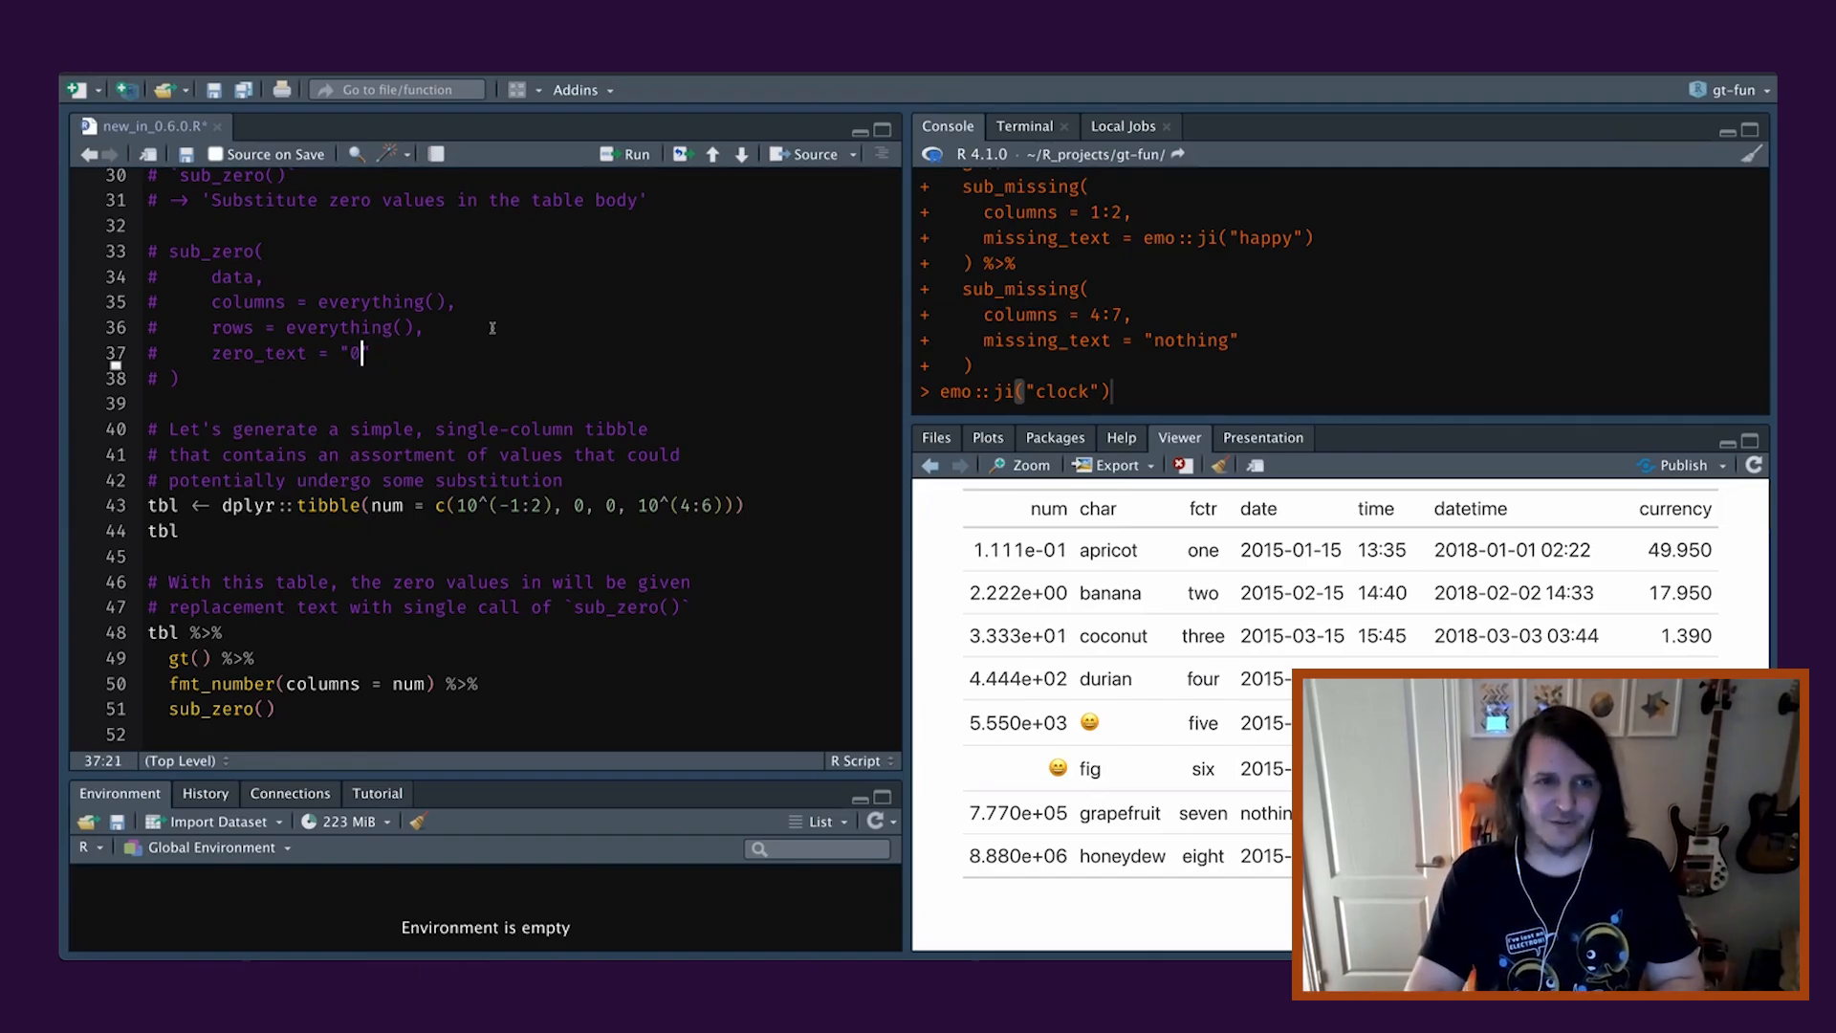
pyautogui.write('nil')
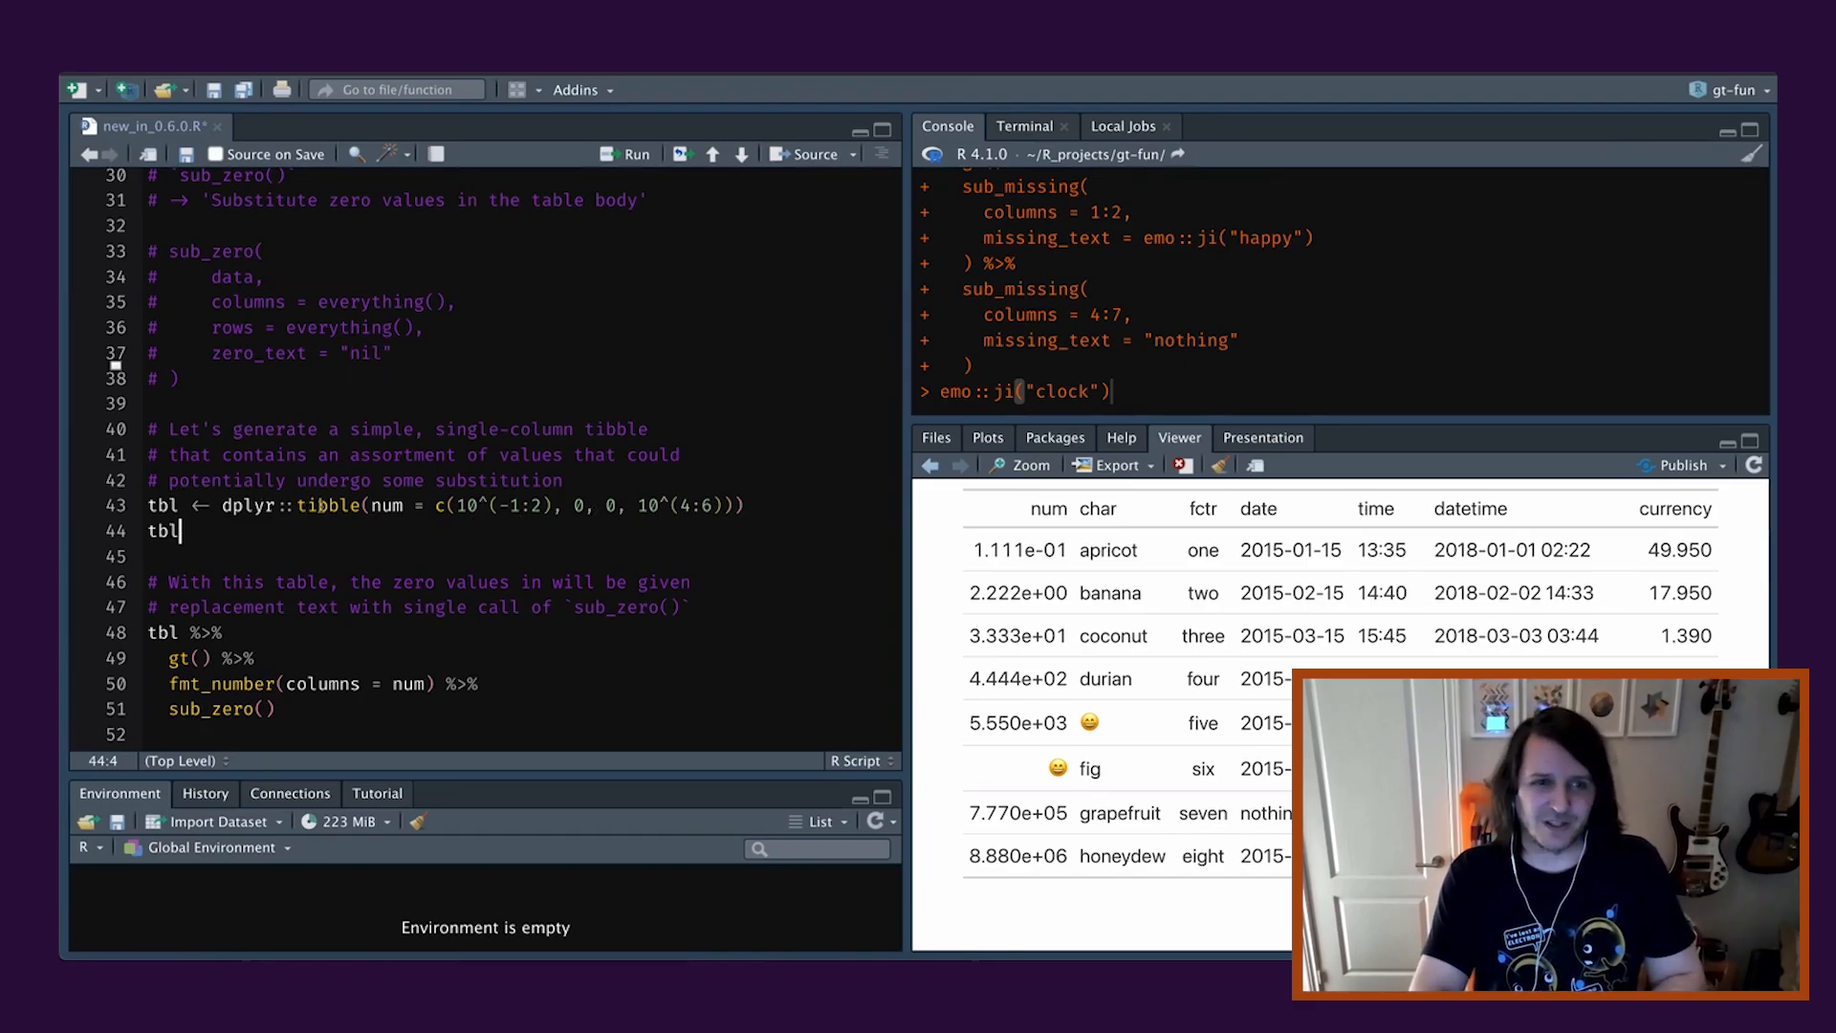
# Create the single-column tibble tbl of assorted values with two zeros and select it to print.
pyautogui.doubleClick(331, 505)
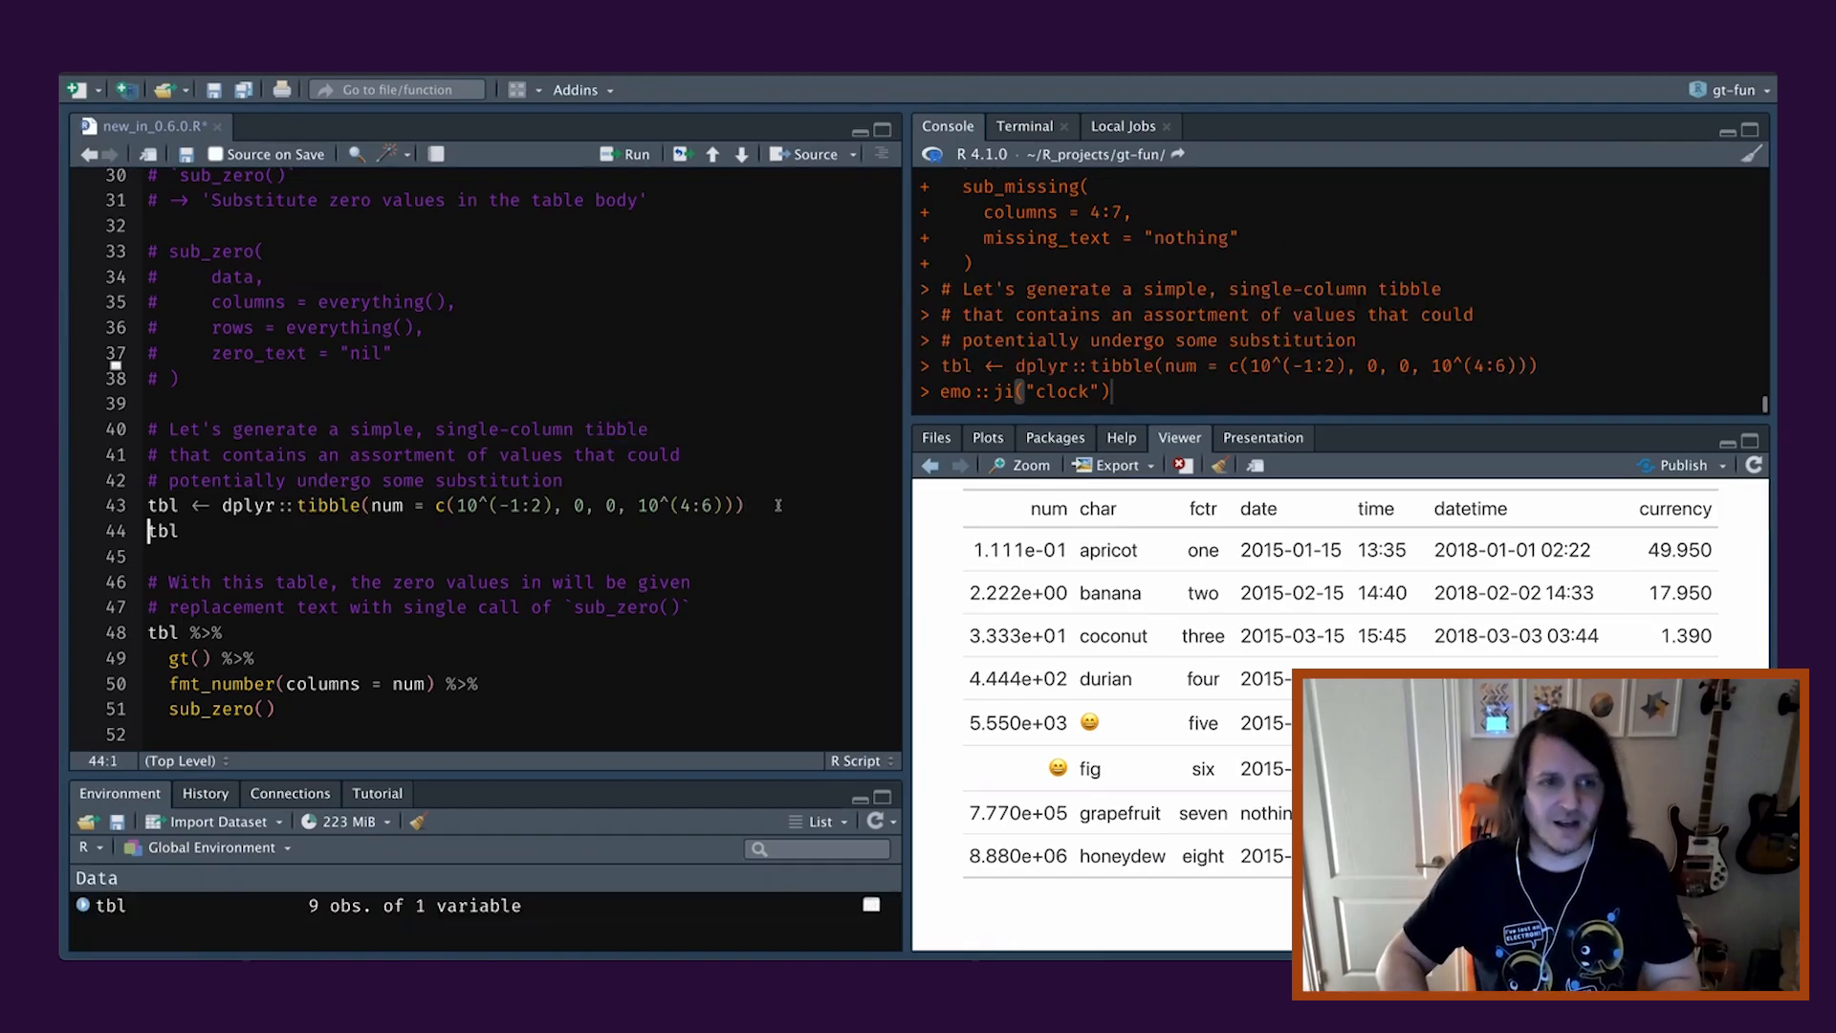
pyautogui.doubleClick(161, 530)
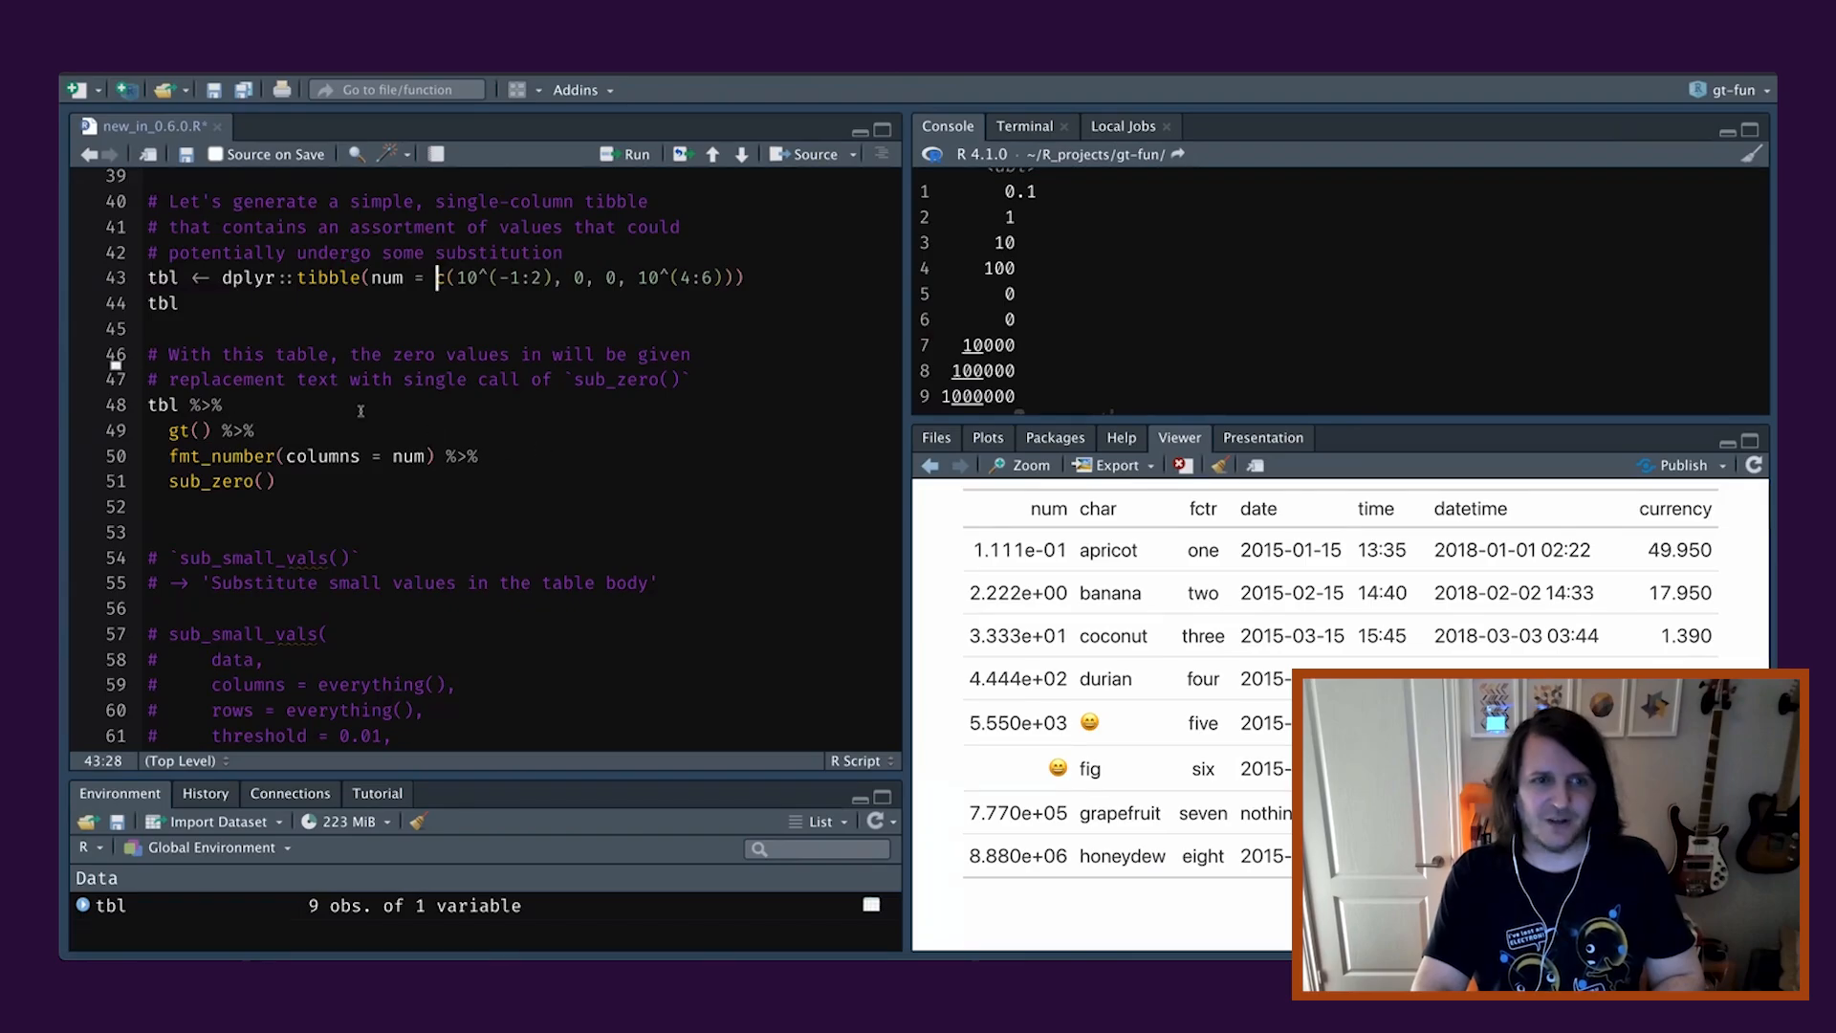
# Run the tbl %>% gt() %>% fmt_number() %>% sub_zero() pipeline and position inside sub_zero for an argument.
pyautogui.doubleClick(212, 480)
pyautogui.write('emo::ji("clock")')
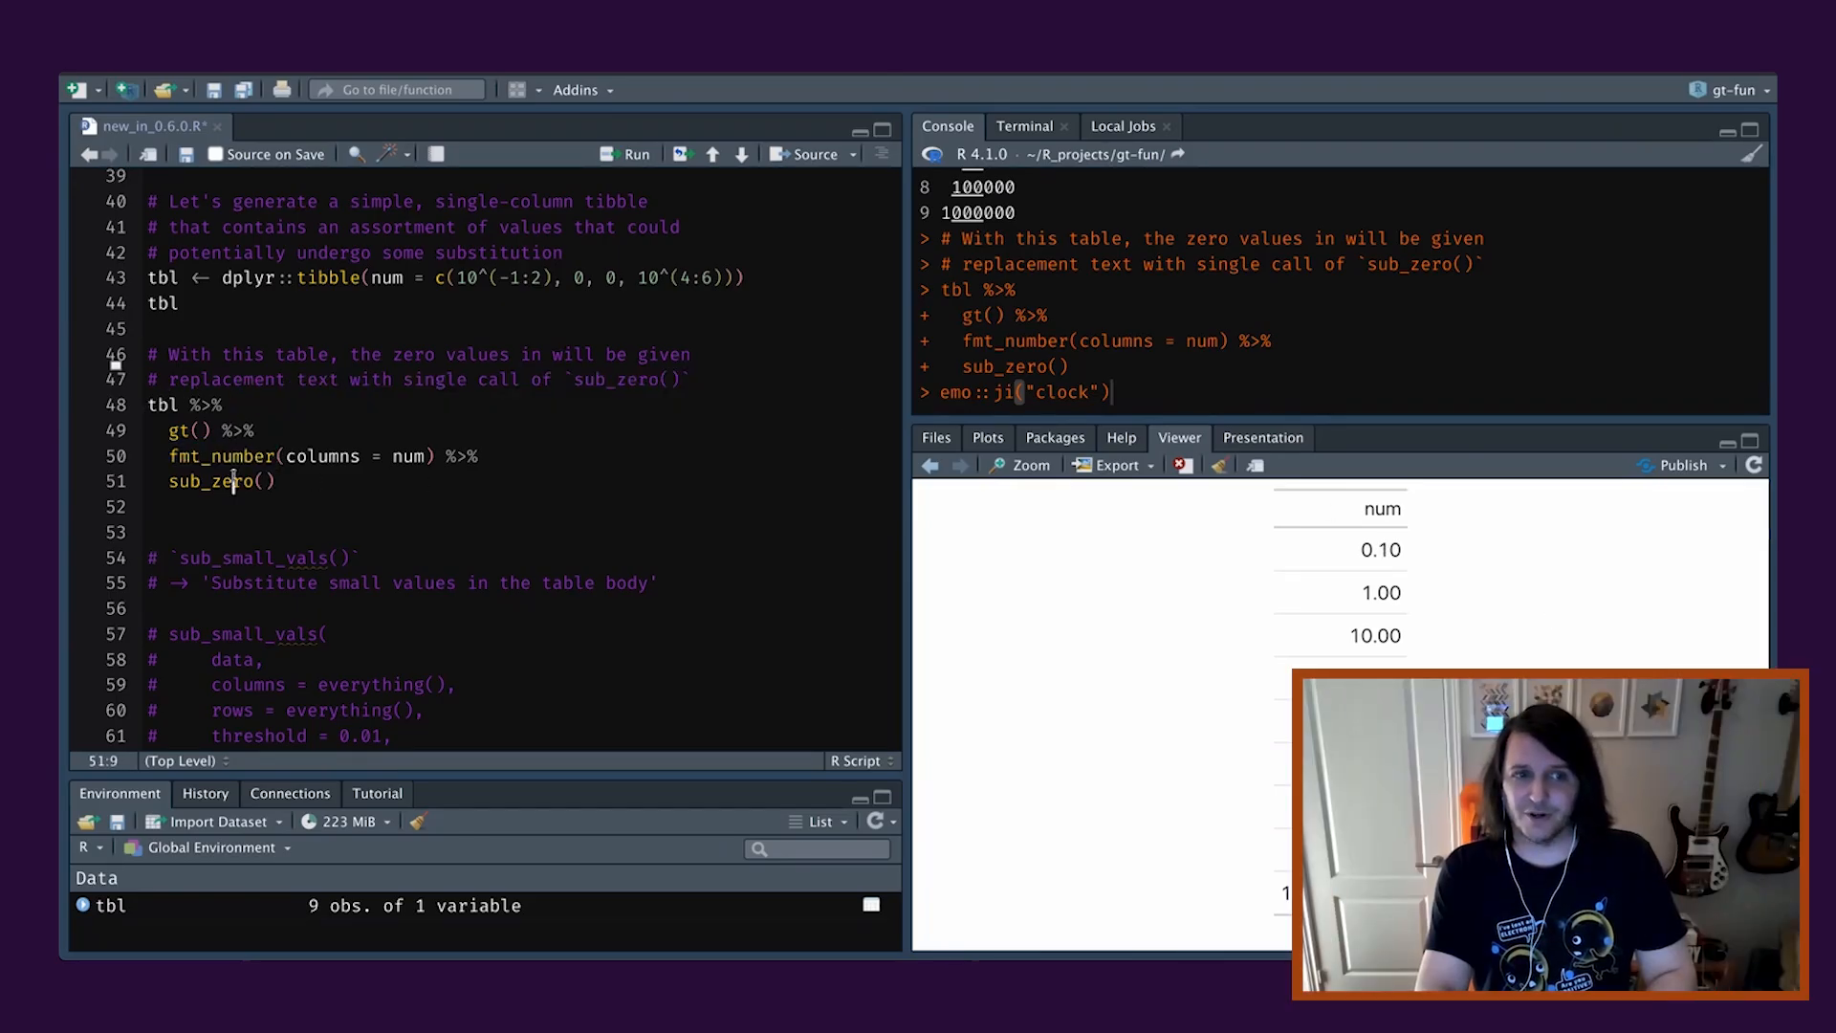
pyautogui.doubleClick(210, 481)
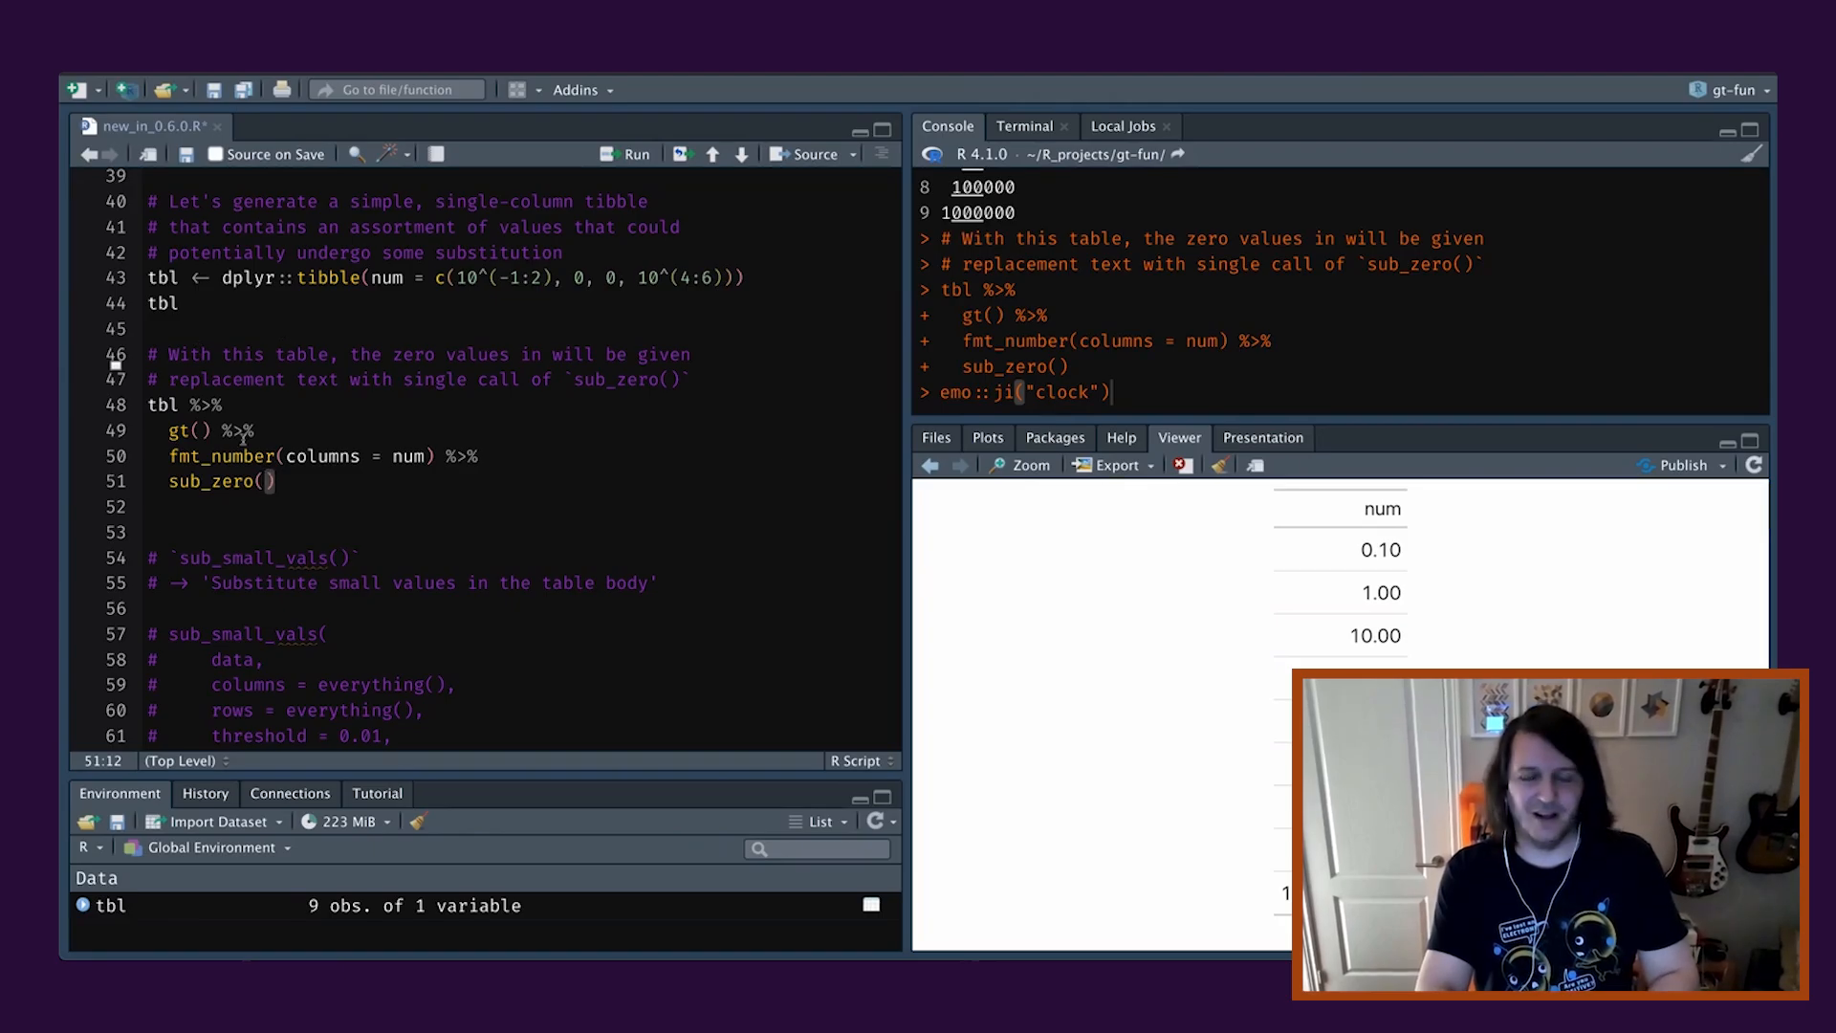
pyautogui.click(264, 481)
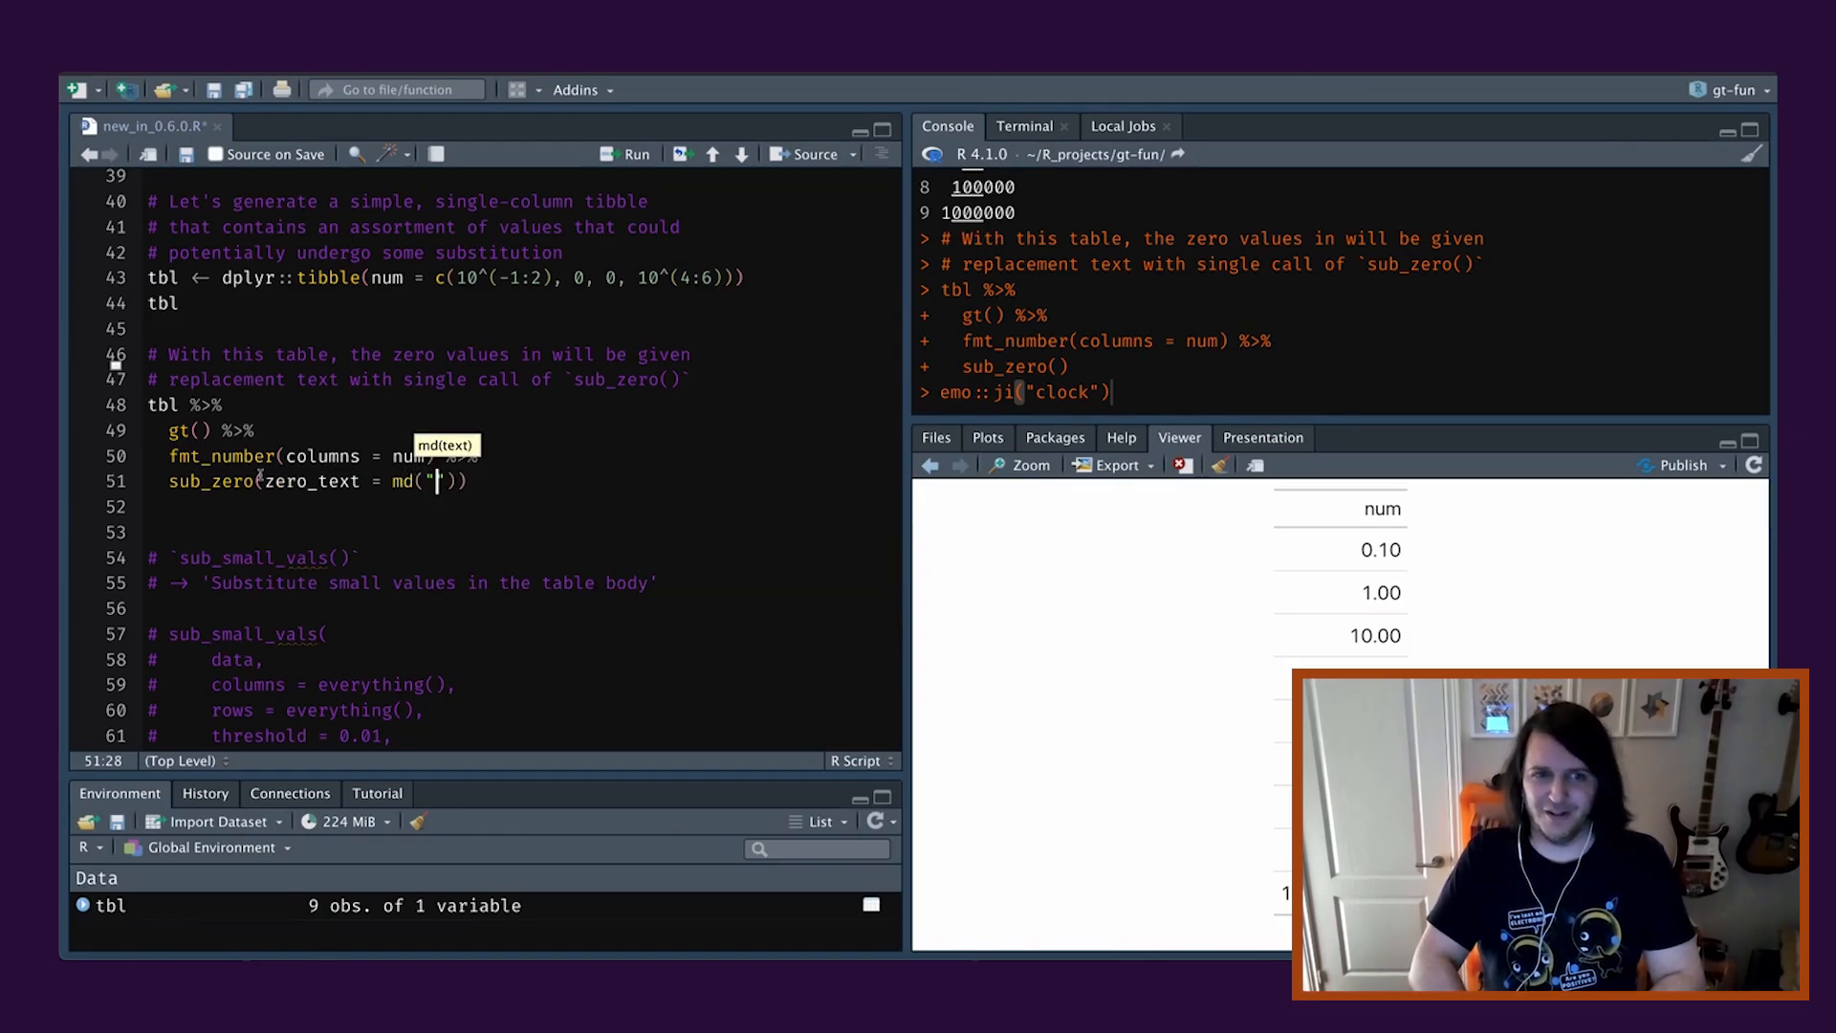
# Set zero_text = md("**_zero_**"), then change it to emo::ji("zero") and rerun the table.
pyautogui.write('**_z')
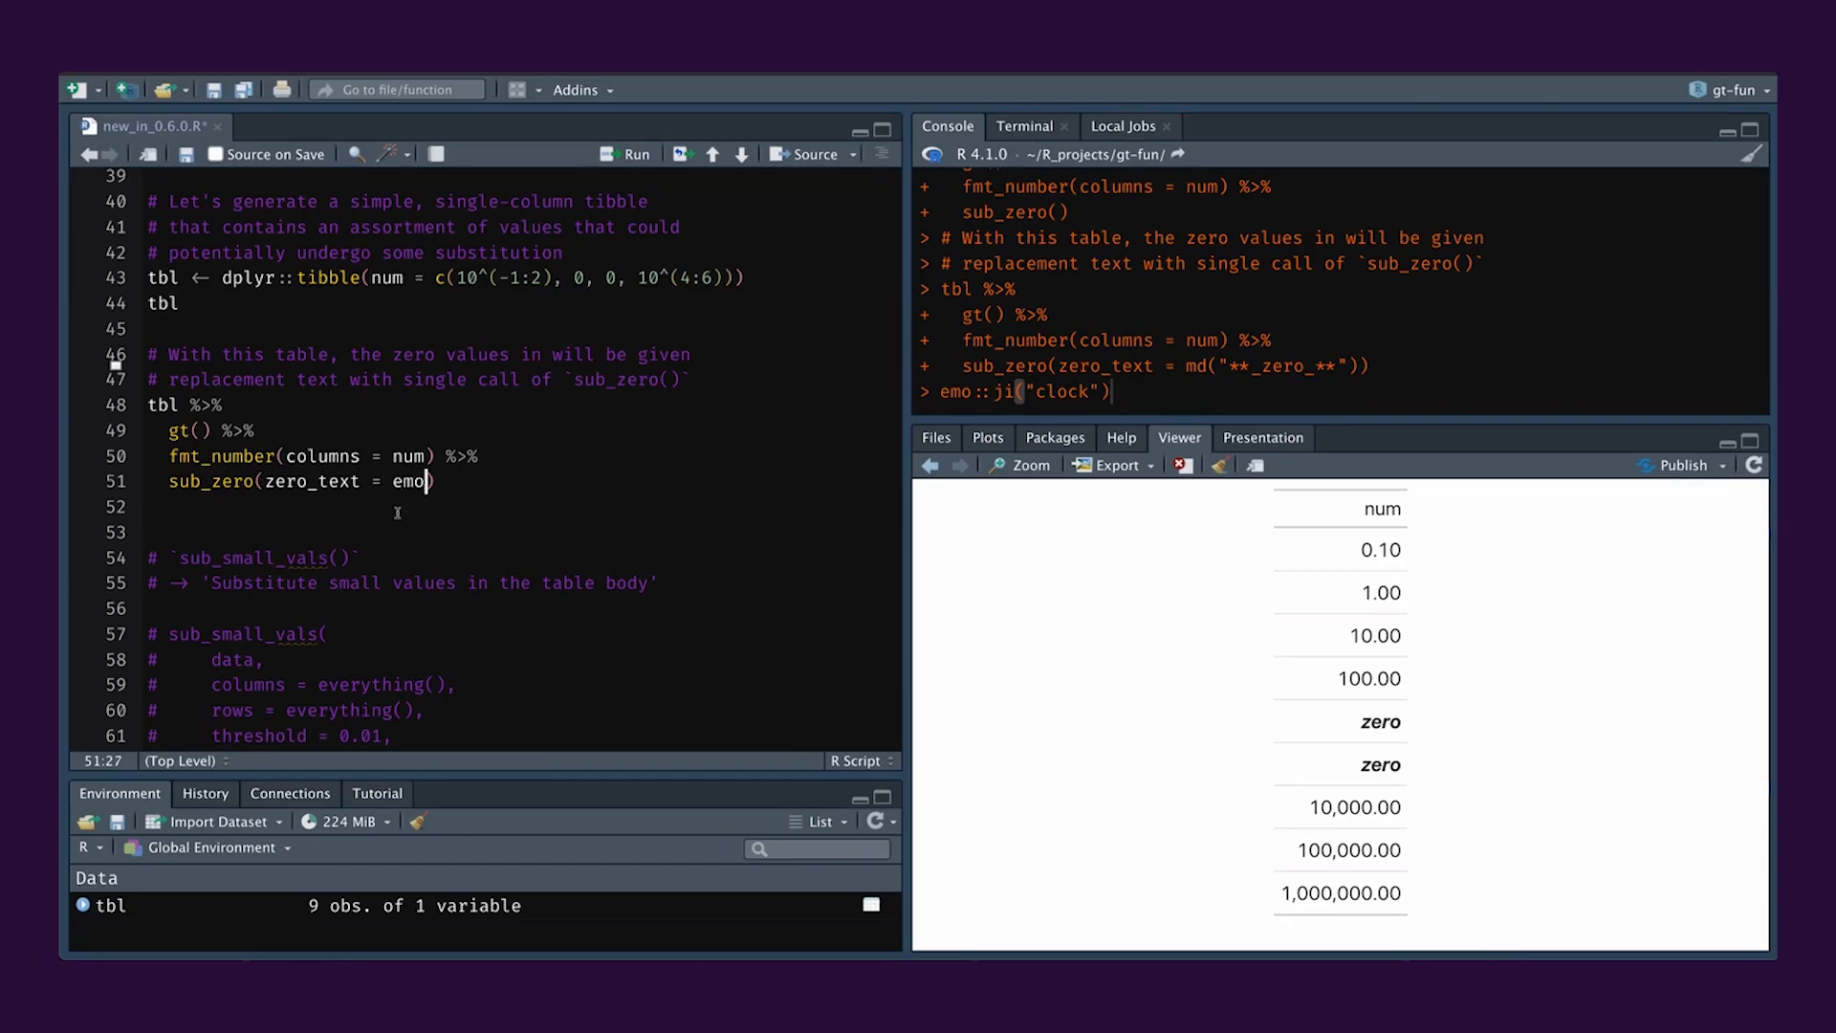
pyautogui.write('::ji("zero')
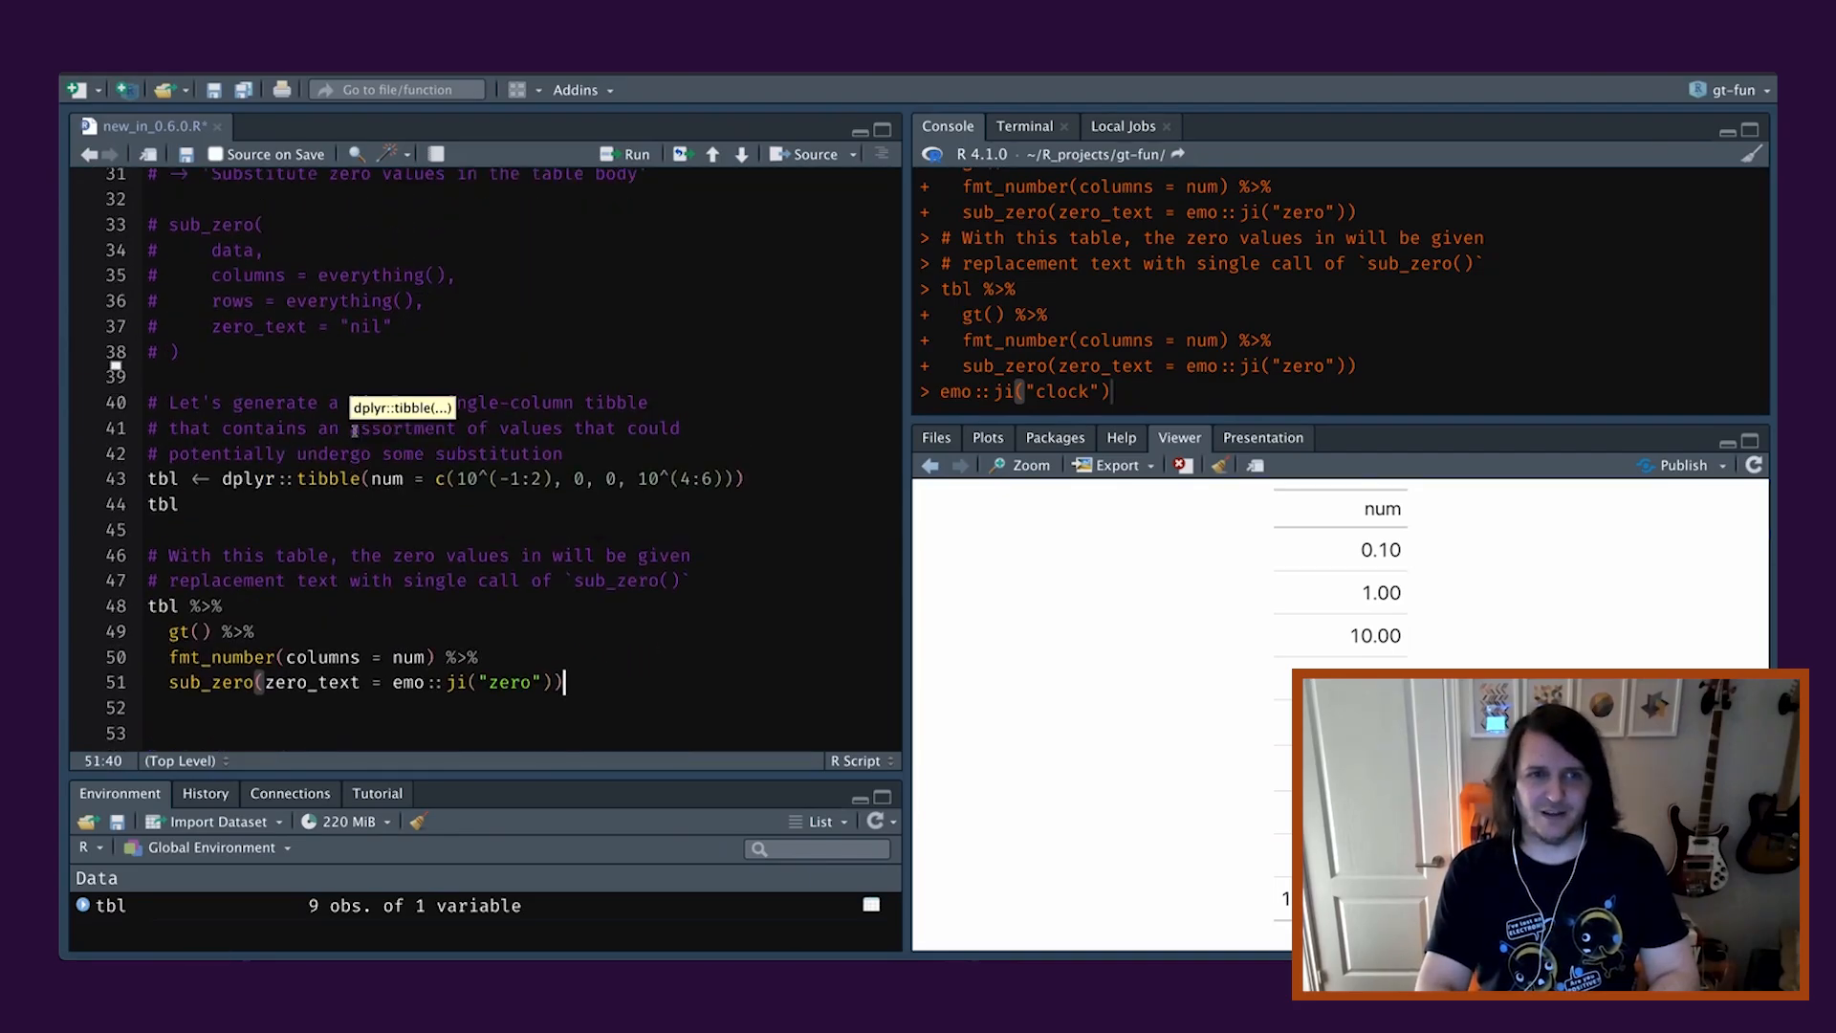
pyautogui.scroll(-3)
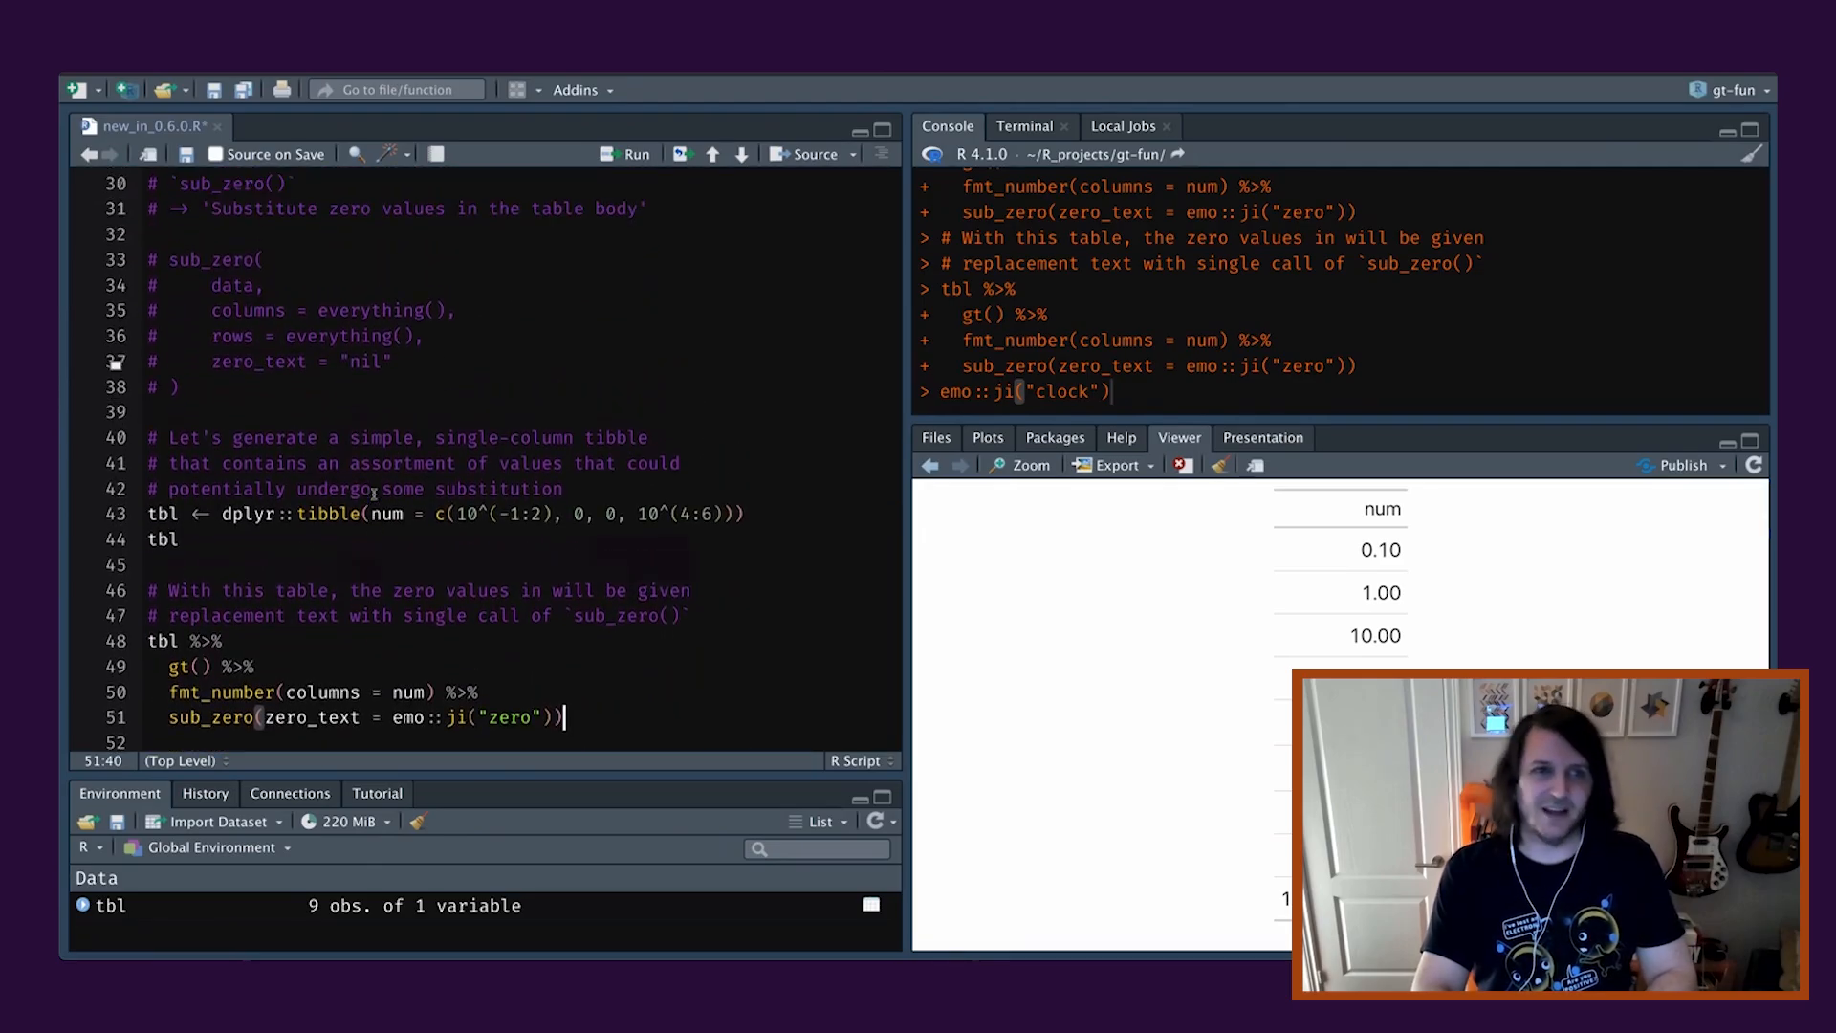
pyautogui.scroll(-3)
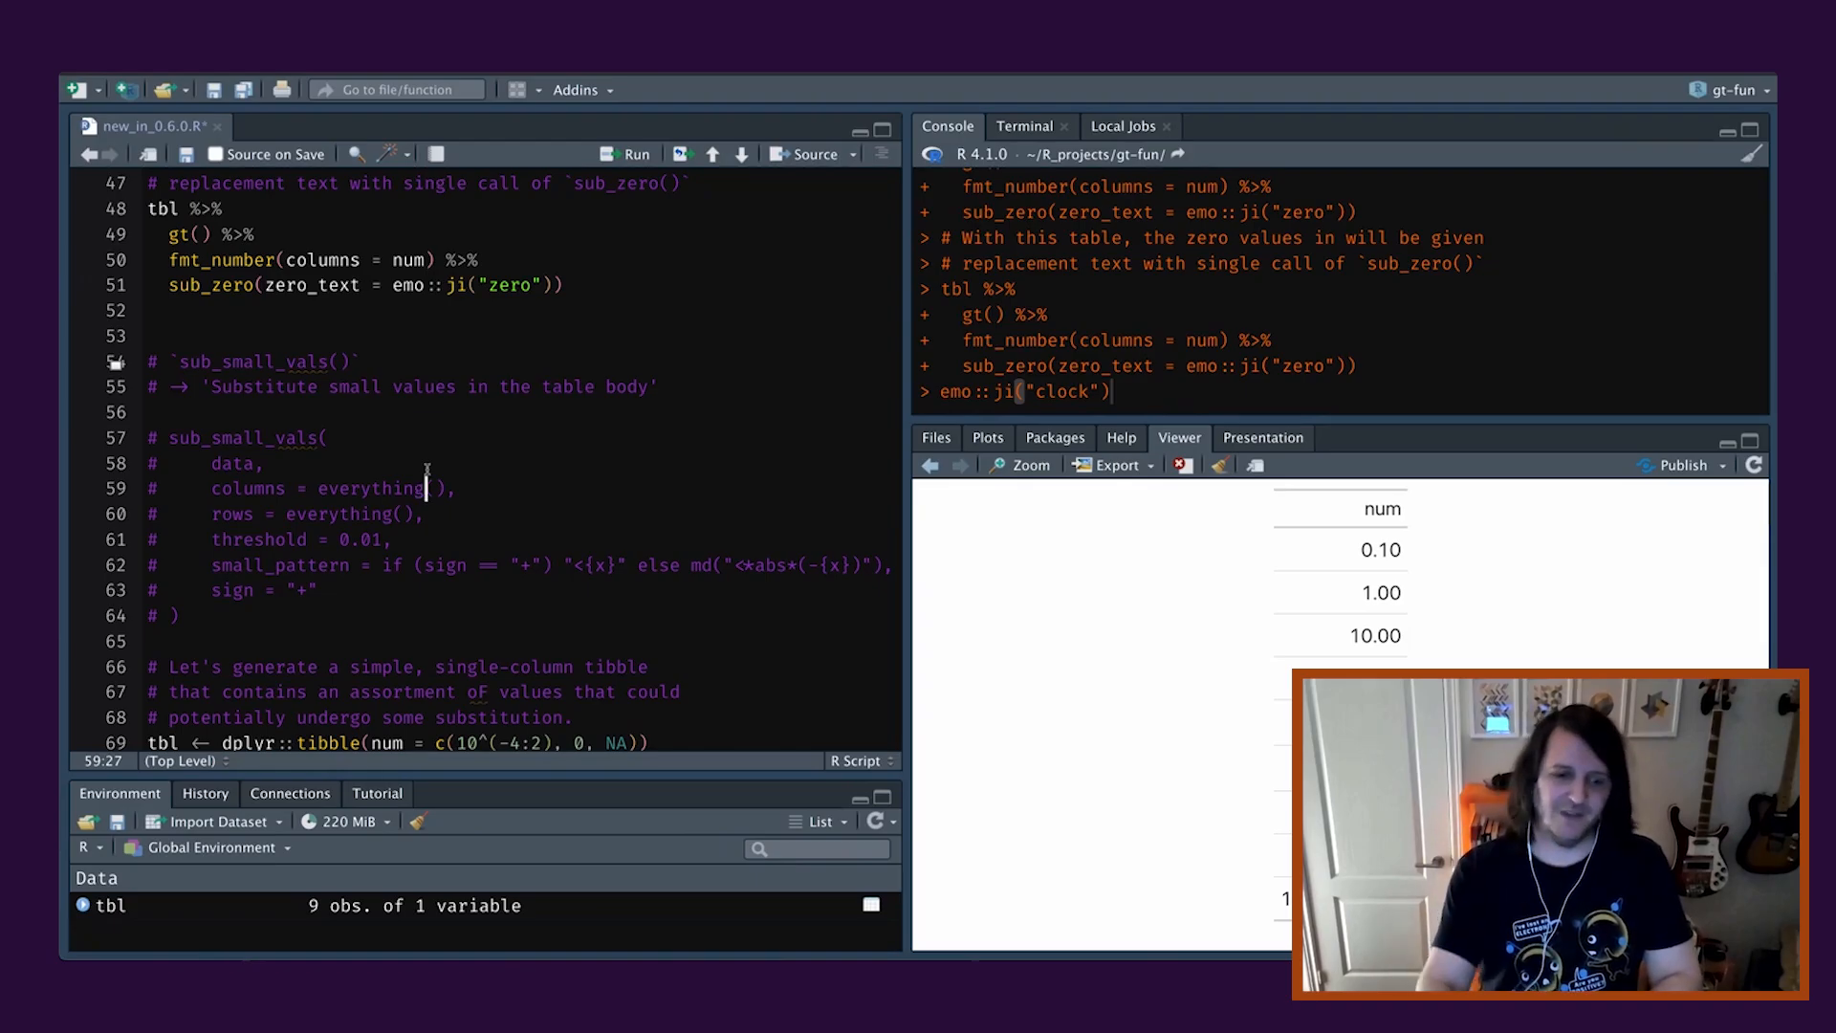
pyautogui.moveTo(285, 413)
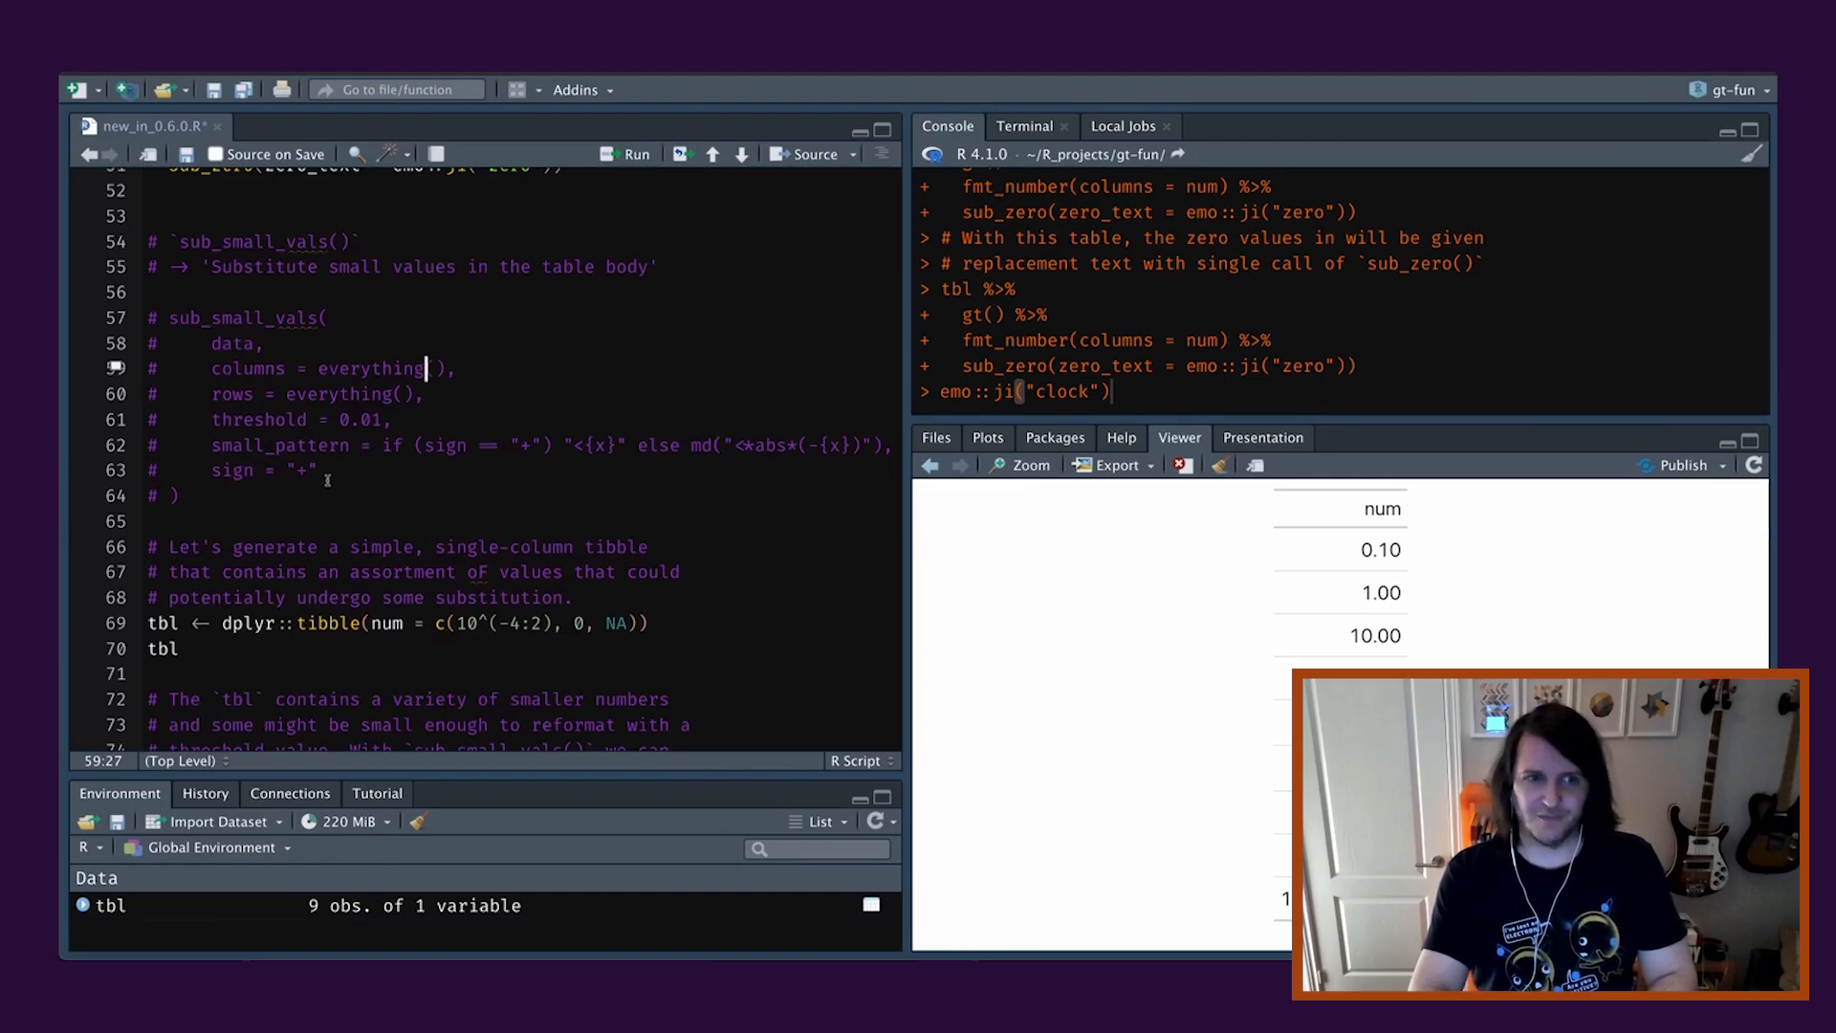
# Scroll down to the tibble of small powers of ten with a zero and an NA.
pyautogui.scroll(-3)
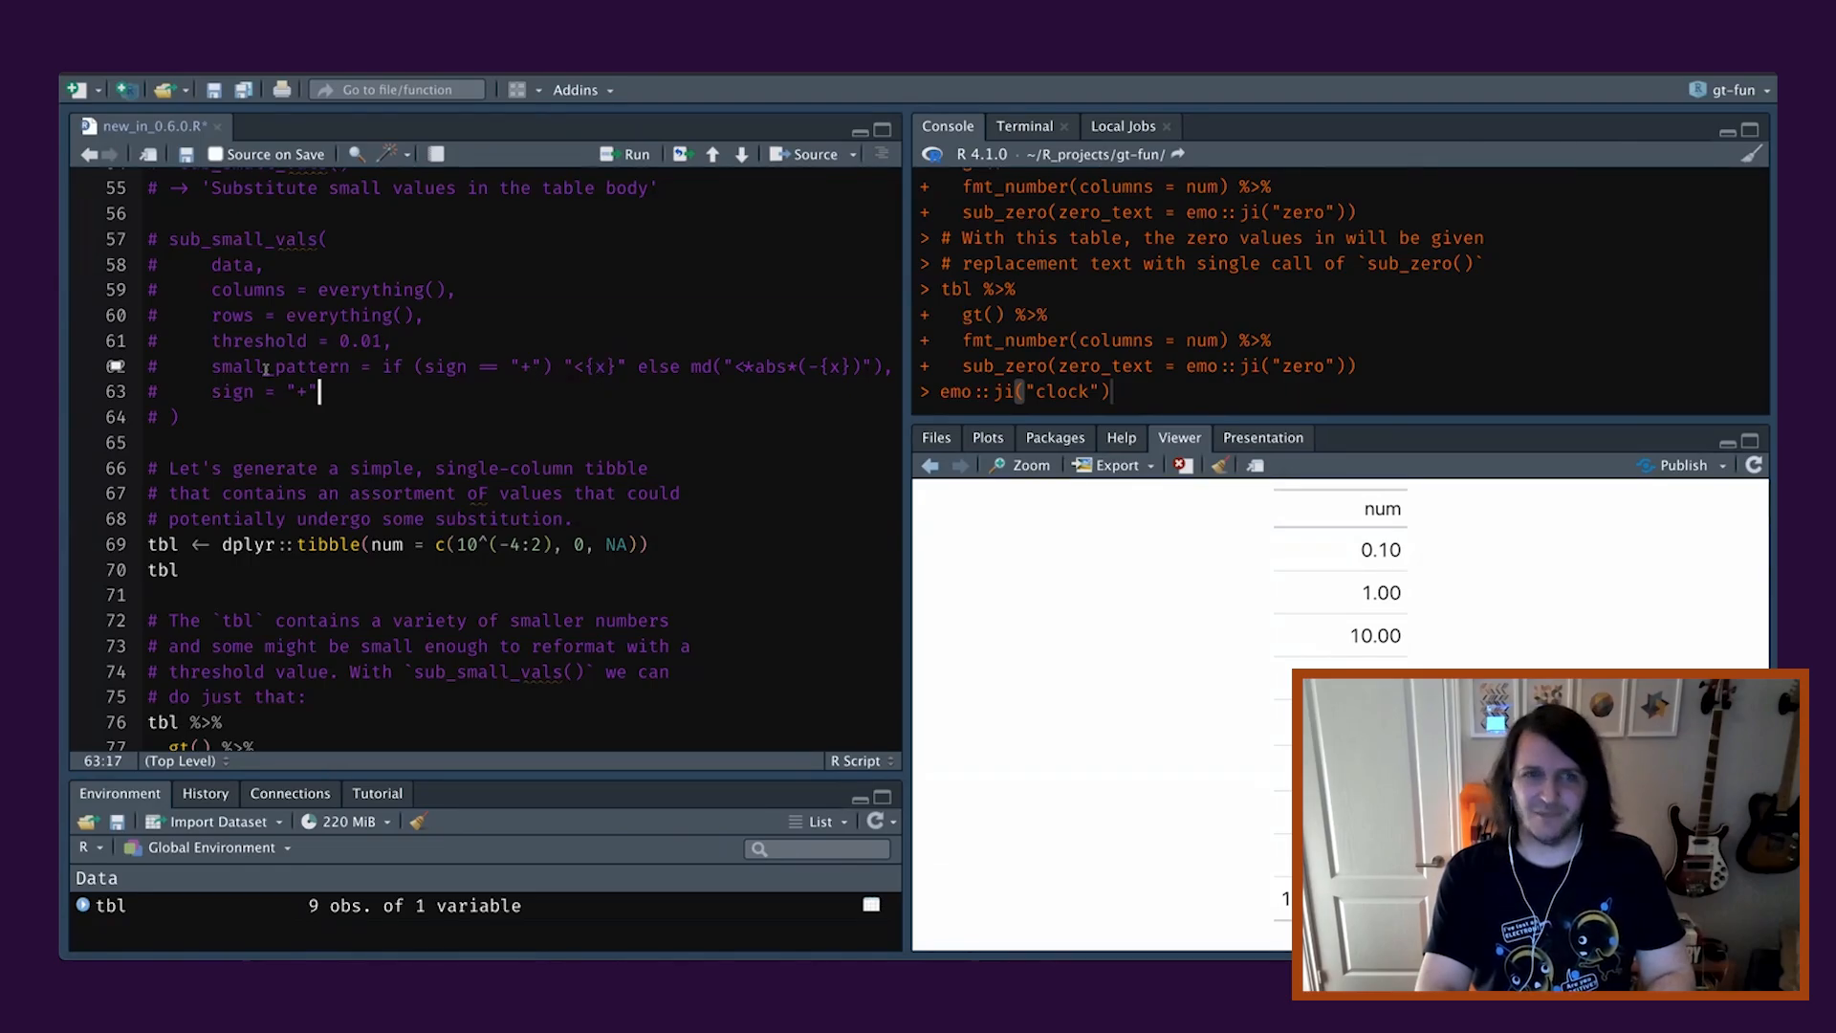
pyautogui.moveTo(700, 386)
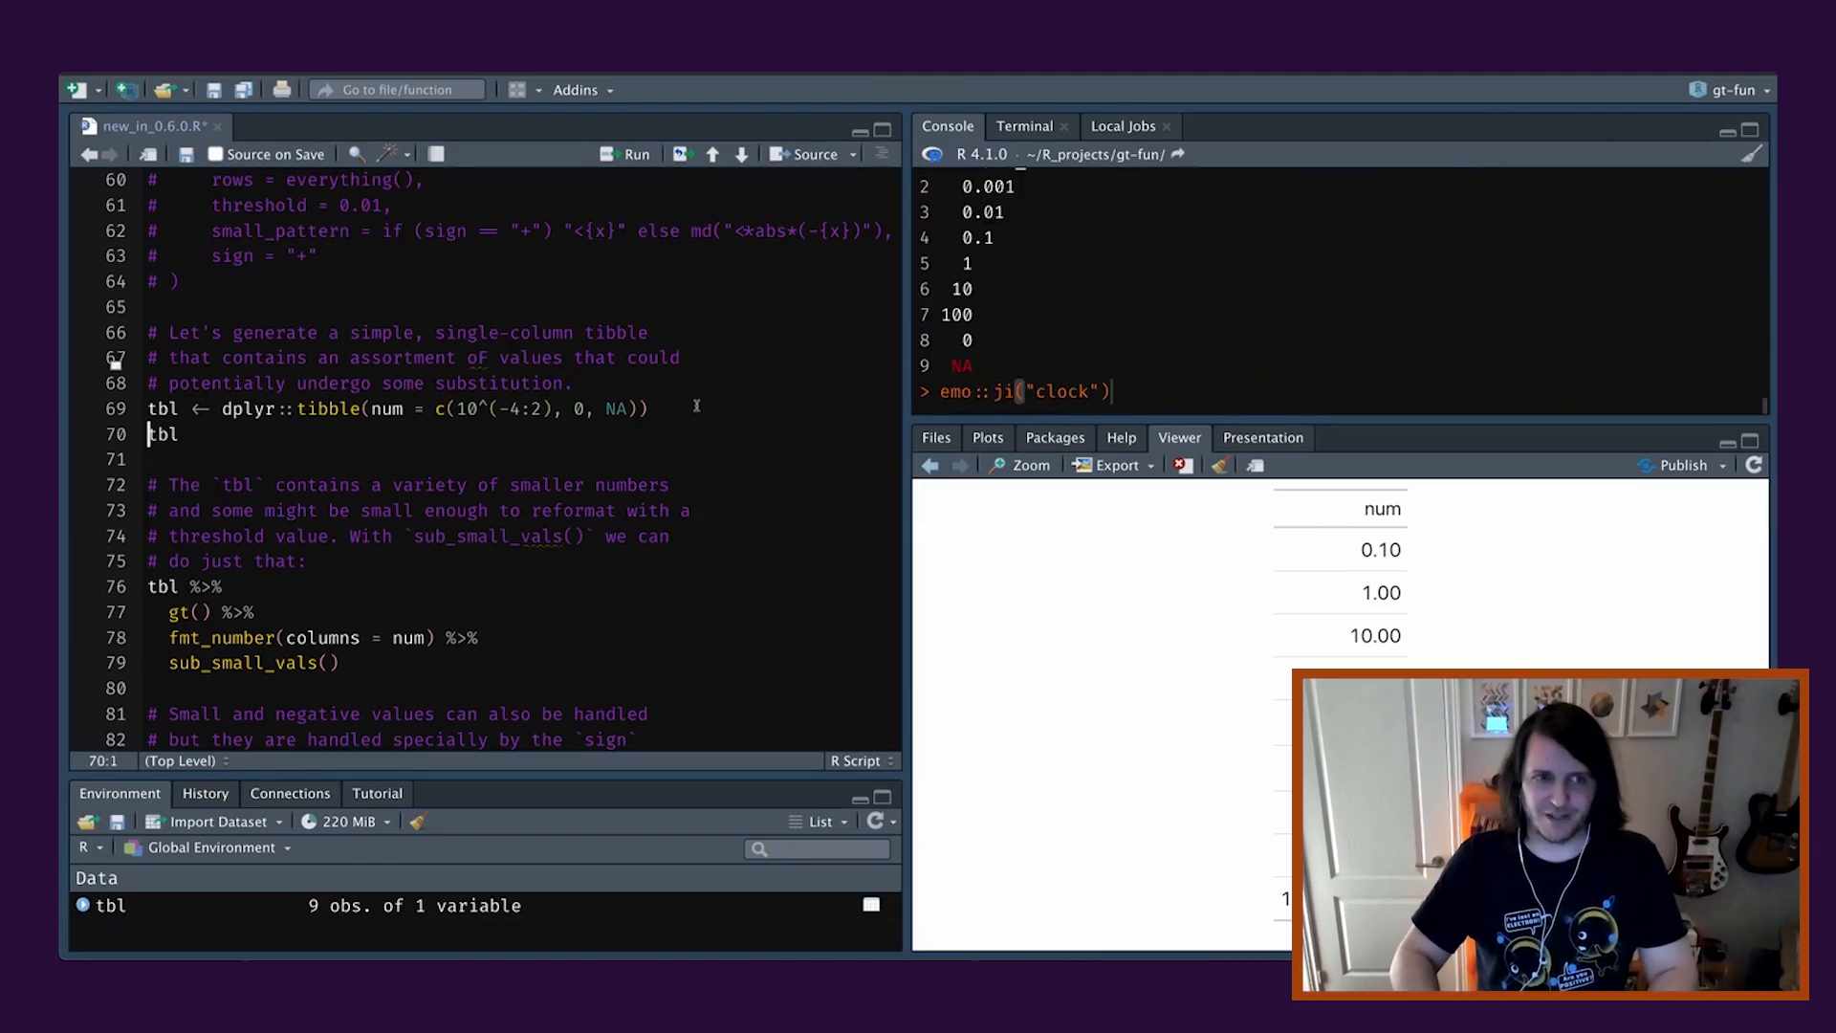
# Print the nine-row small-value tibble (0.0001 to 100, a zero and an NA) in the Console.
pyautogui.doubleClick(165, 434)
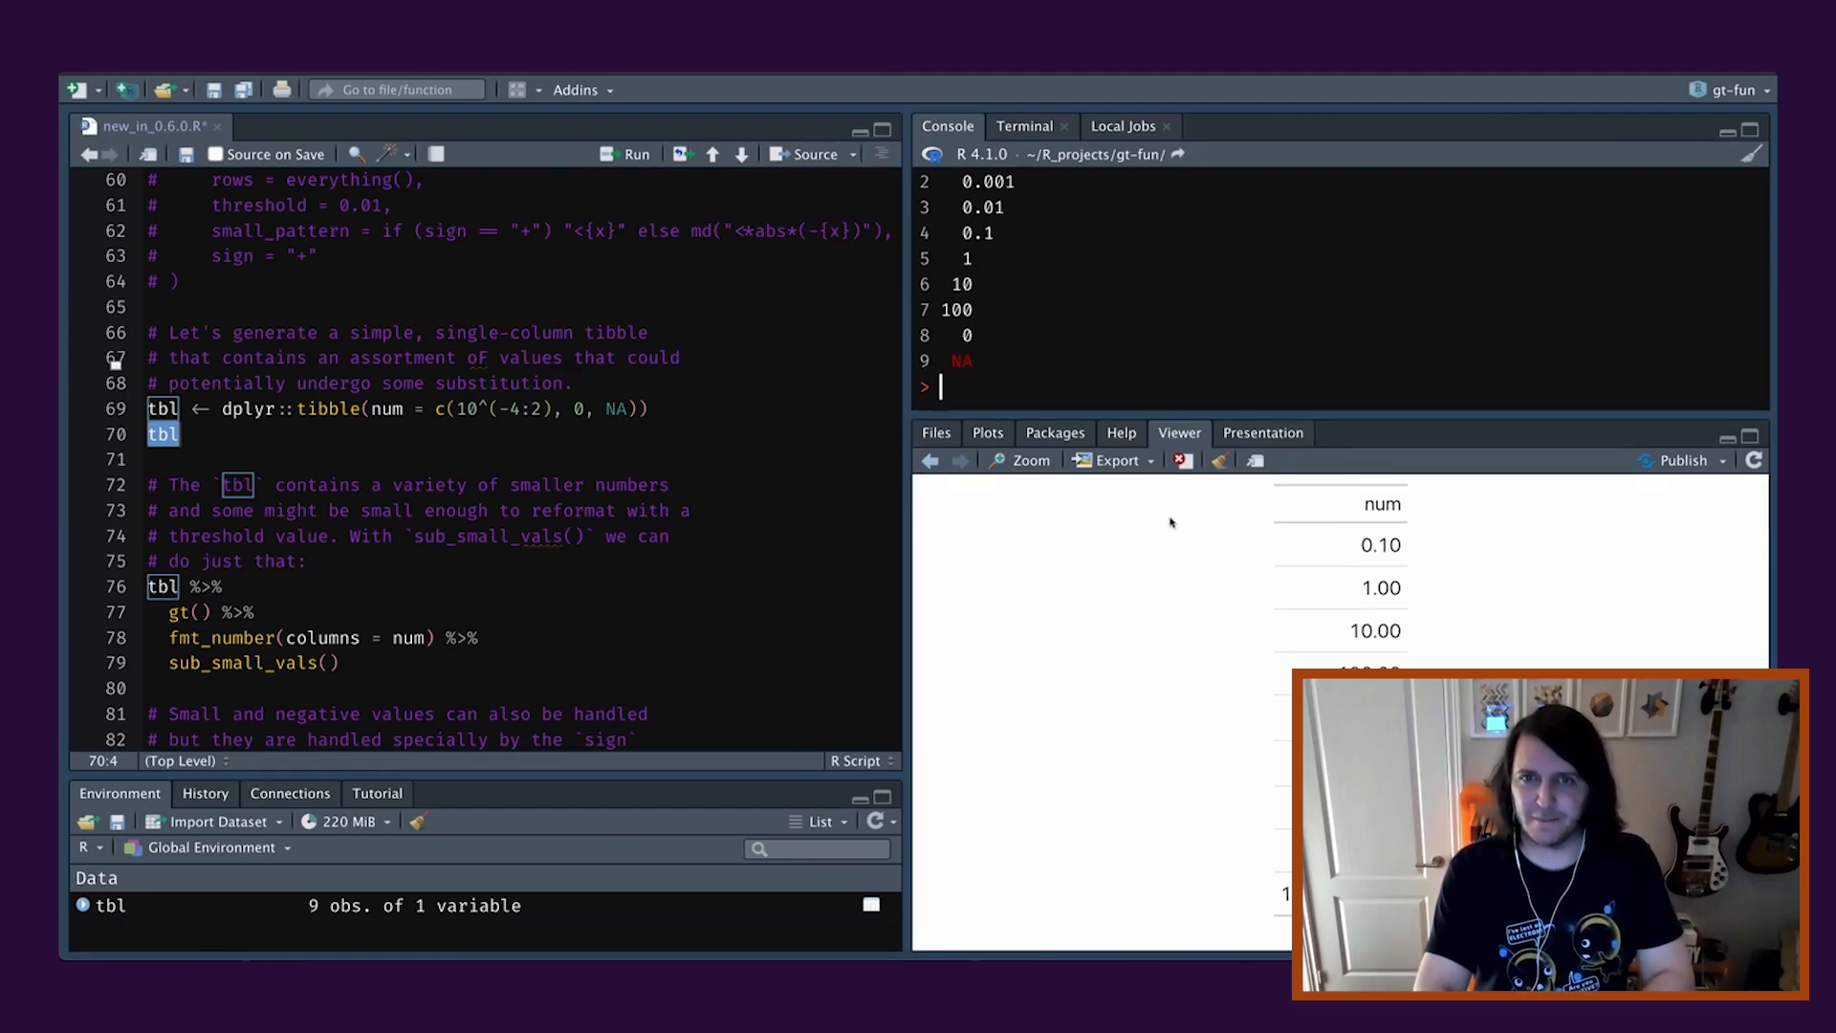
pyautogui.press('enter')
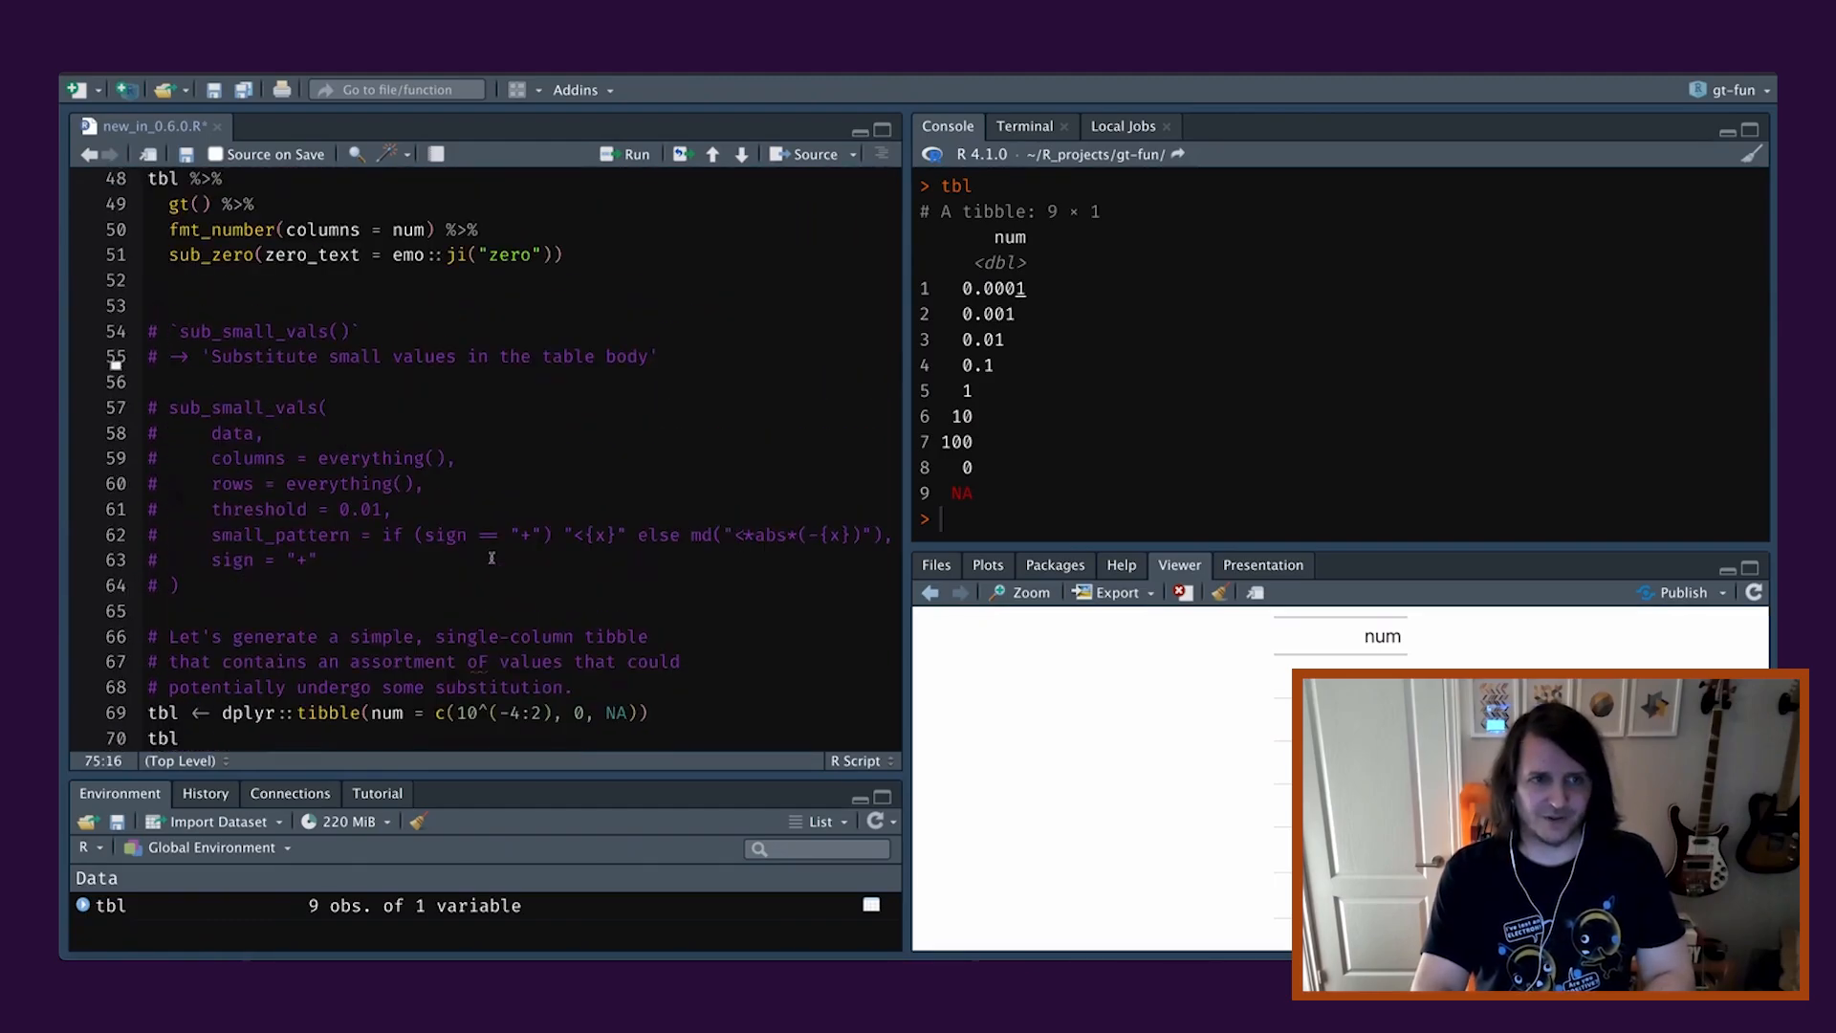
pyautogui.scroll(-3)
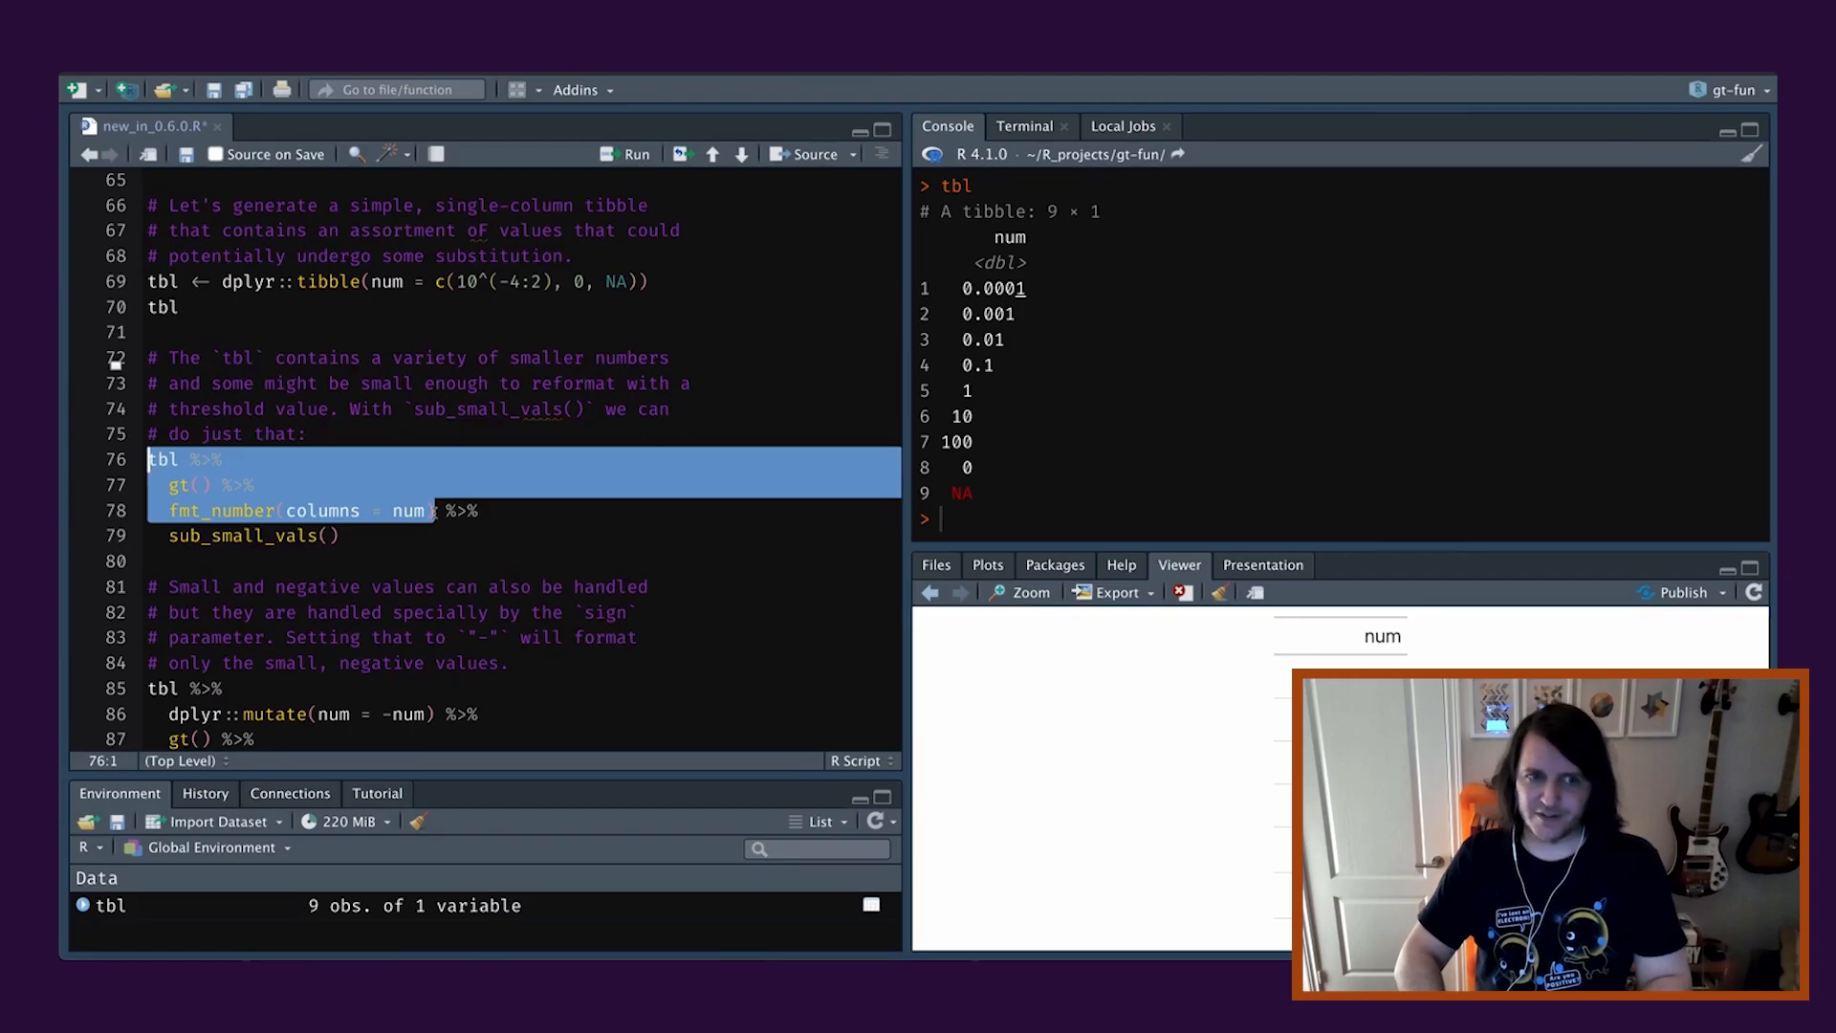
# Run the gt pipeline with fmt_number(columns = num) to show the tiniest values rounded to 0.00.
pyautogui.click(635, 153)
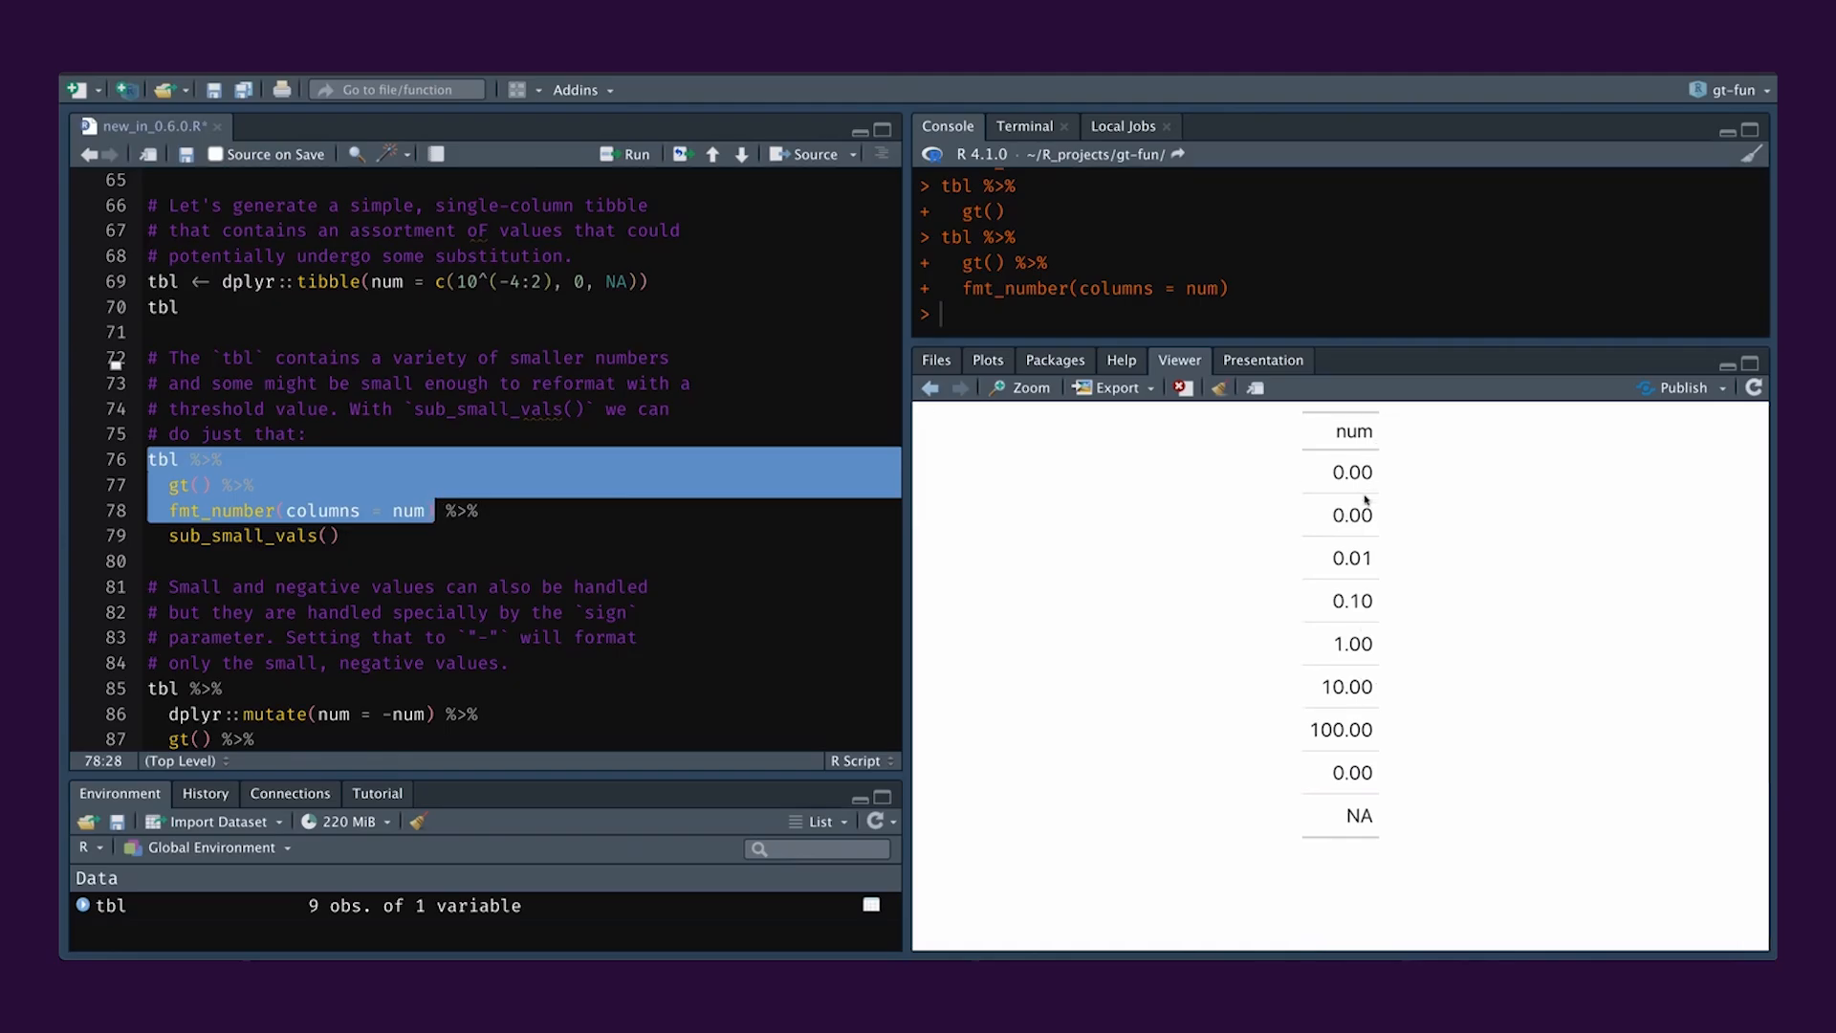
pyautogui.moveTo(1375, 482)
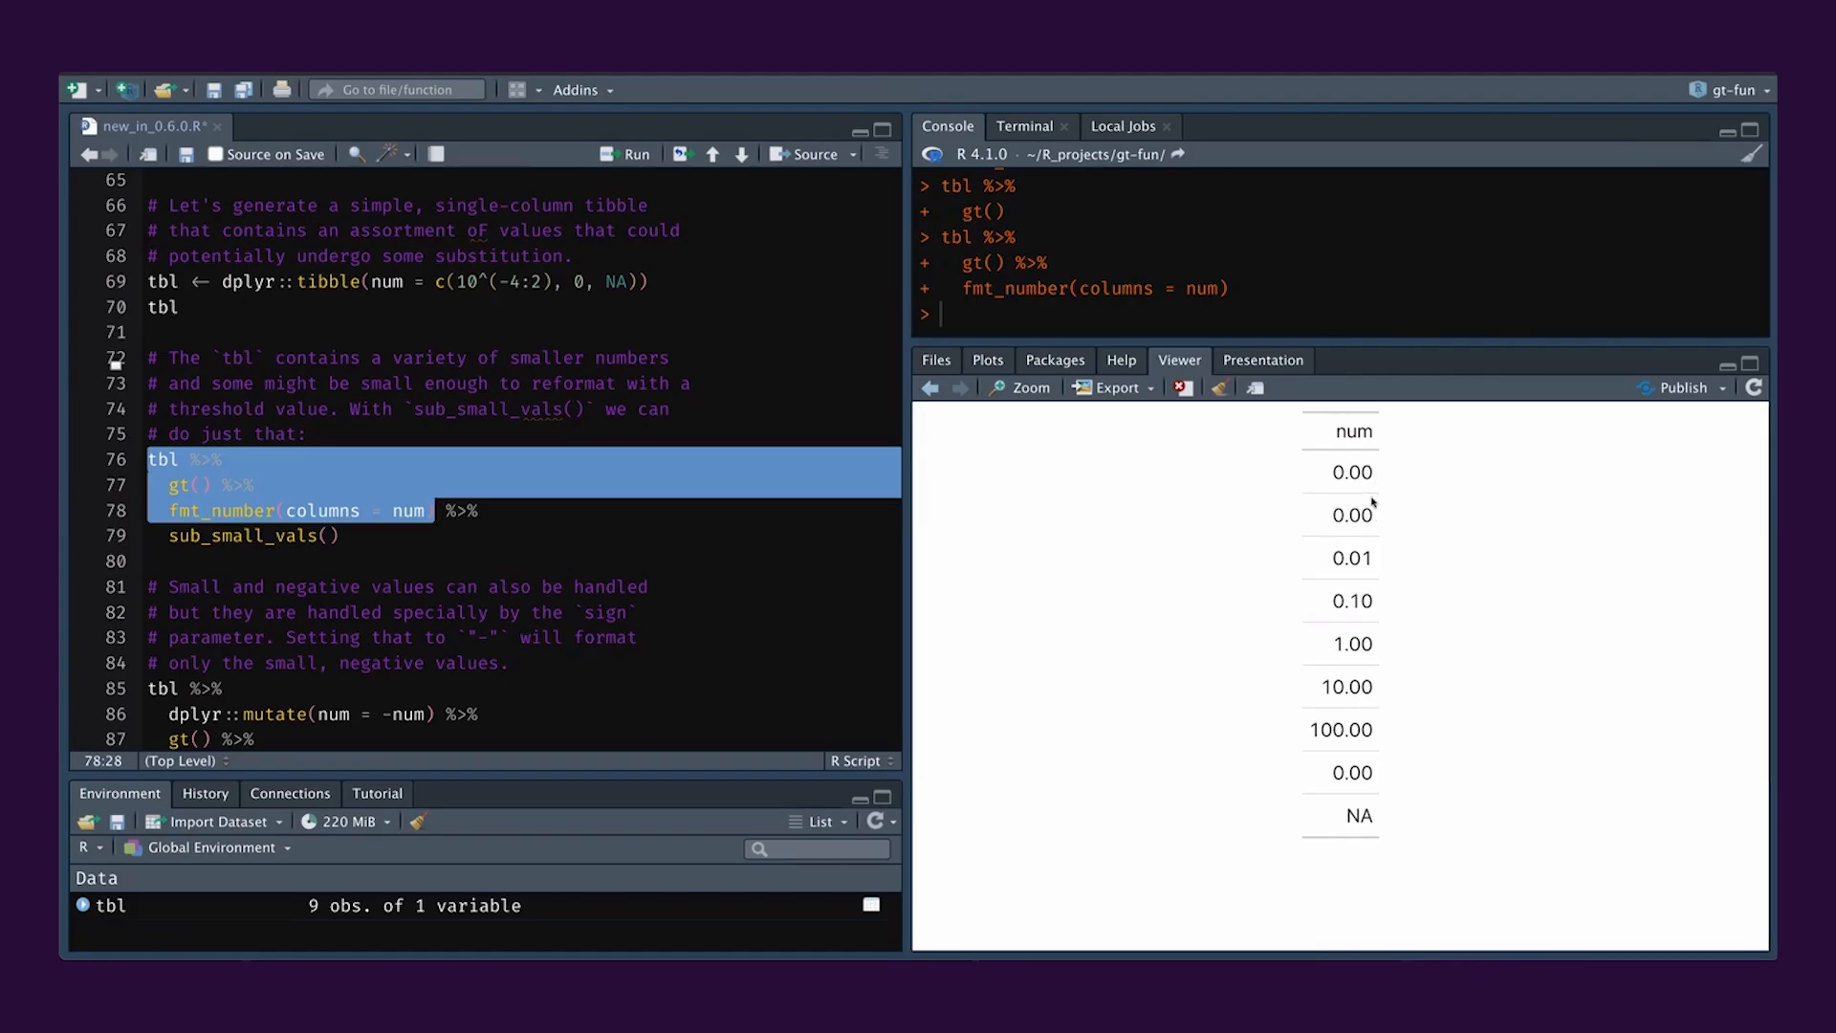
pyautogui.moveTo(1327, 562)
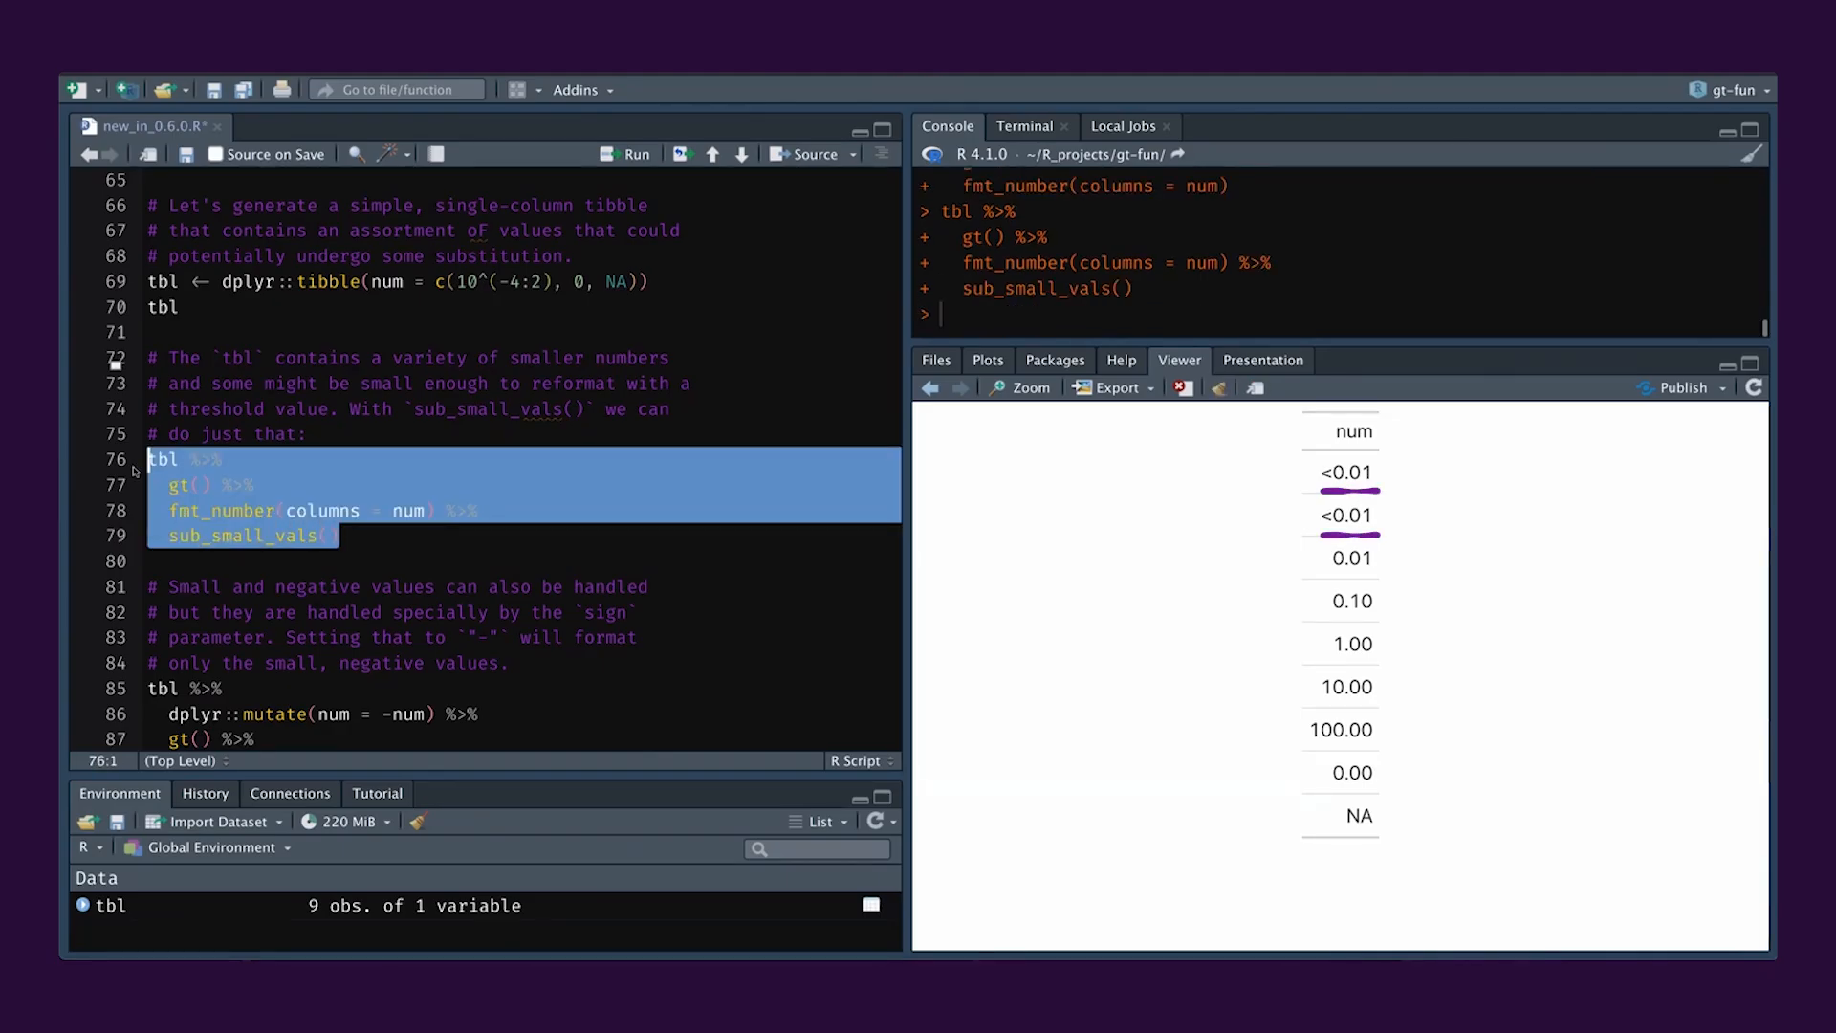
pyautogui.moveTo(1417, 474)
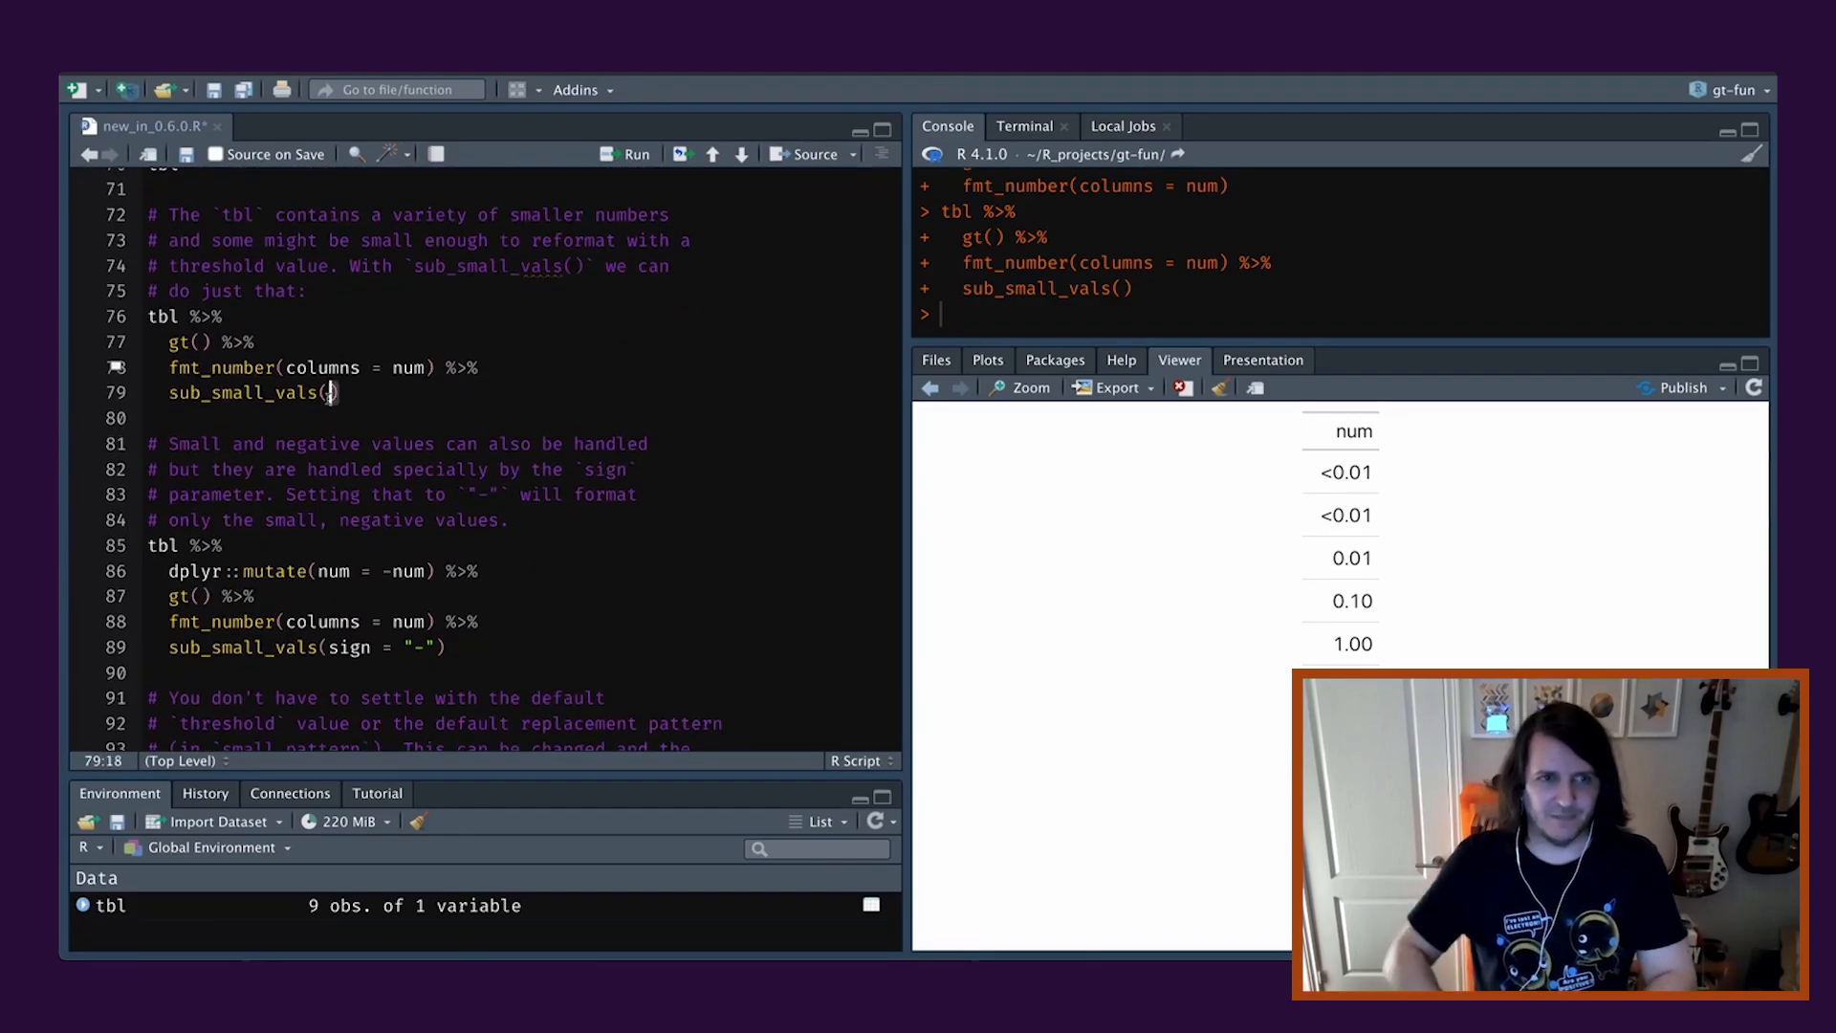
# Add small_pattern = "{x}" to sub_small_vals(), then change it to "<{x}" so tiny values show as <0.01.
pyautogui.write('small_pattern = "')
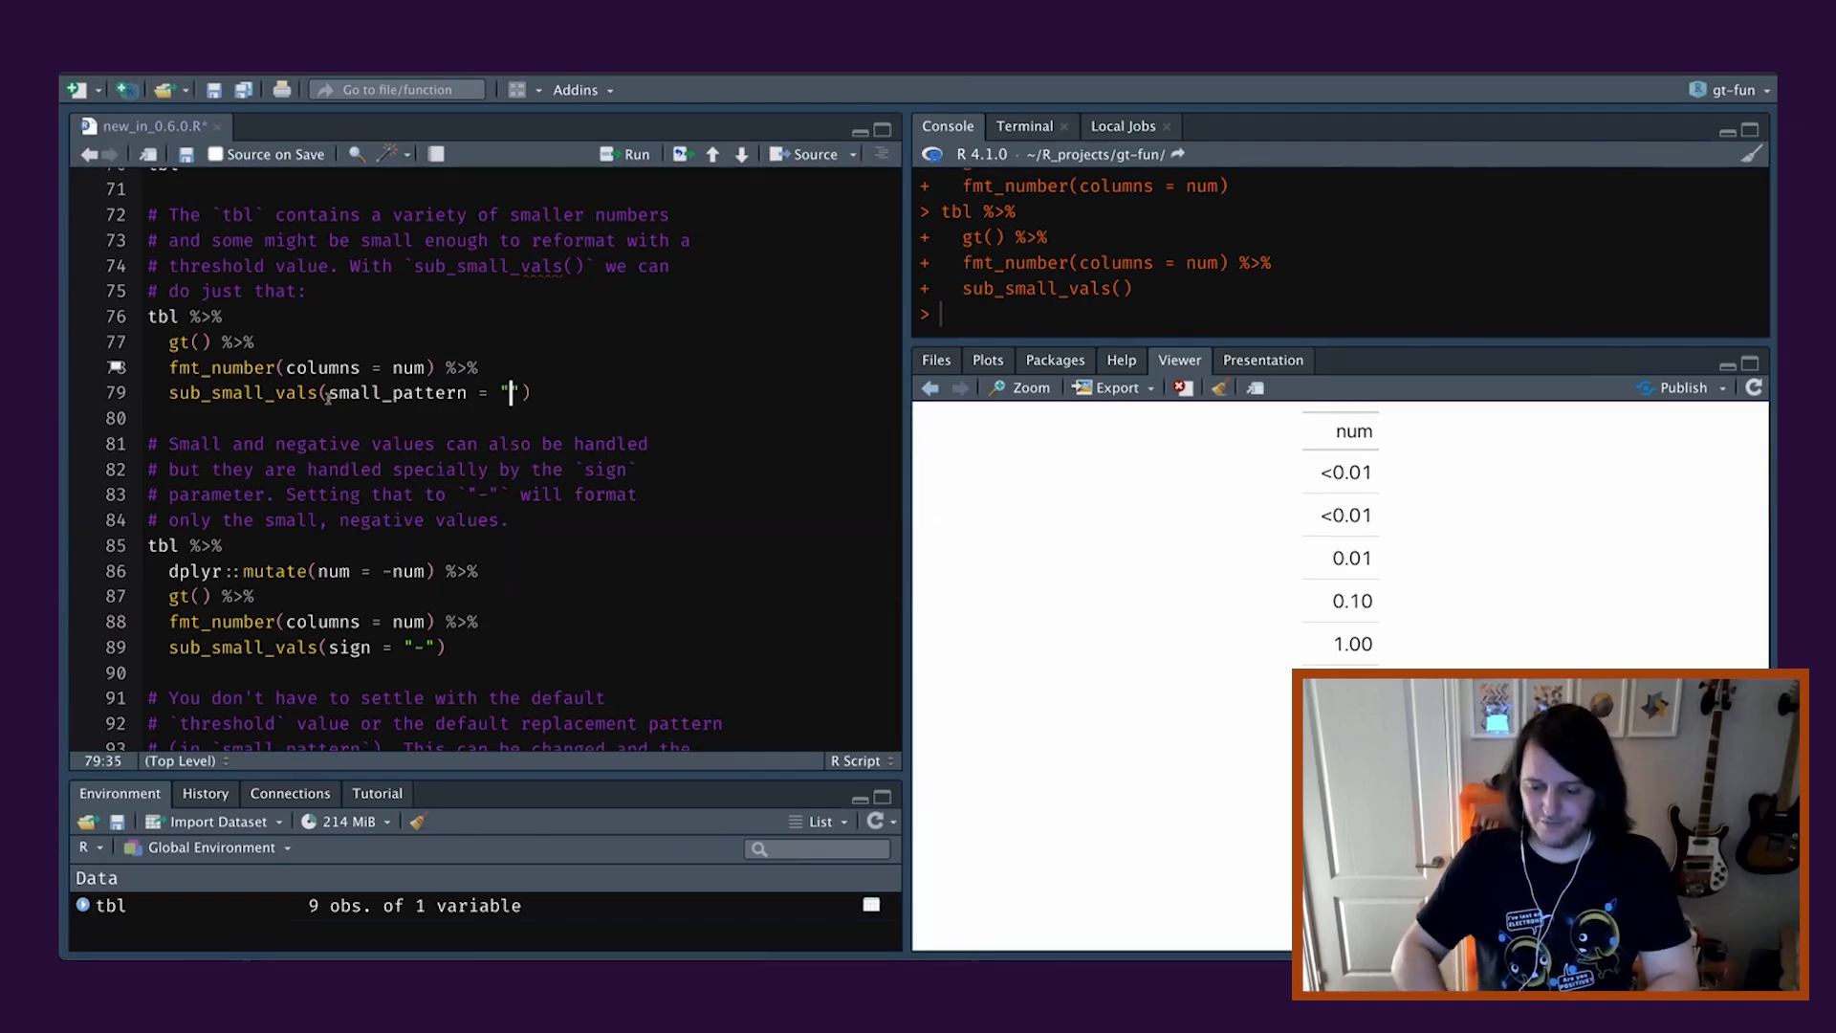
pyautogui.write('{x}')
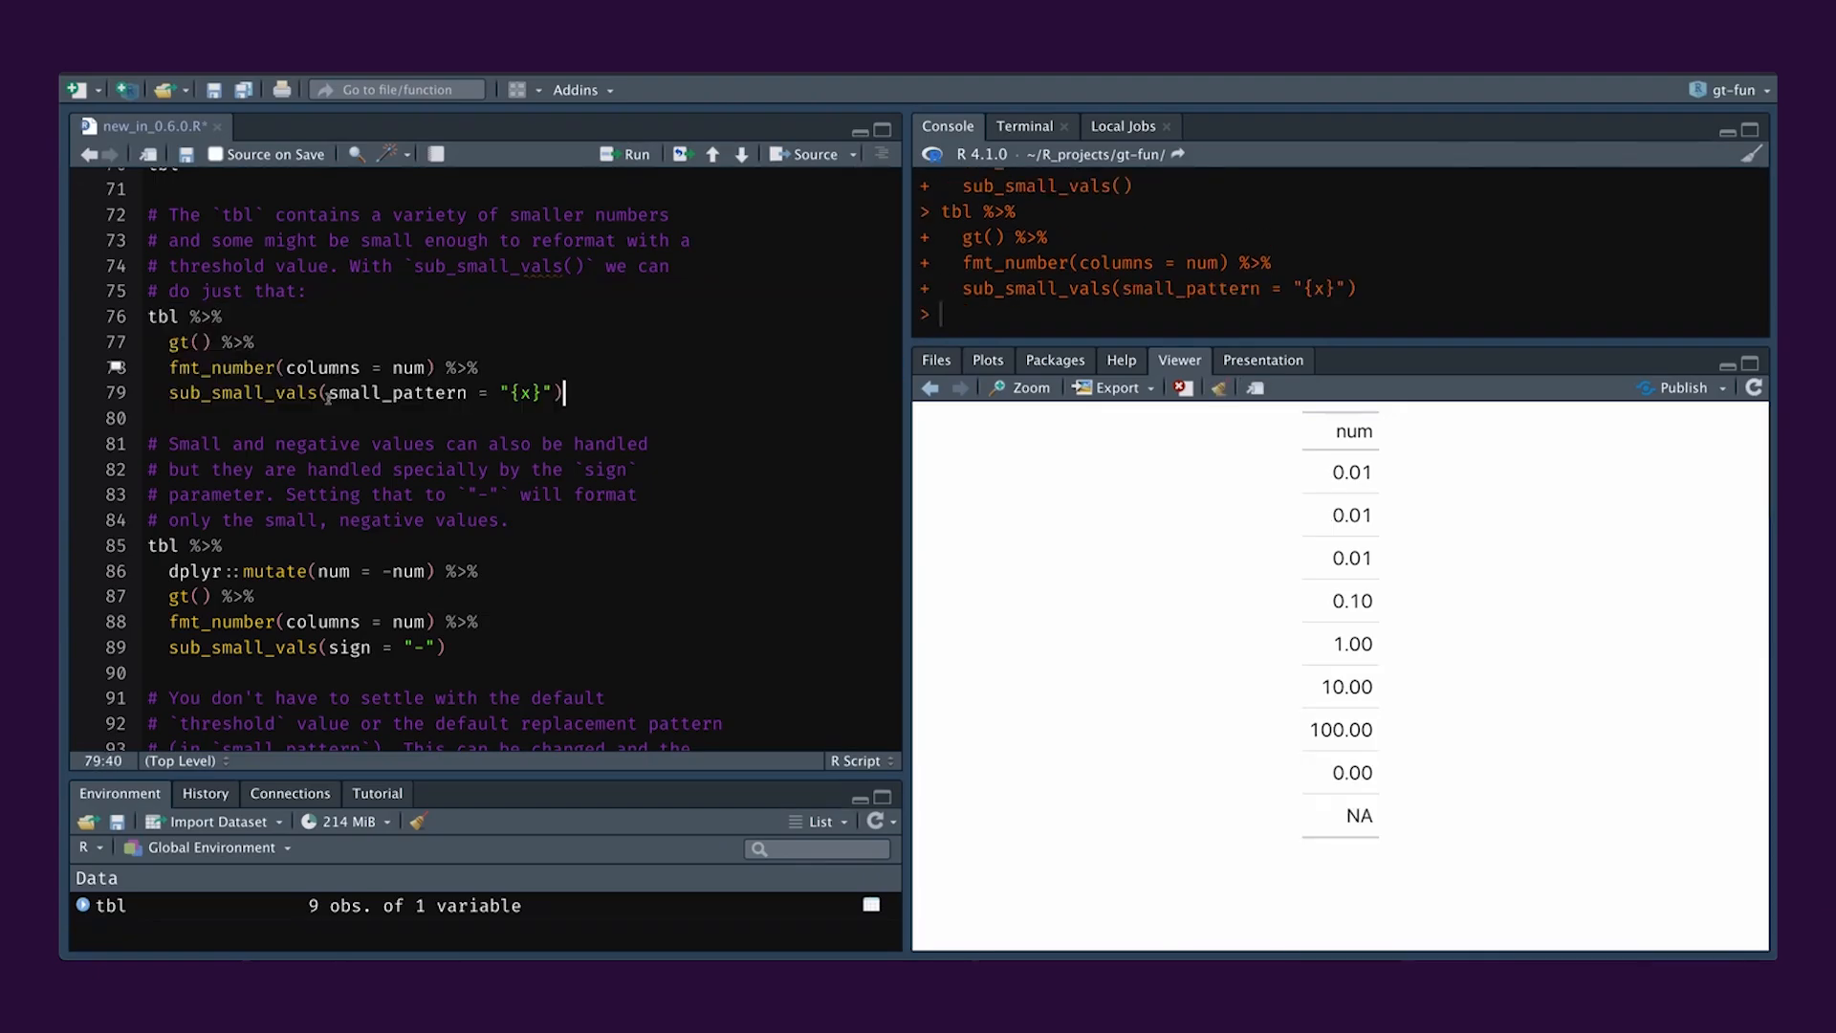
pyautogui.write('<')
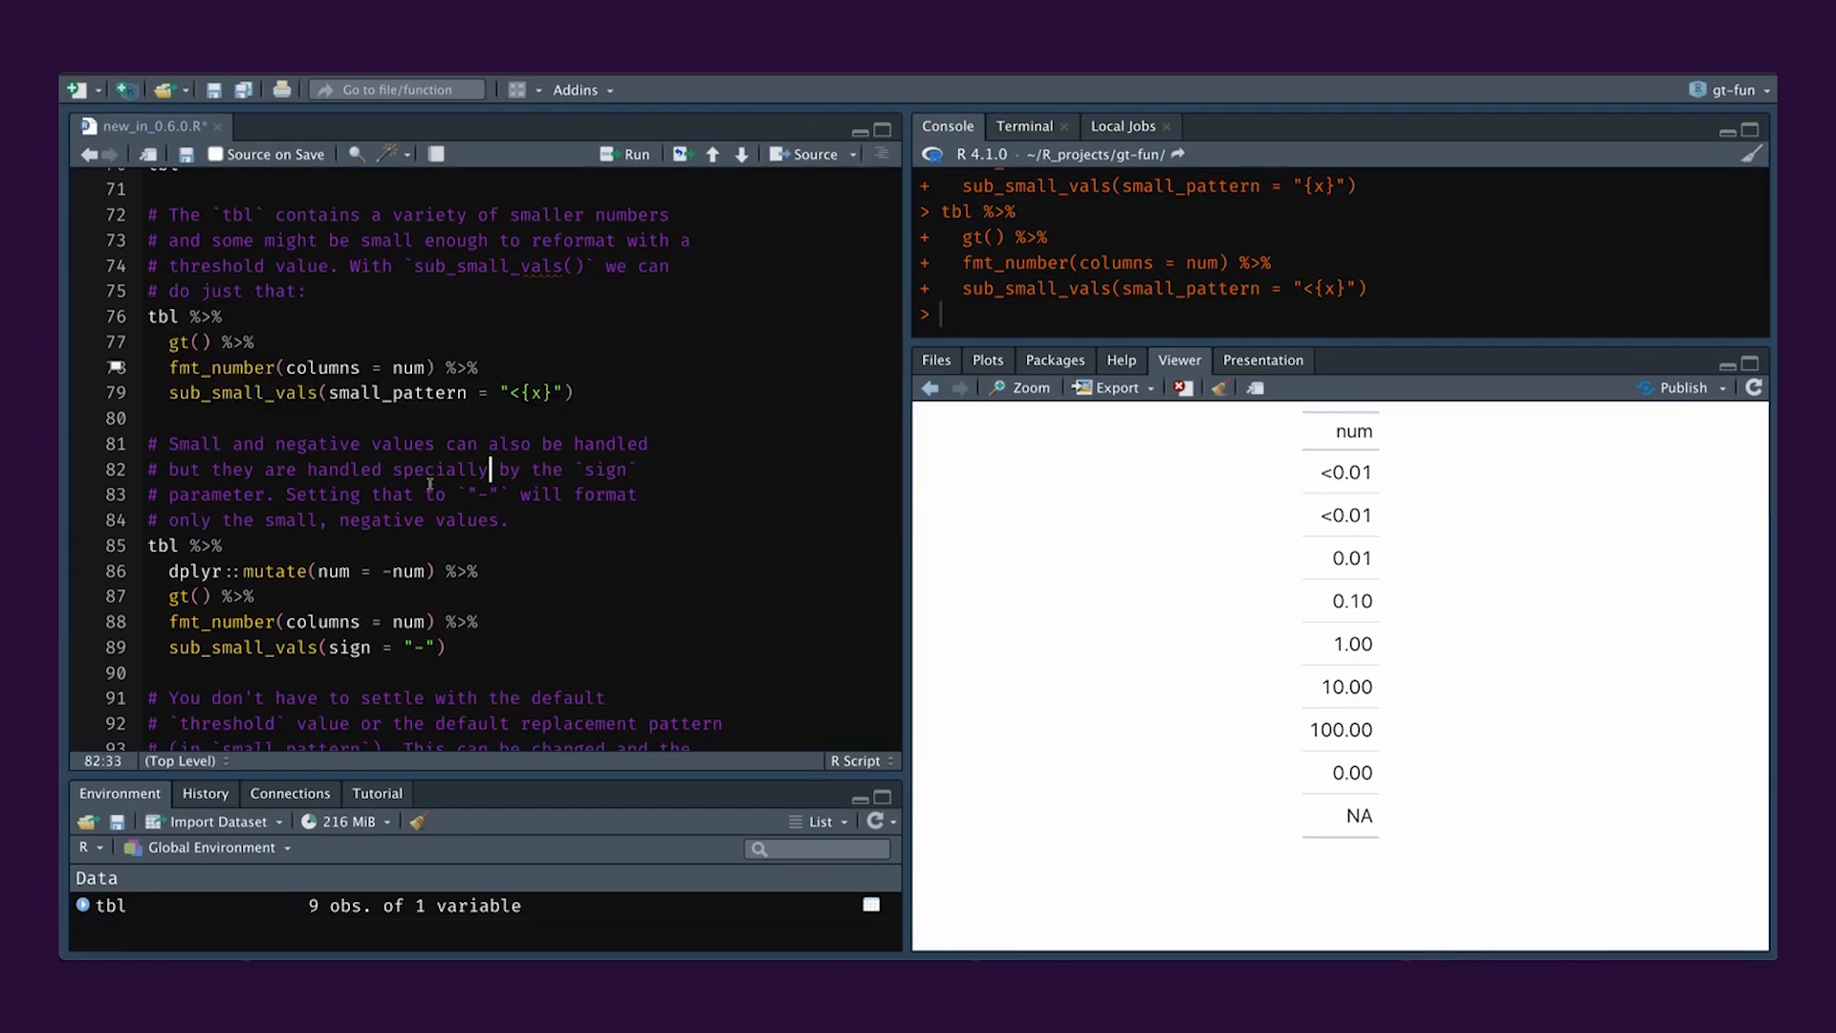
# Select and run the negated-values pipeline (mutate, gt, fmt_number) showing negative small values.
pyautogui.scroll(-3)
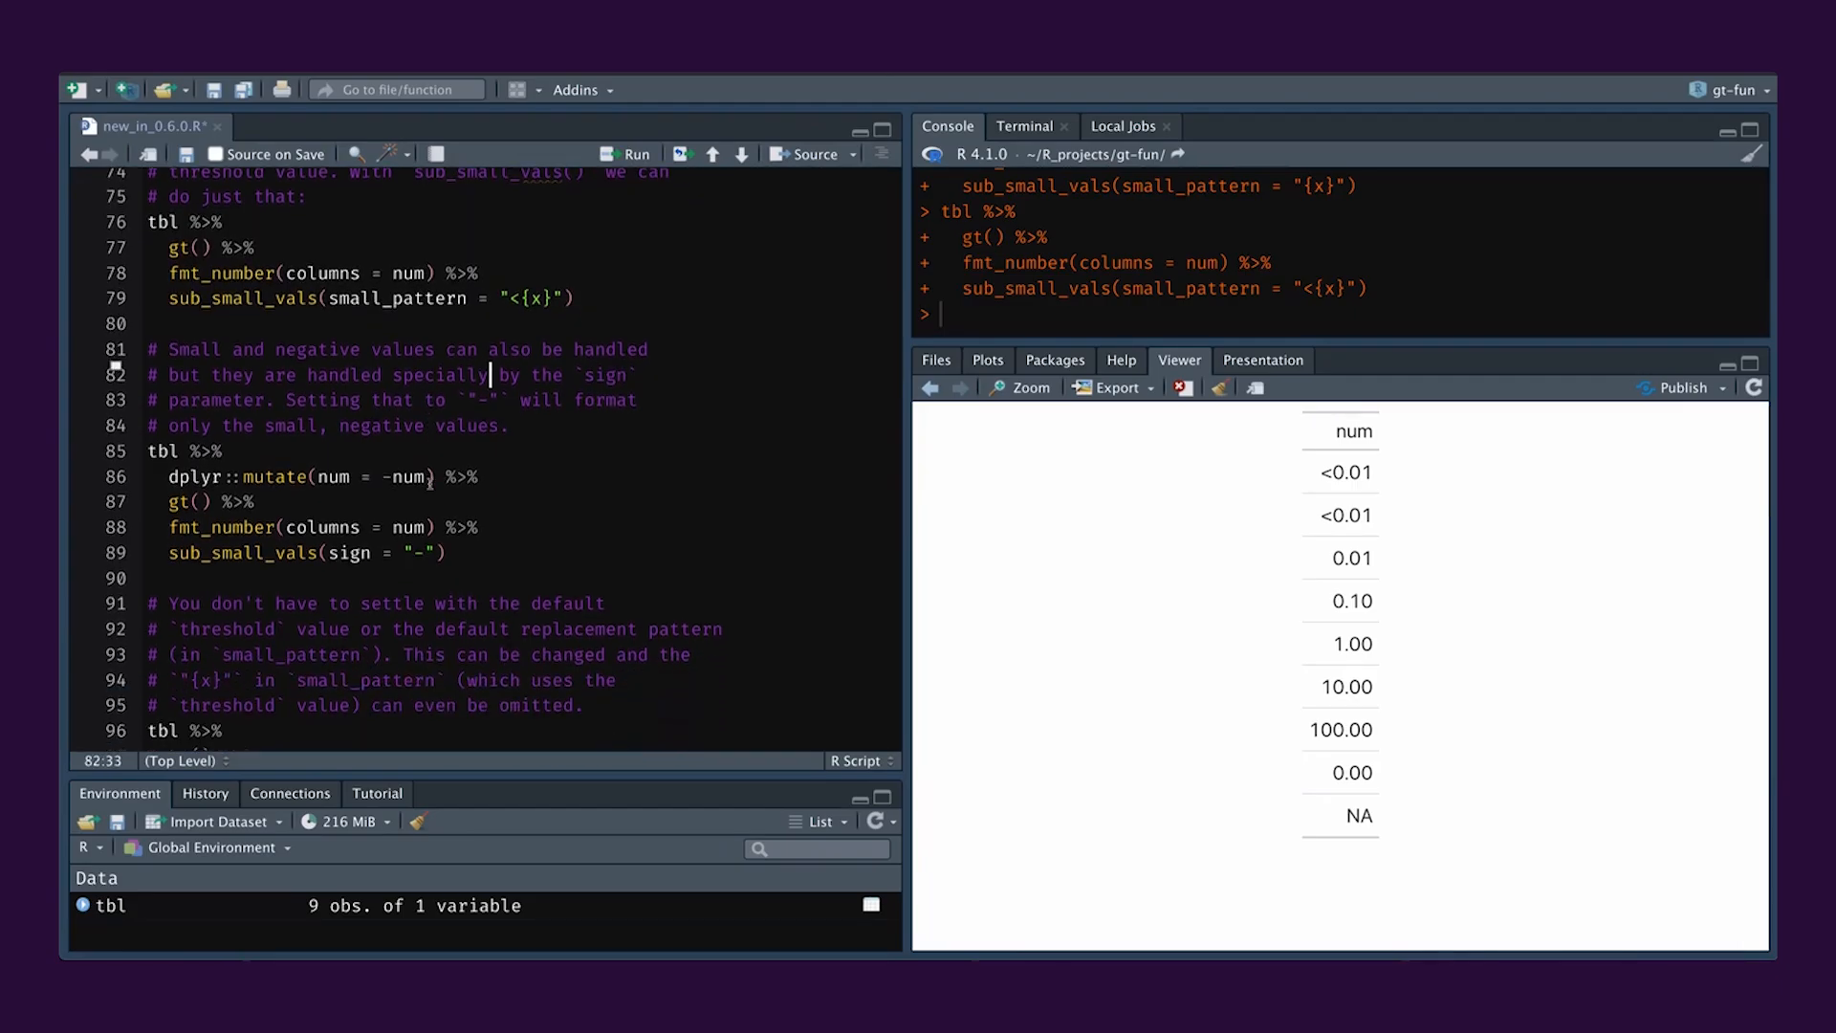
pyautogui.doubleClick(162, 451)
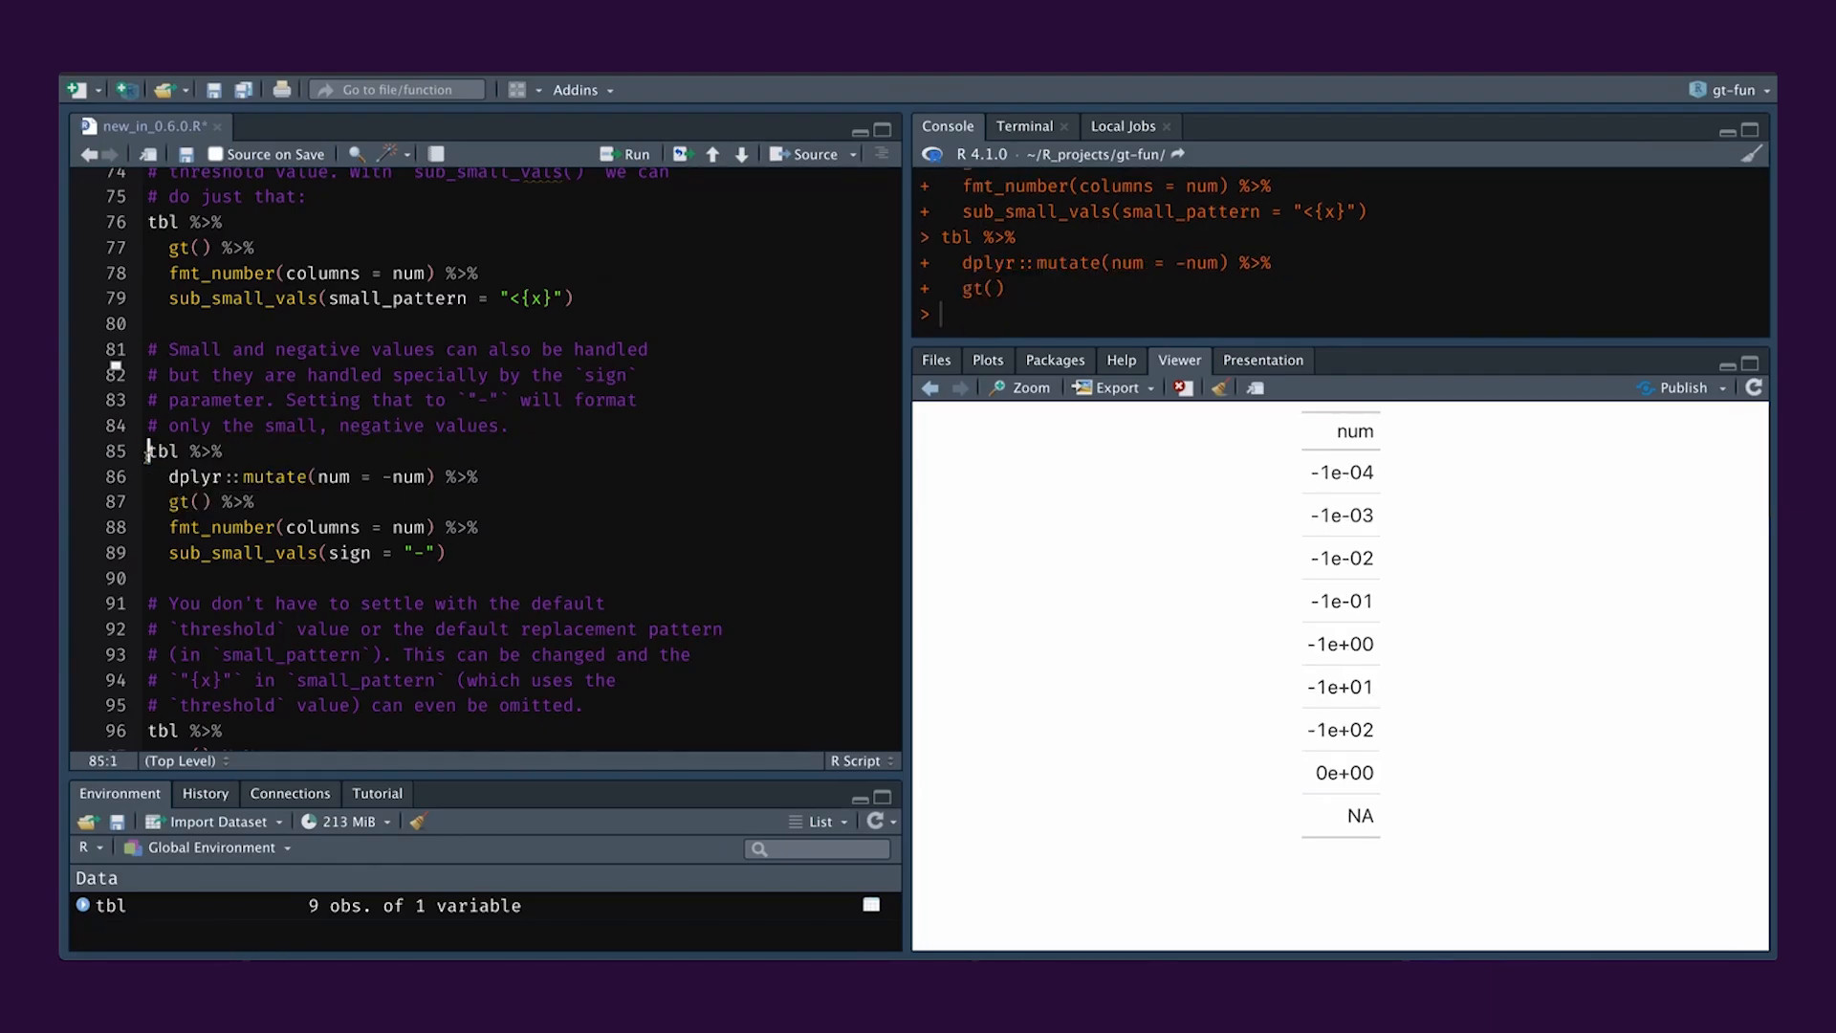
pyautogui.moveTo(145, 451); pyautogui.dragTo(439, 527)
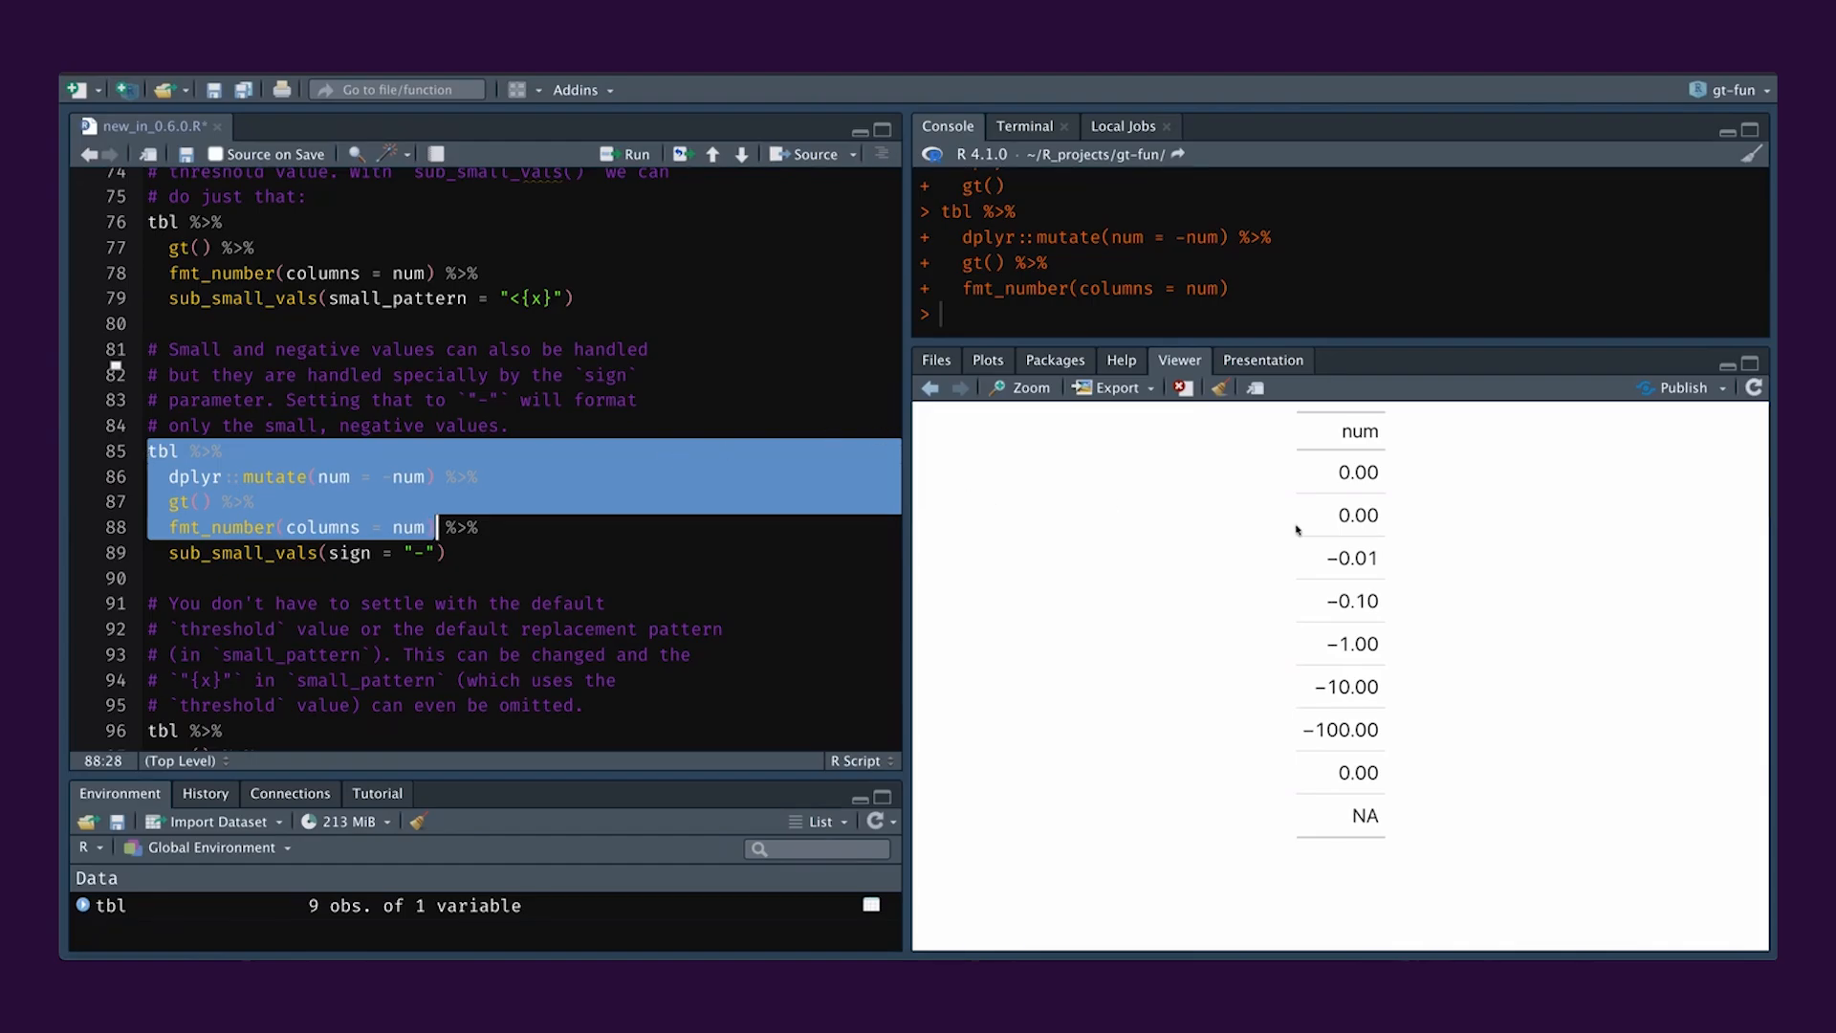
pyautogui.moveTo(1367, 570)
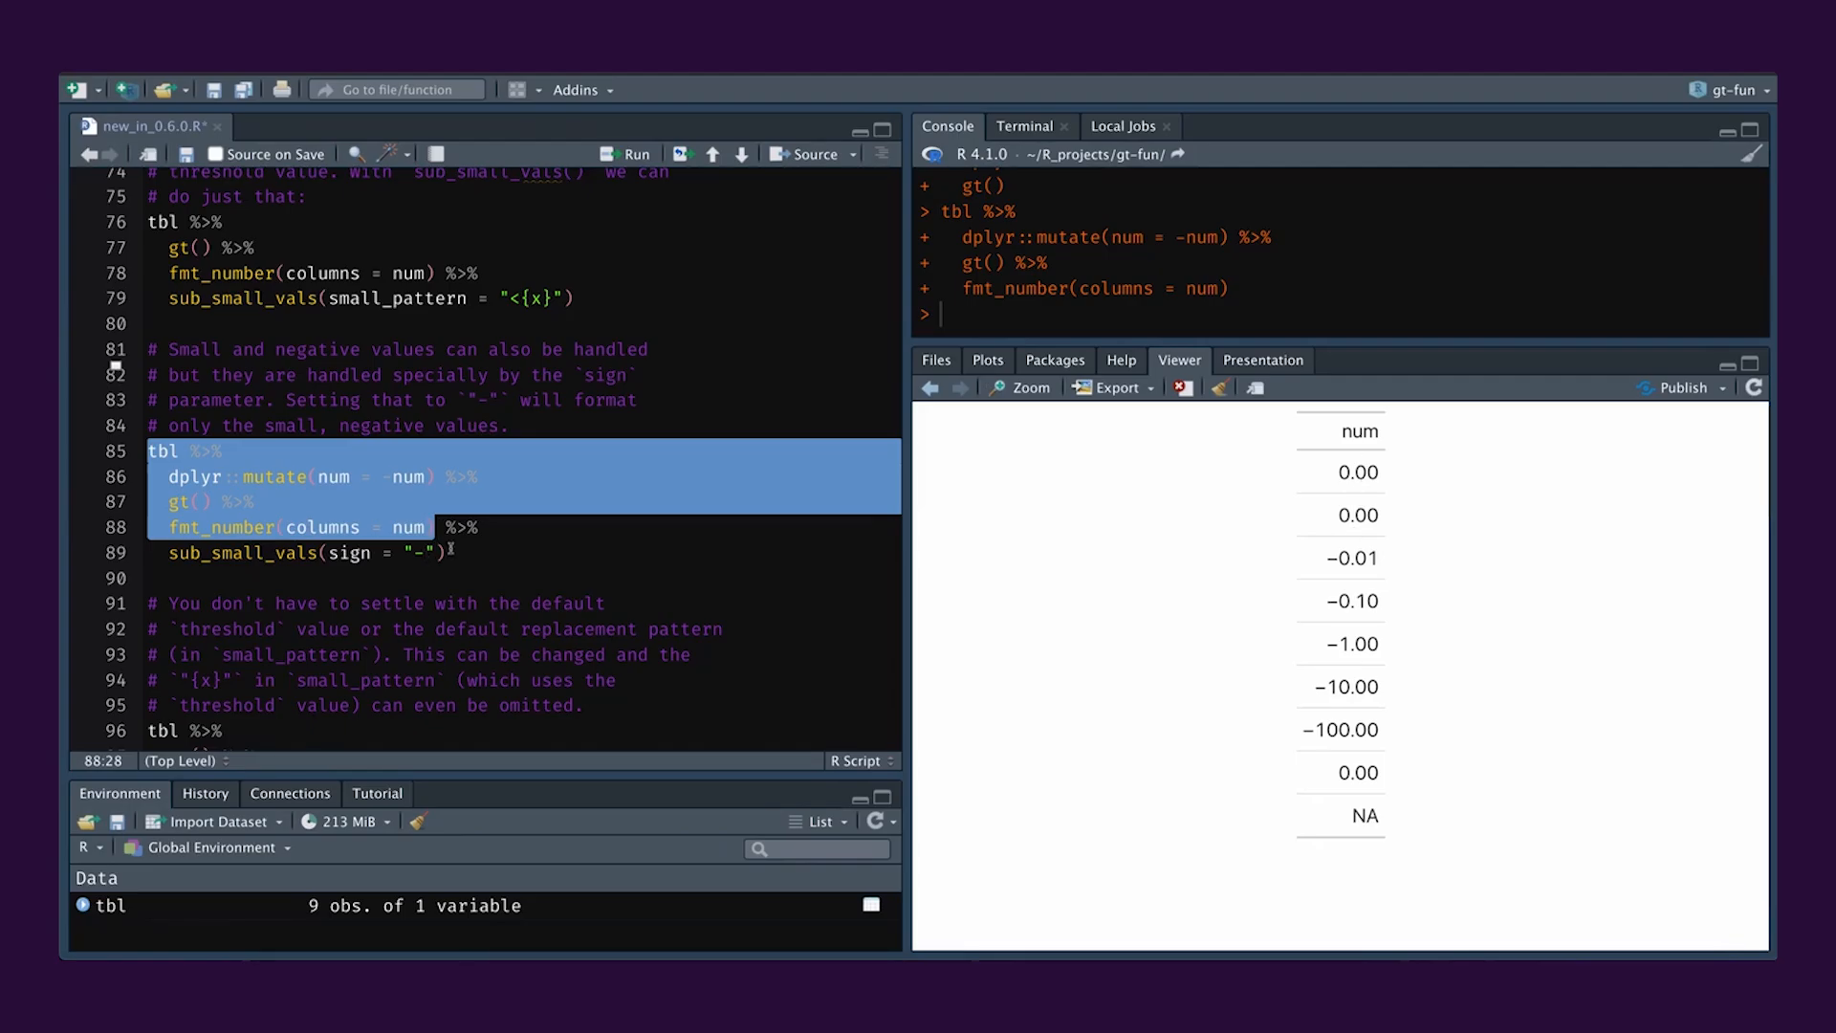
# Select and run the sub_small_vals(sign = "-") example for negative values.
pyautogui.click(445, 553)
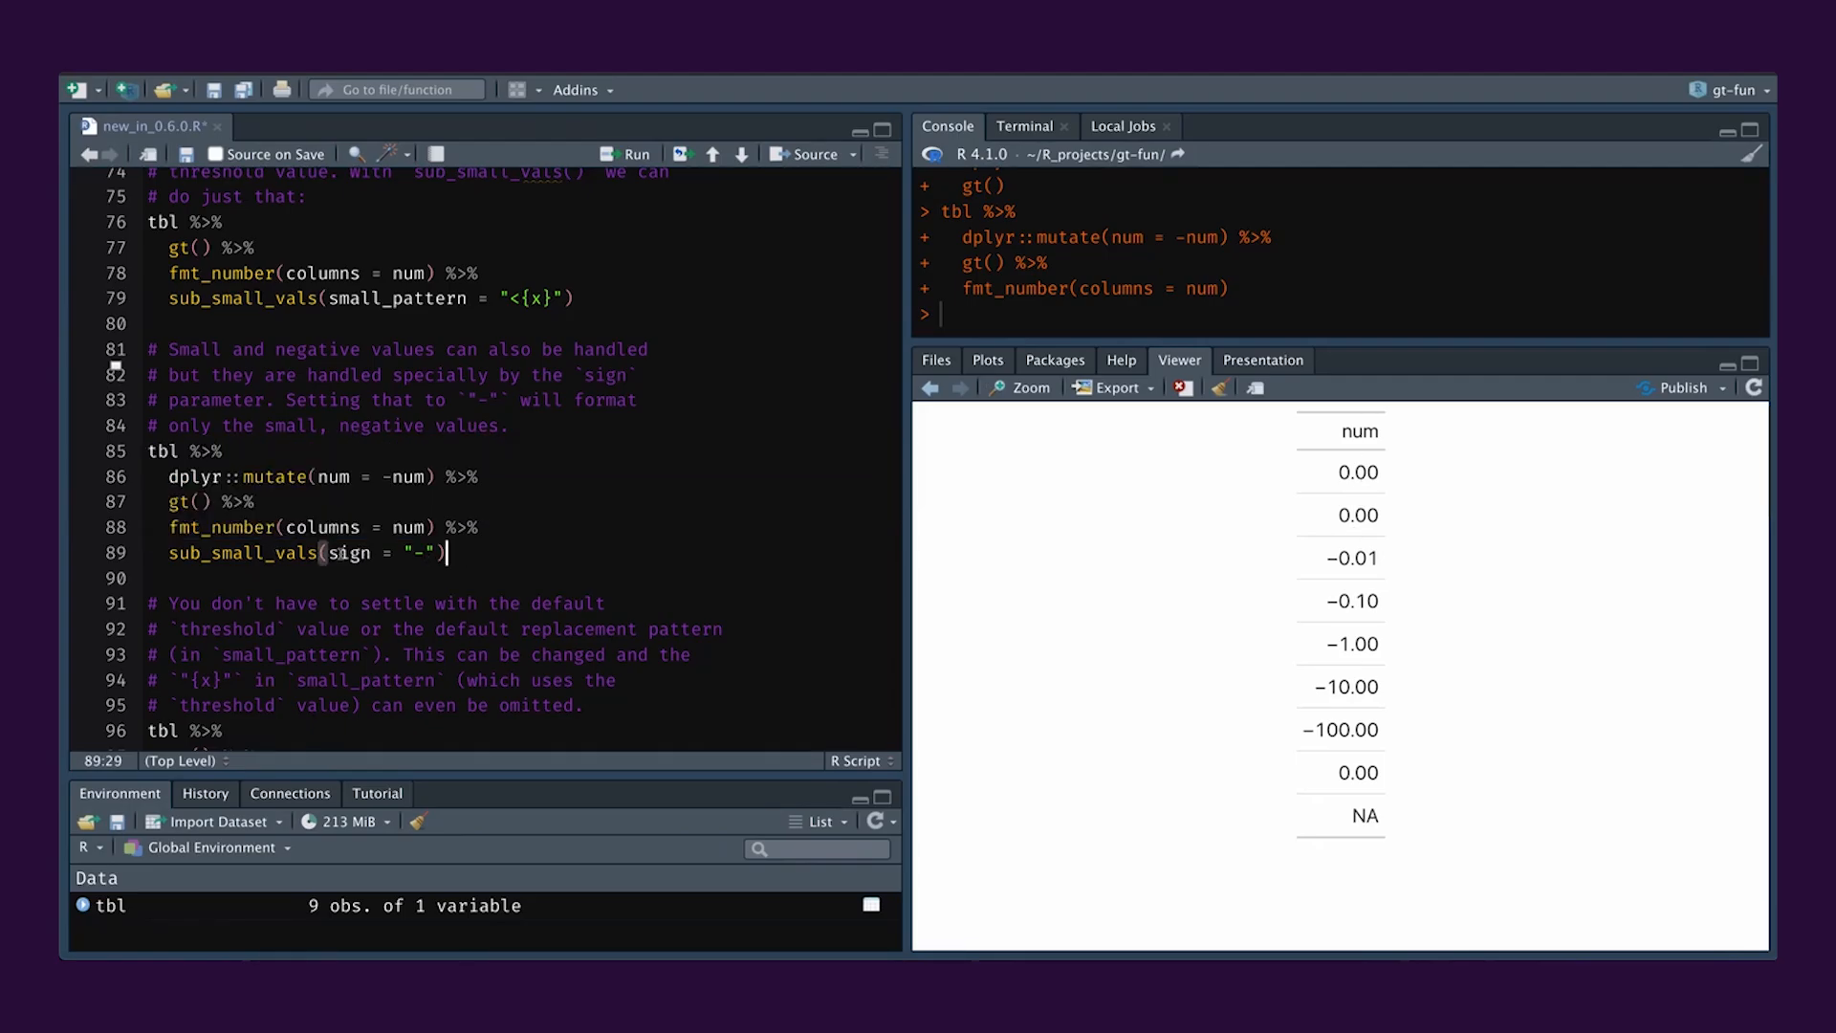
pyautogui.moveTo(1295, 484)
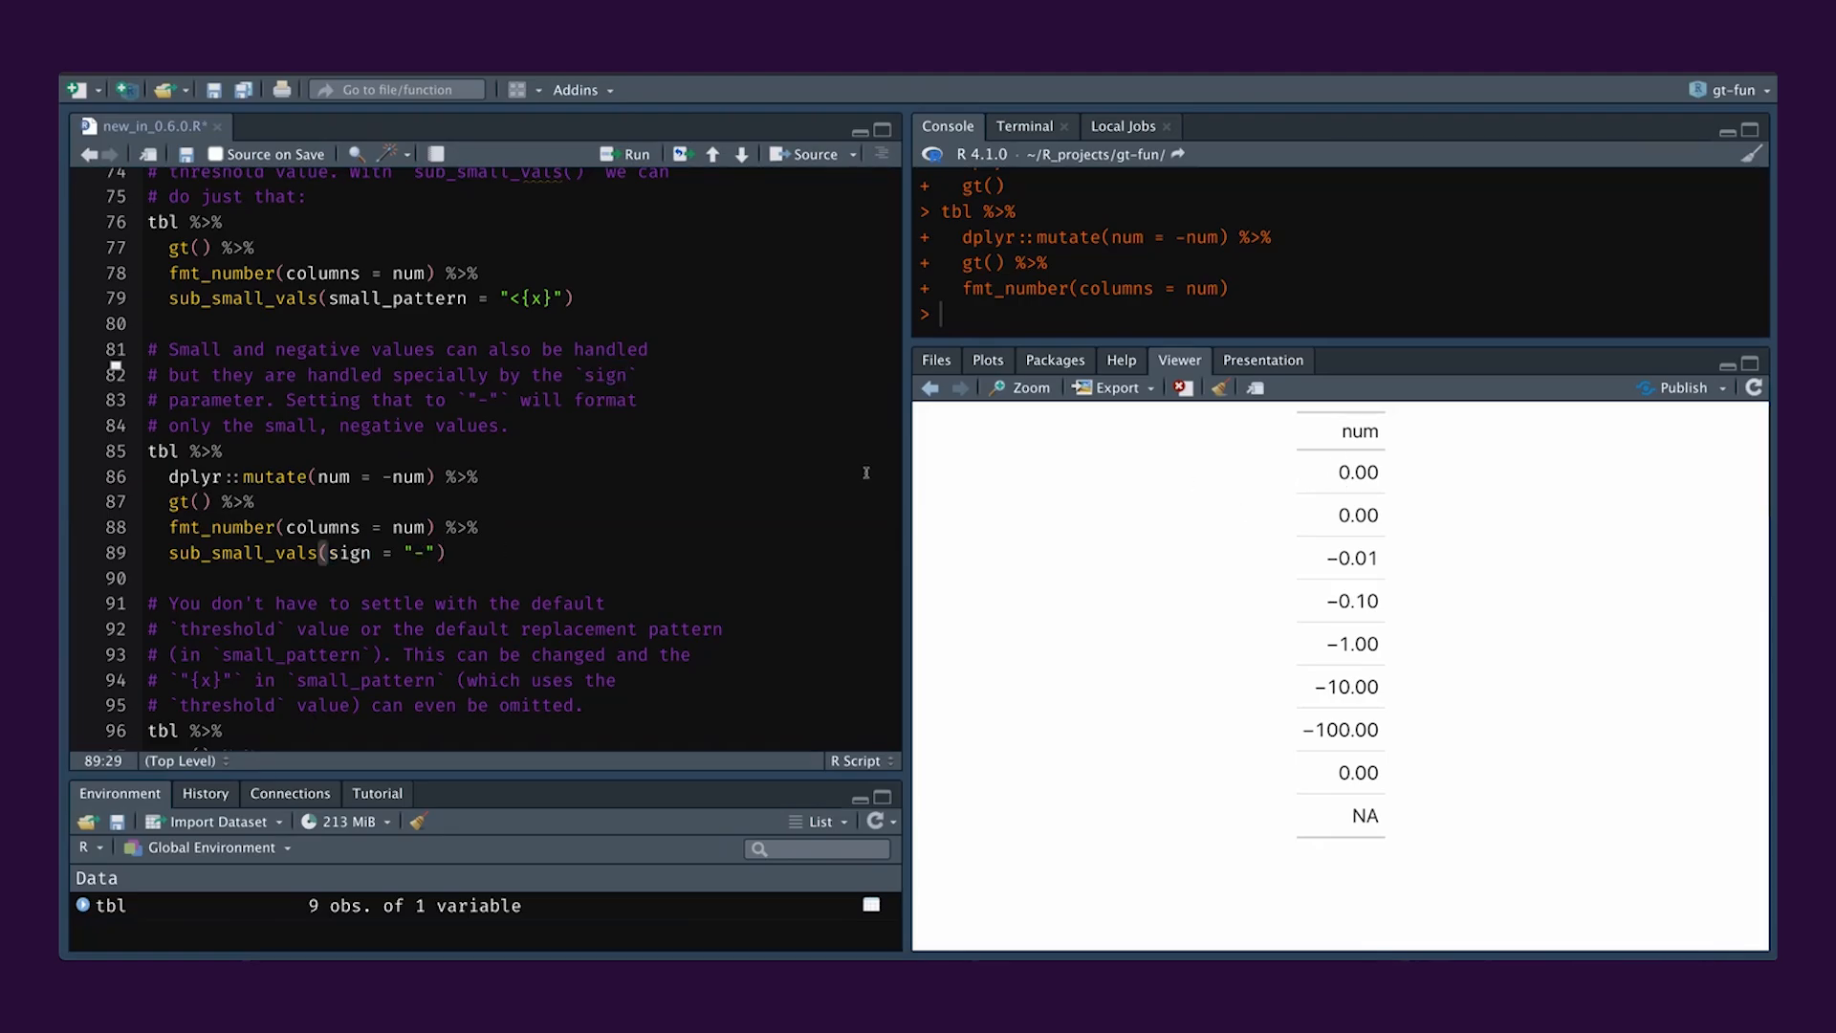
pyautogui.moveTo(170, 476); pyautogui.dragTo(445, 551)
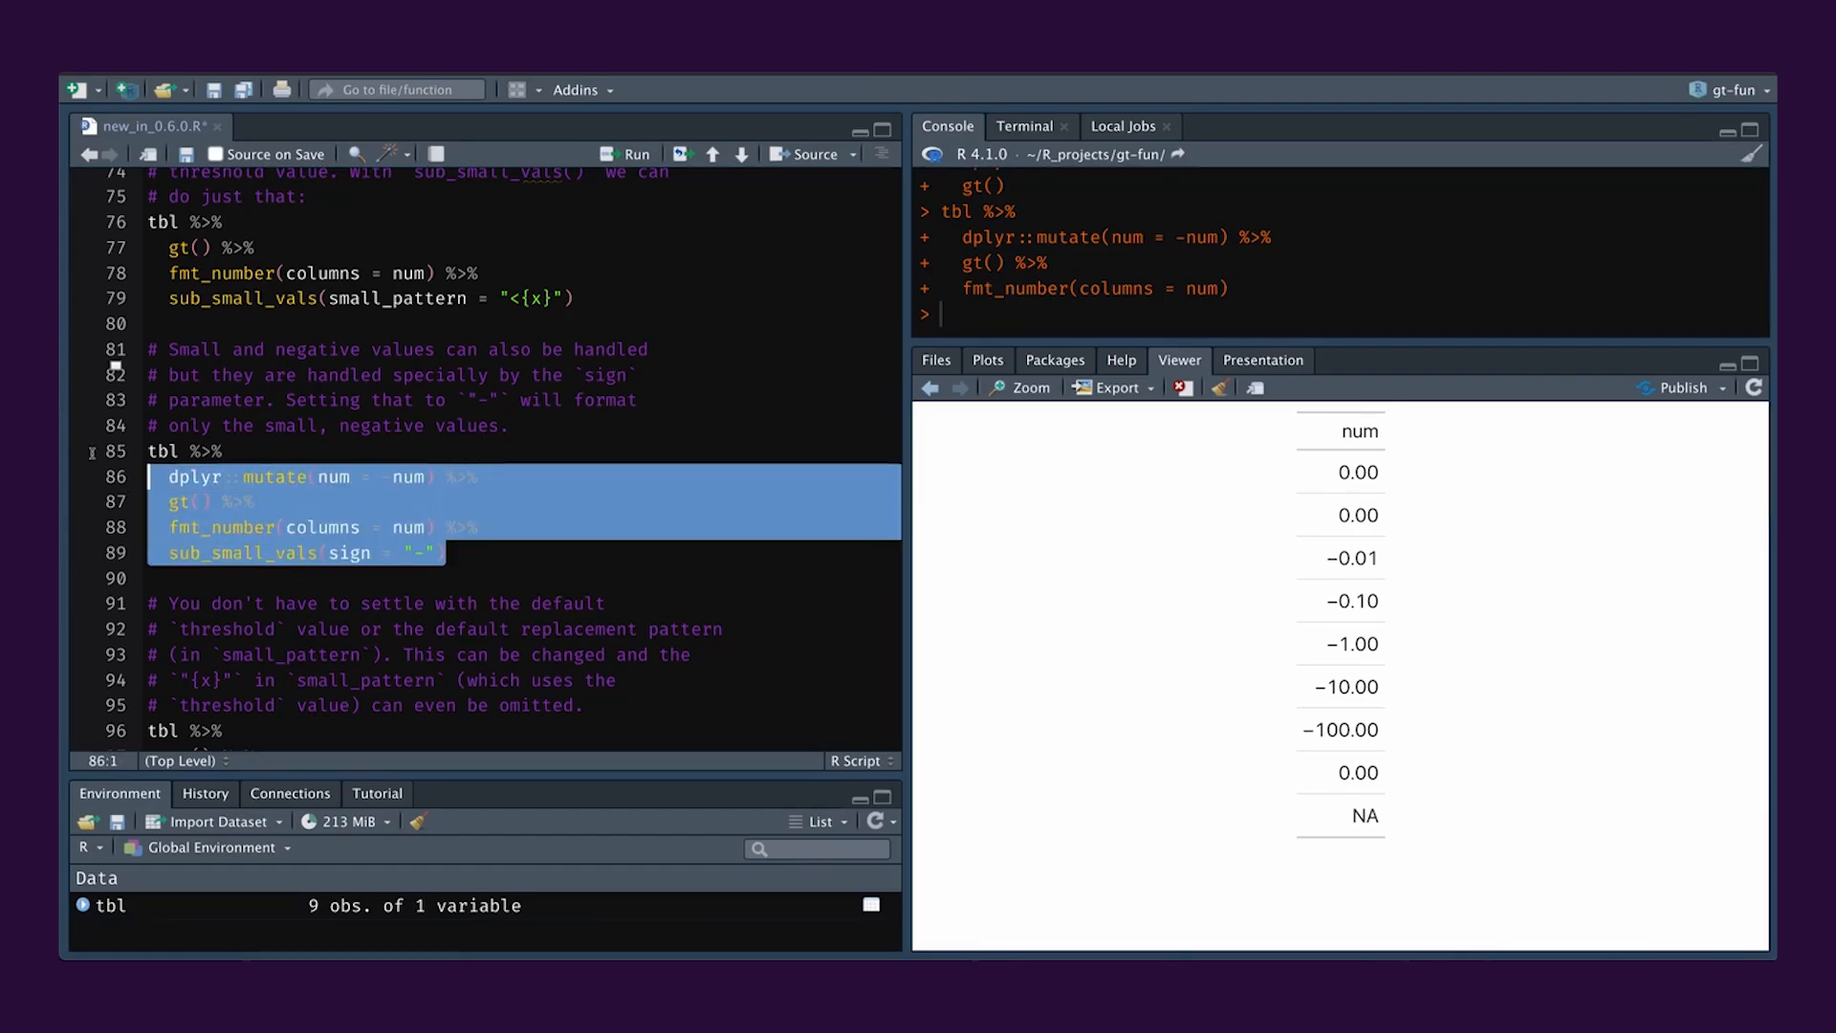
pyautogui.click(629, 153)
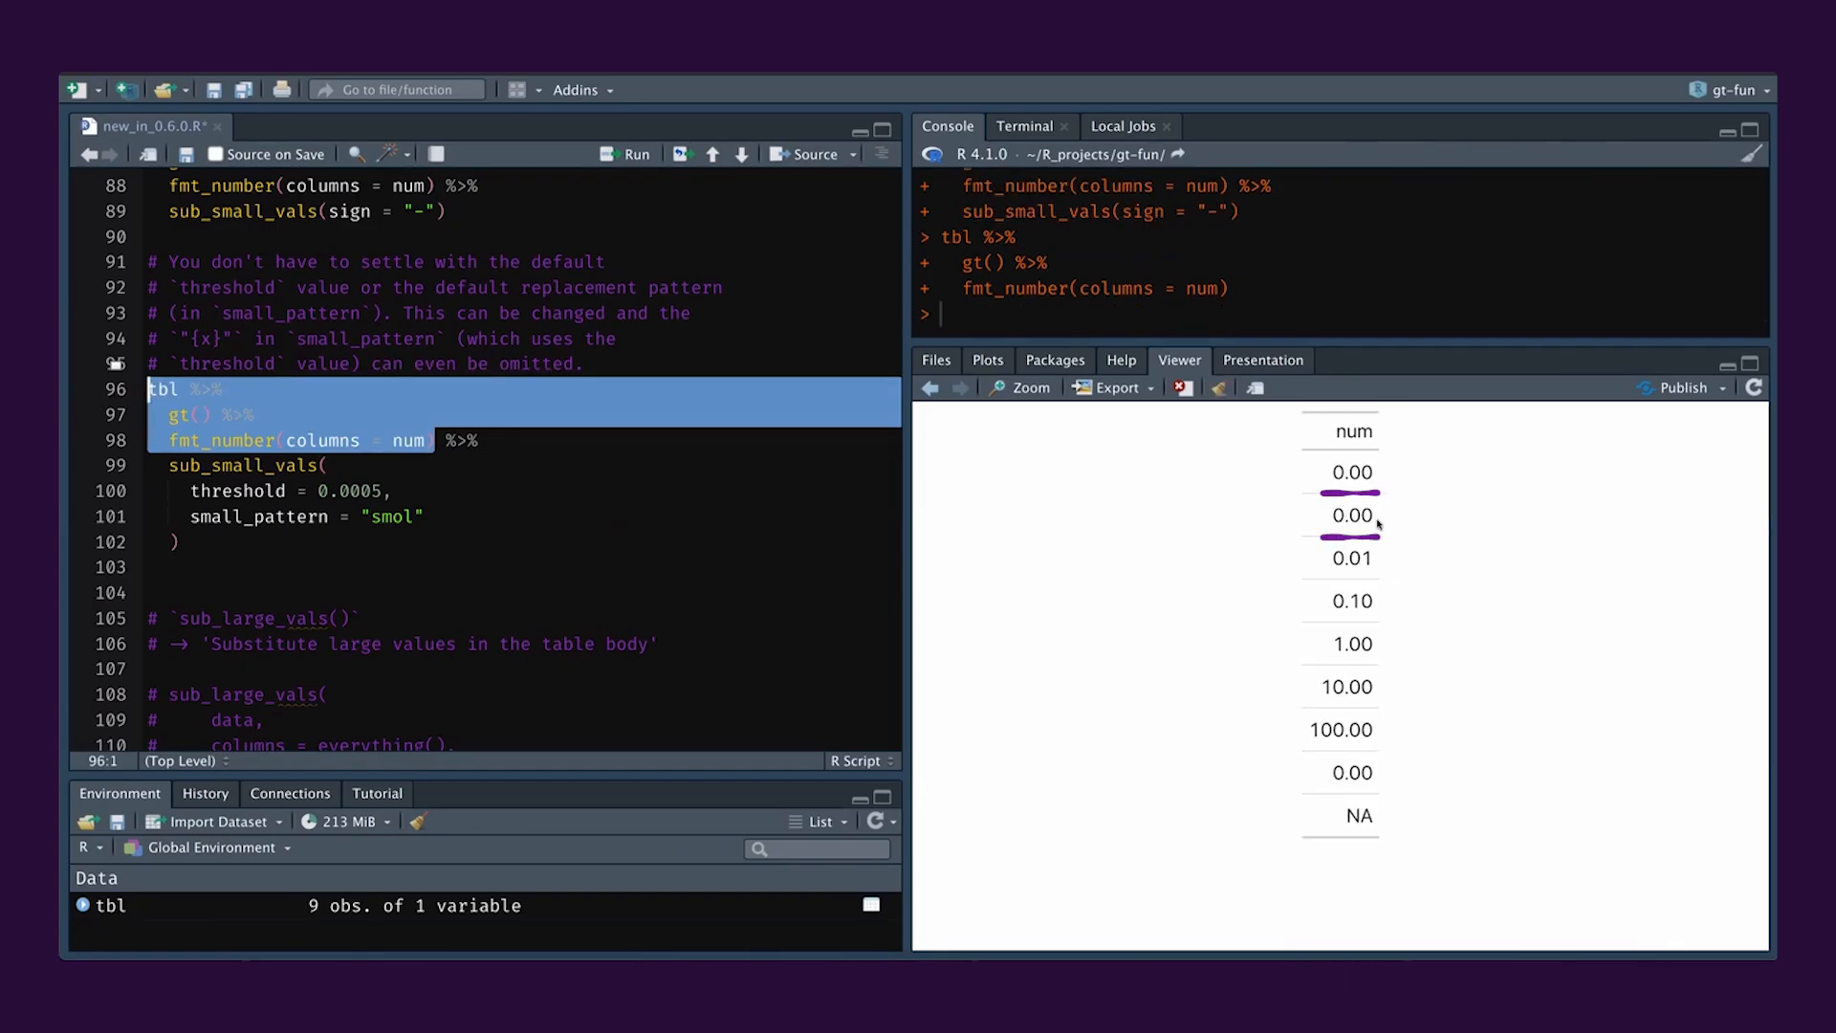
pyautogui.moveTo(1380, 468)
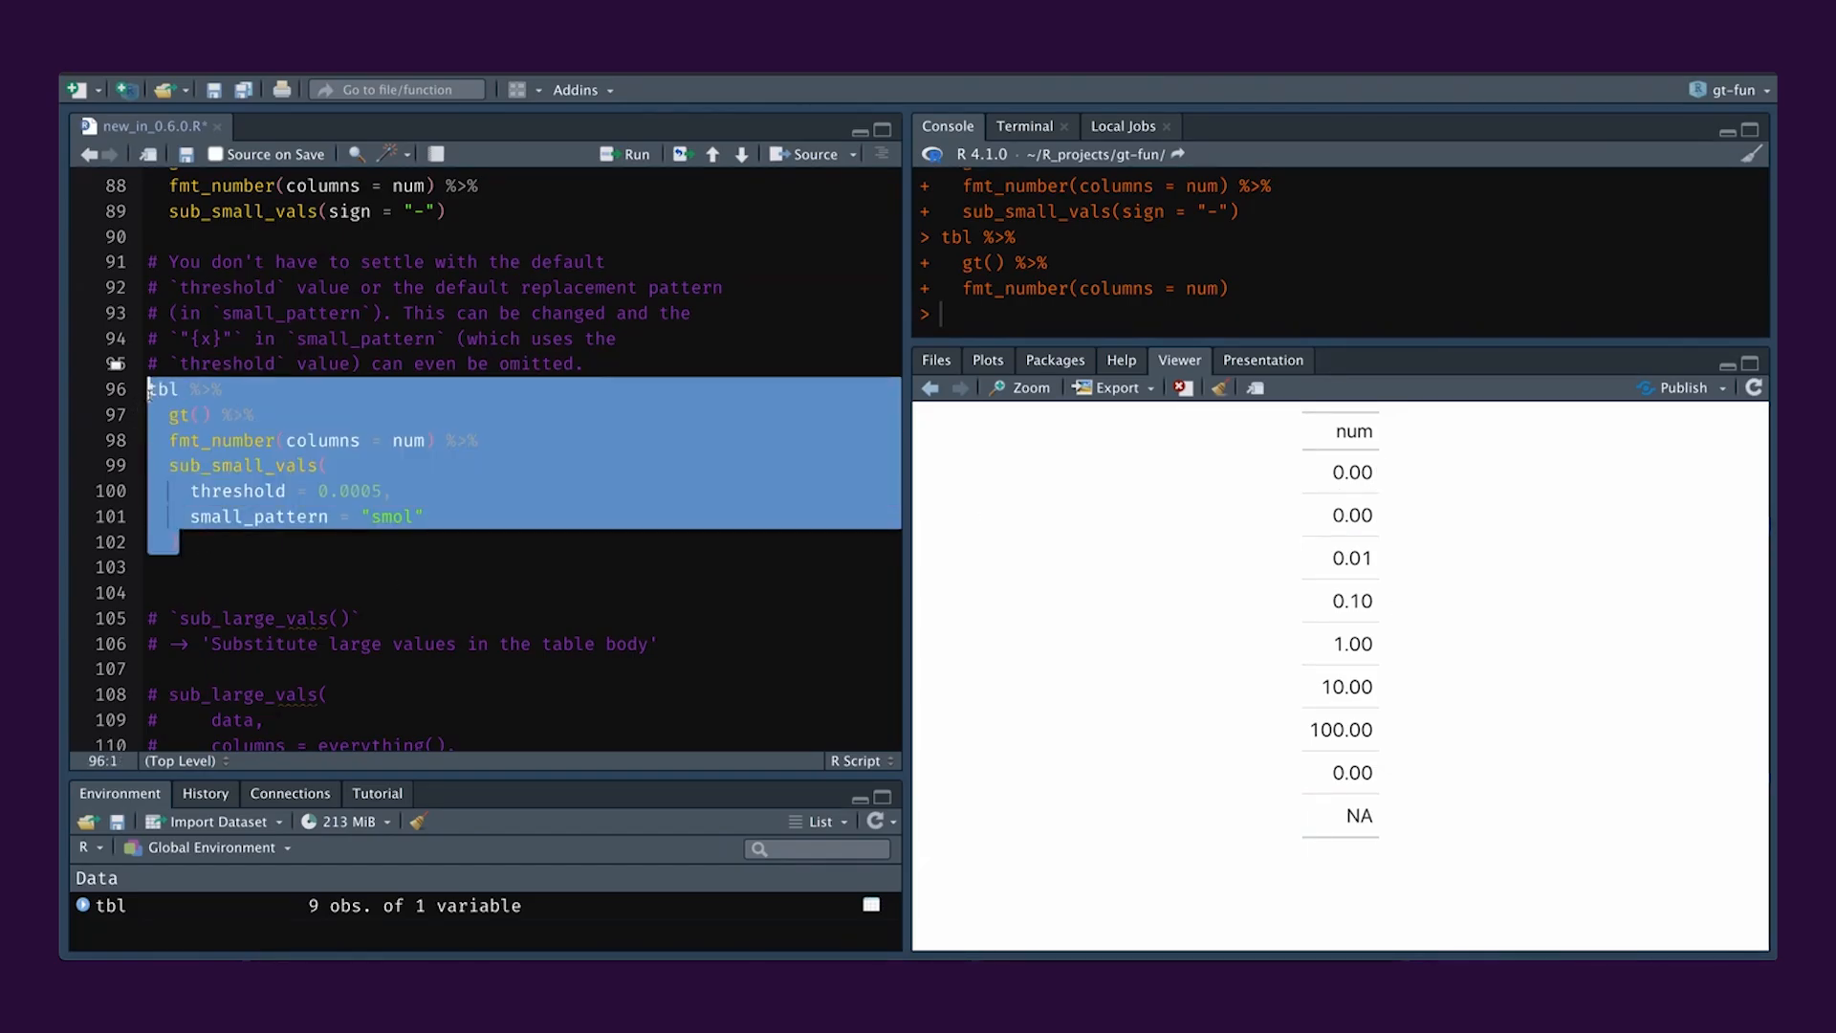
# Run the threshold = 0.0005, small_pattern = "smol" example, then rerun with fmt_number(n_sigfig = 3).
pyautogui.click(633, 152)
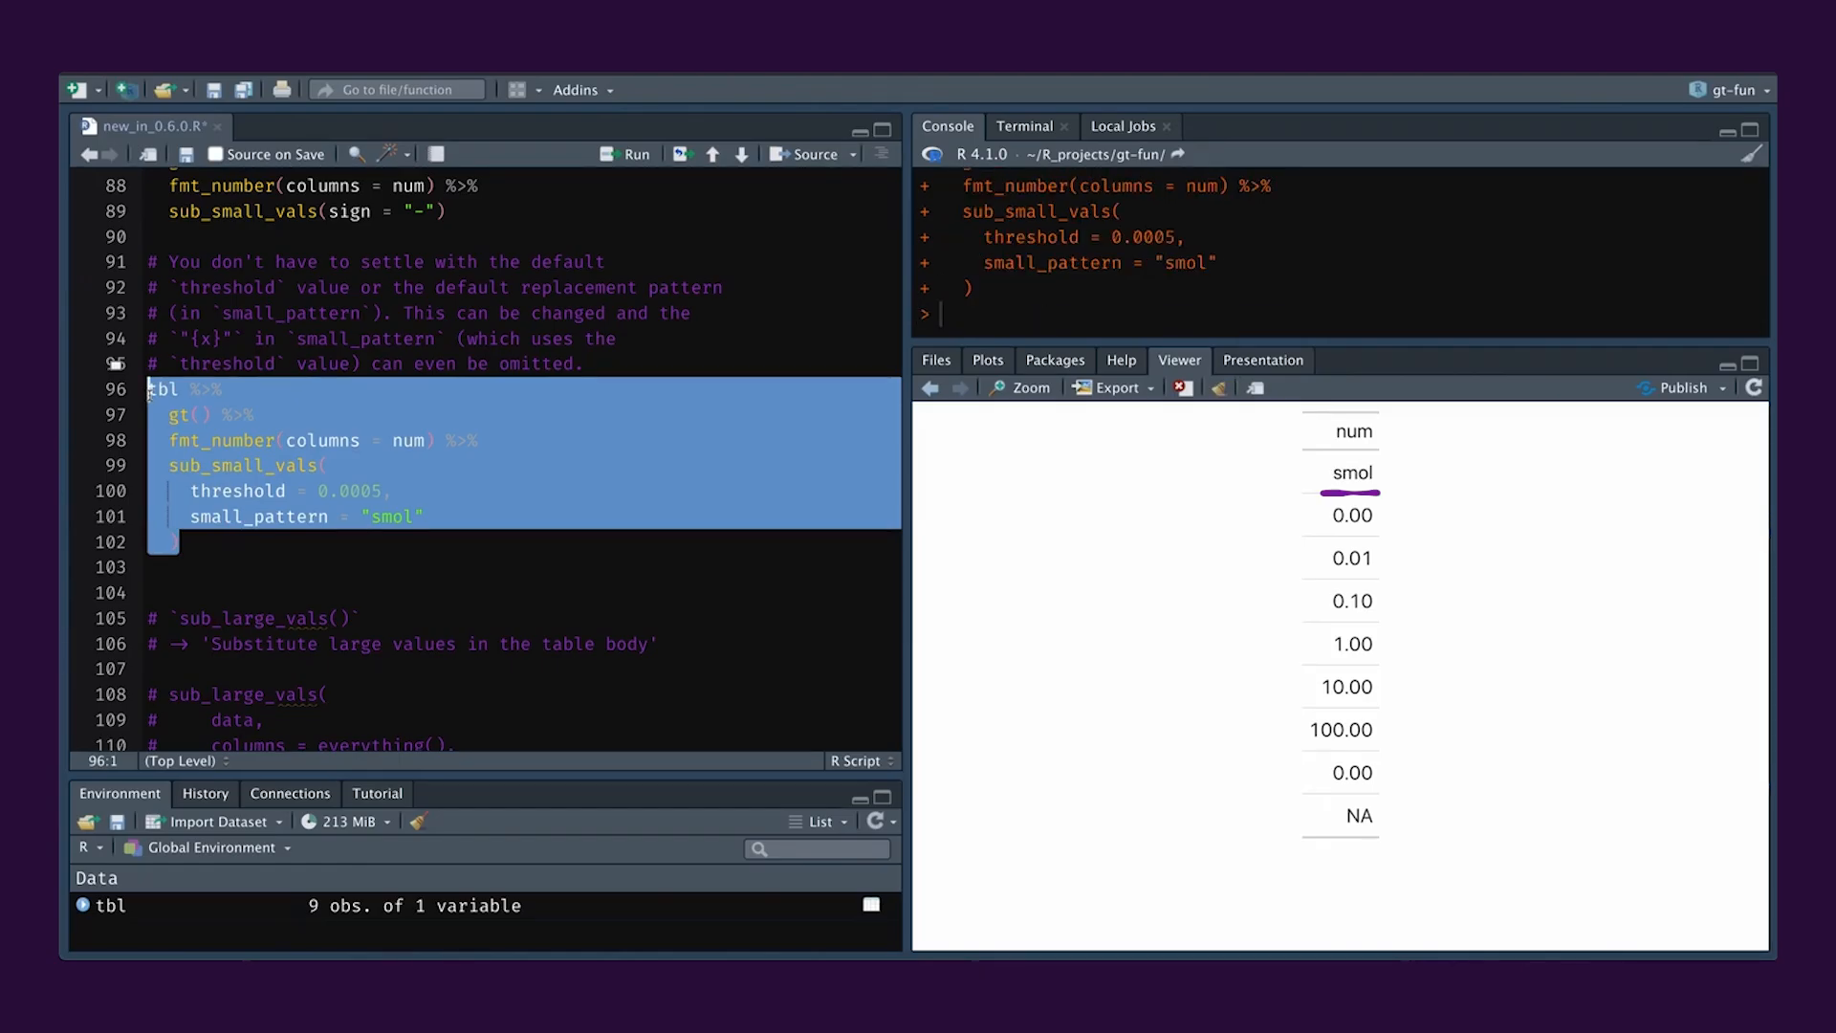
pyautogui.click(430, 440)
pyautogui.write(', ')
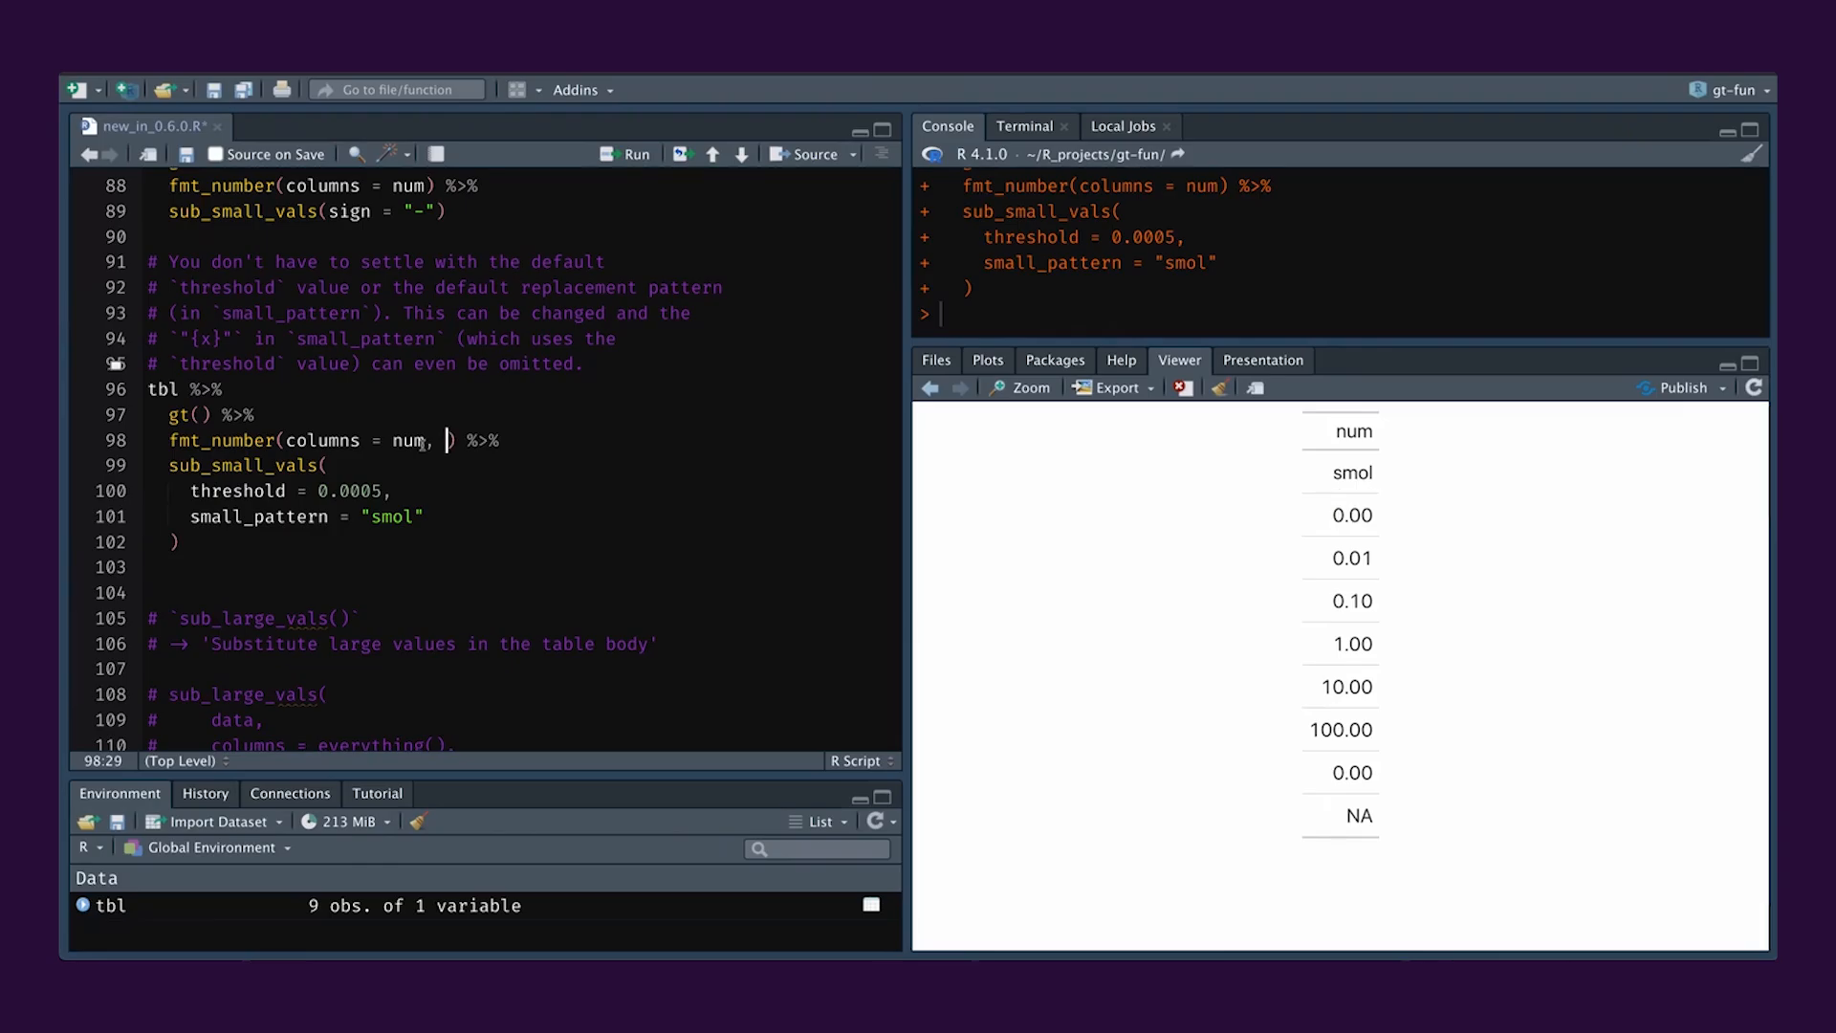
pyautogui.write('decima')
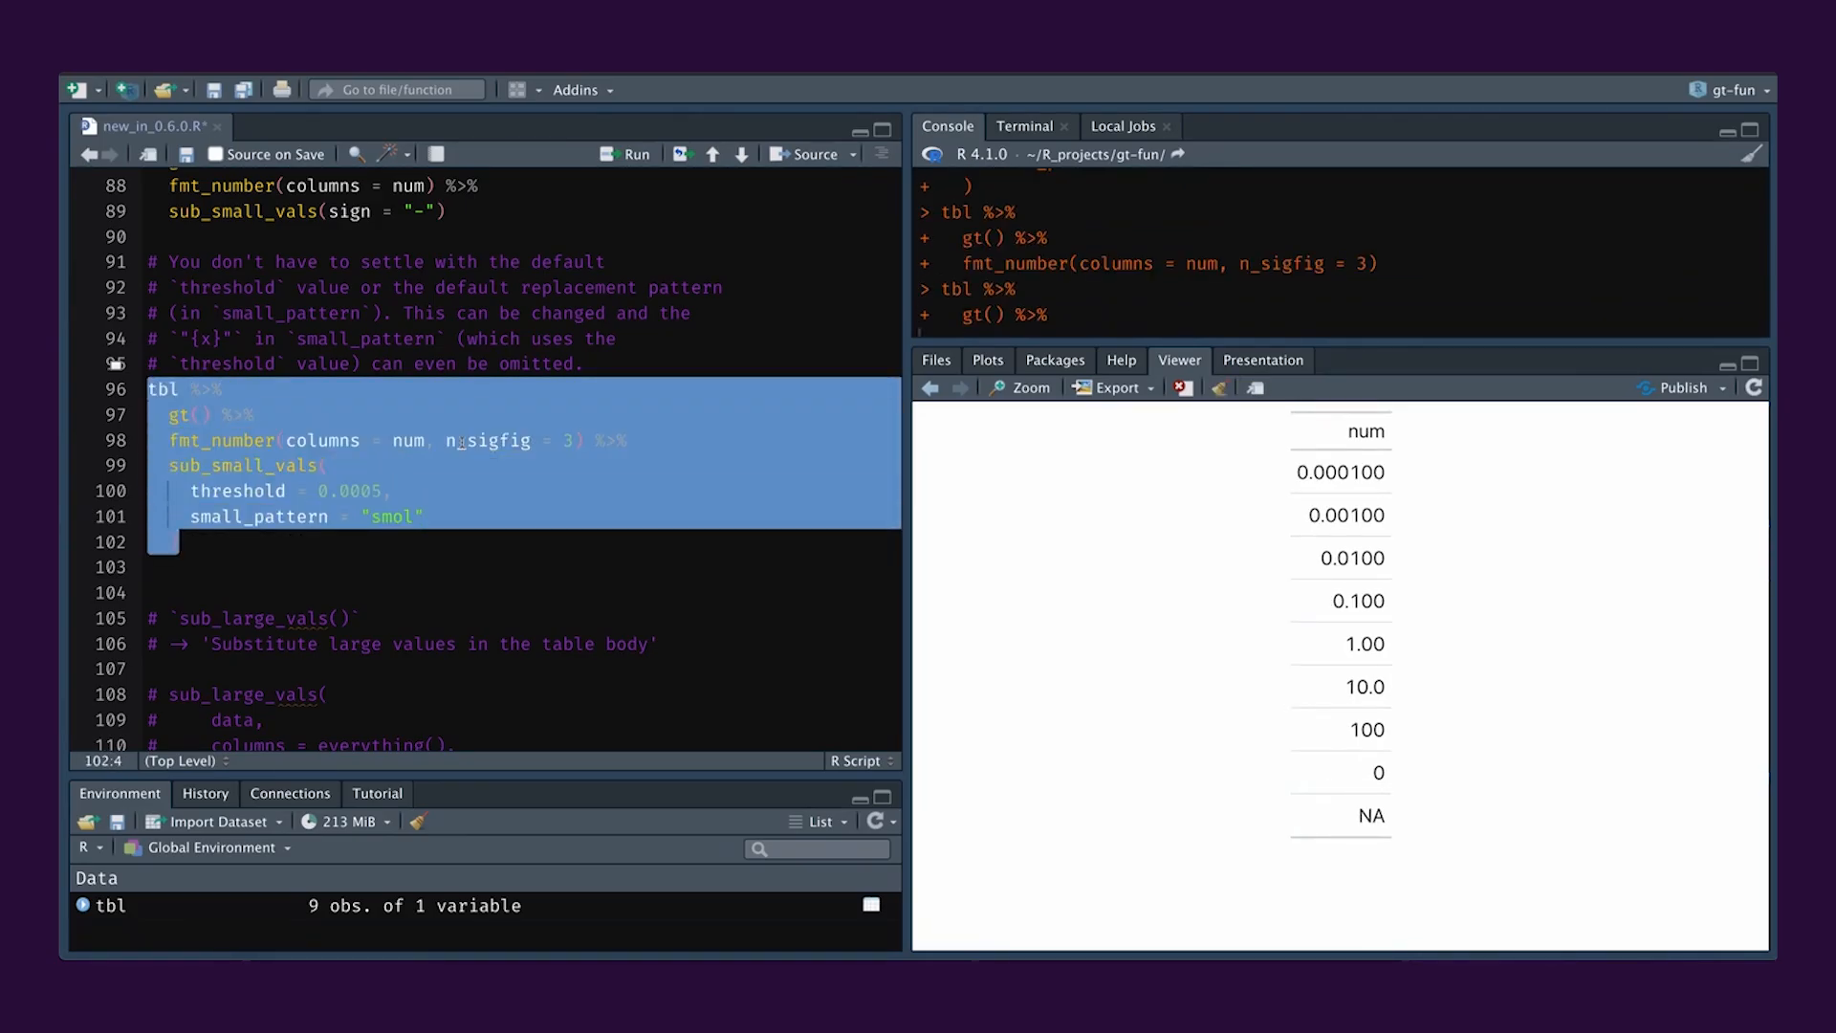
pyautogui.click(636, 153)
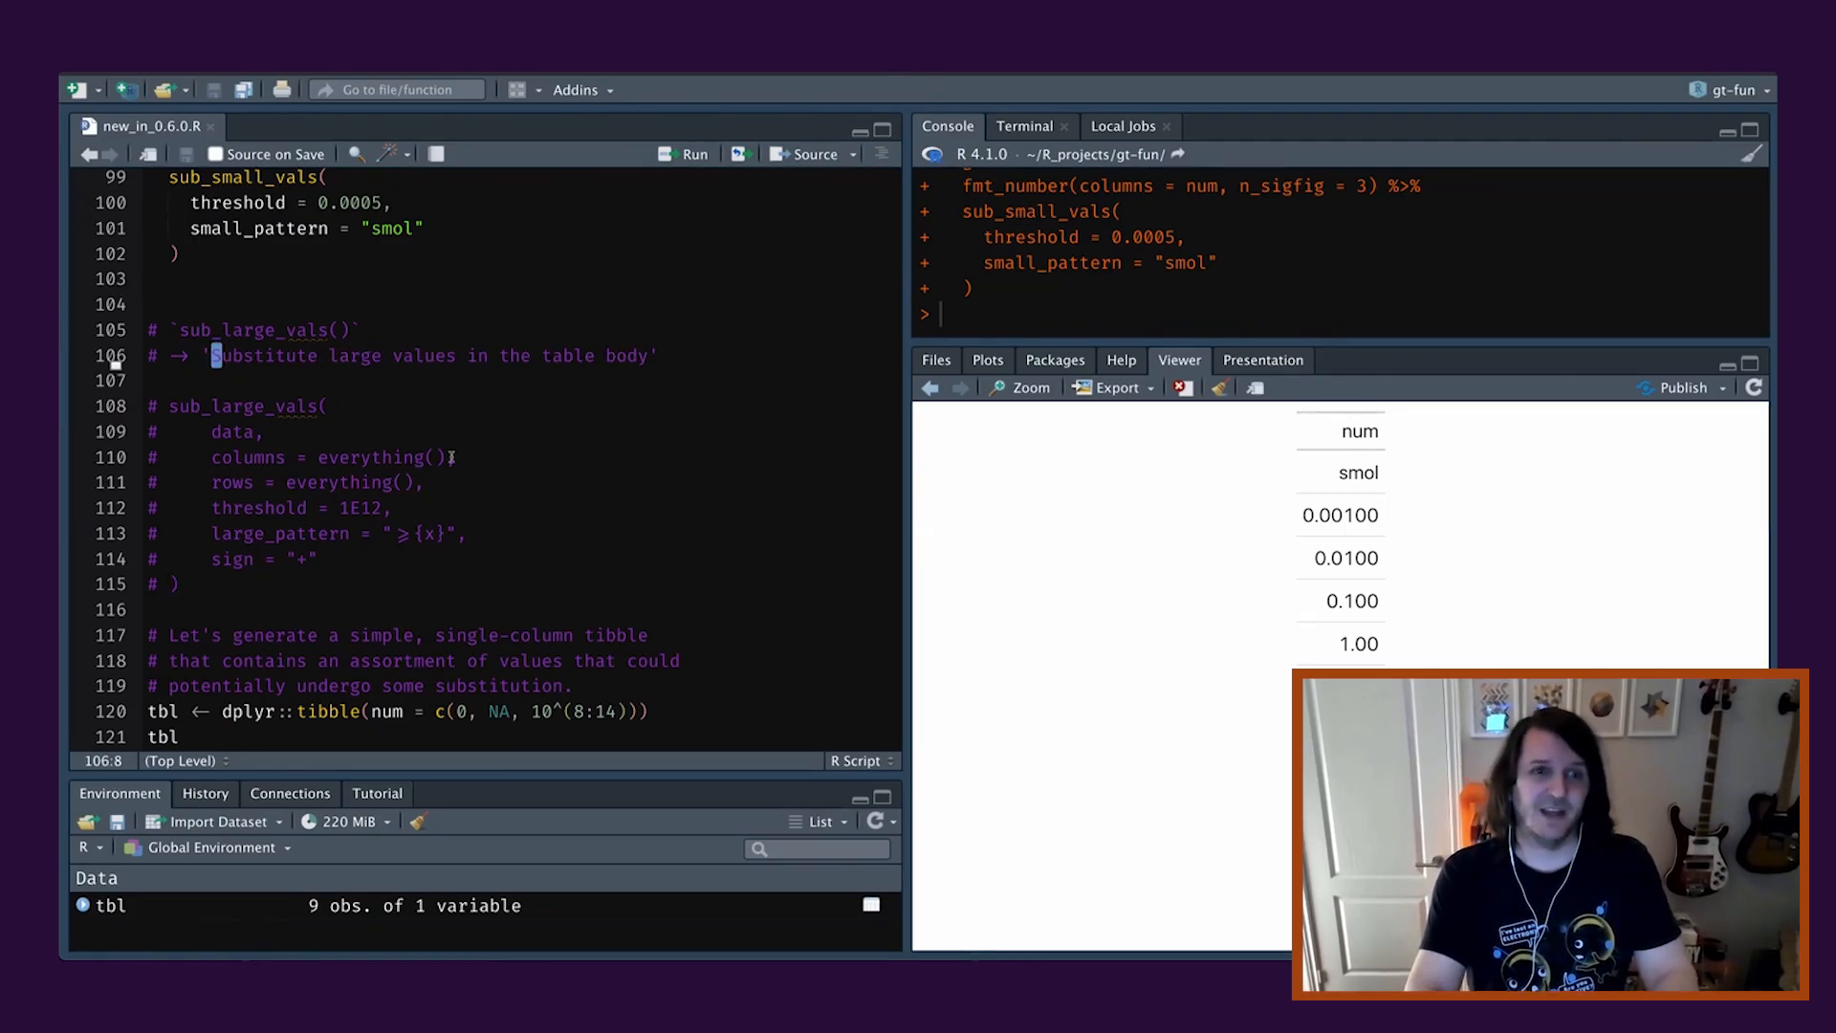
# Scroll the script down to the sub_large_vals() section.
pyautogui.scroll(-3)
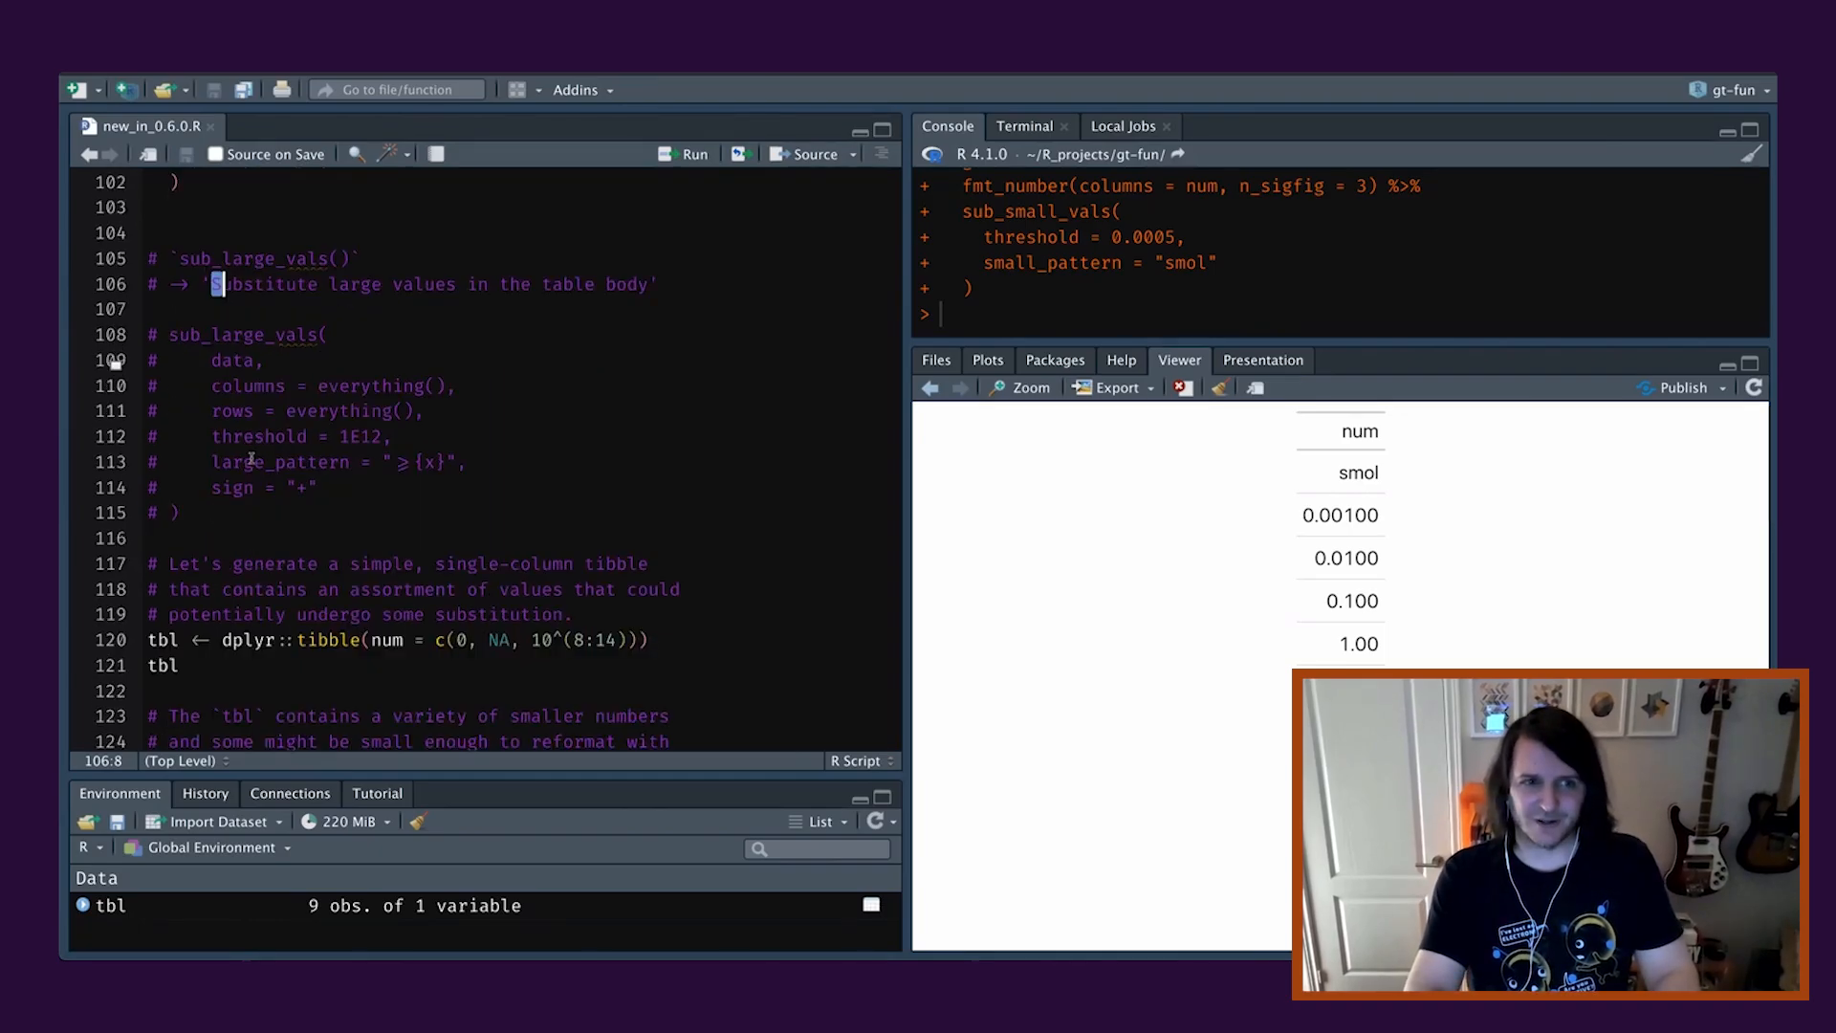
pyautogui.scroll(-3)
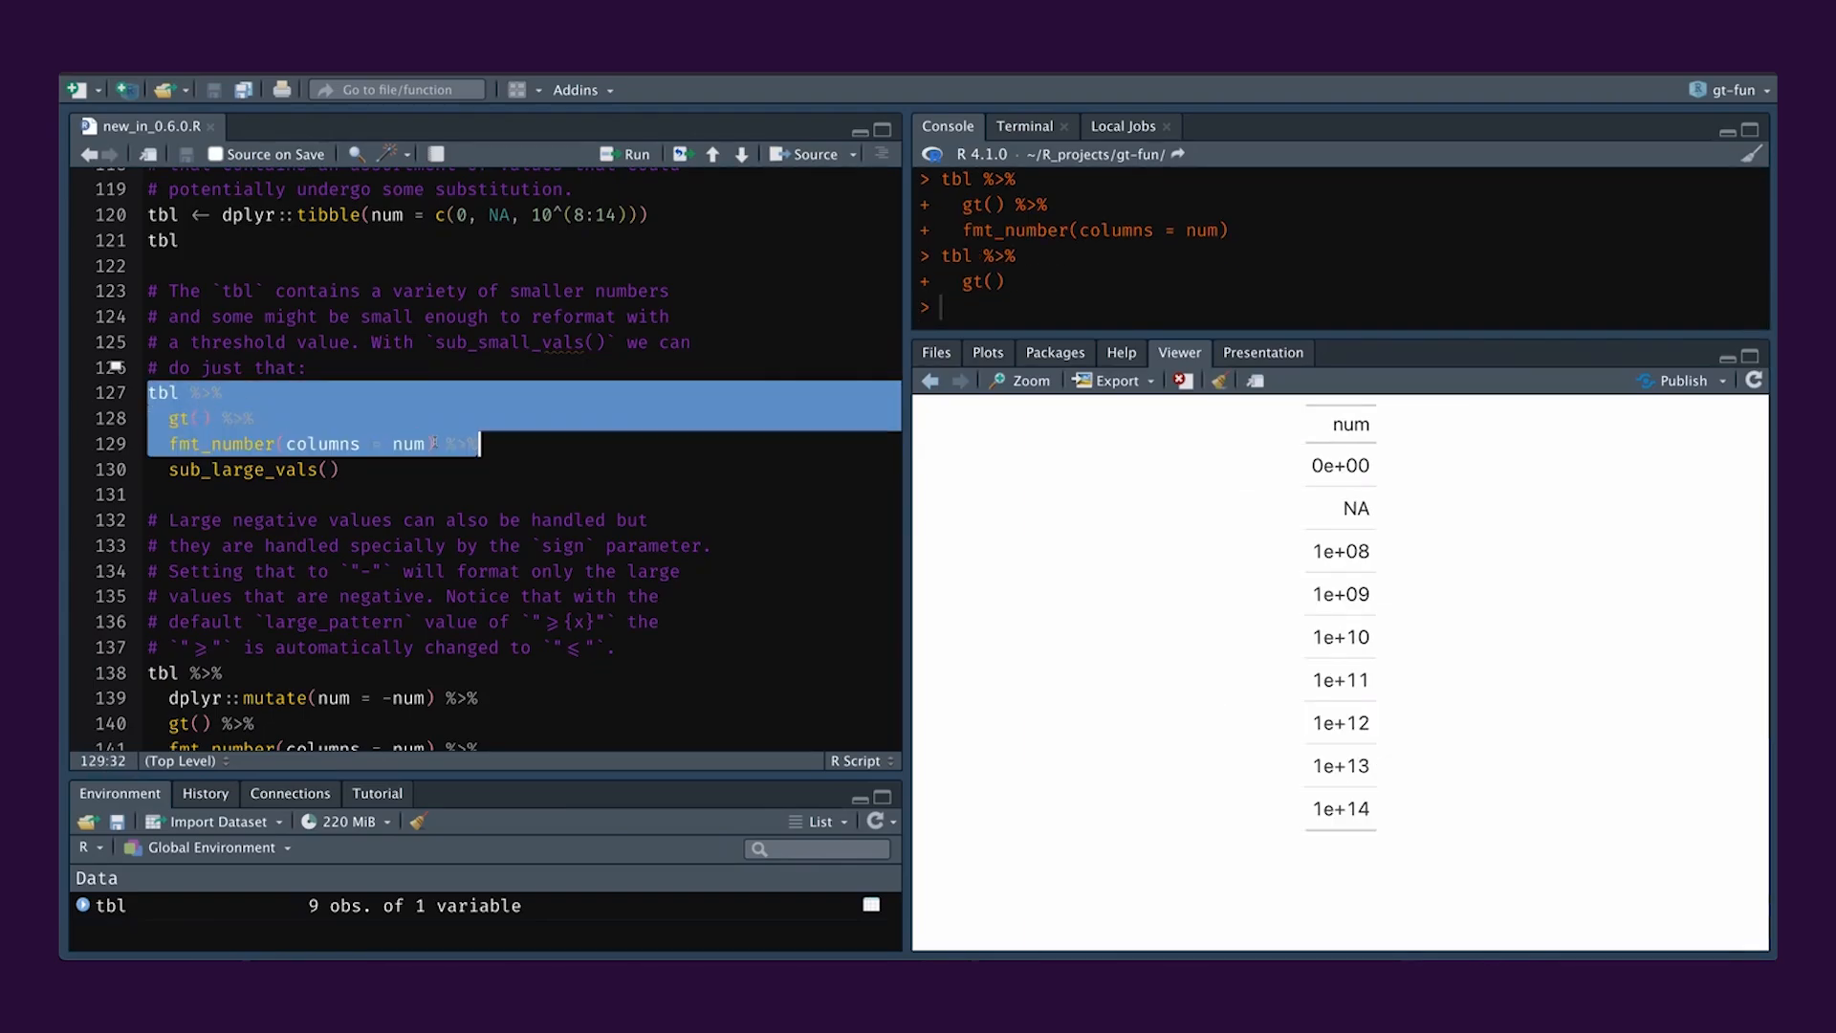
# Run the default sub_large_vals() example so values of 1e+12 and above show as ≥1e+12.
pyautogui.click(629, 153)
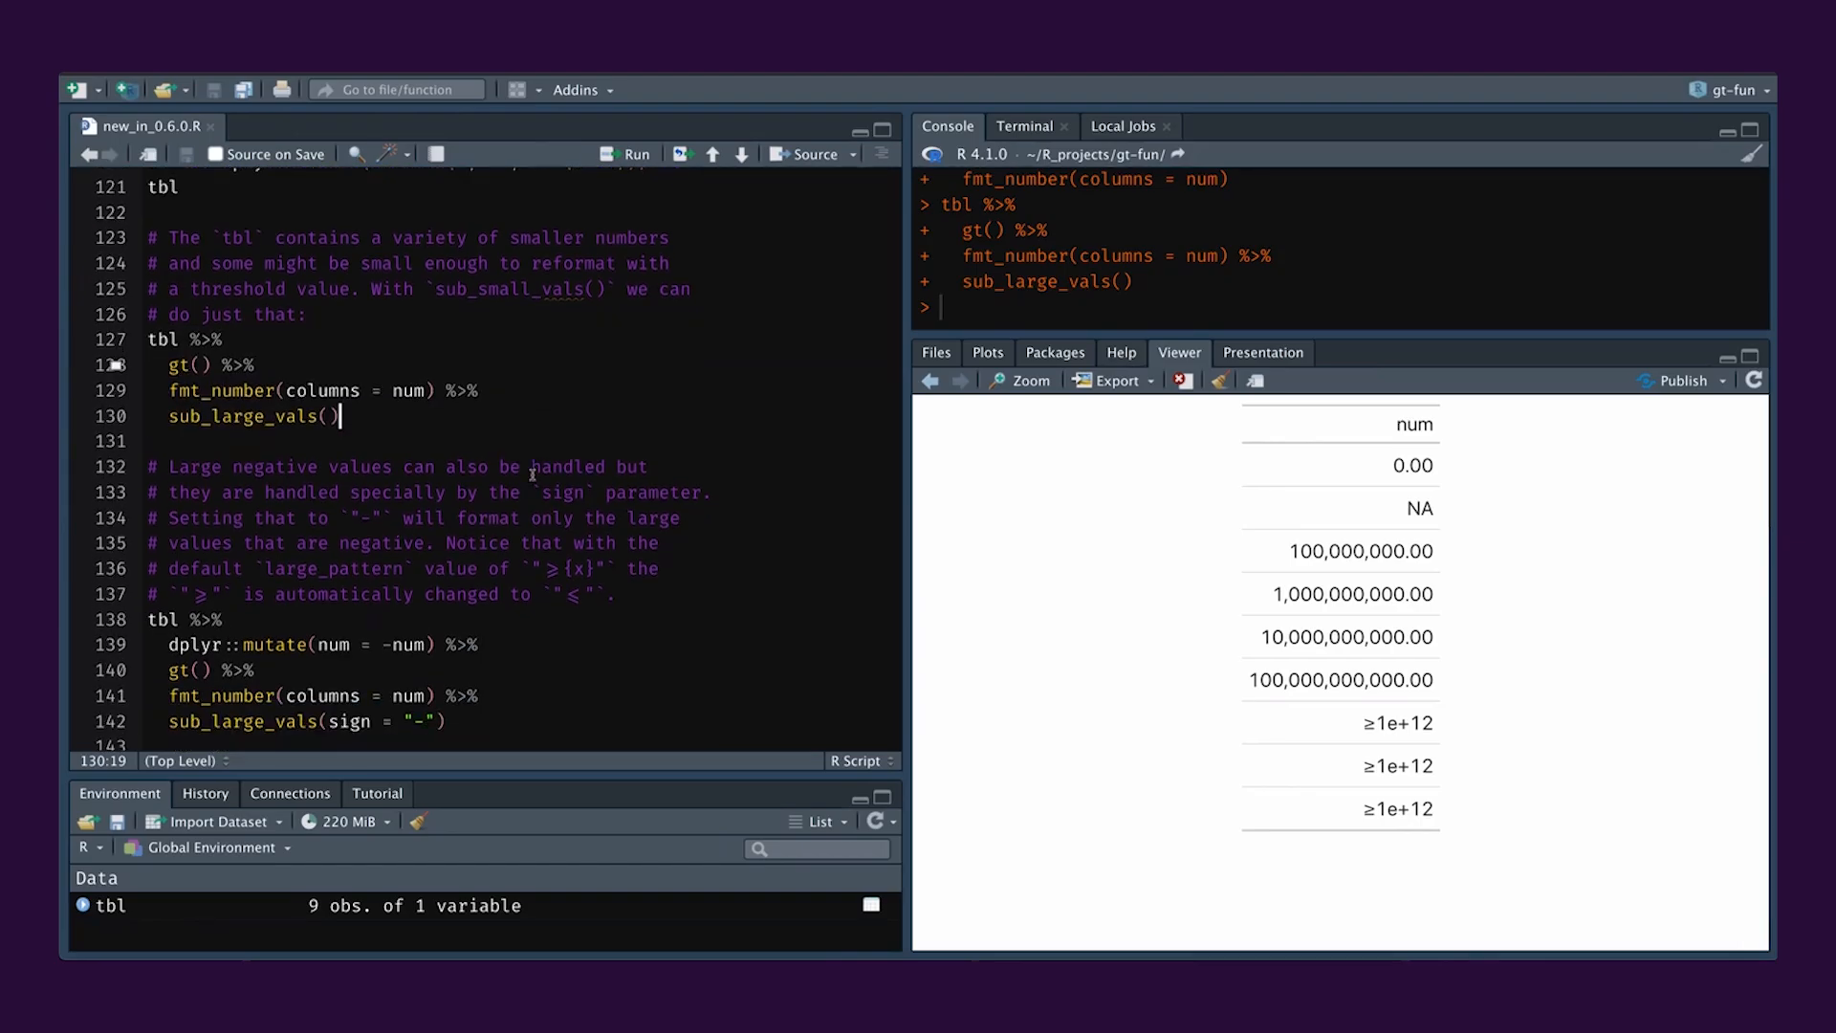
pyautogui.scroll(-3)
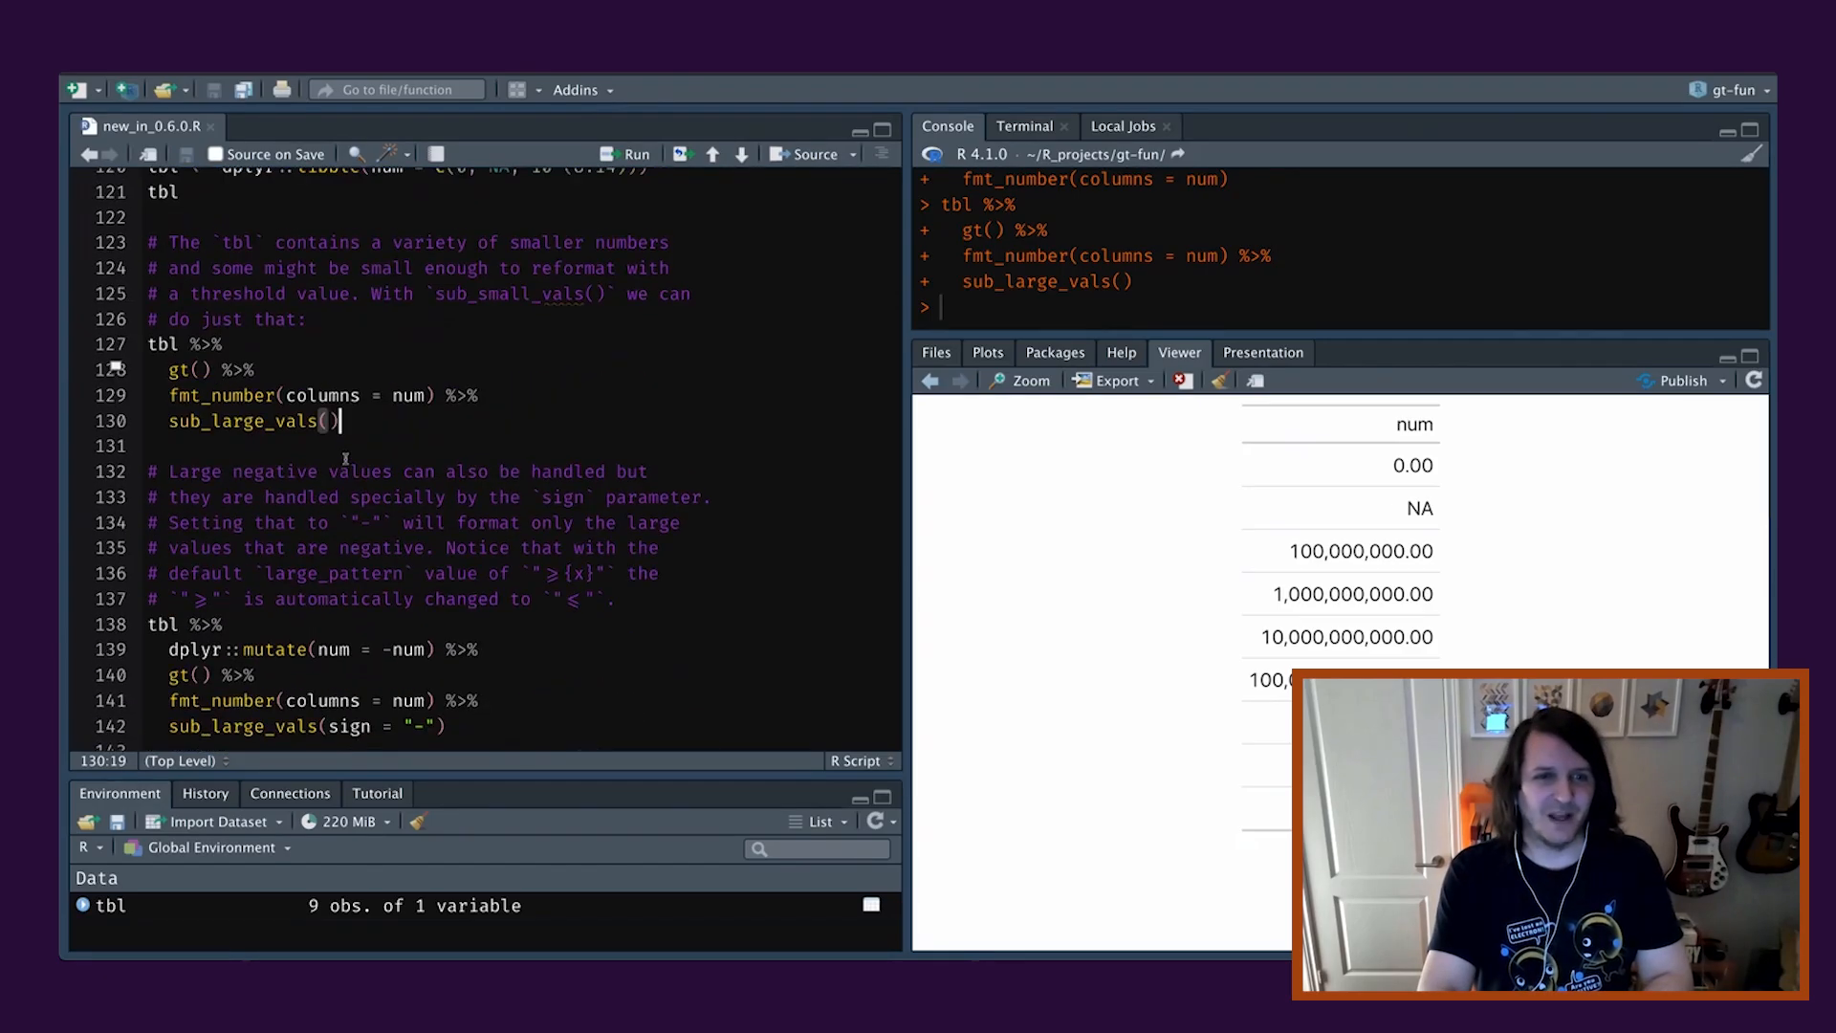
pyautogui.scroll(-3)
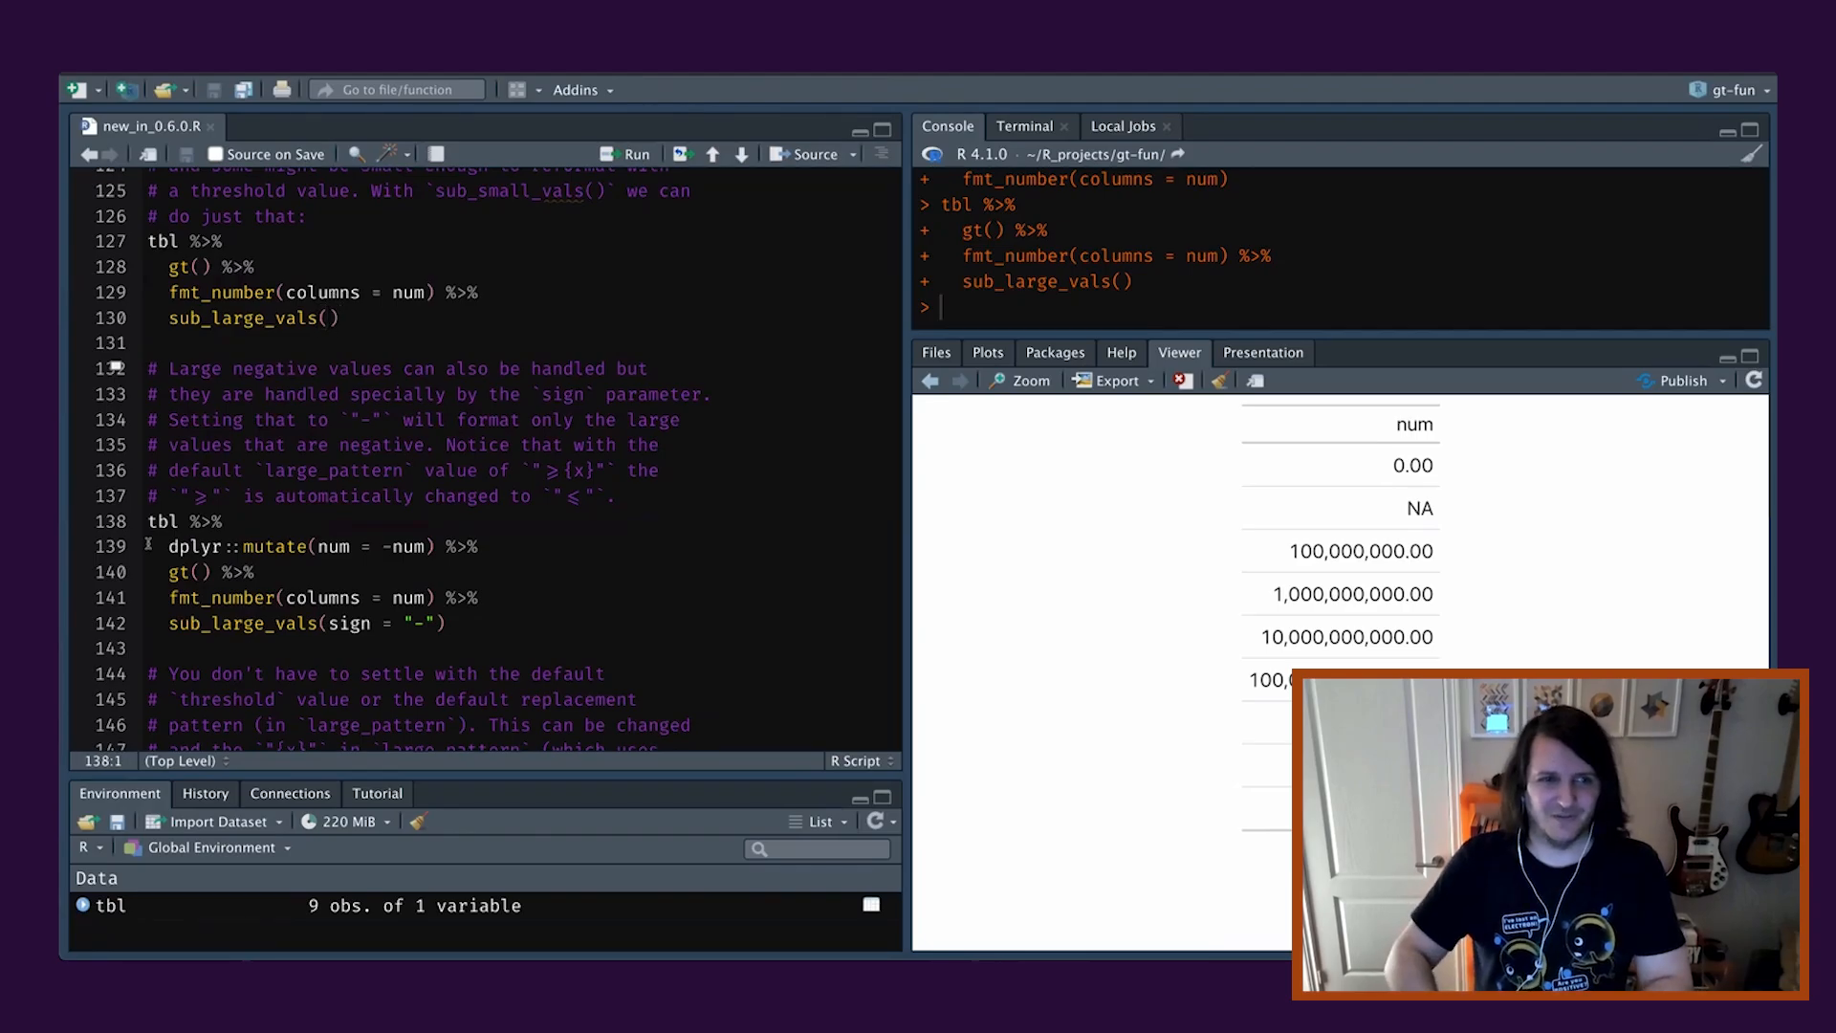
# Select and run the mutate(num = -num) pipeline with sub_large_vals(sign = "-") for large negative values.
pyautogui.moveTo(168, 520); pyautogui.dragTo(233, 572)
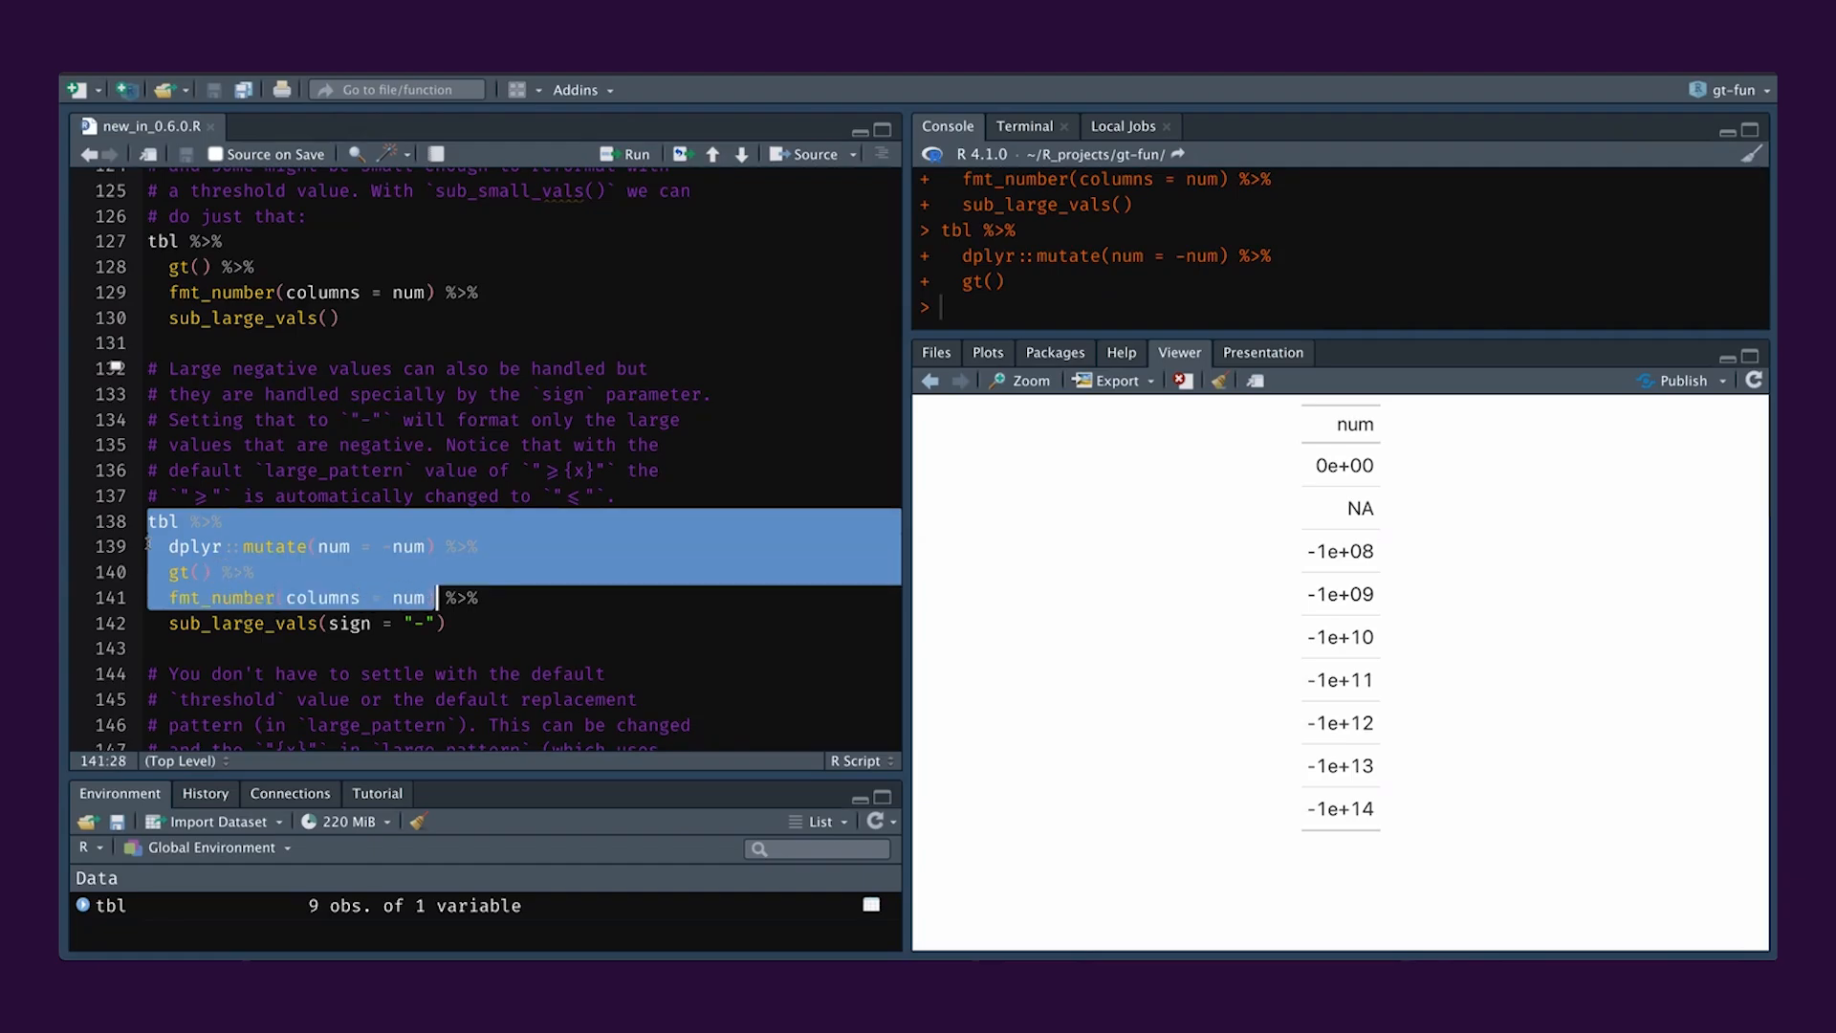
pyautogui.click(629, 153)
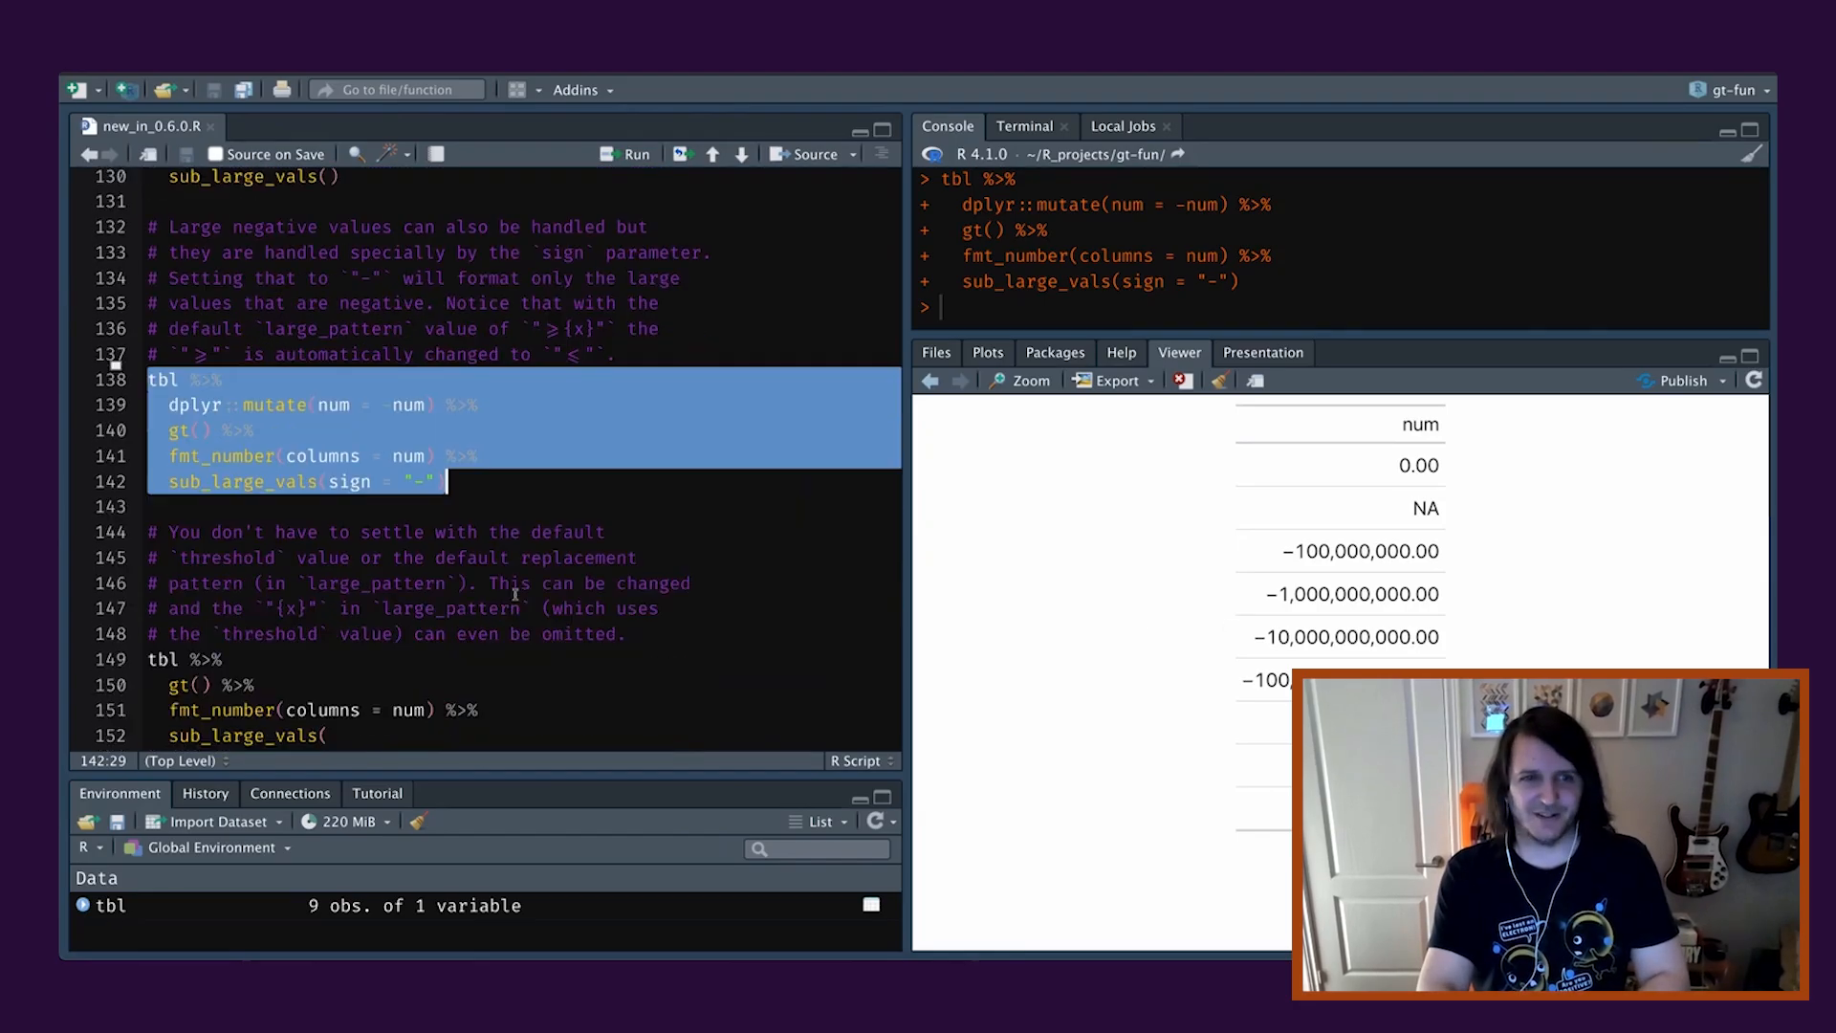
pyautogui.click(402, 557)
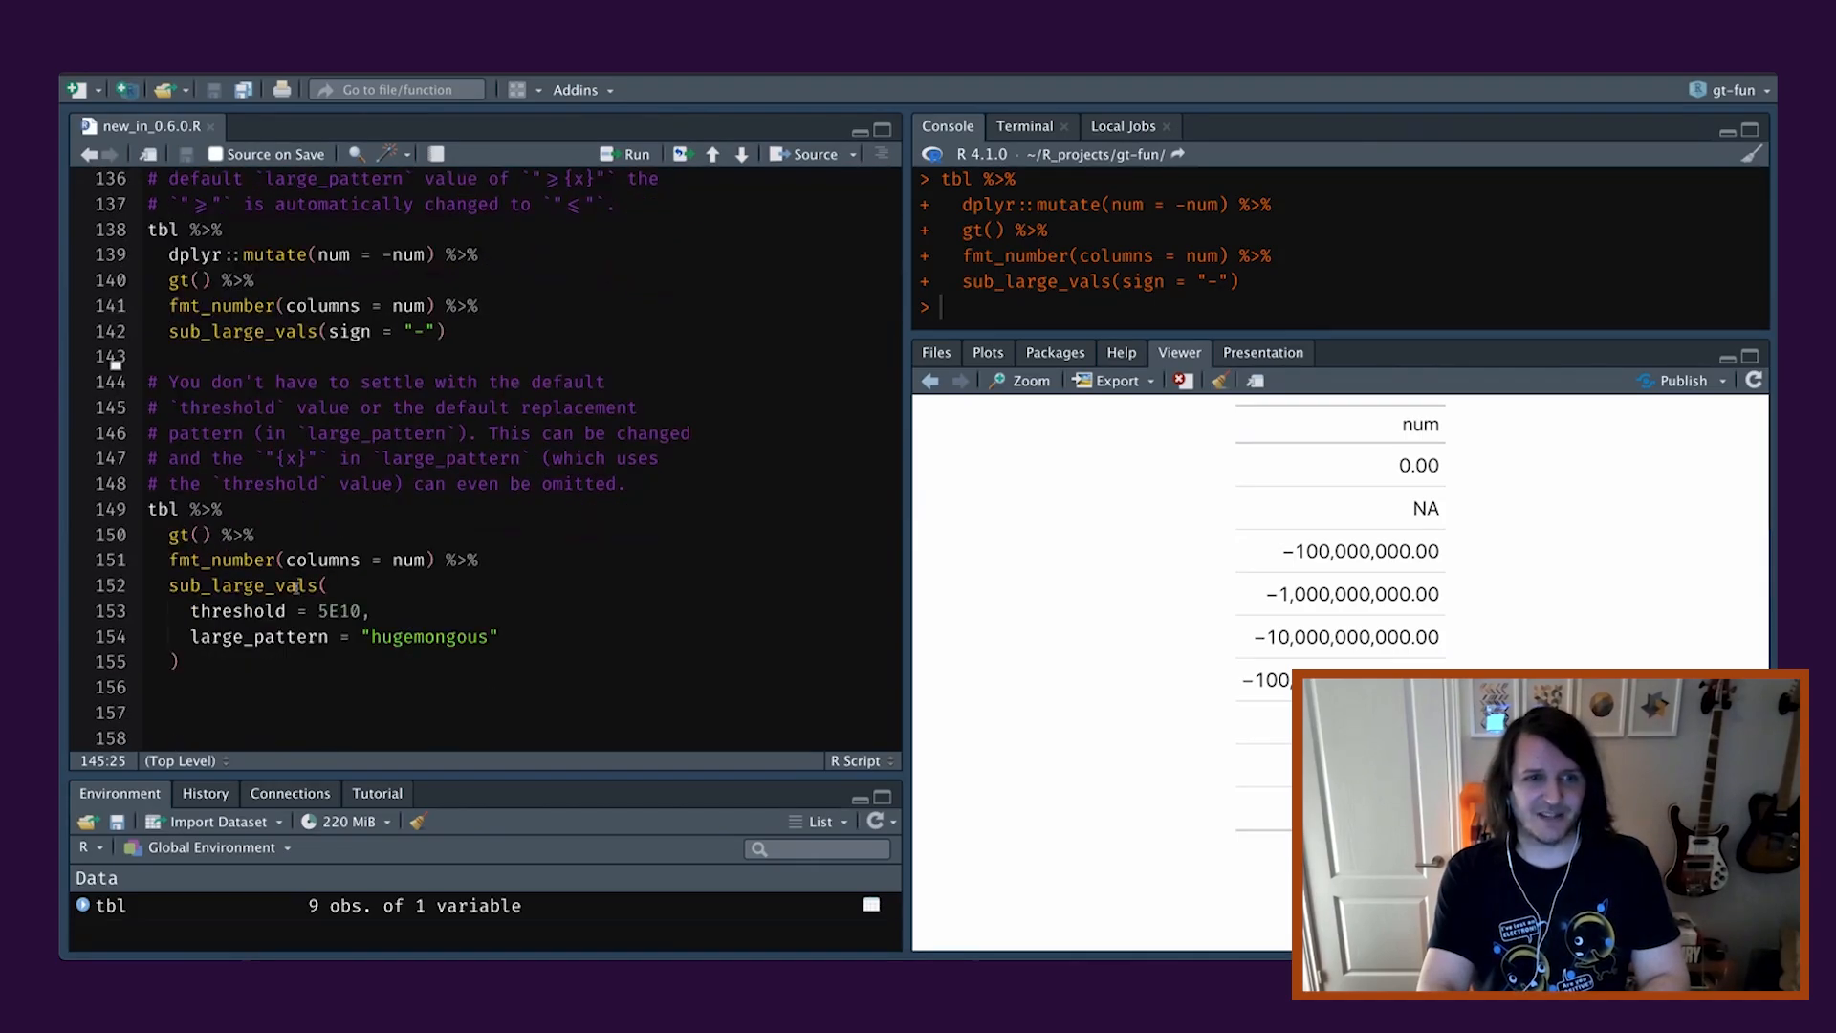
# Run the threshold = 5E10, large_pattern = "hugemongous" example, then wrap the pattern in md("**…**").
pyautogui.doubleClick(338, 610)
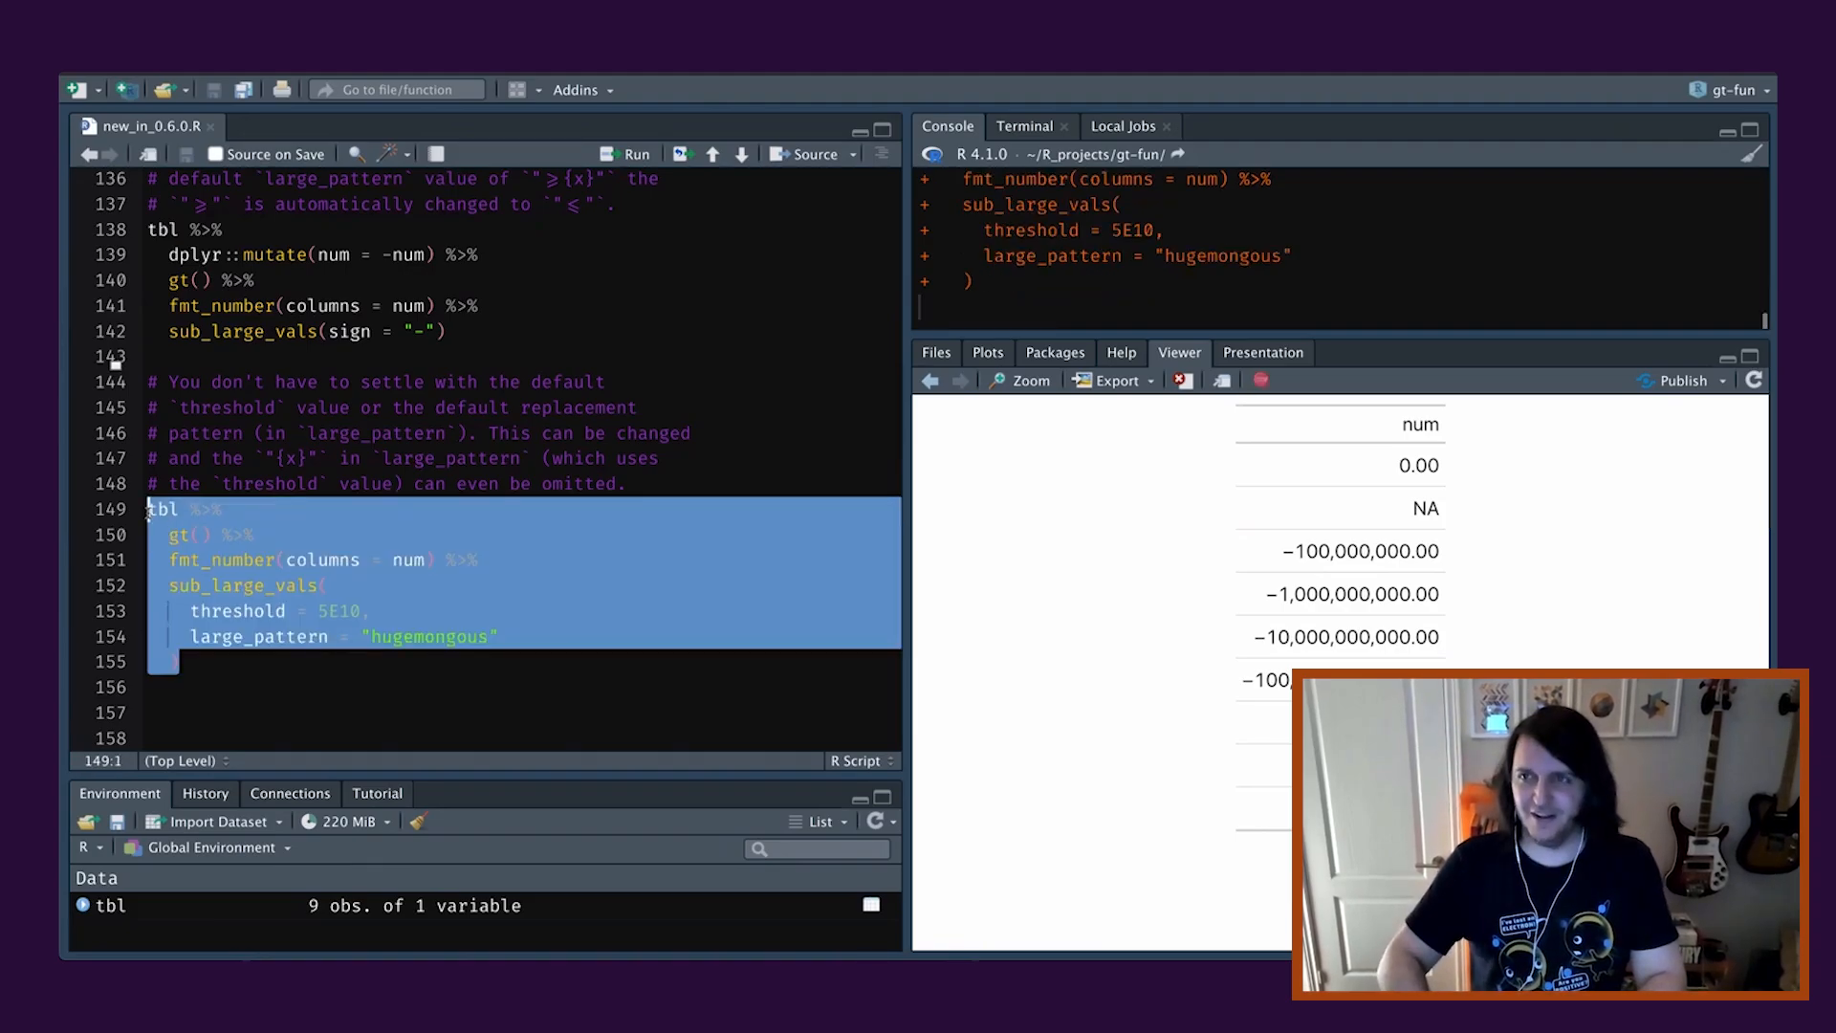
pyautogui.click(625, 153)
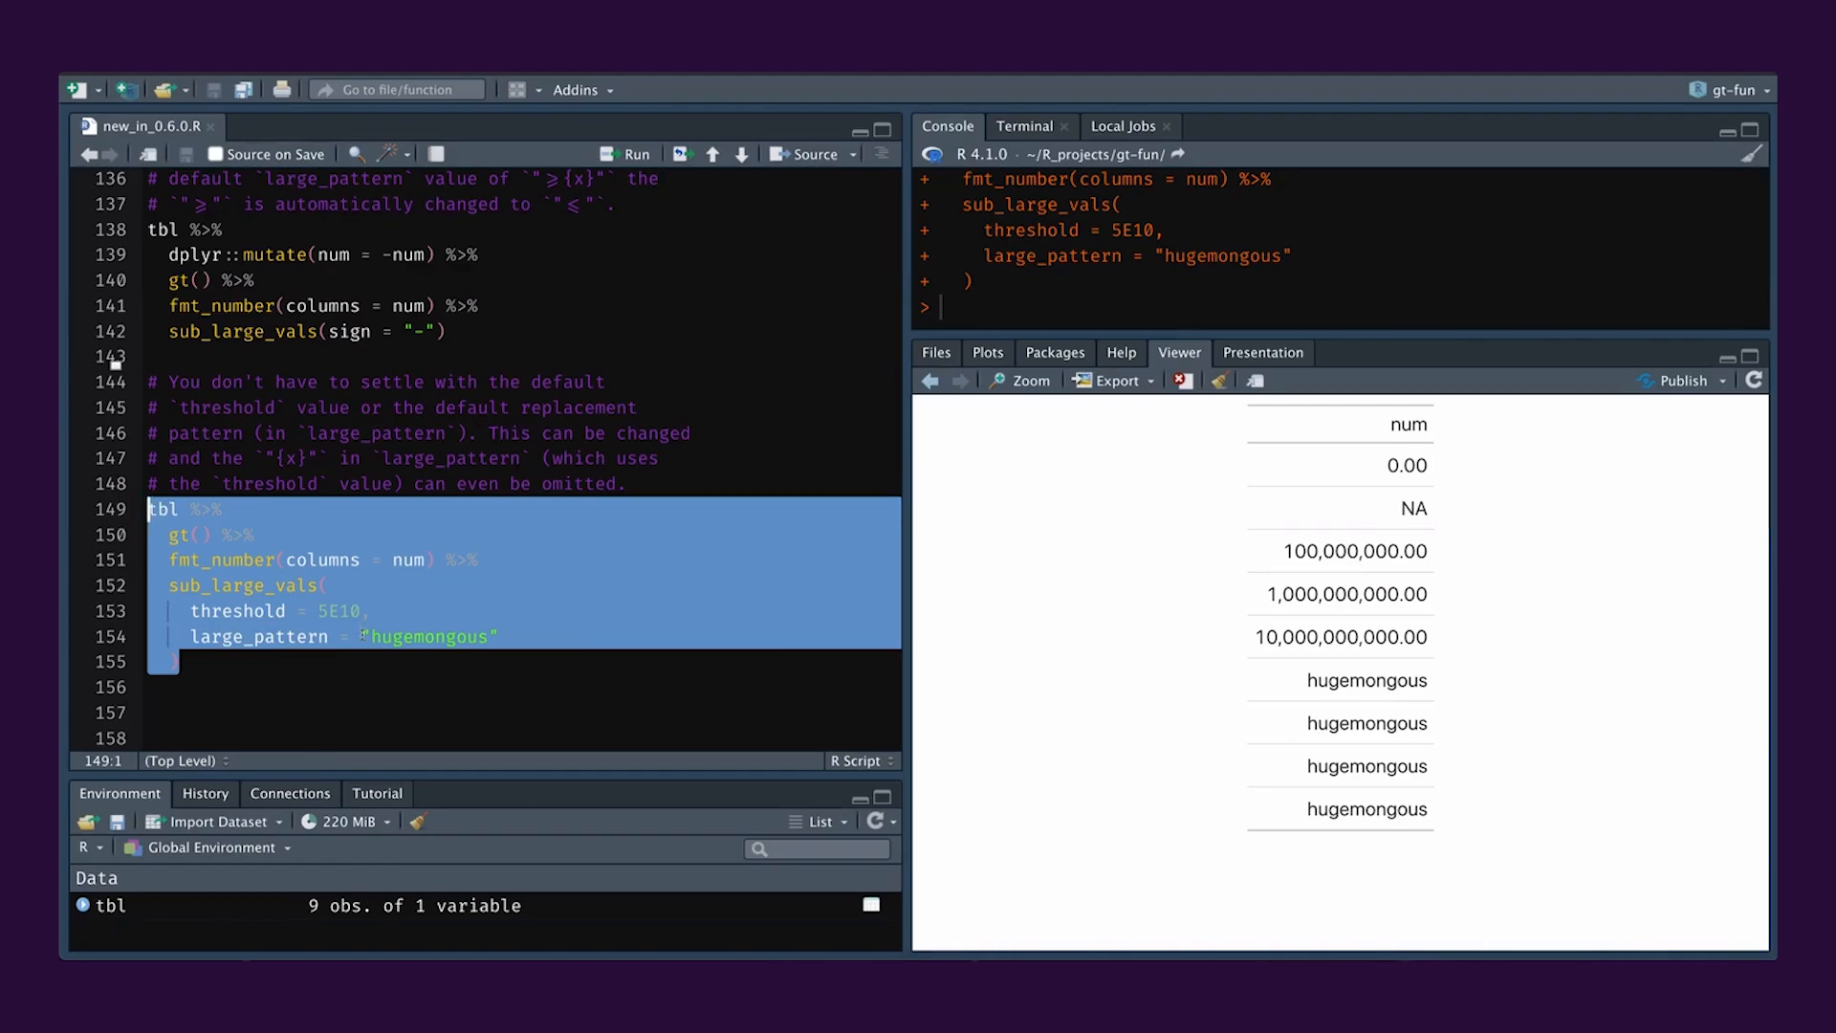
pyautogui.write('md(')
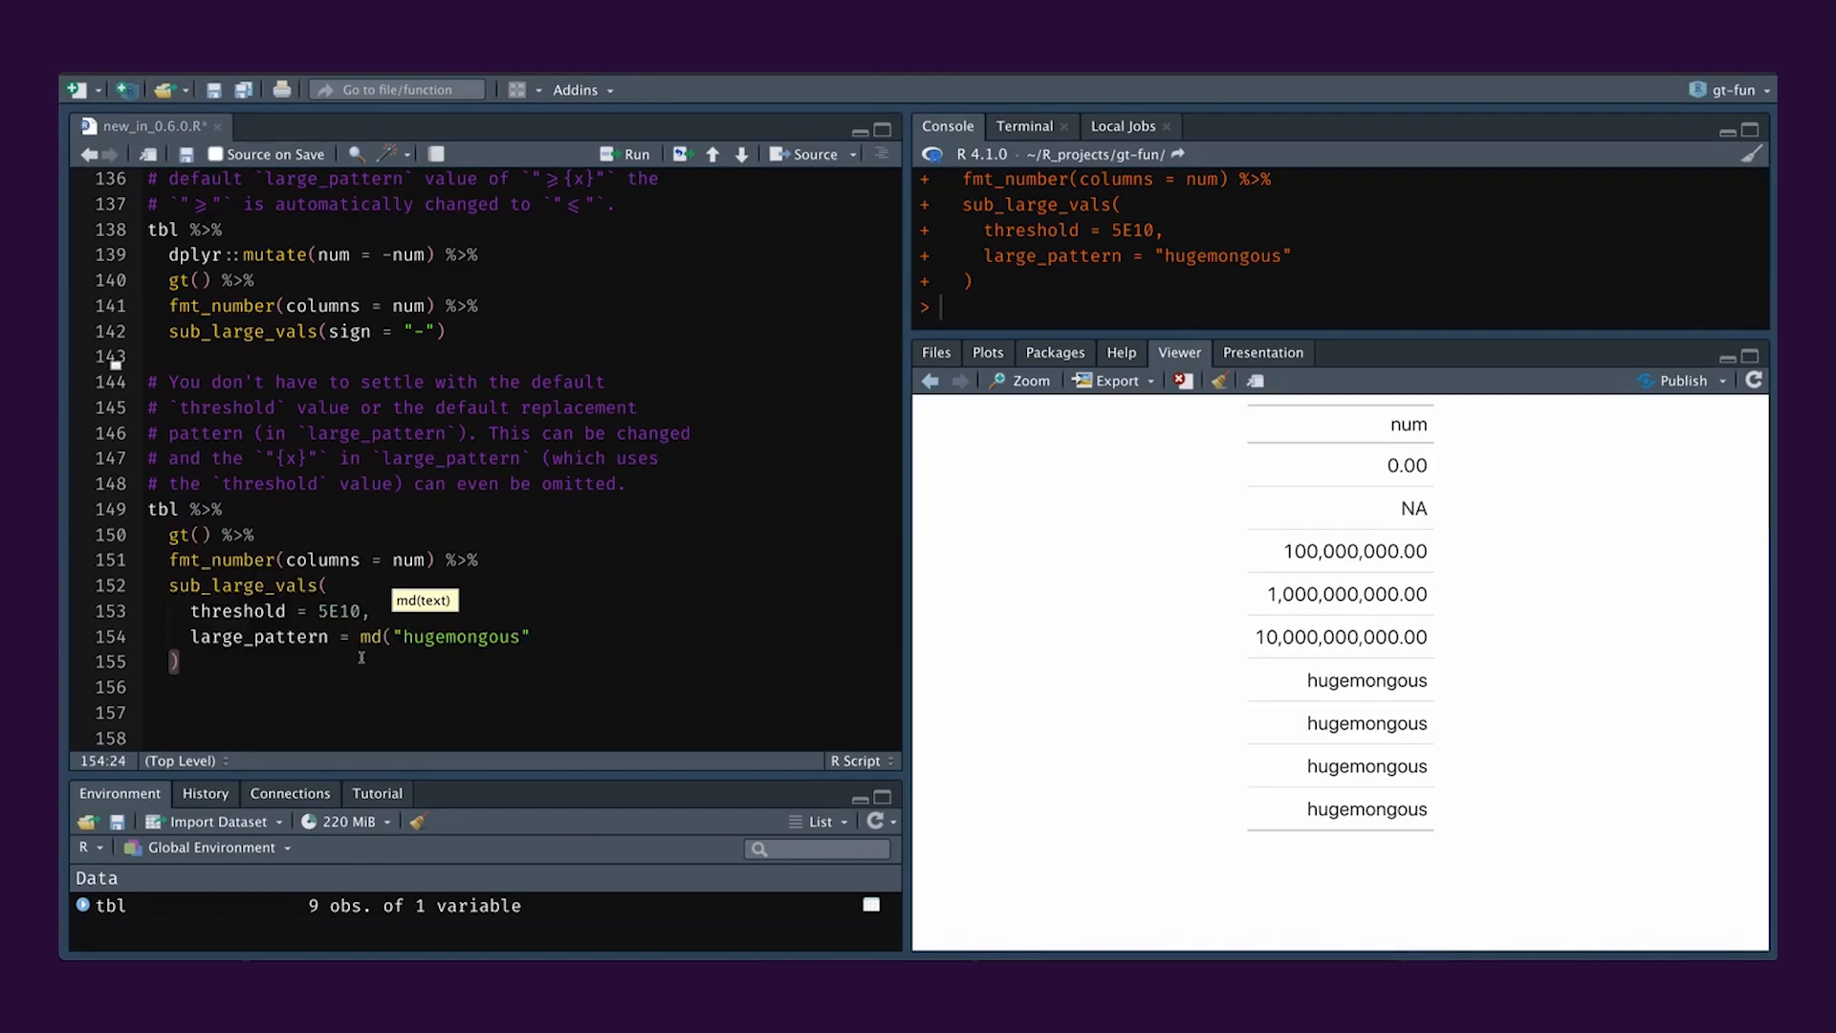
pyautogui.write('**')
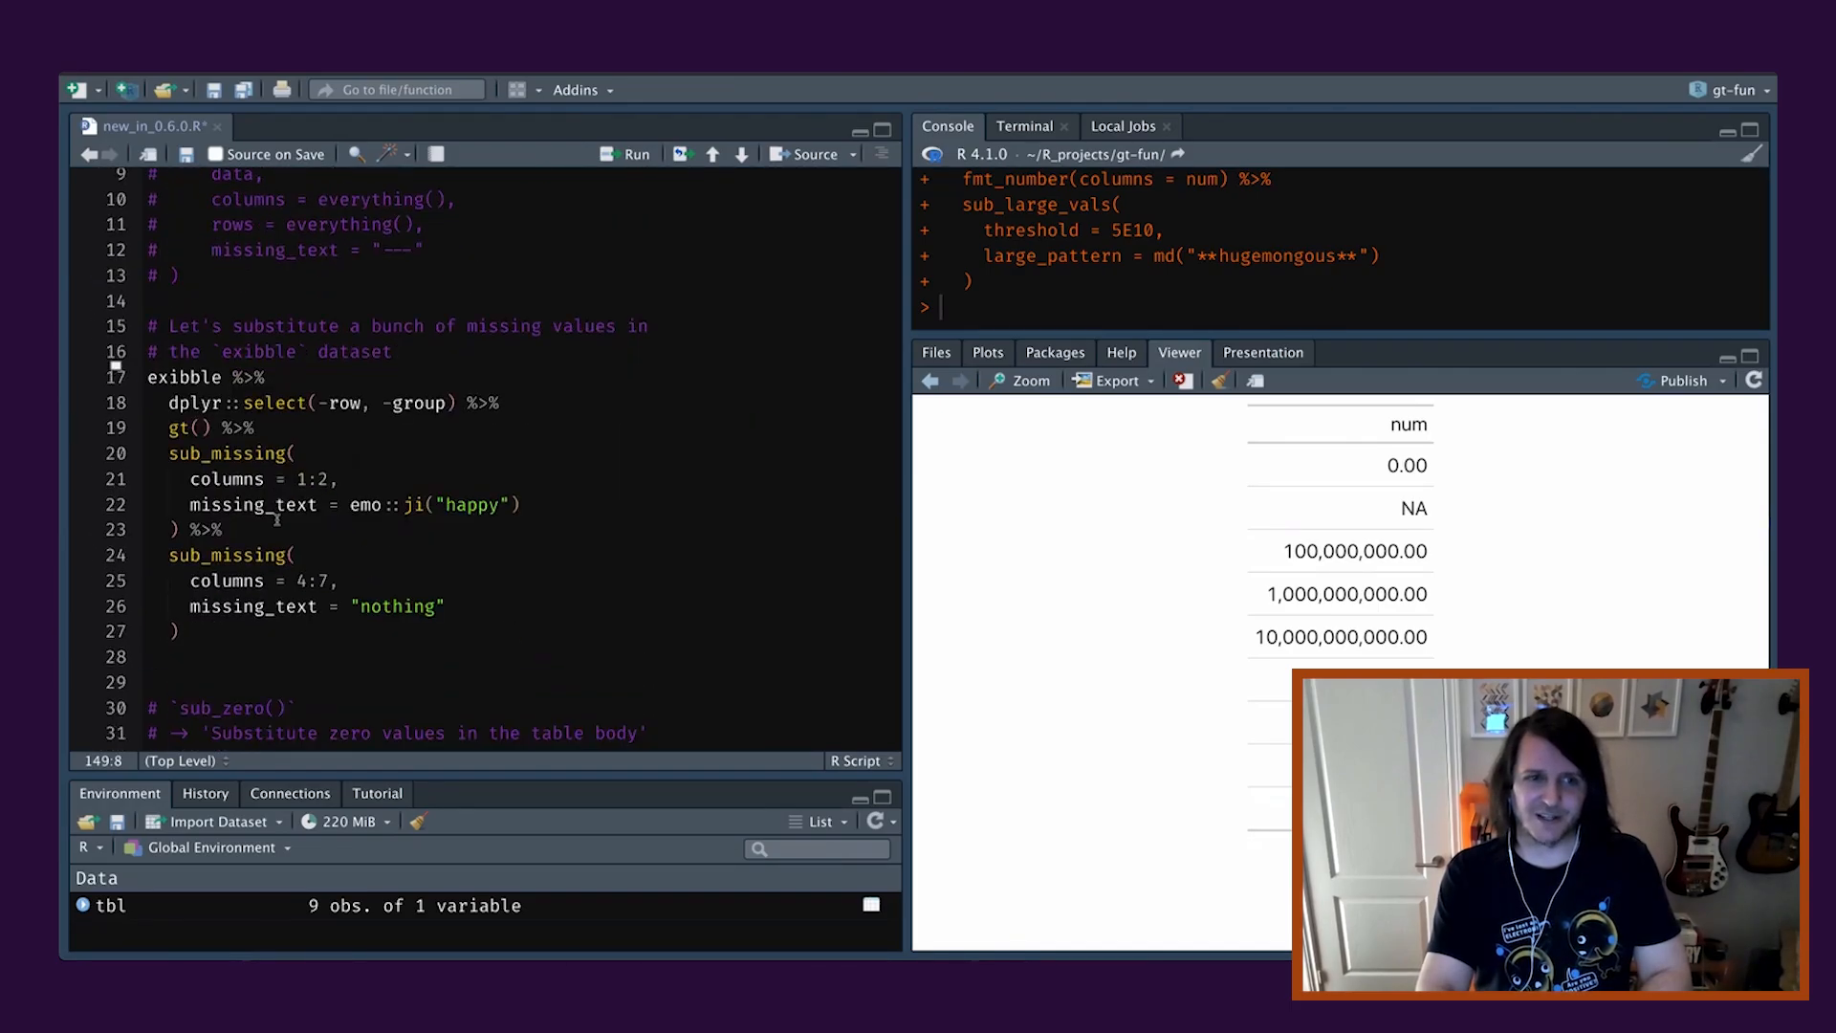
pyautogui.scroll(-3)
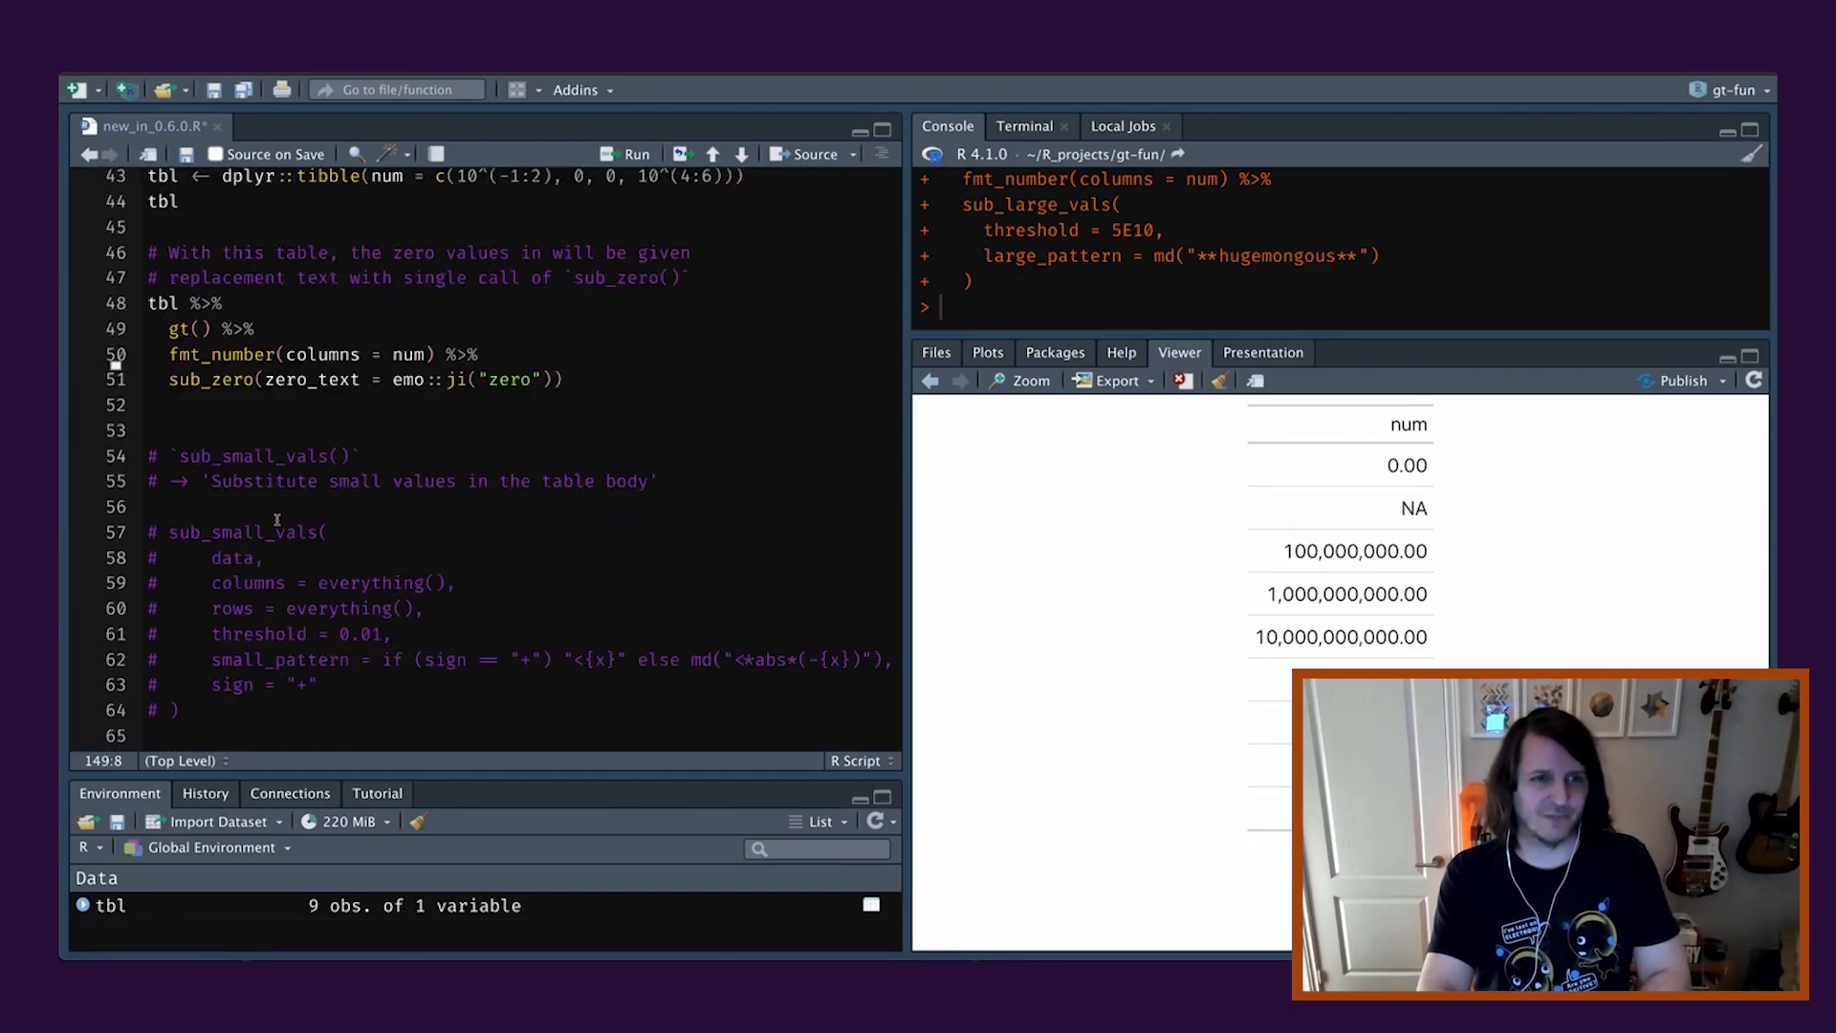
pyautogui.scroll(-3)
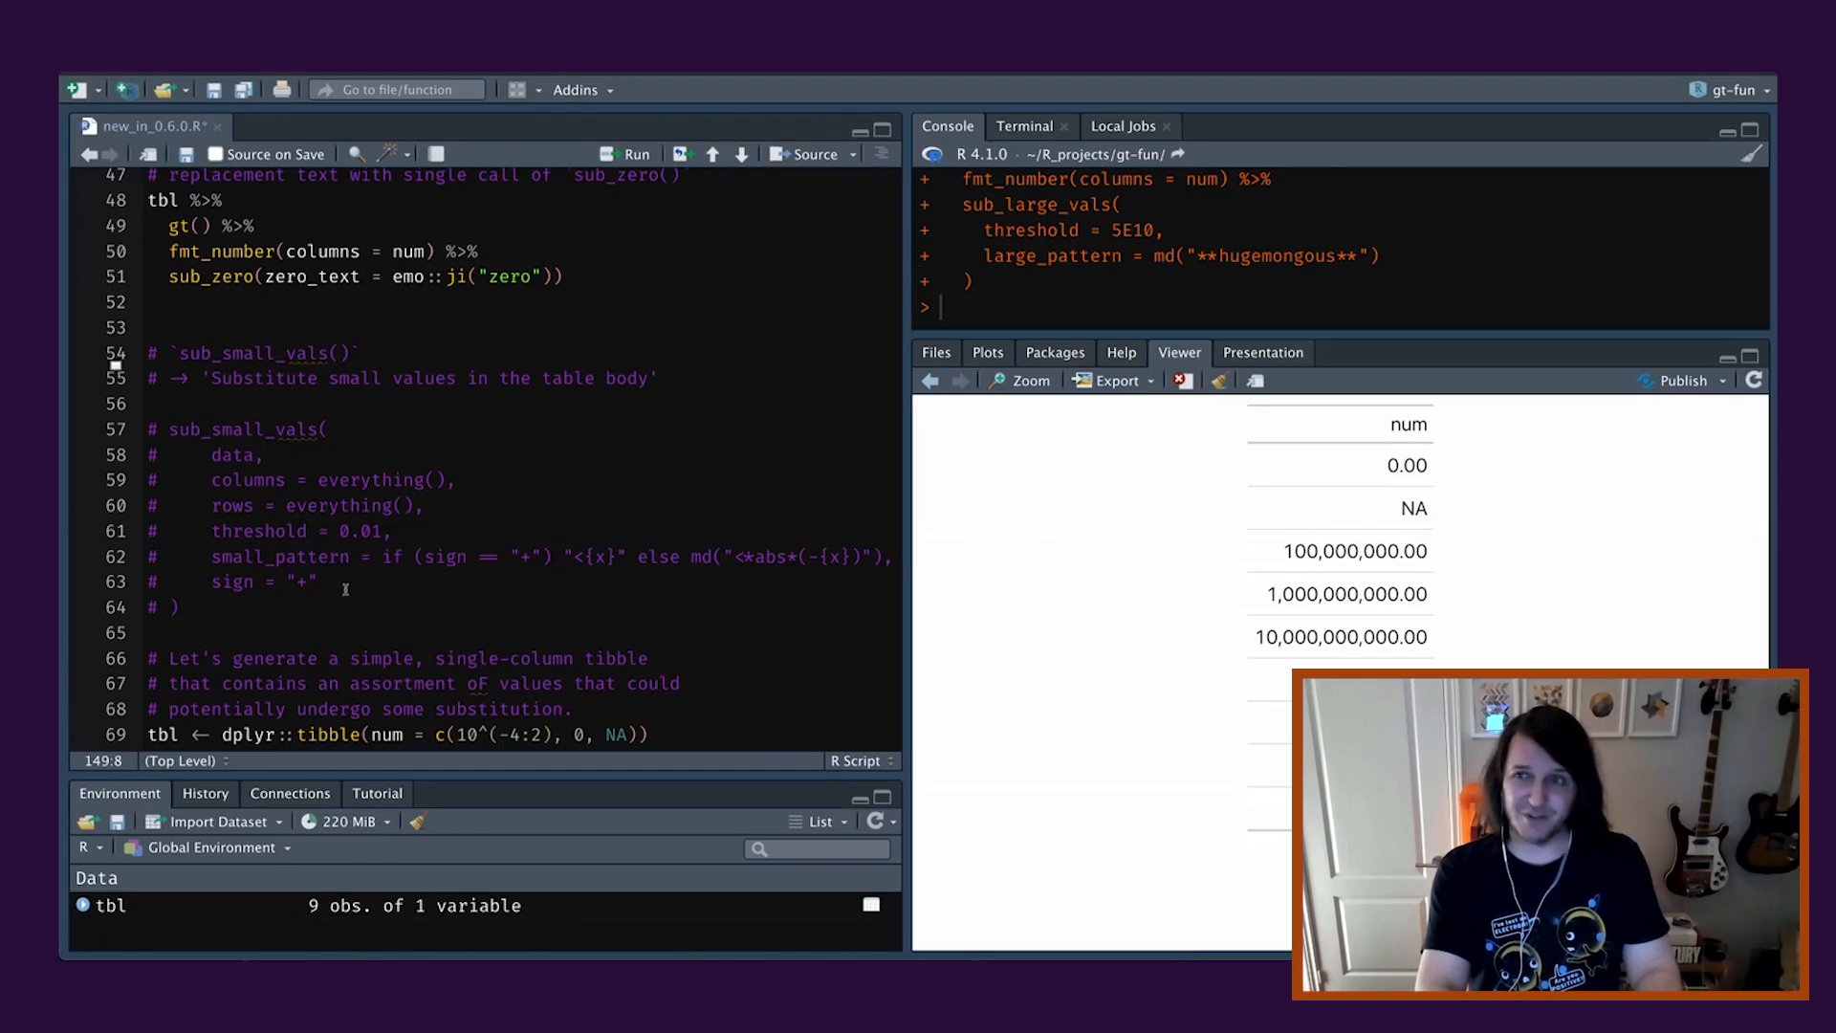
pyautogui.write('tbl %>%')
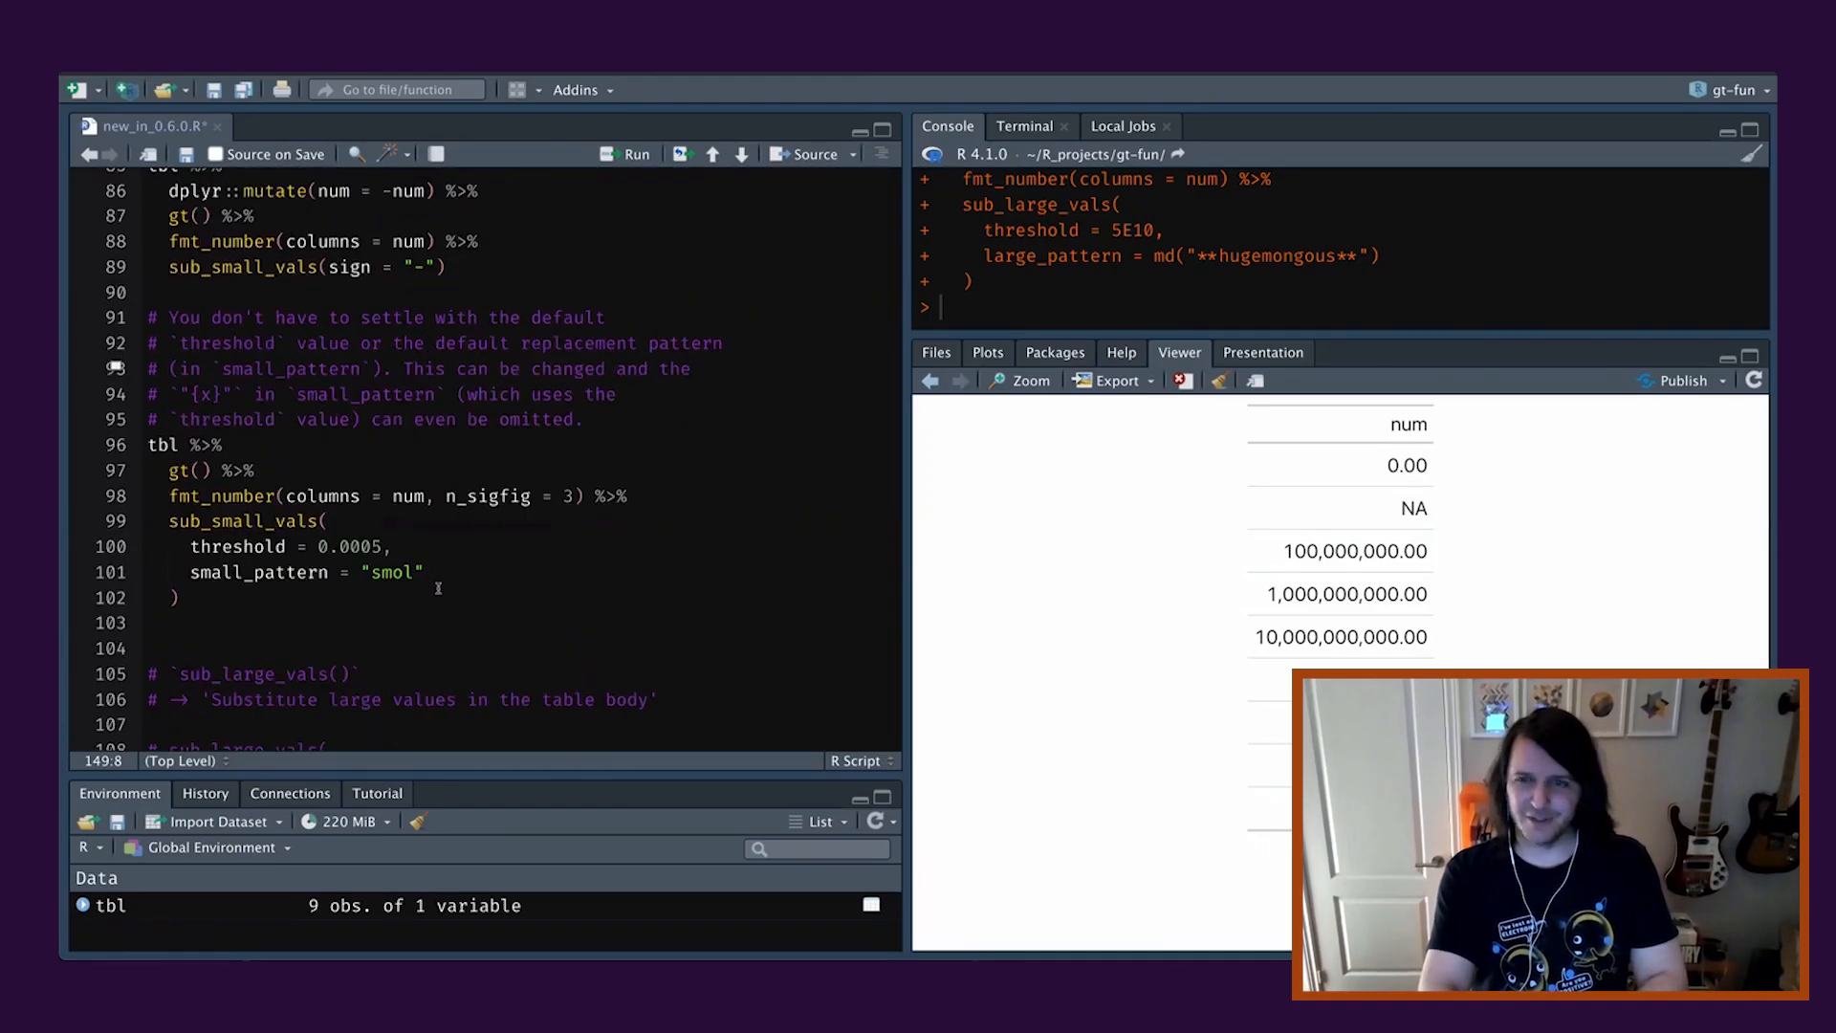
pyautogui.scroll(-3)
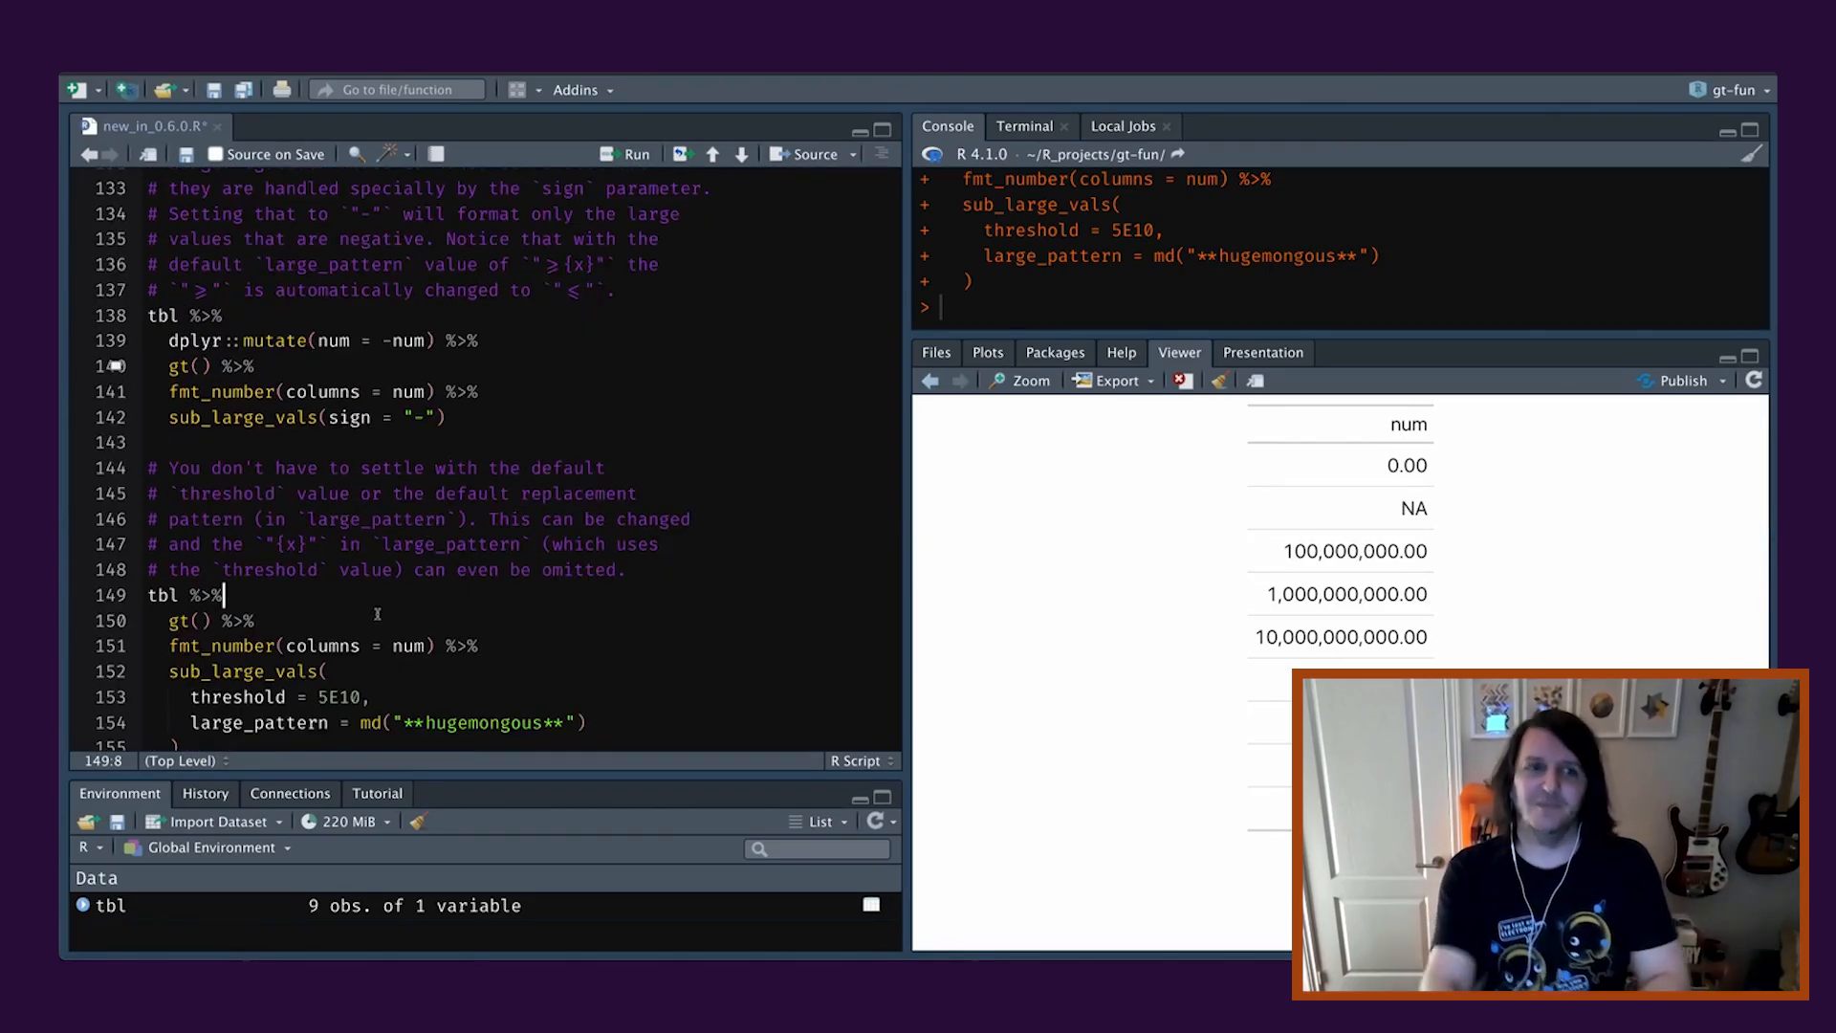